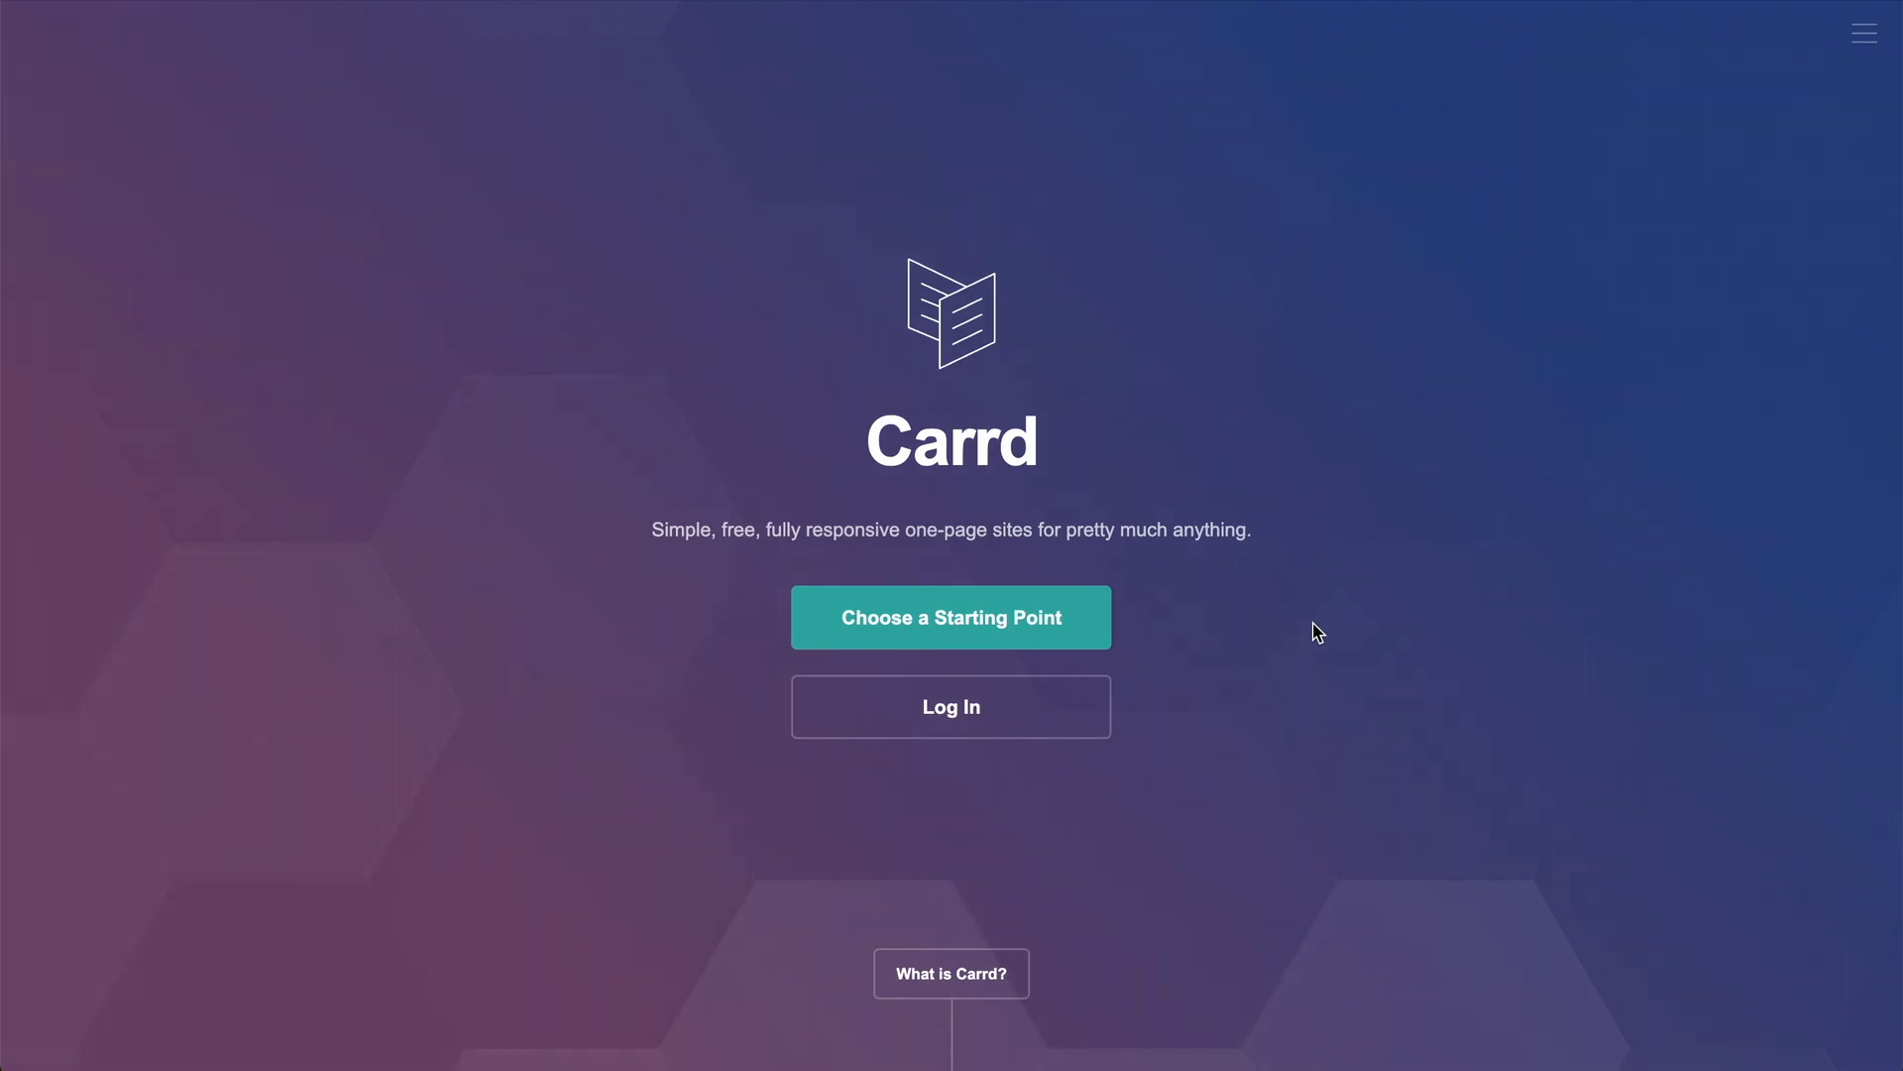
mouse_move(1440, 735)
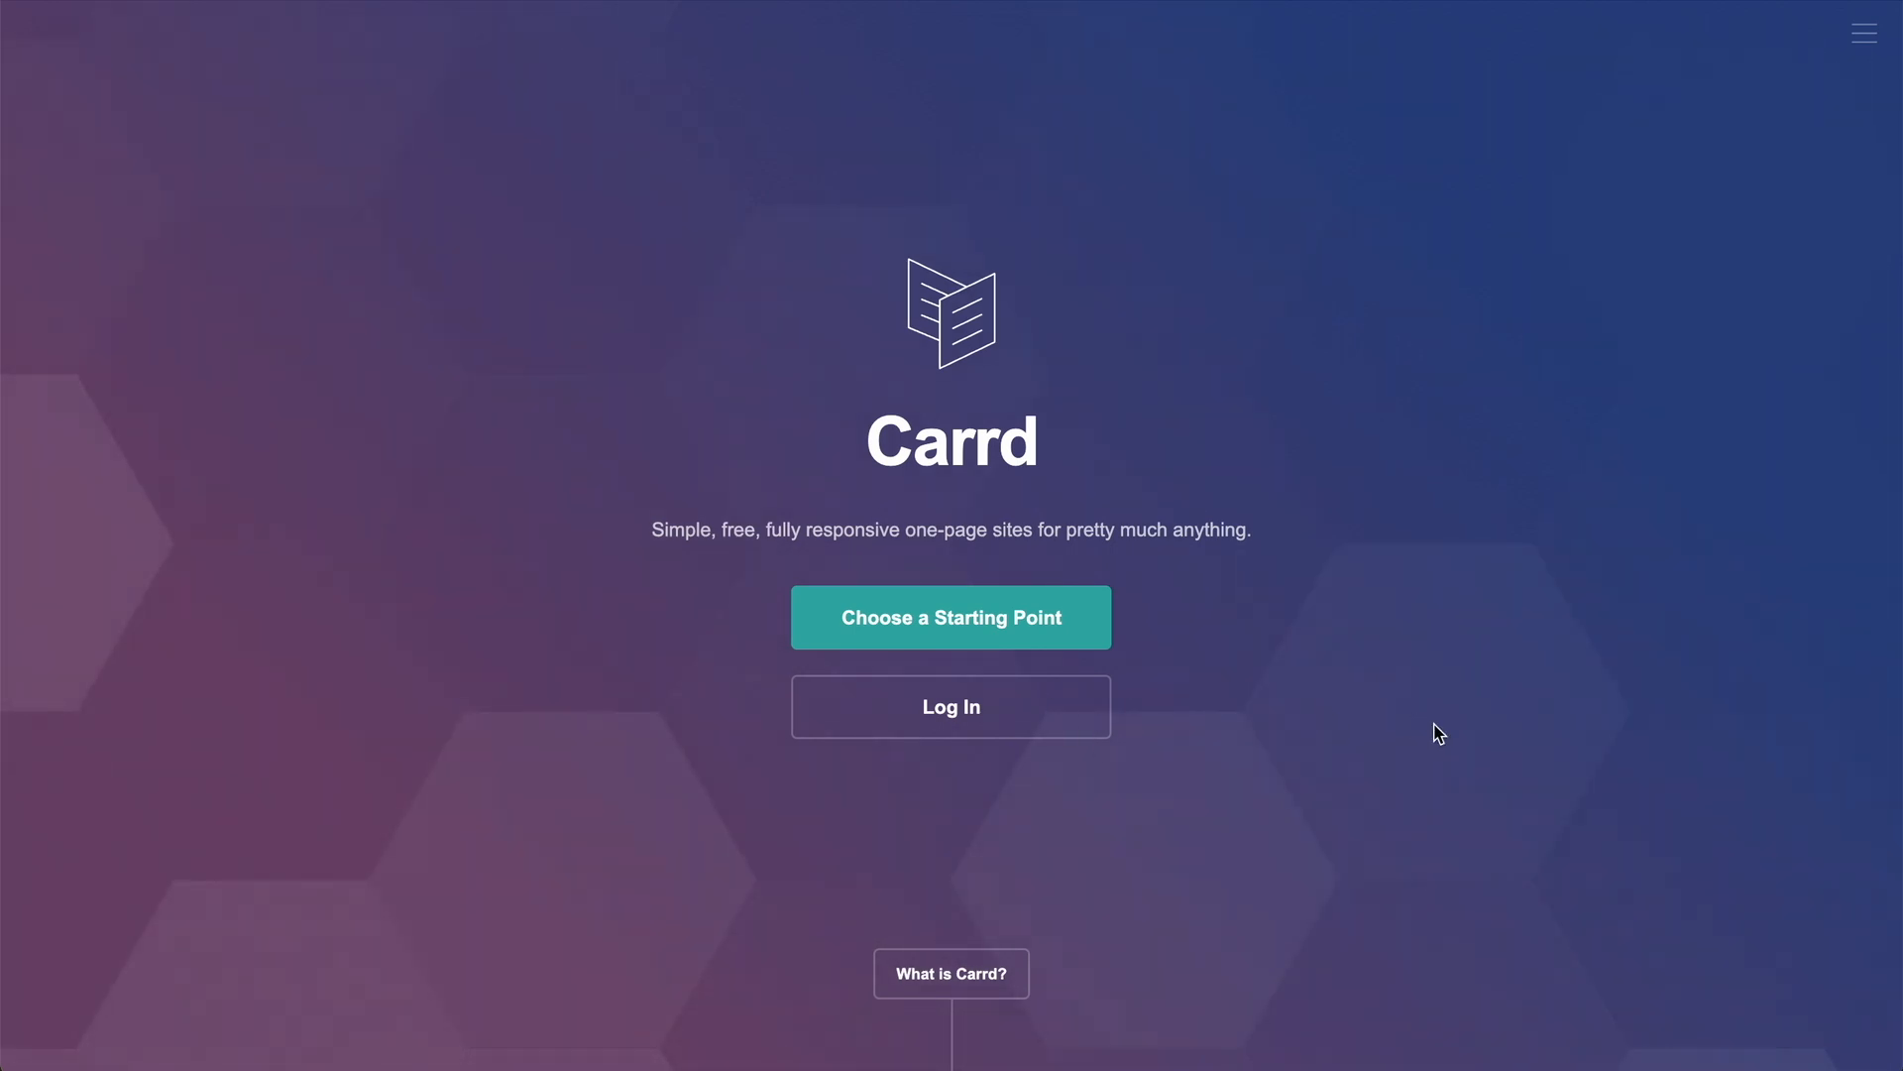
Step: Browse the Carrd homepage features and pricing, highlighting the 'one-page sites' tagline phrase
scroll(down, 3)
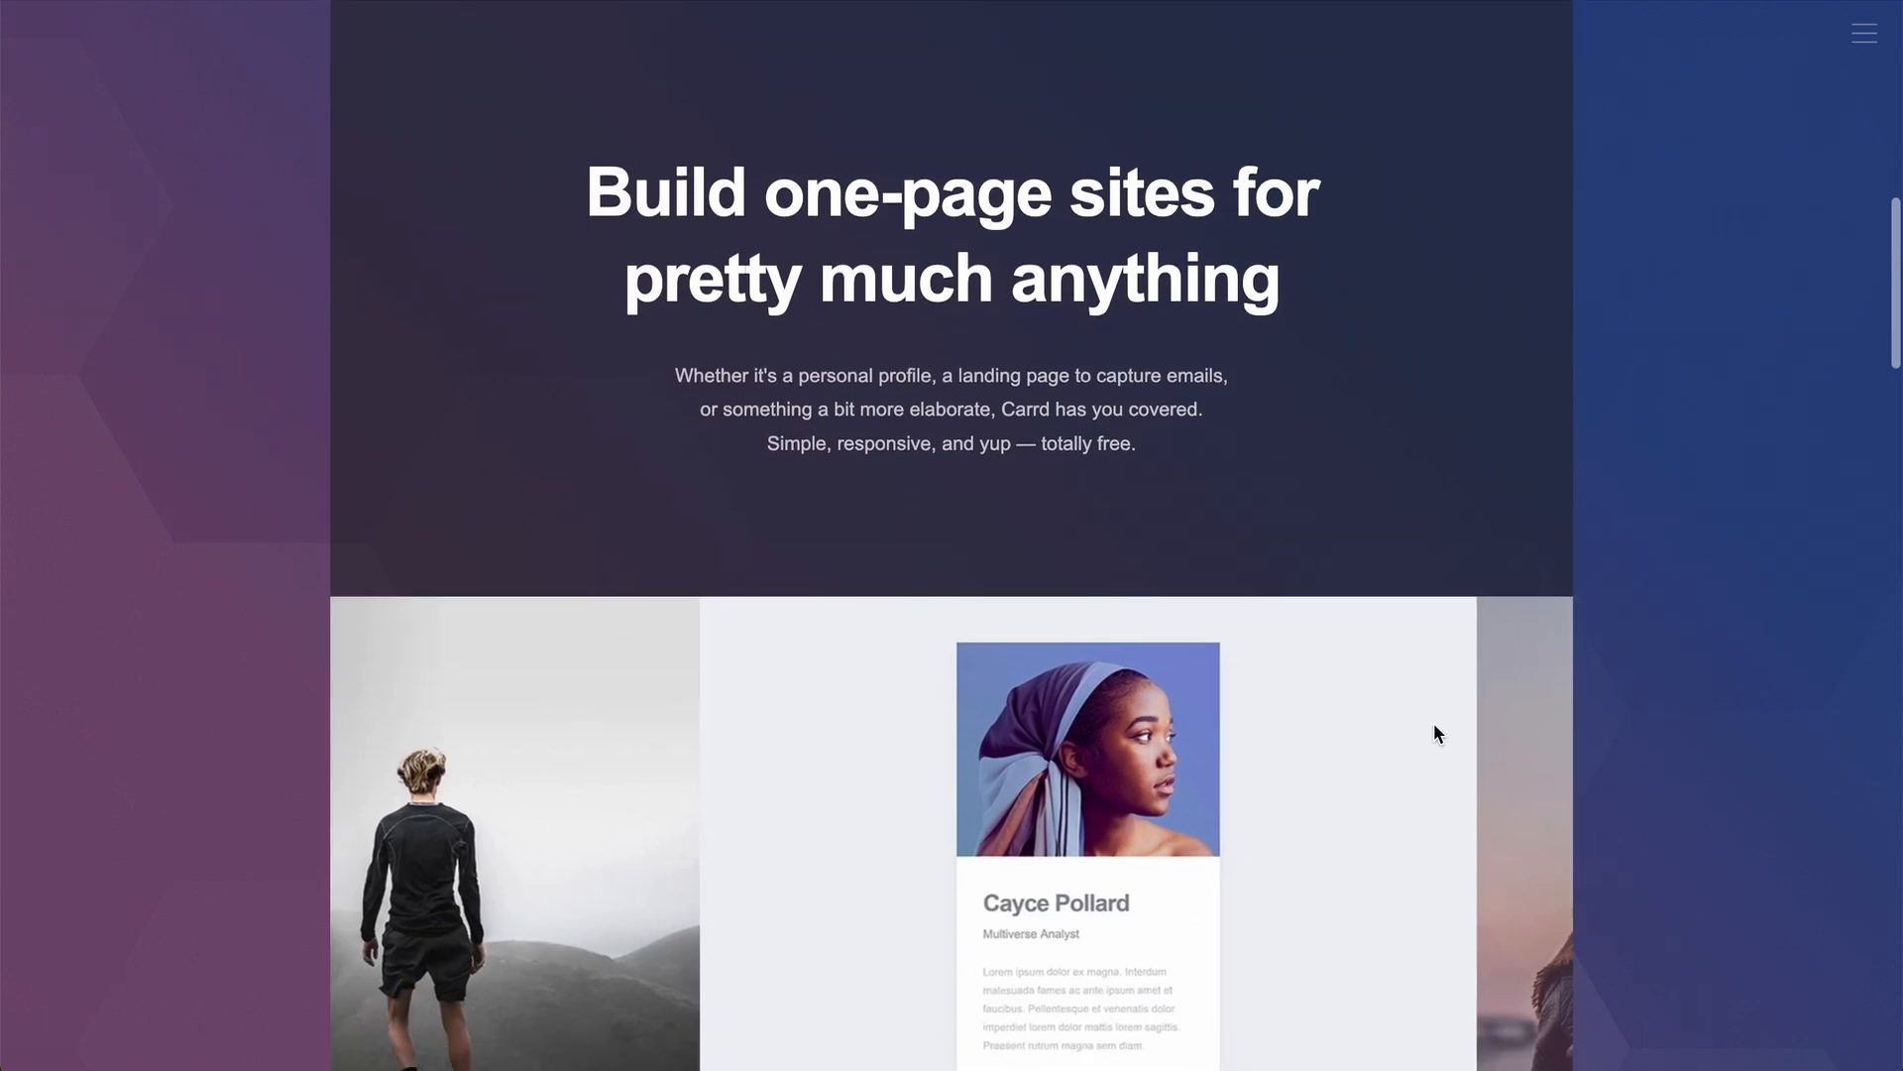
scroll(down, 3)
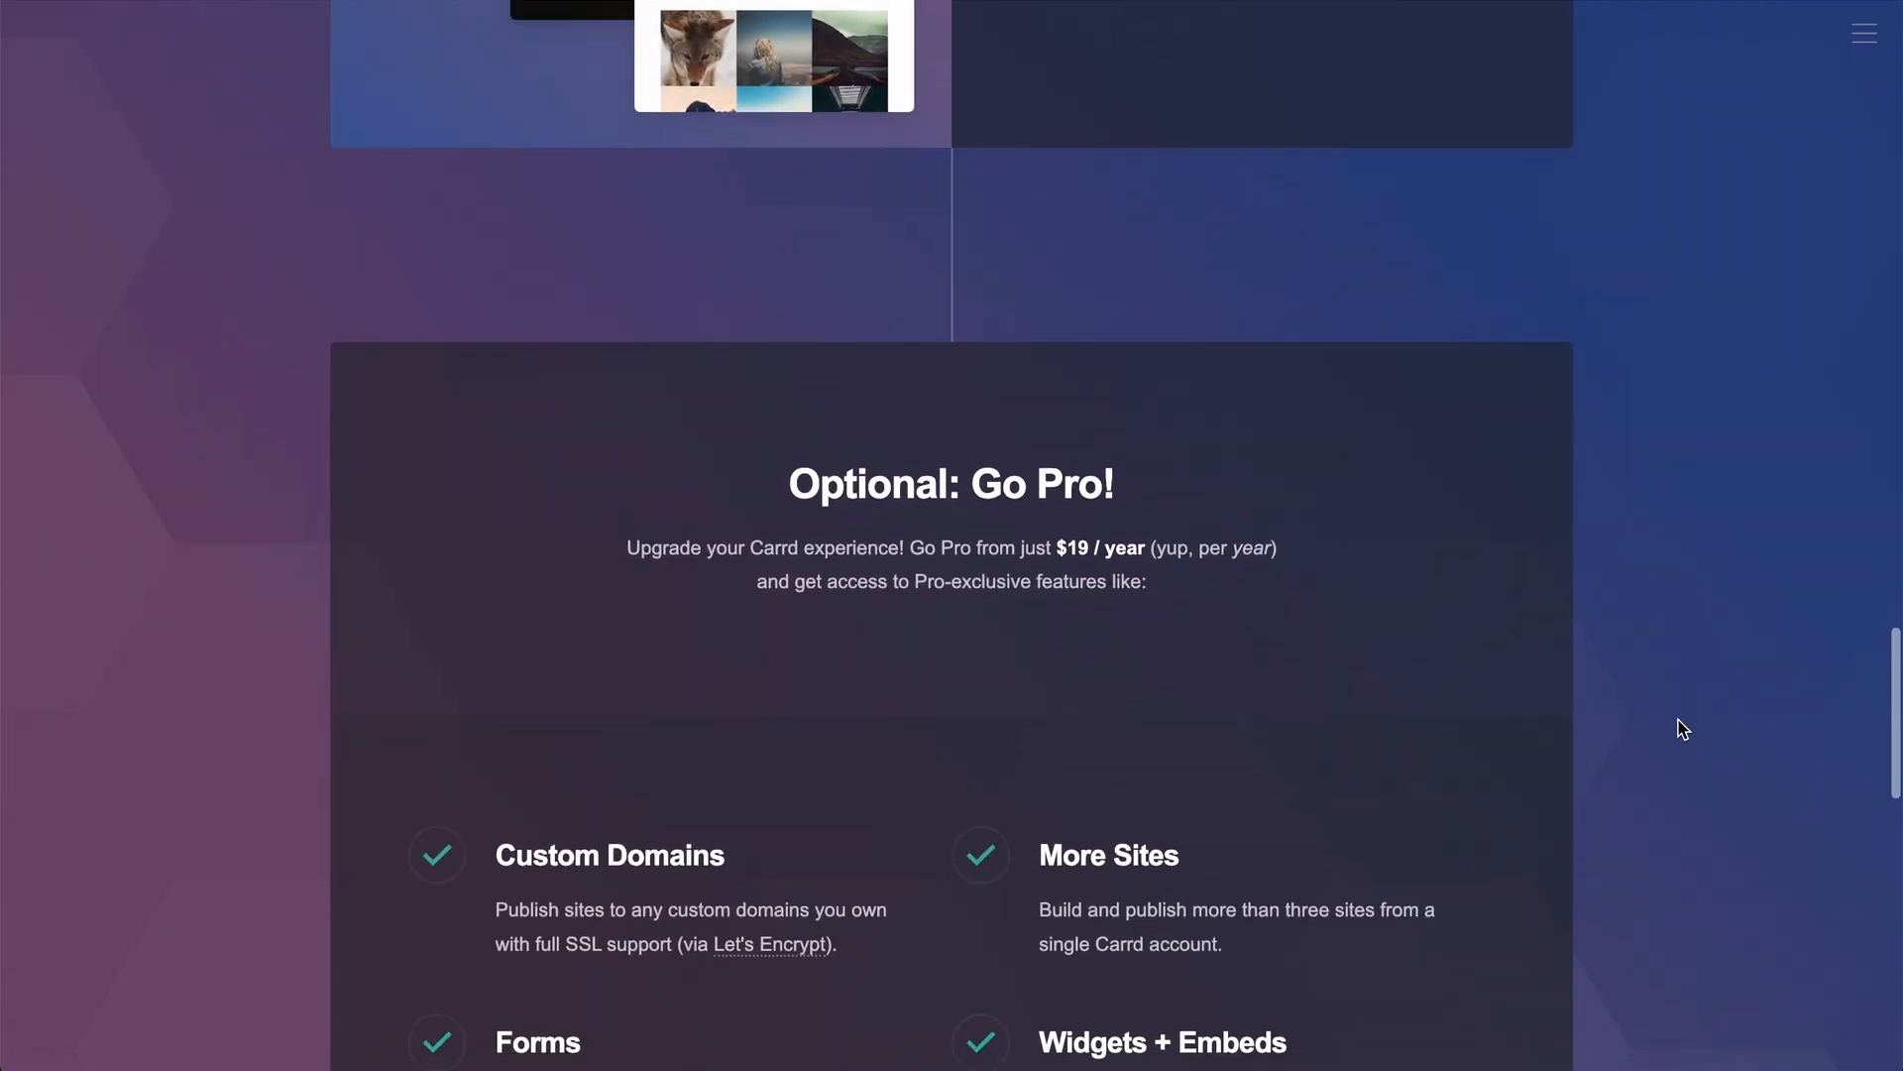
scroll(down, 3)
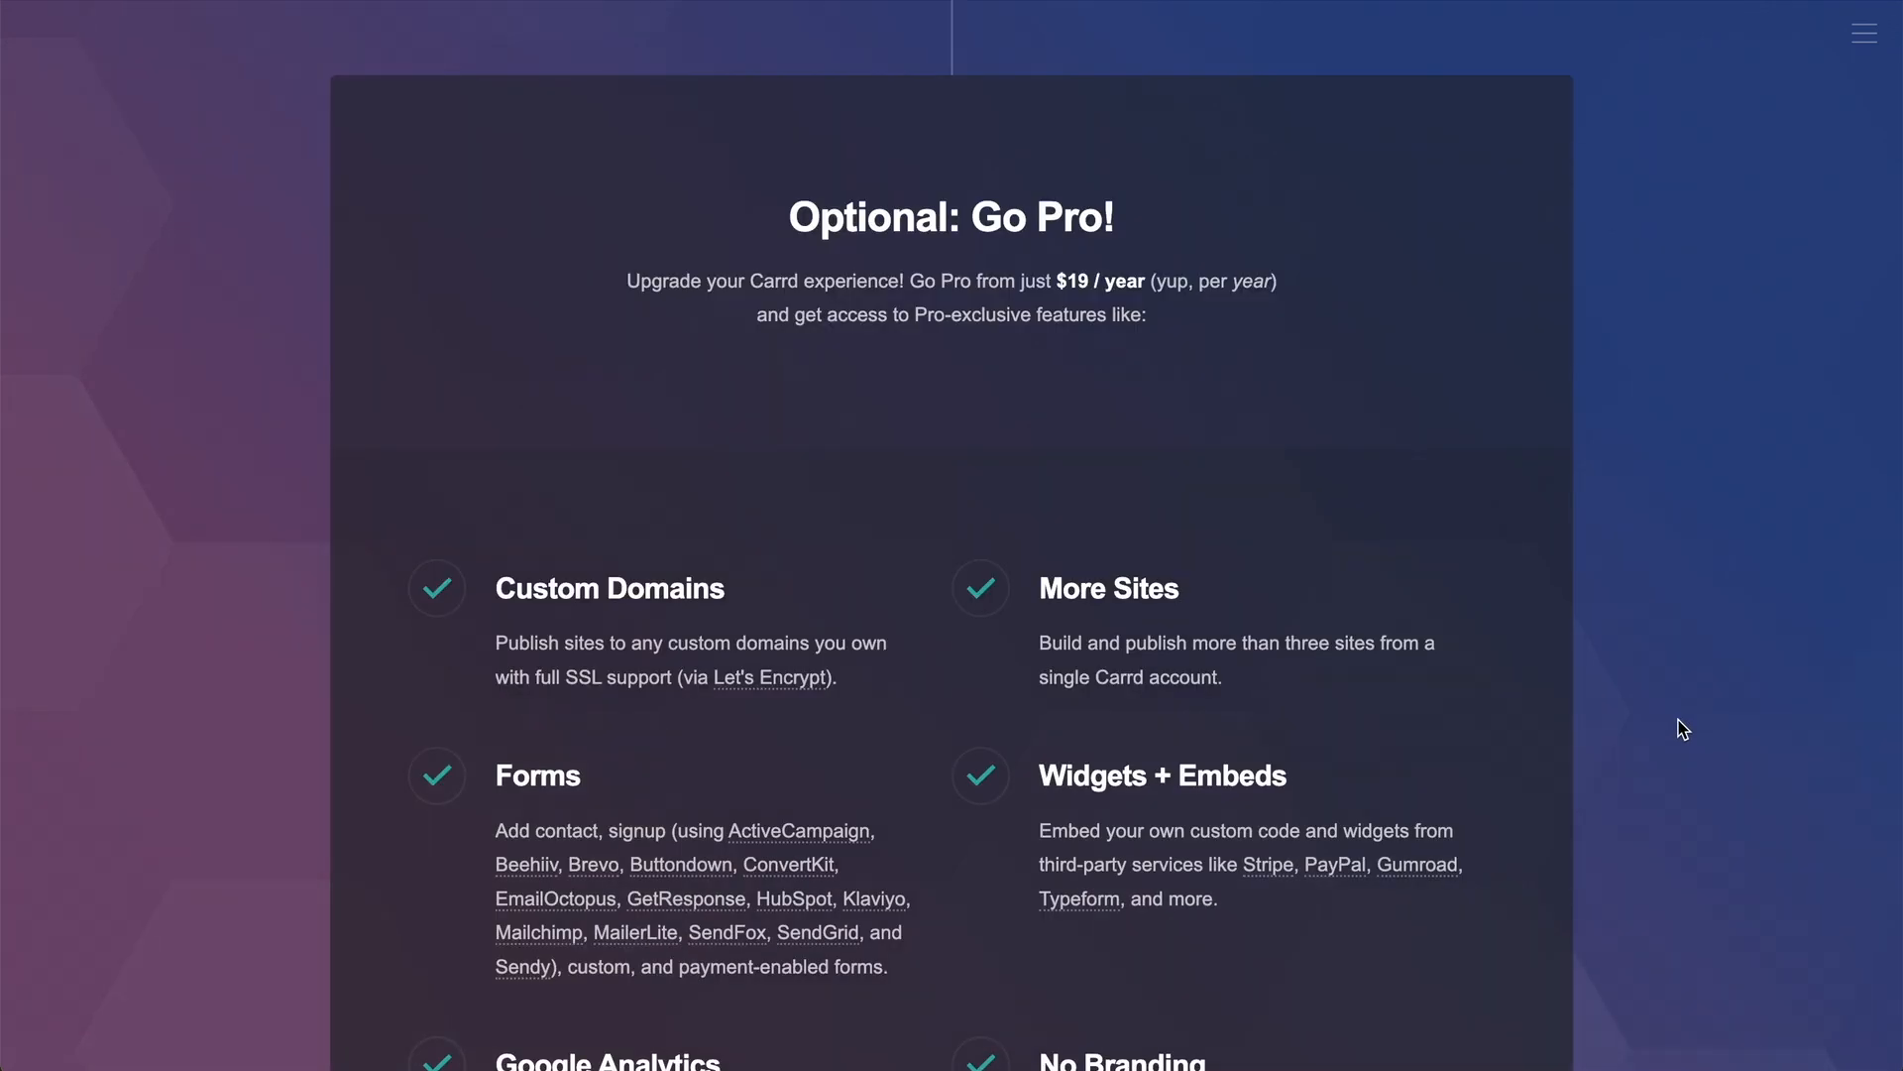
scroll(down, 3)
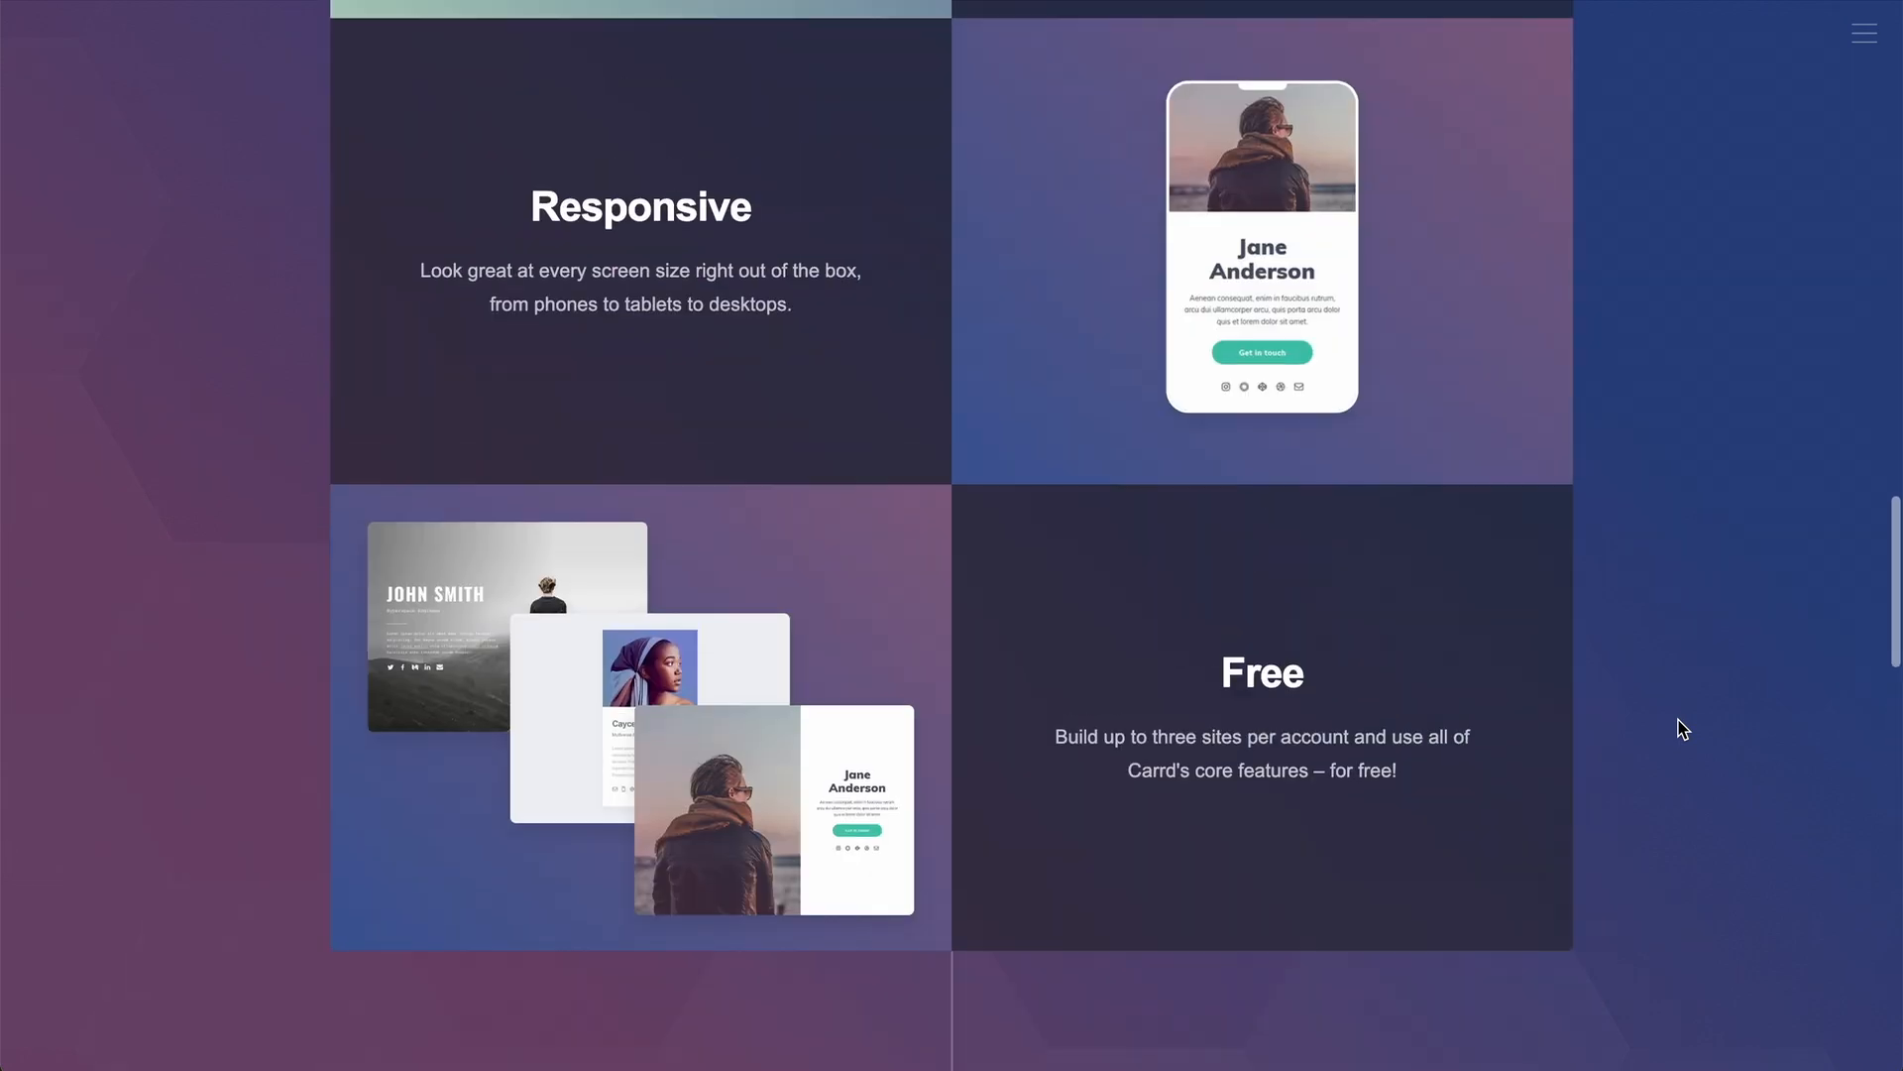
scroll(up, 3)
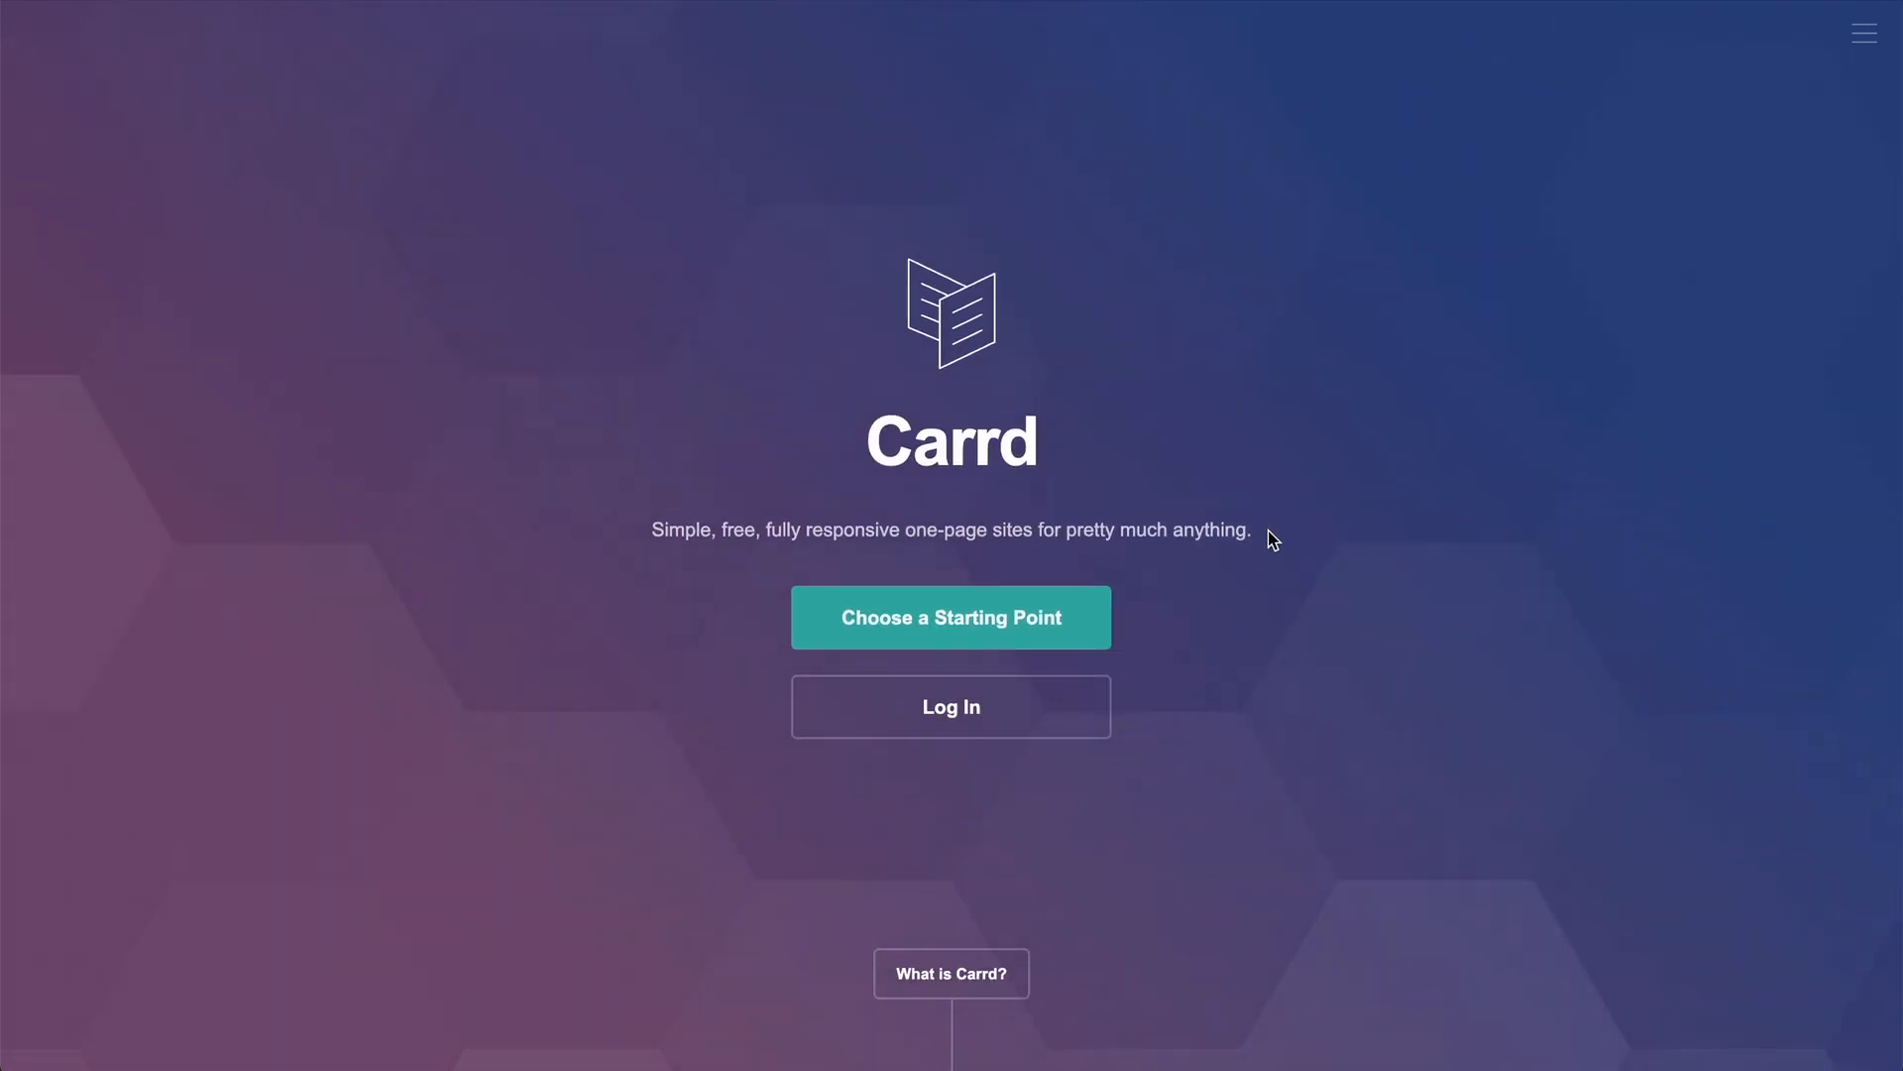
click(826, 529)
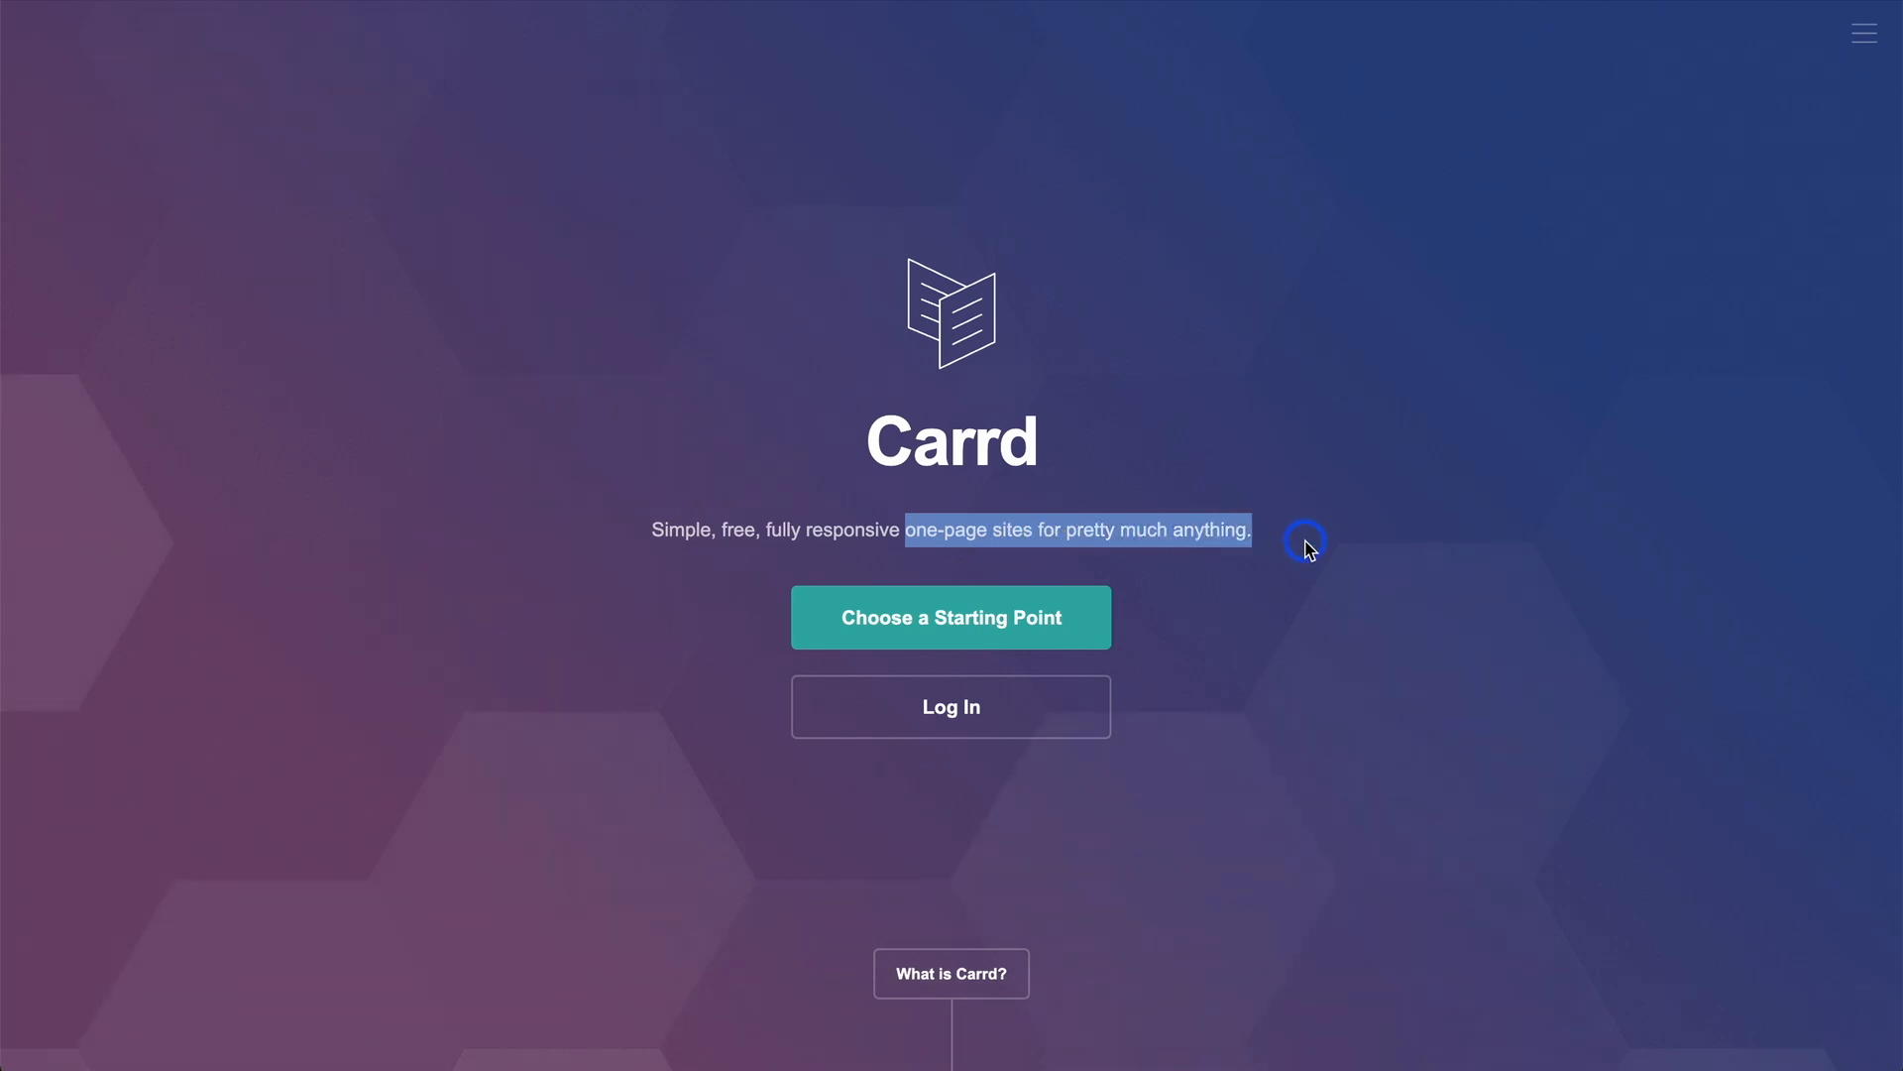
mouse_move(1452, 589)
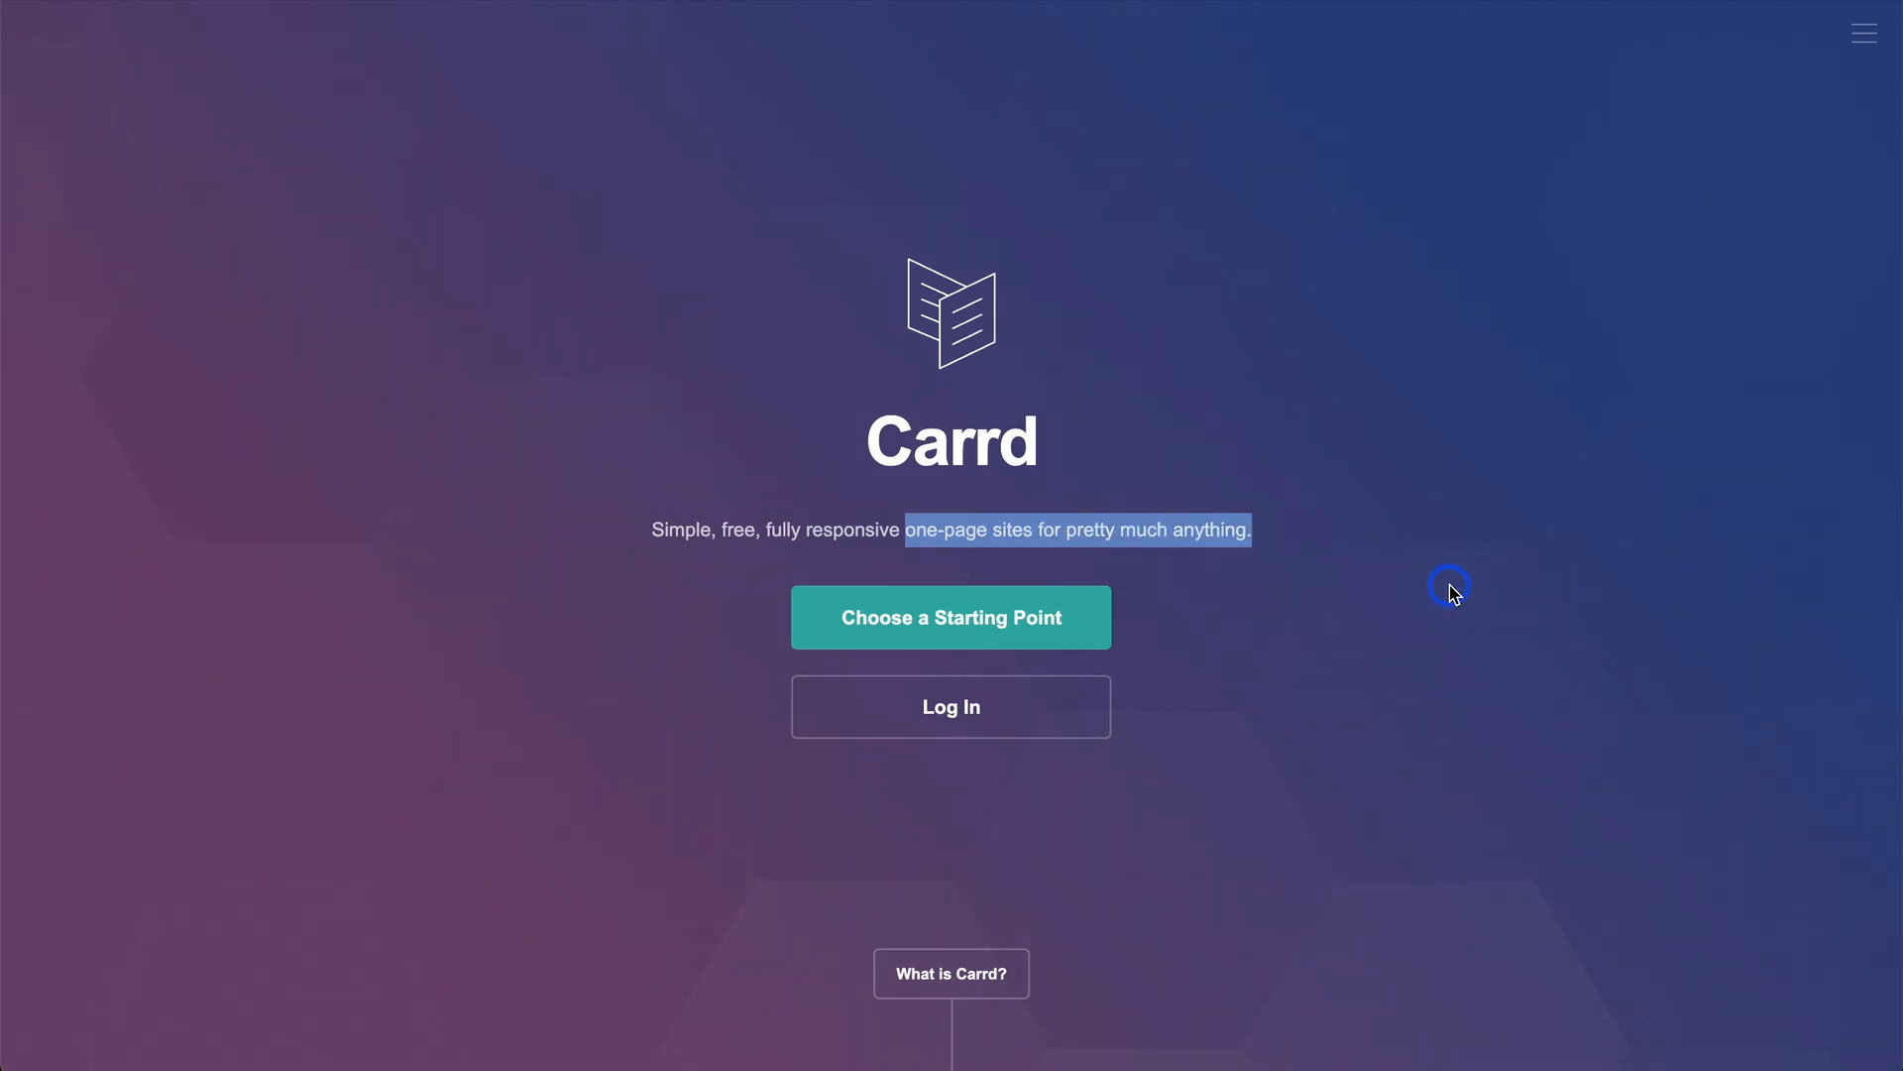
scroll(down, 3)
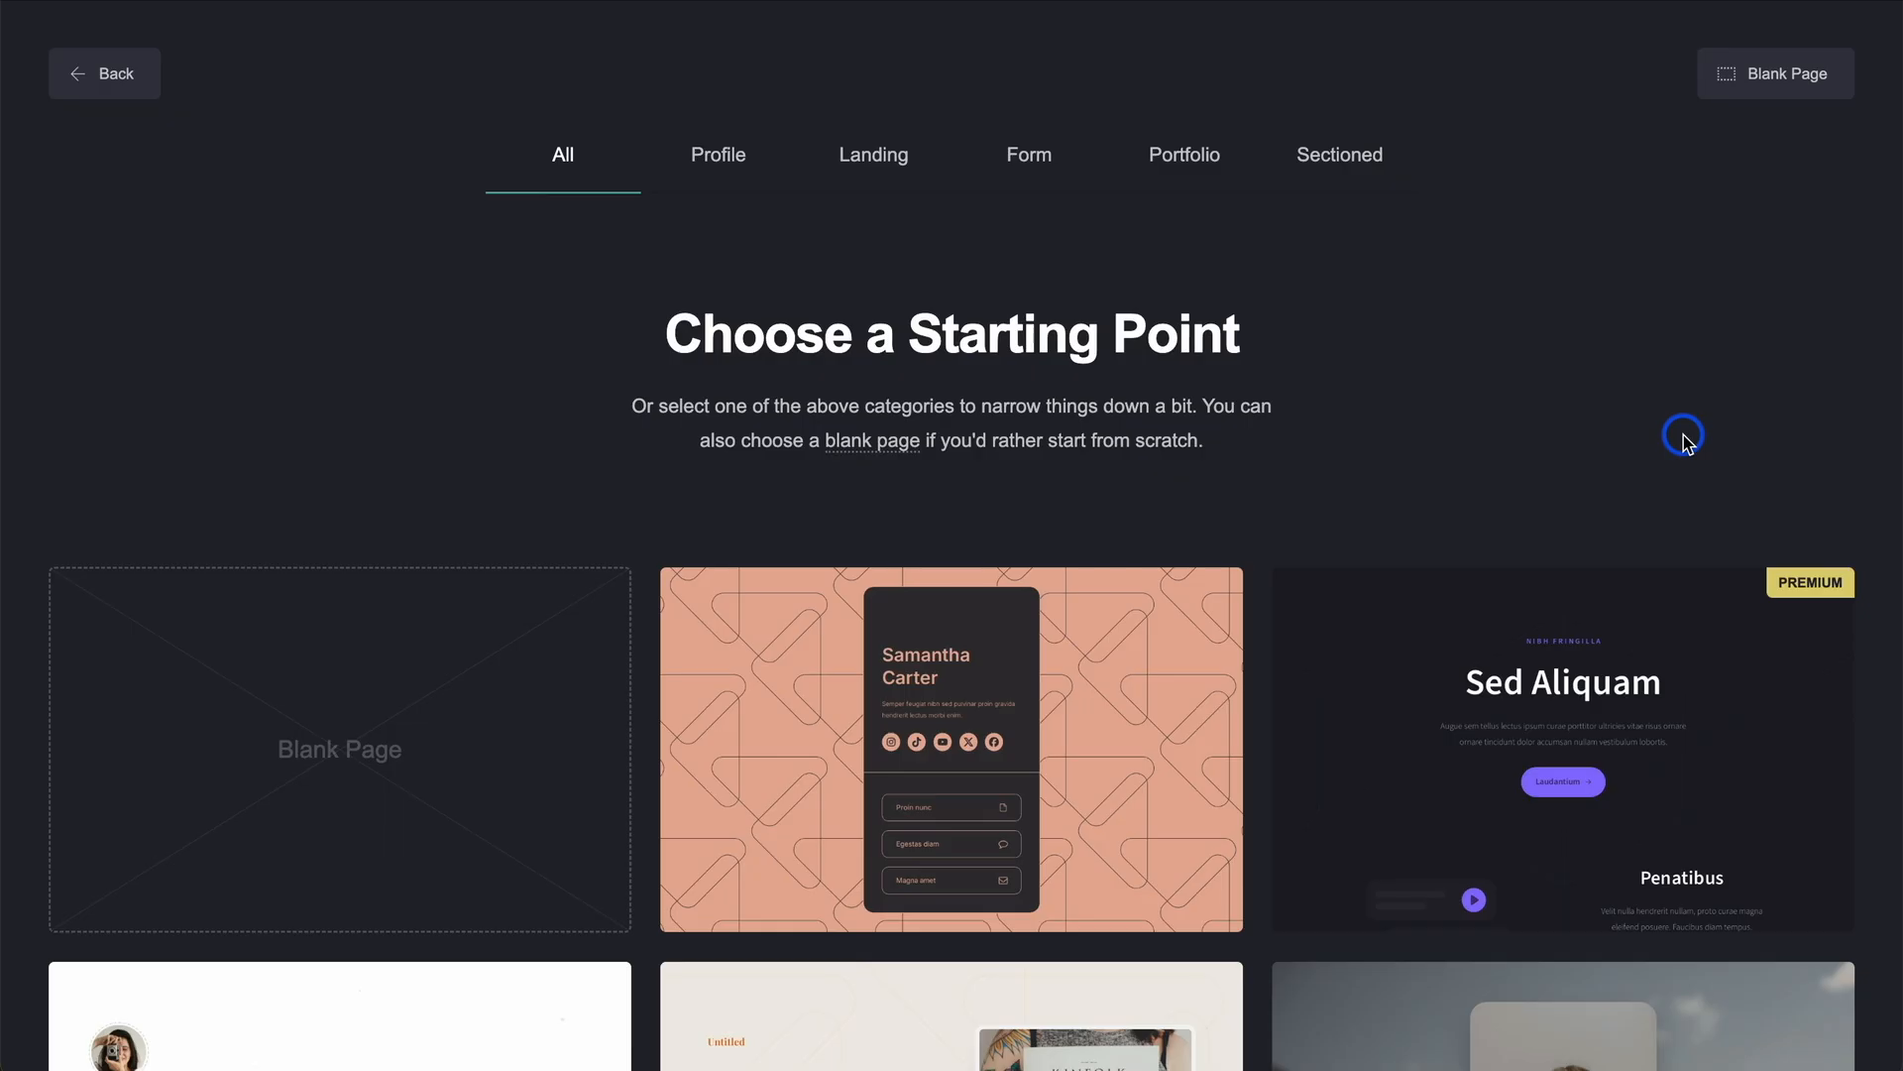
Step: Scroll the template gallery, then filter to Profile templates and browse them
scroll(down, 3)
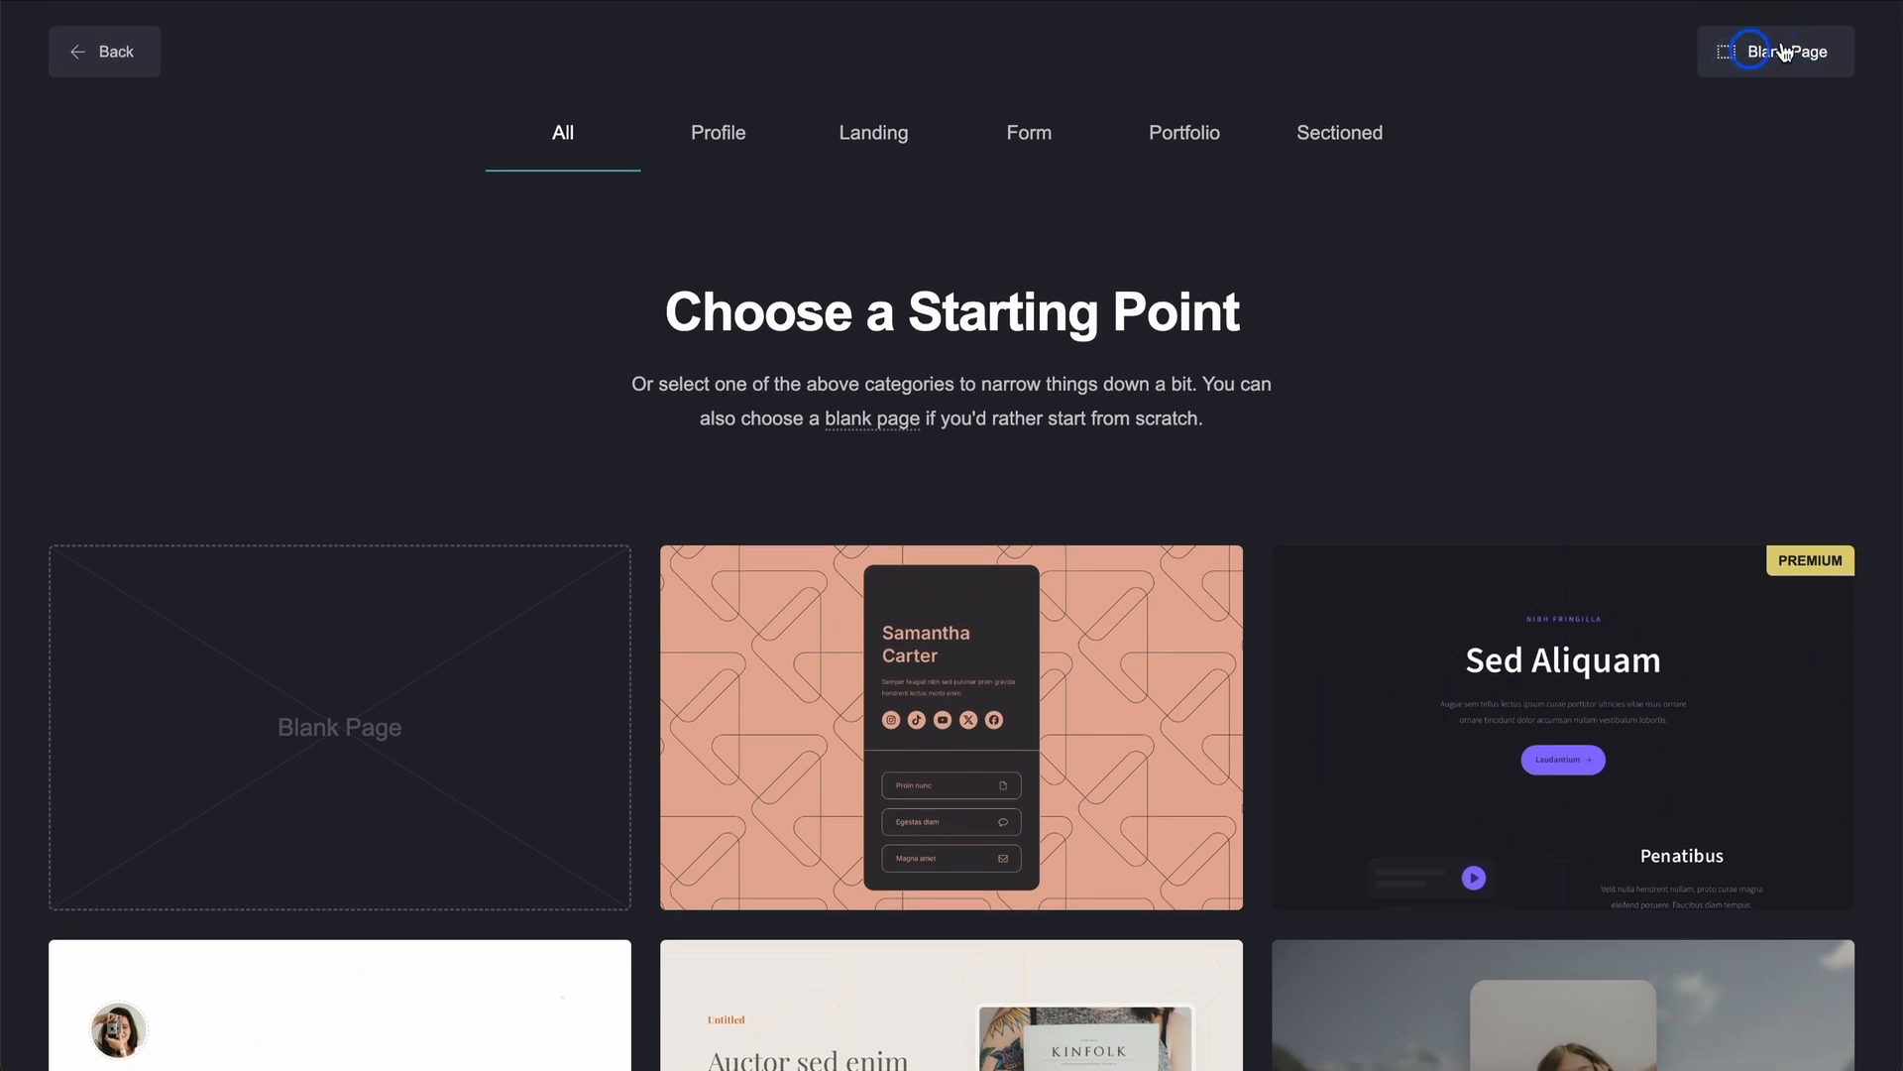
mouse_move(1788, 56)
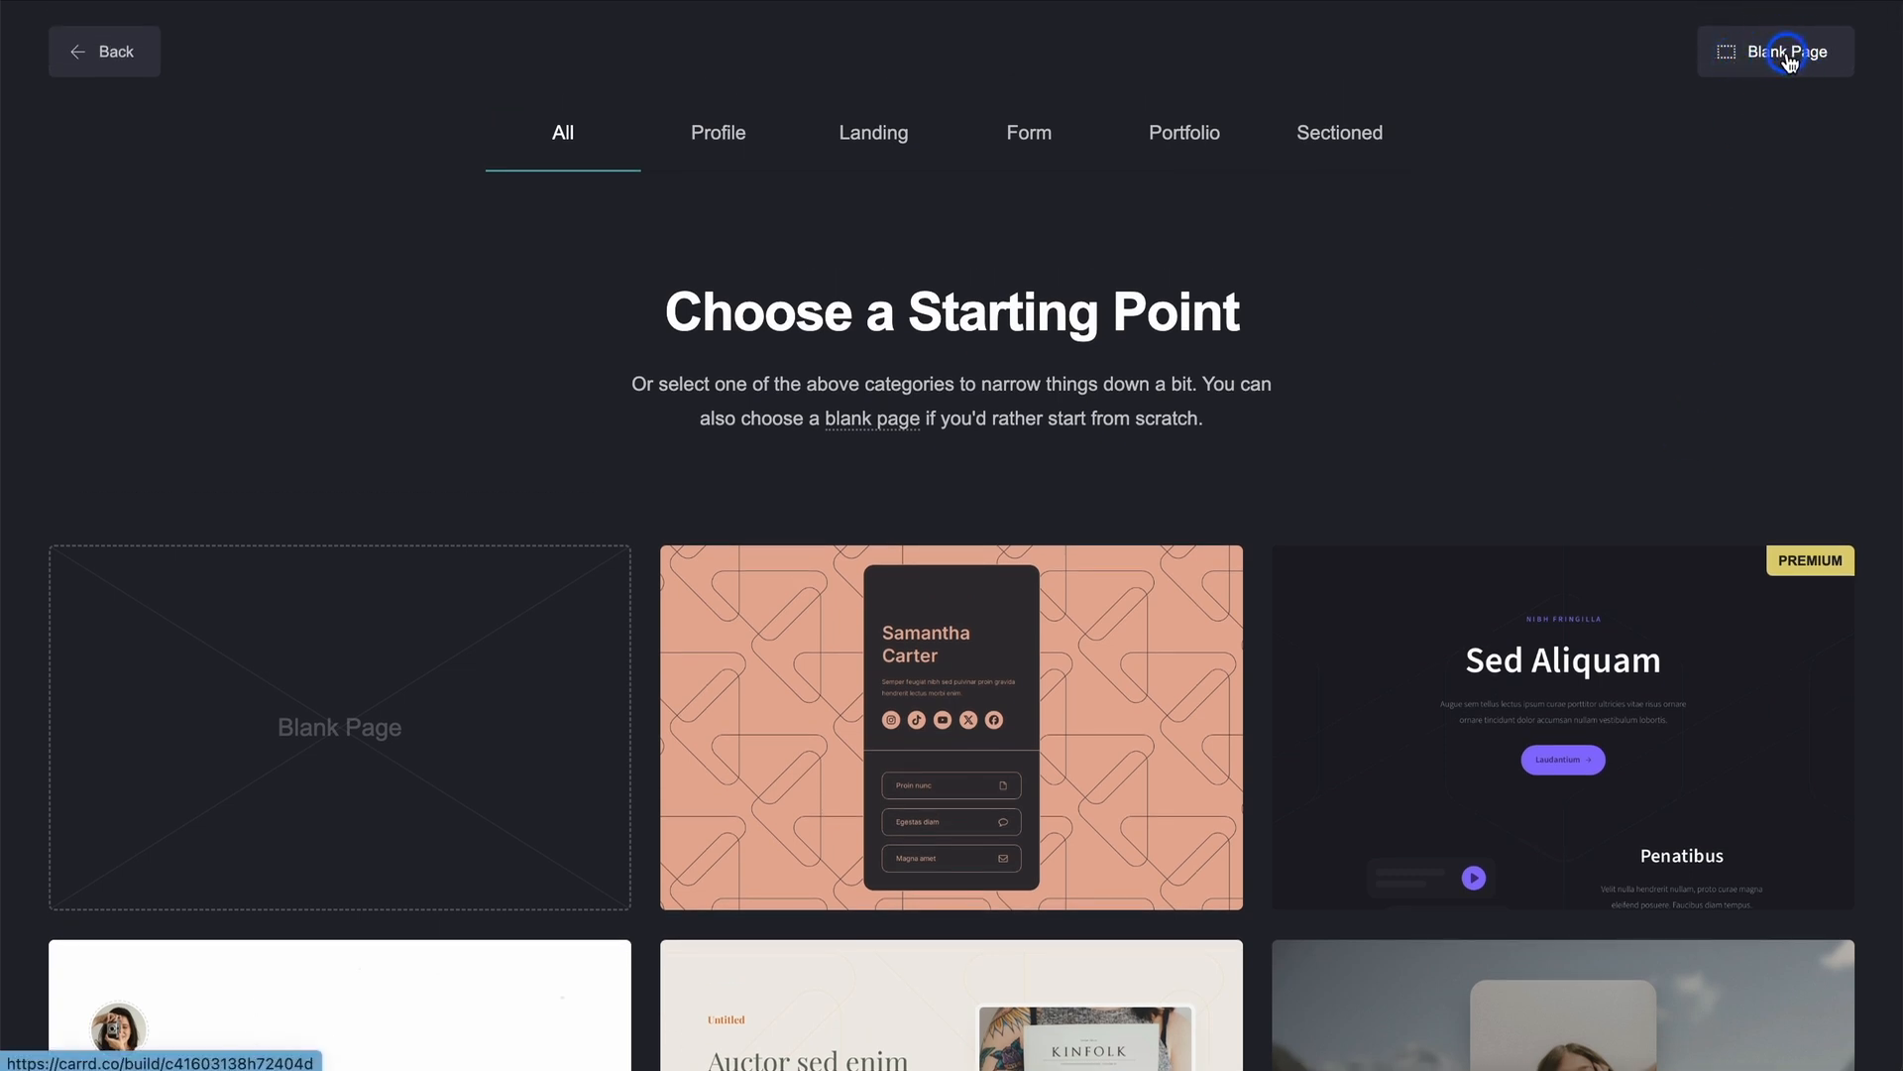
scroll(down, 3)
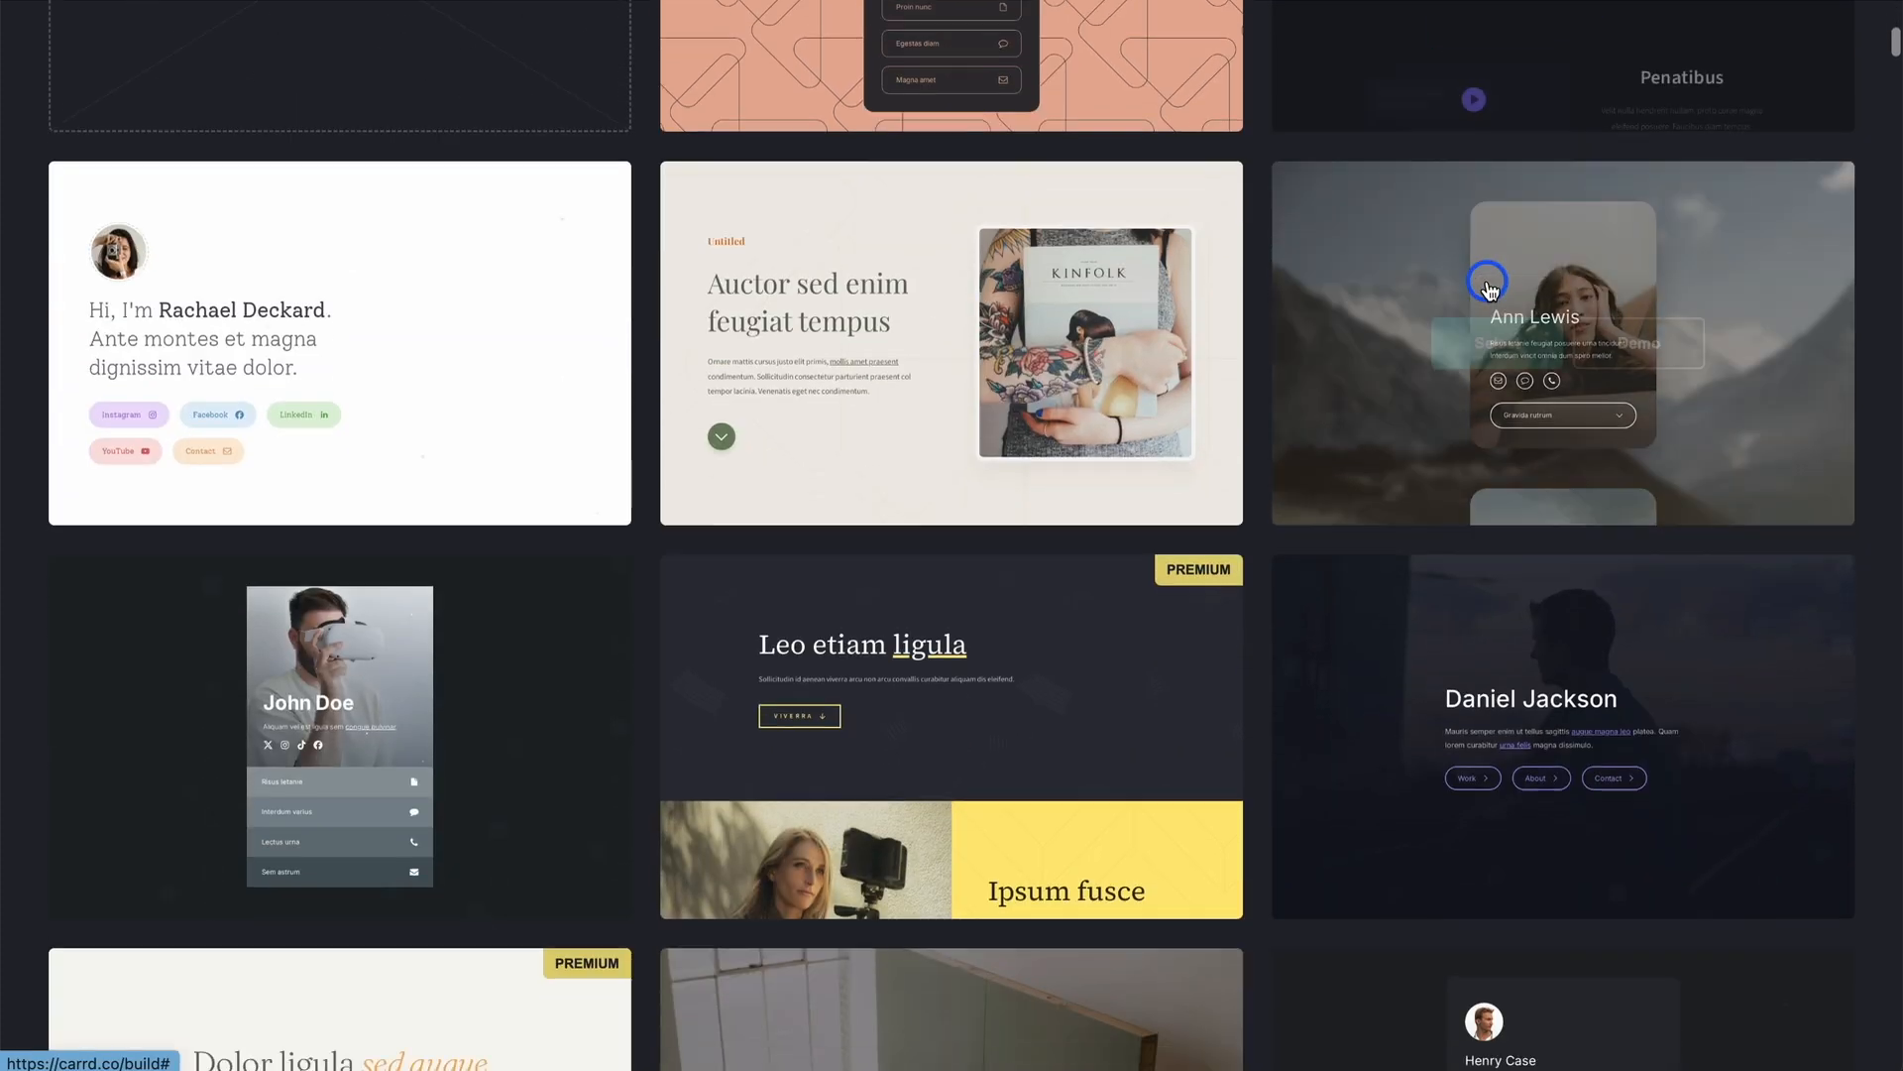
scroll(down, 3)
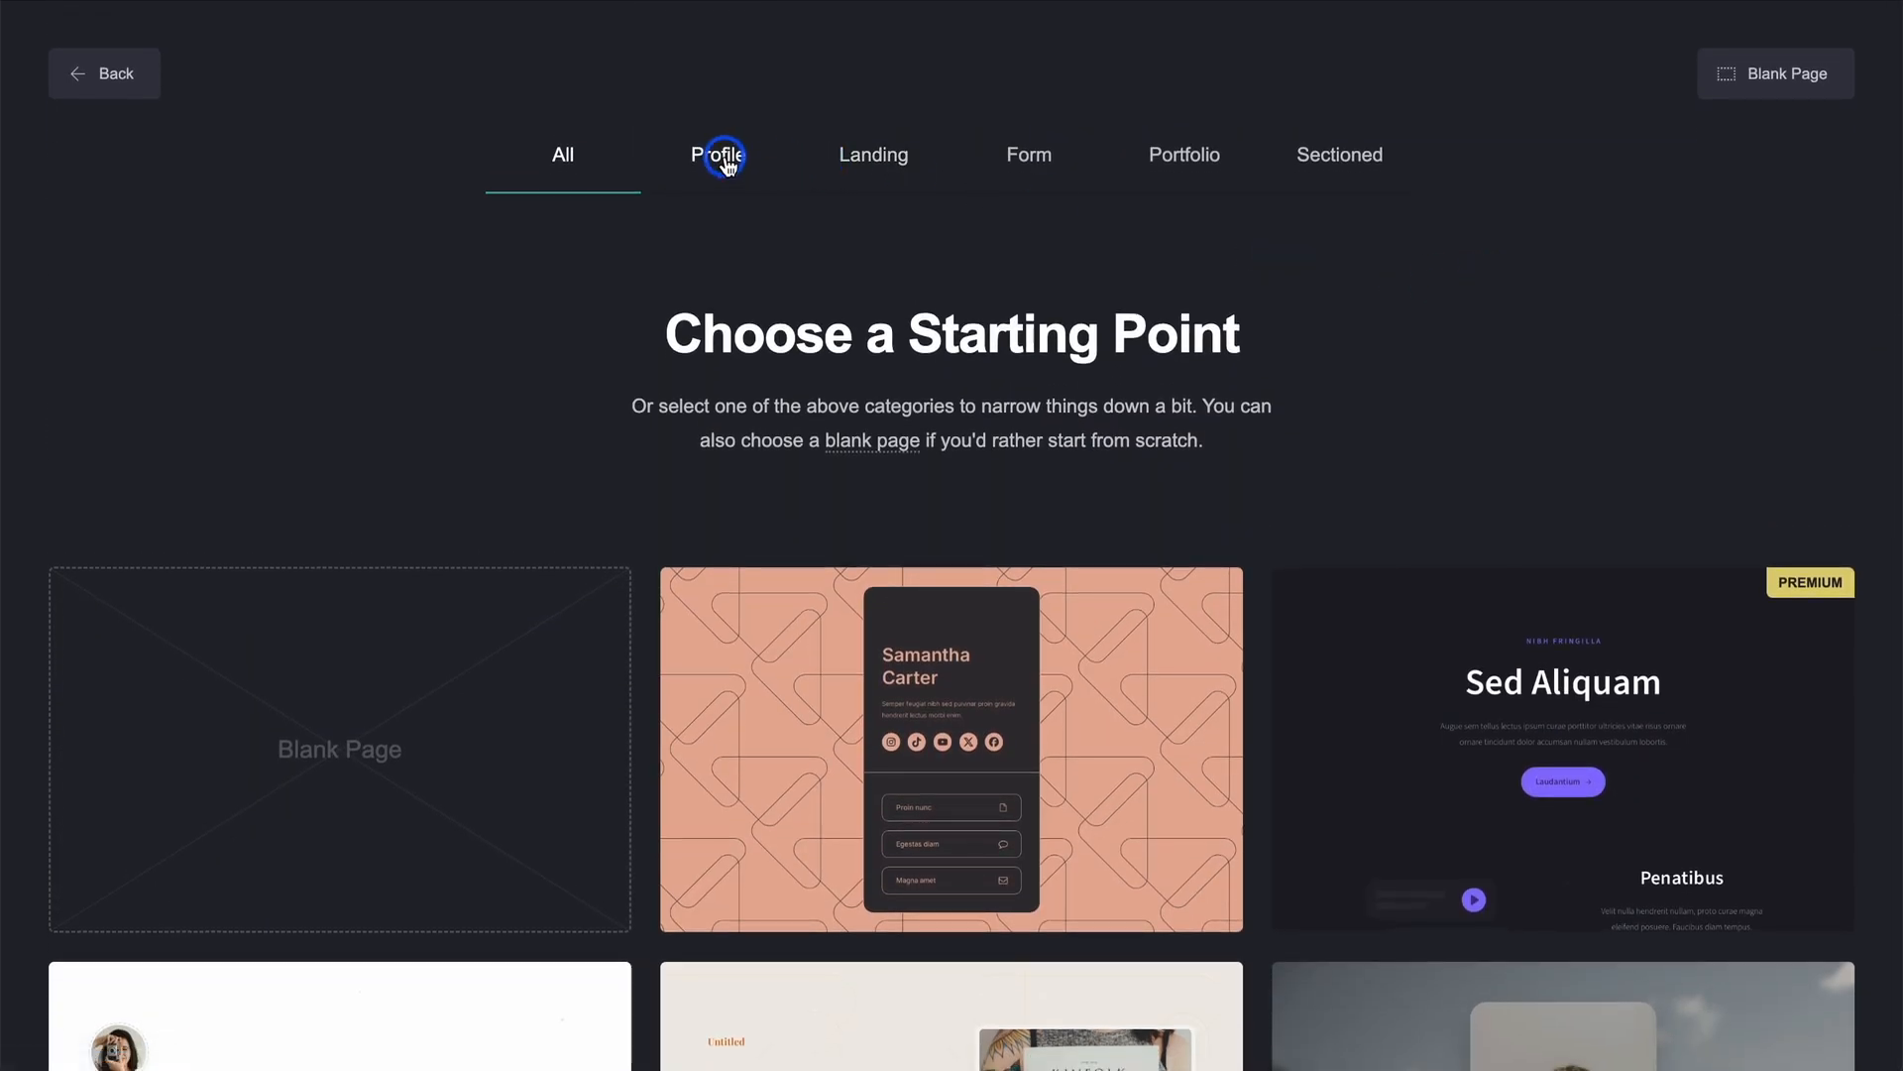
click(718, 155)
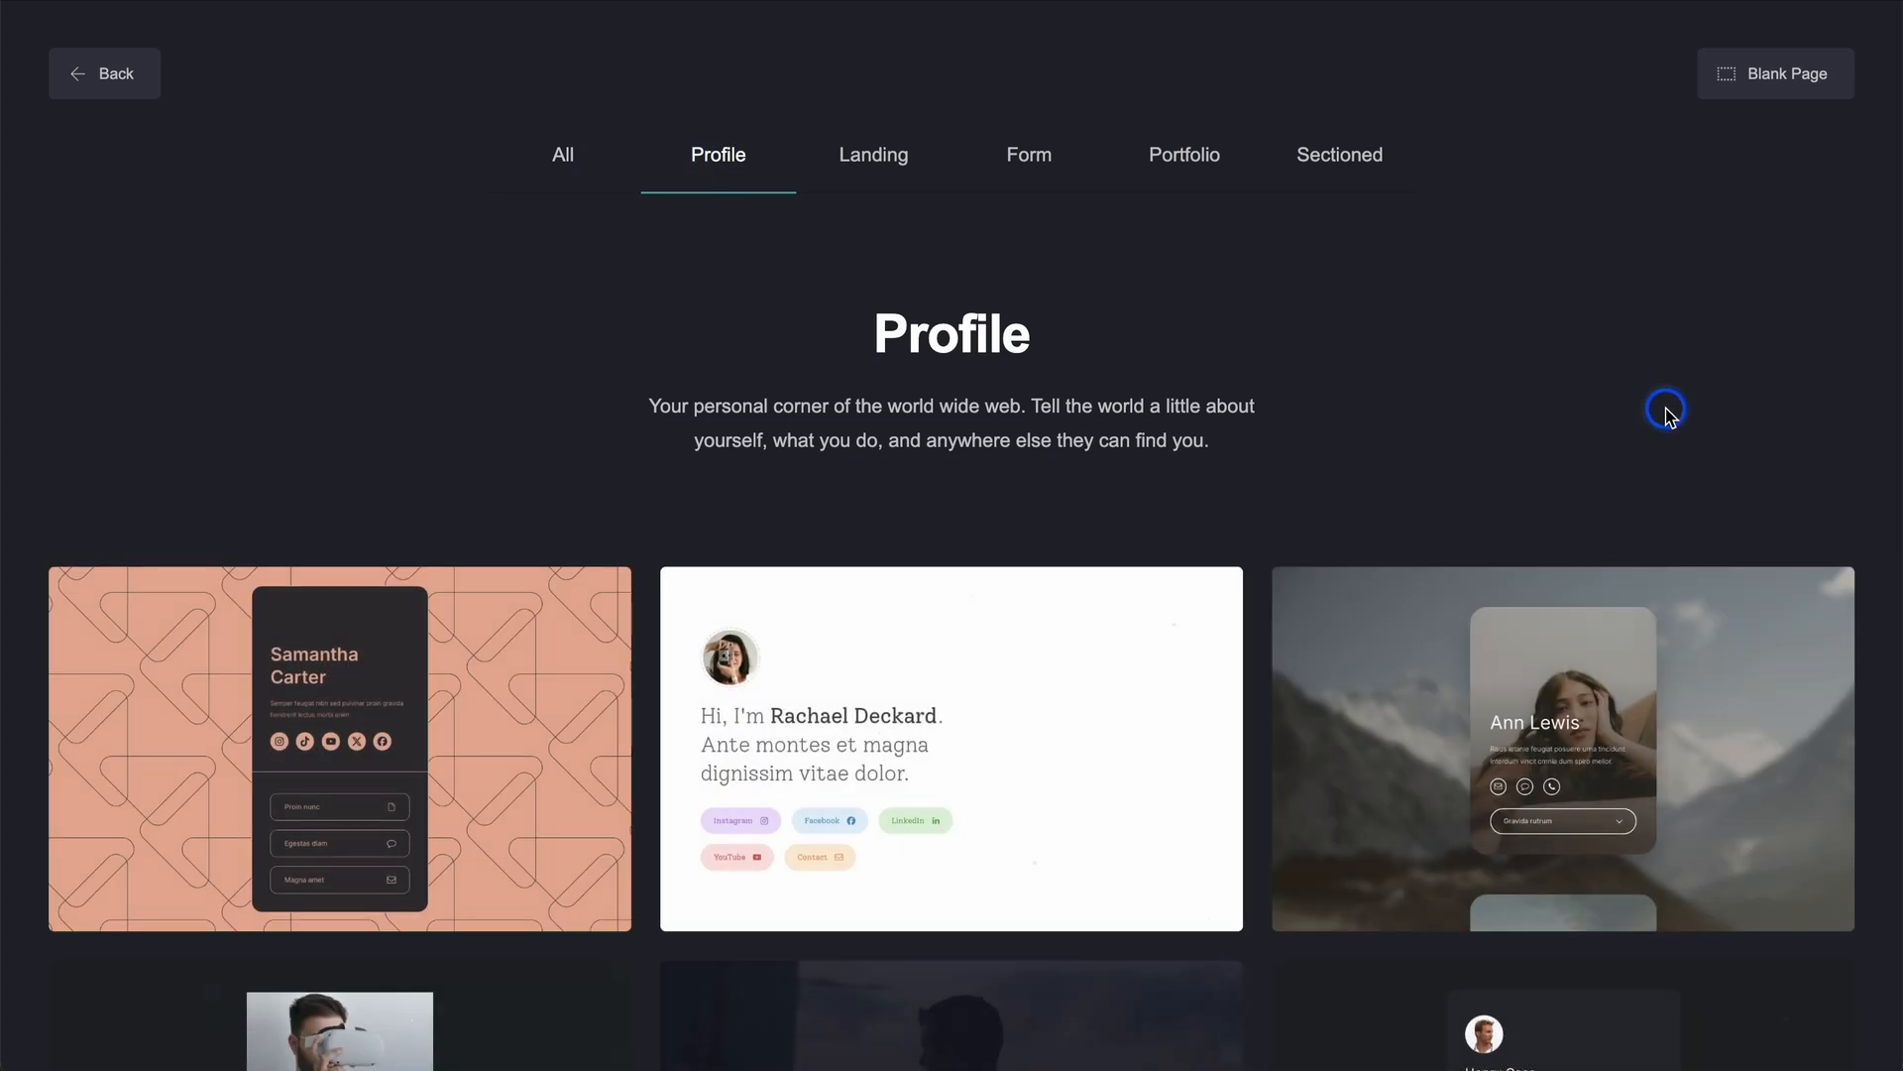
mouse_move(446, 825)
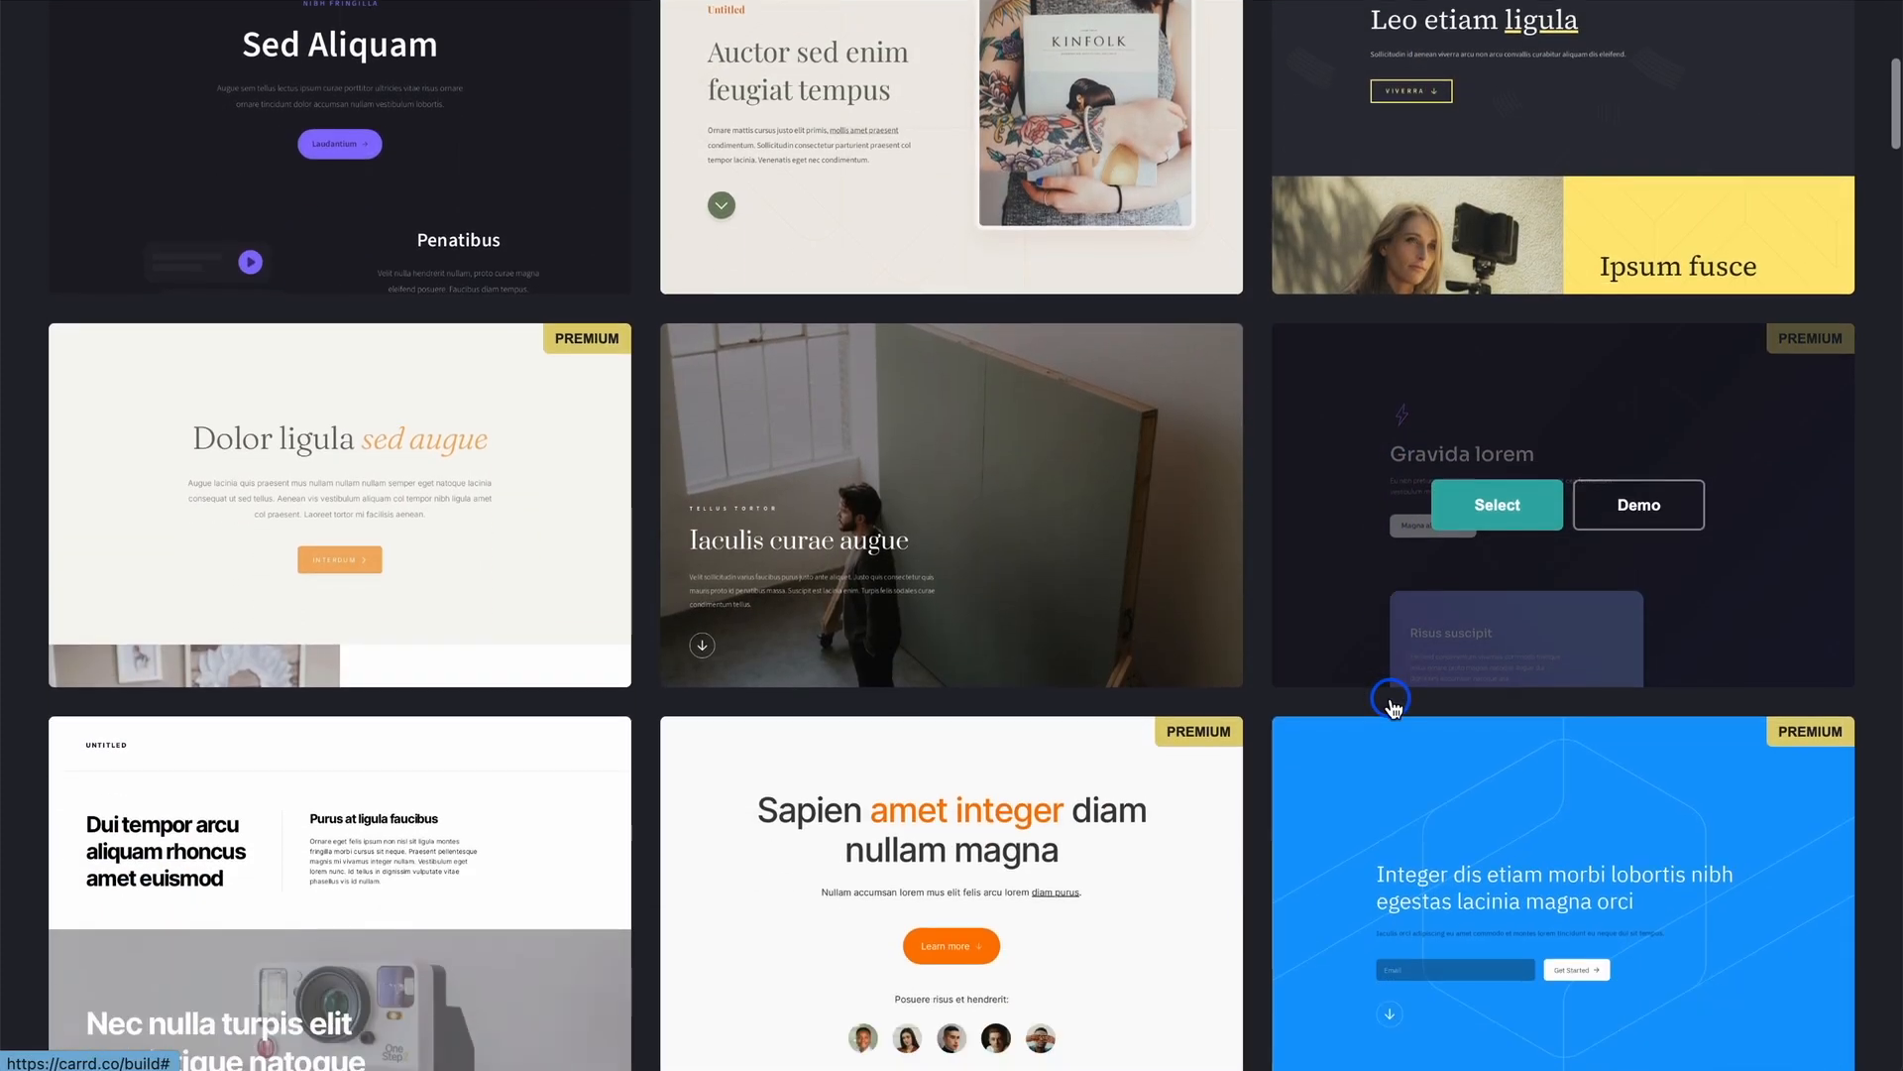
scroll(down, 3)
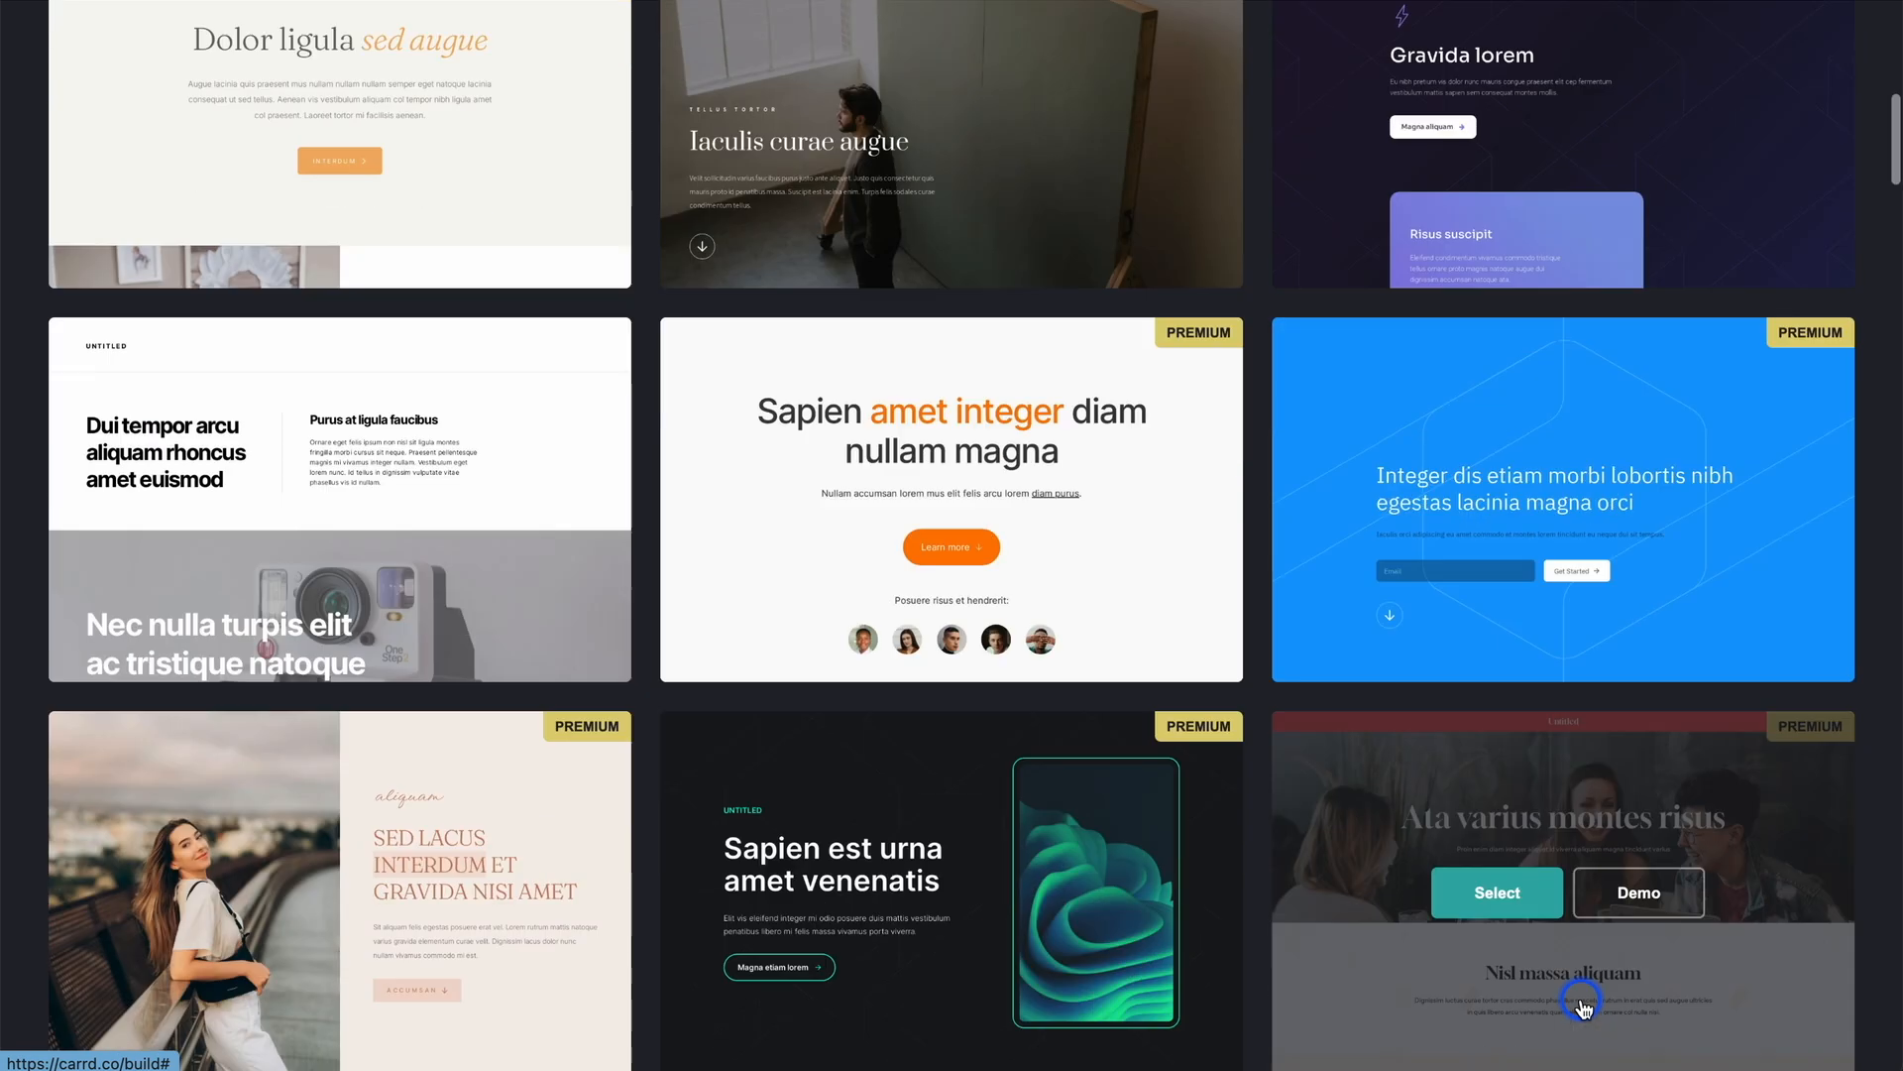
scroll(down, 3)
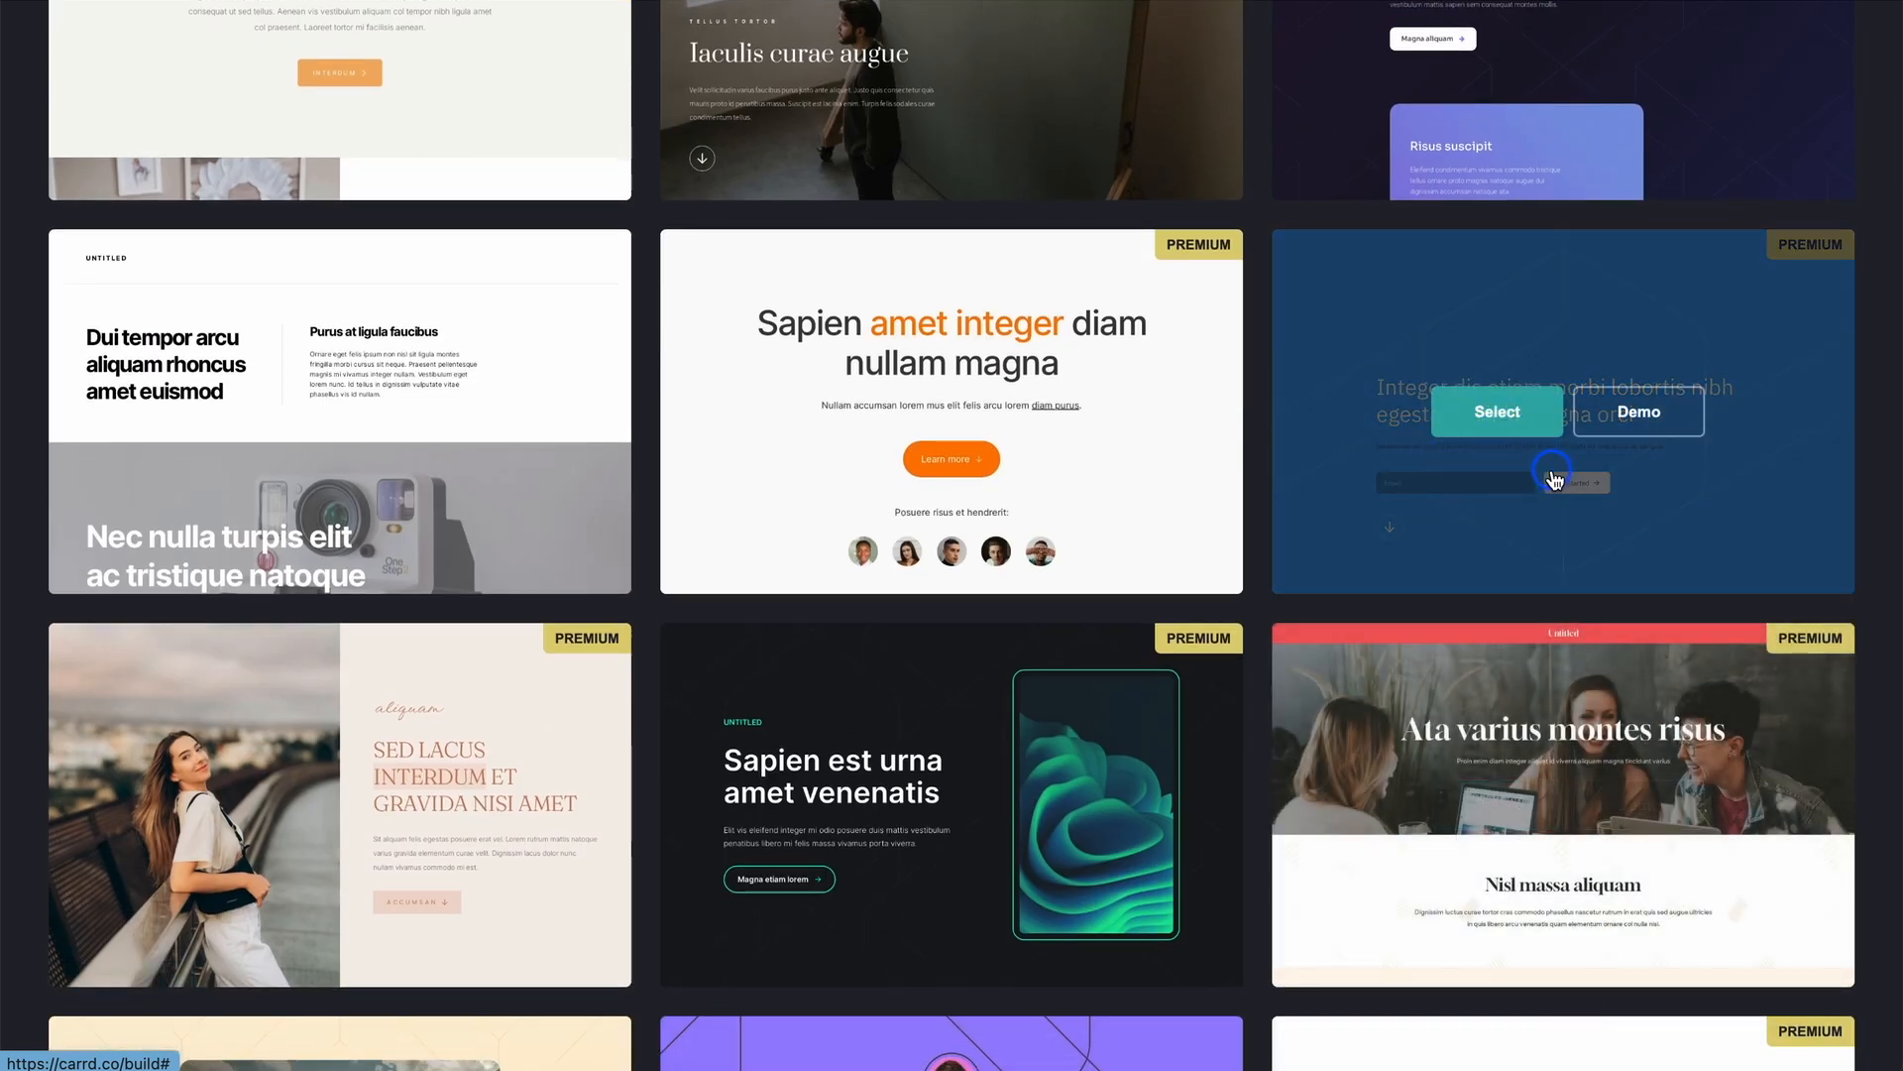
scroll(down, 3)
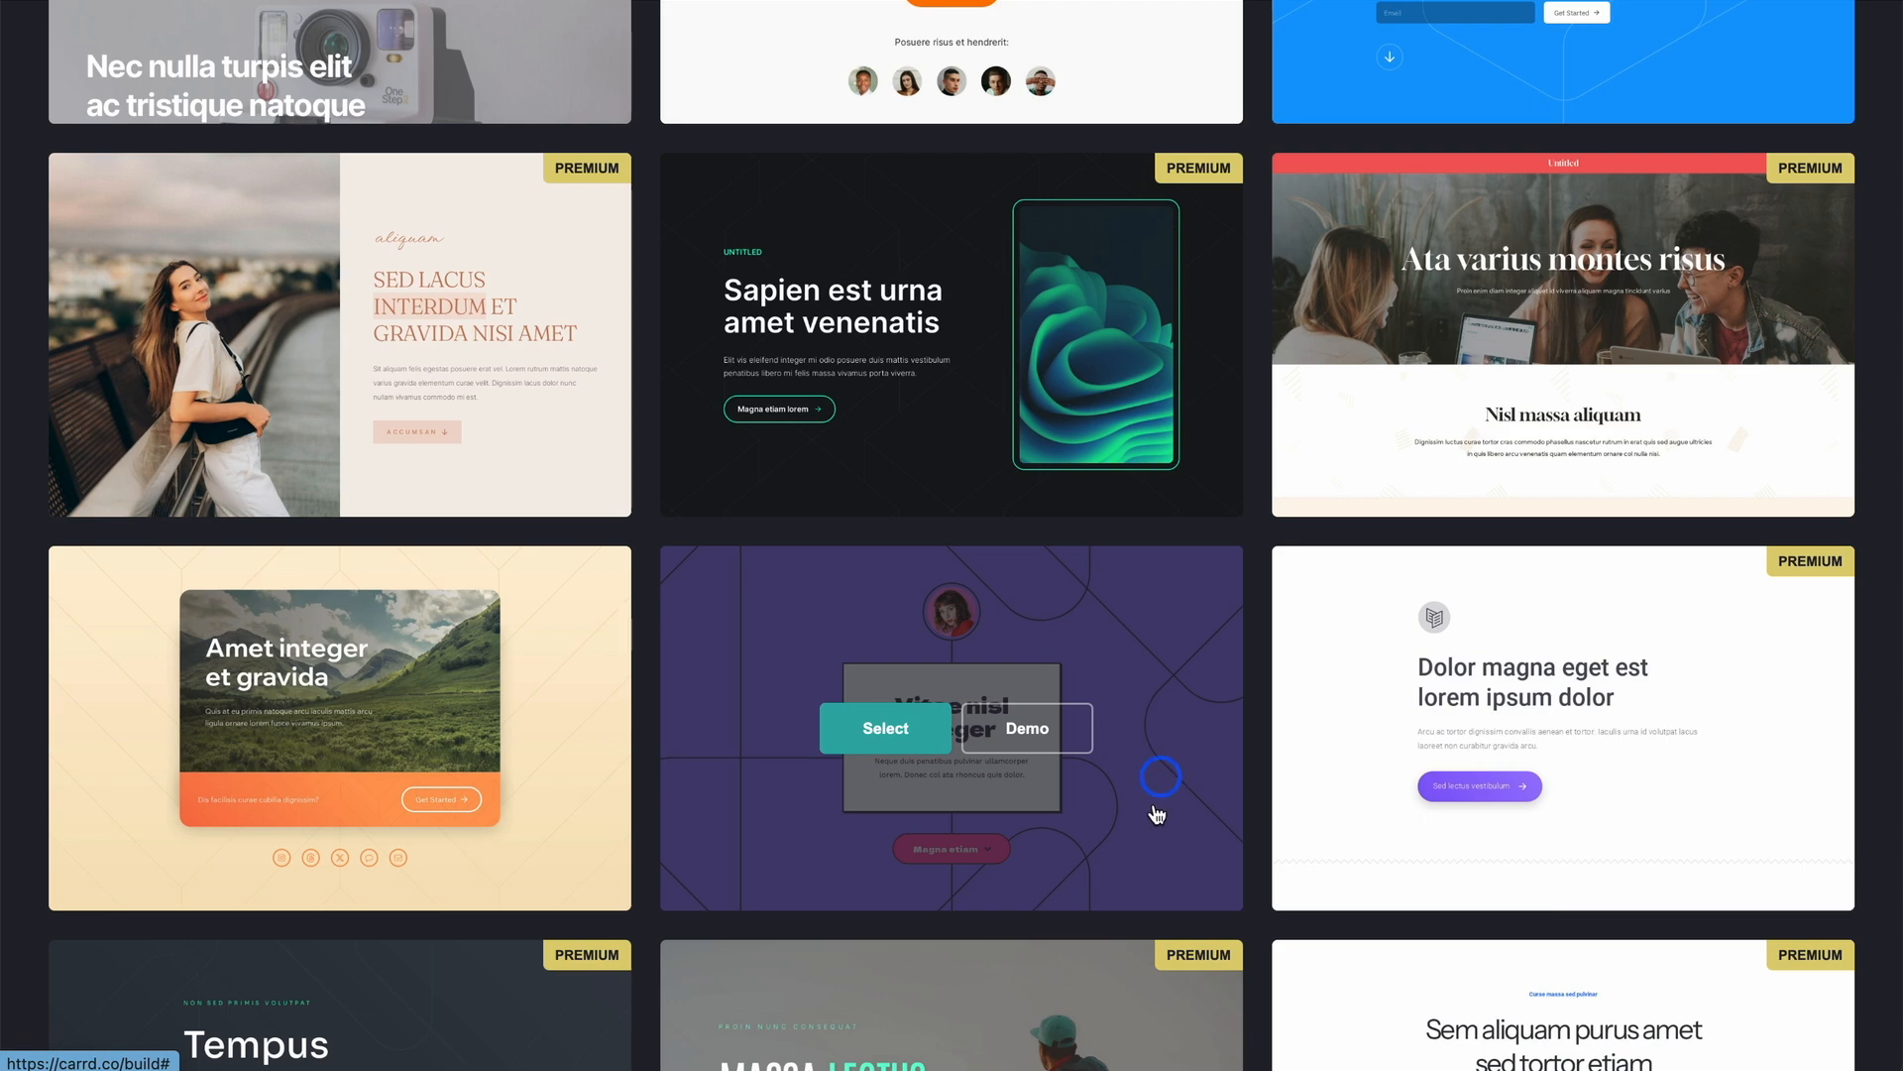
mouse_move(1170, 719)
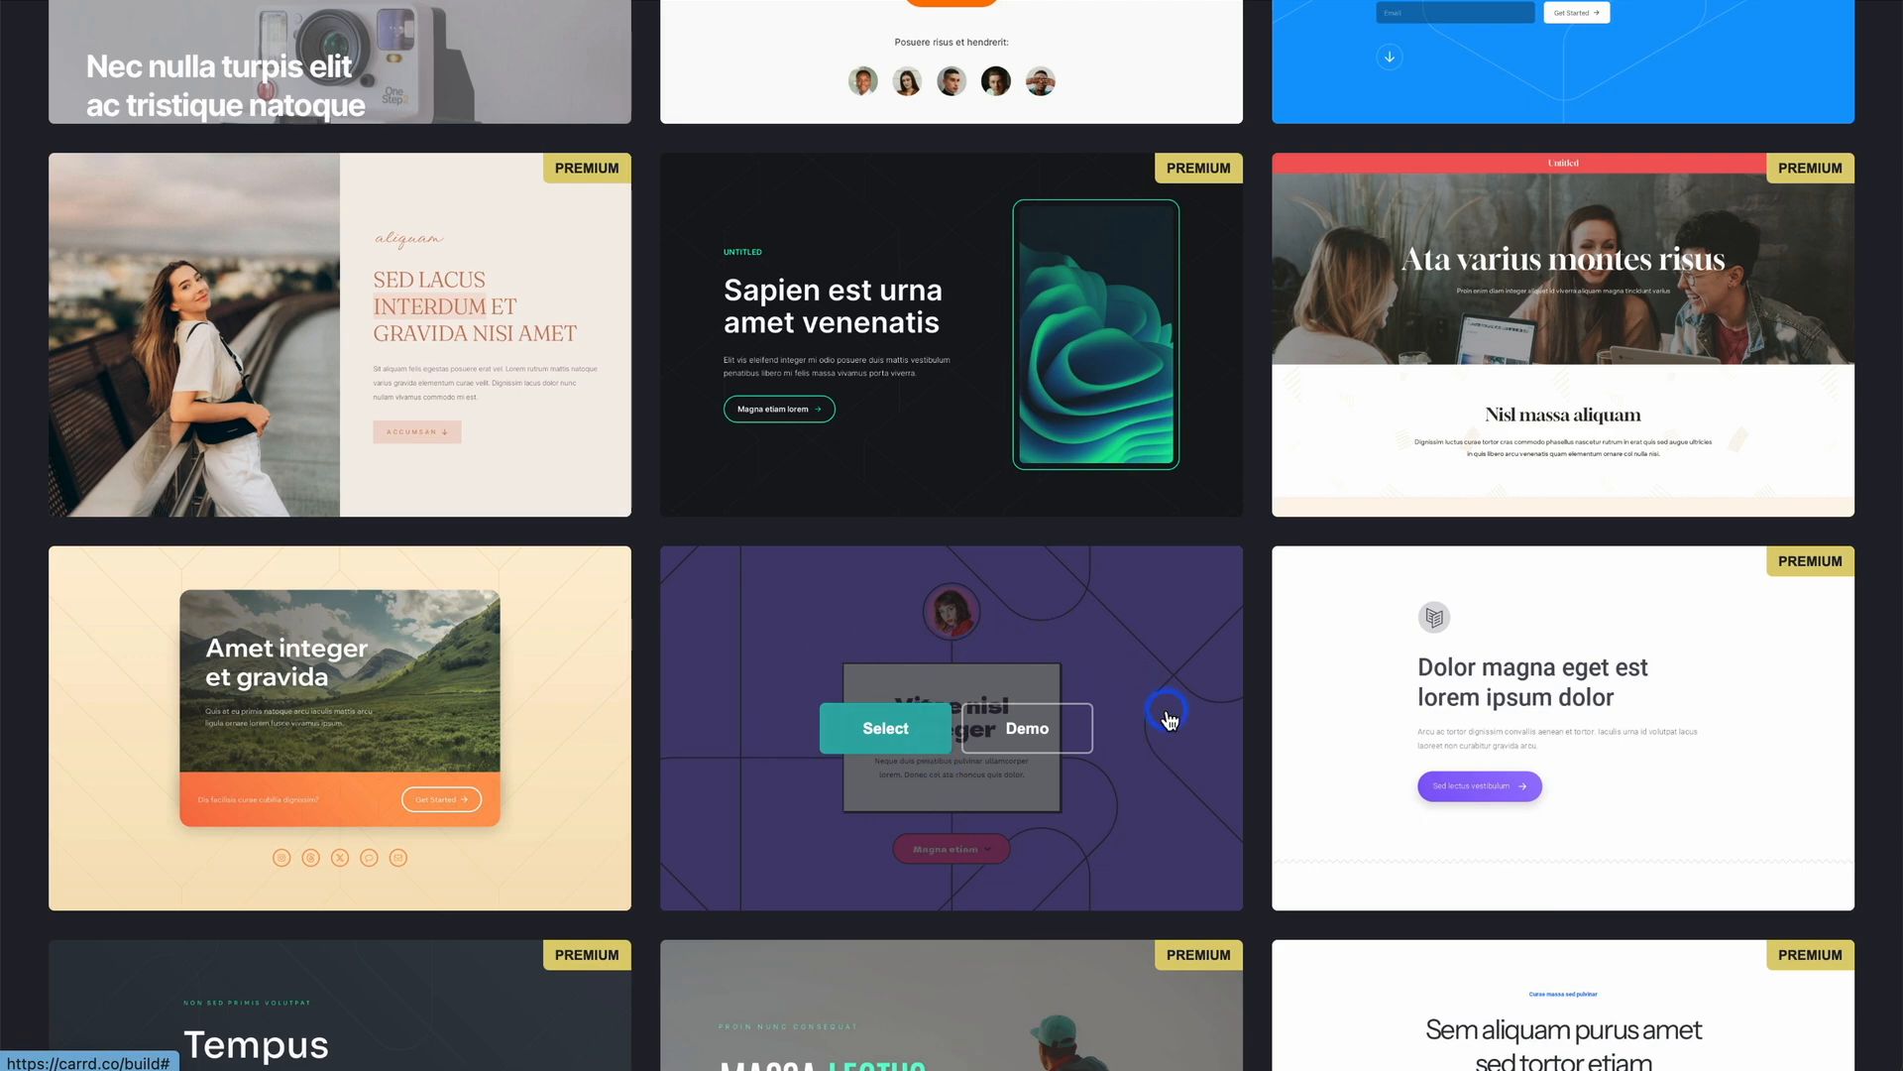
Step: Browse the Form templates, then switch to the Sectioned category
click(1028, 128)
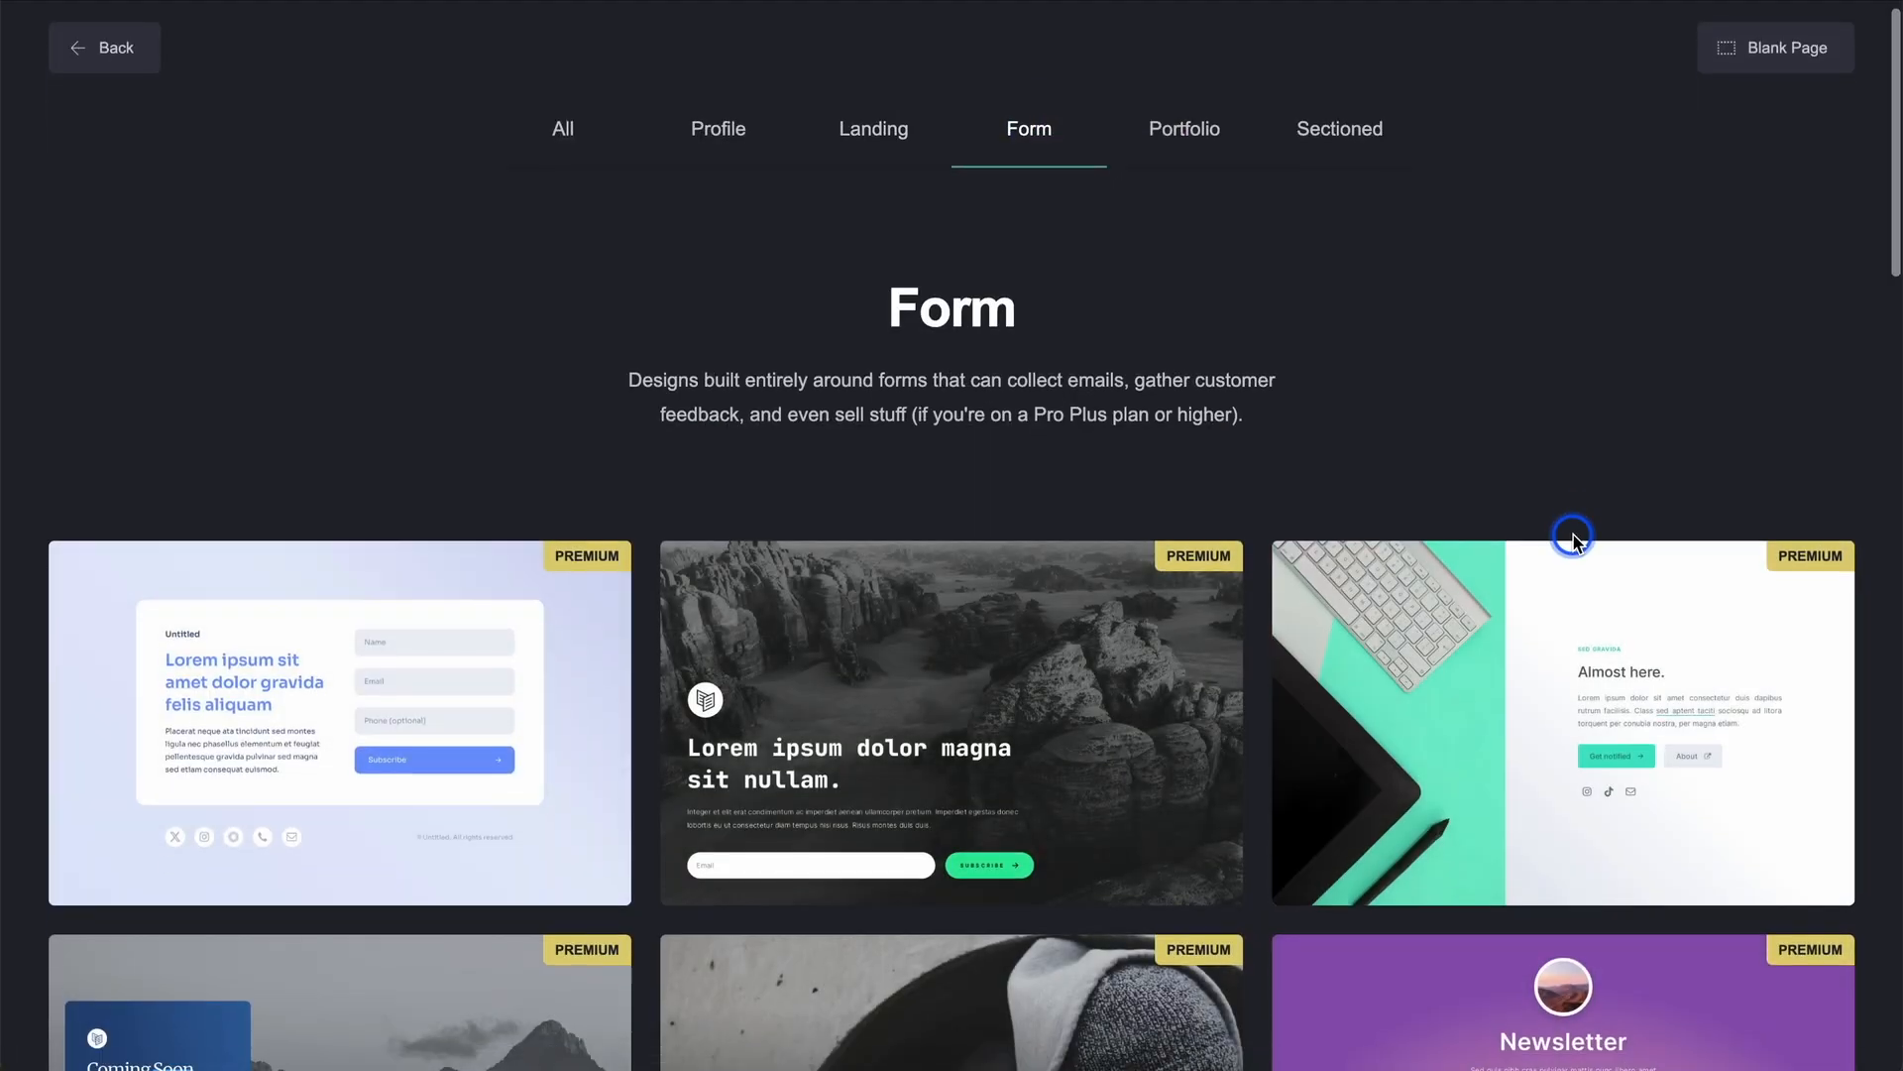
scroll(down, 3)
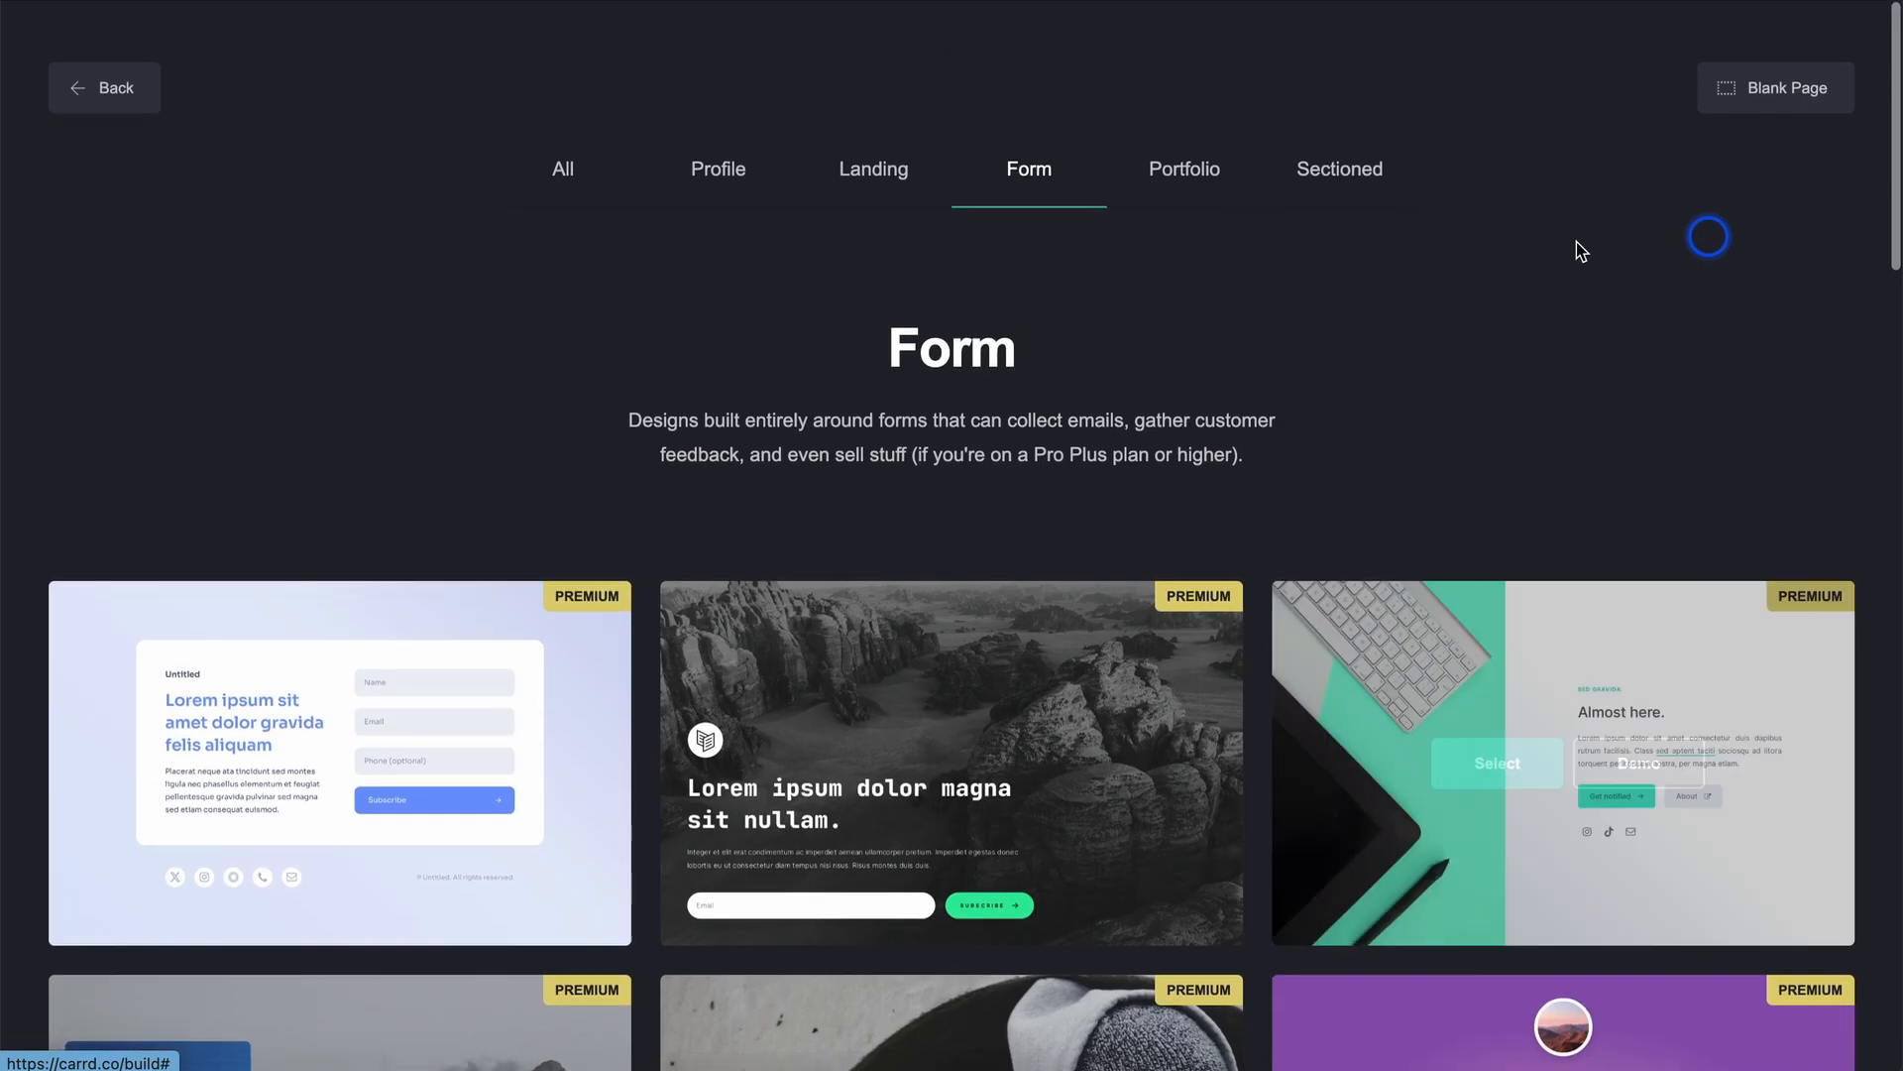
scroll(down, 3)
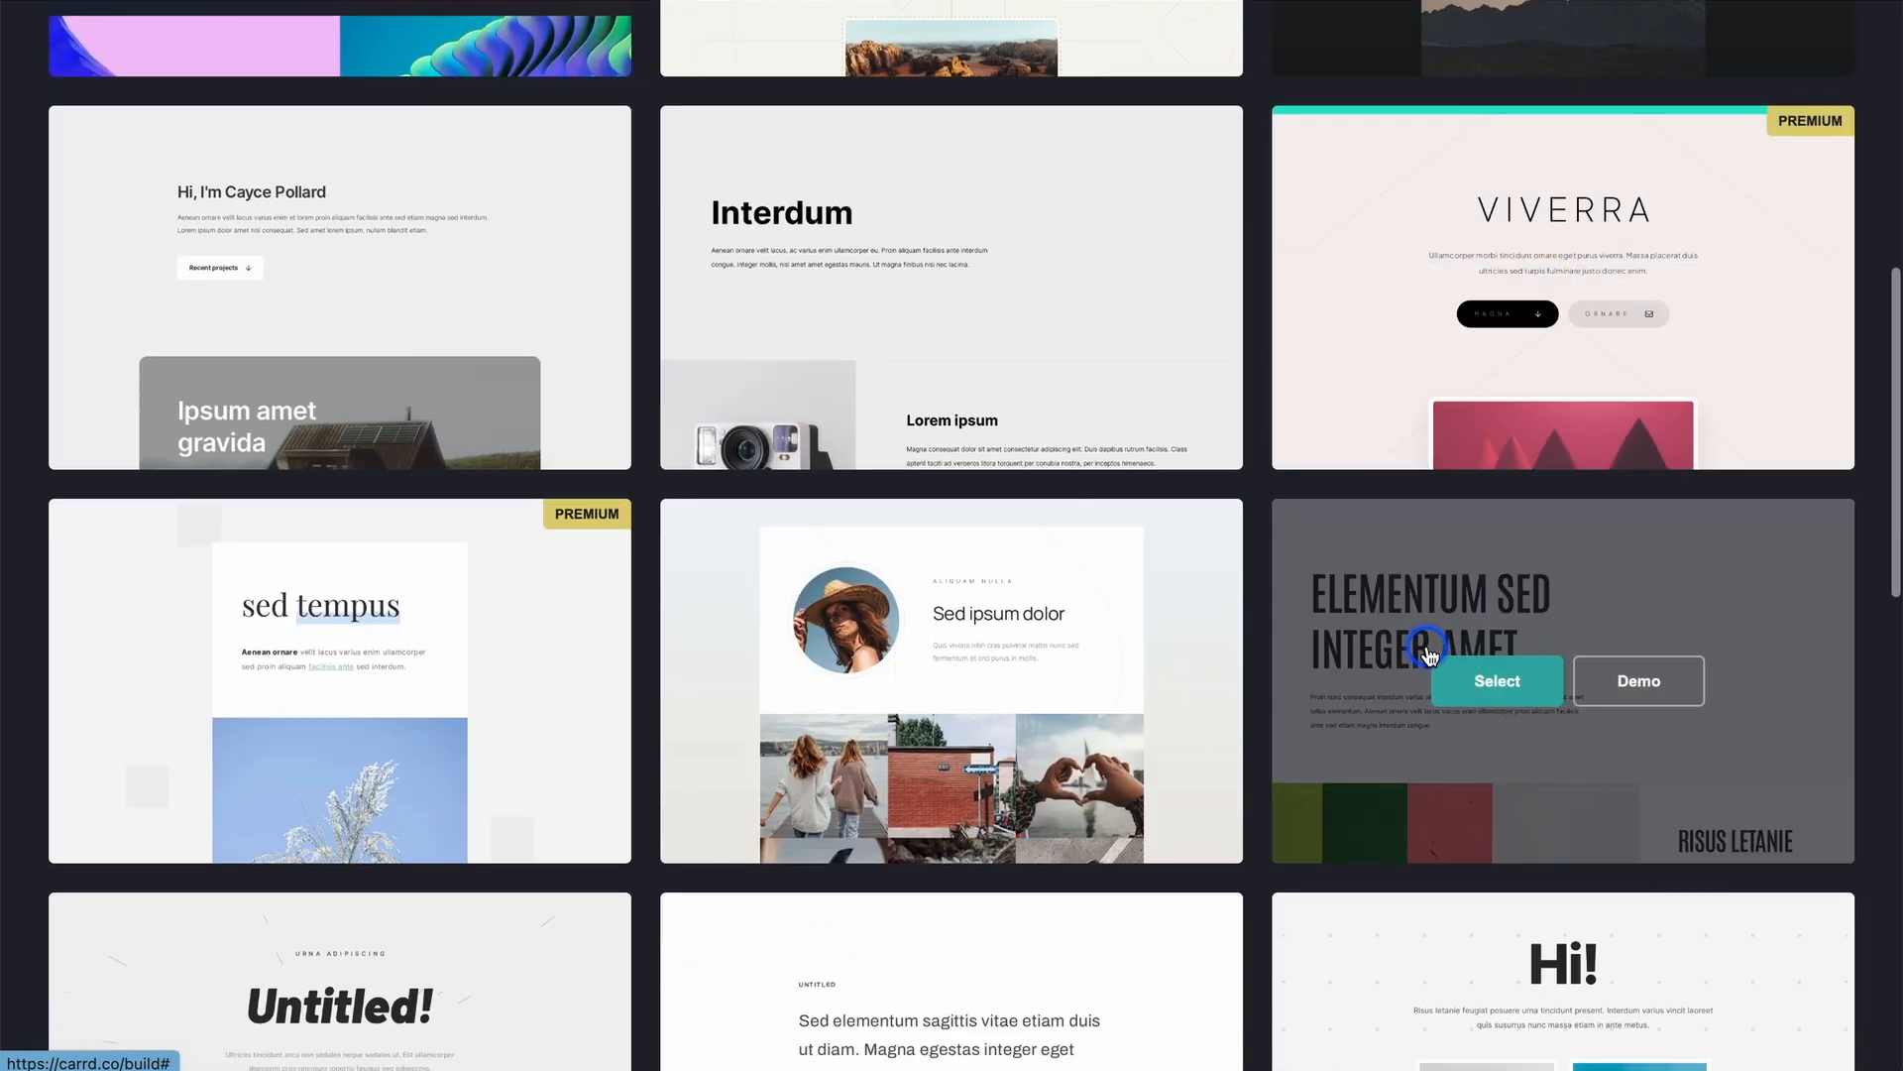
scroll(down, 3)
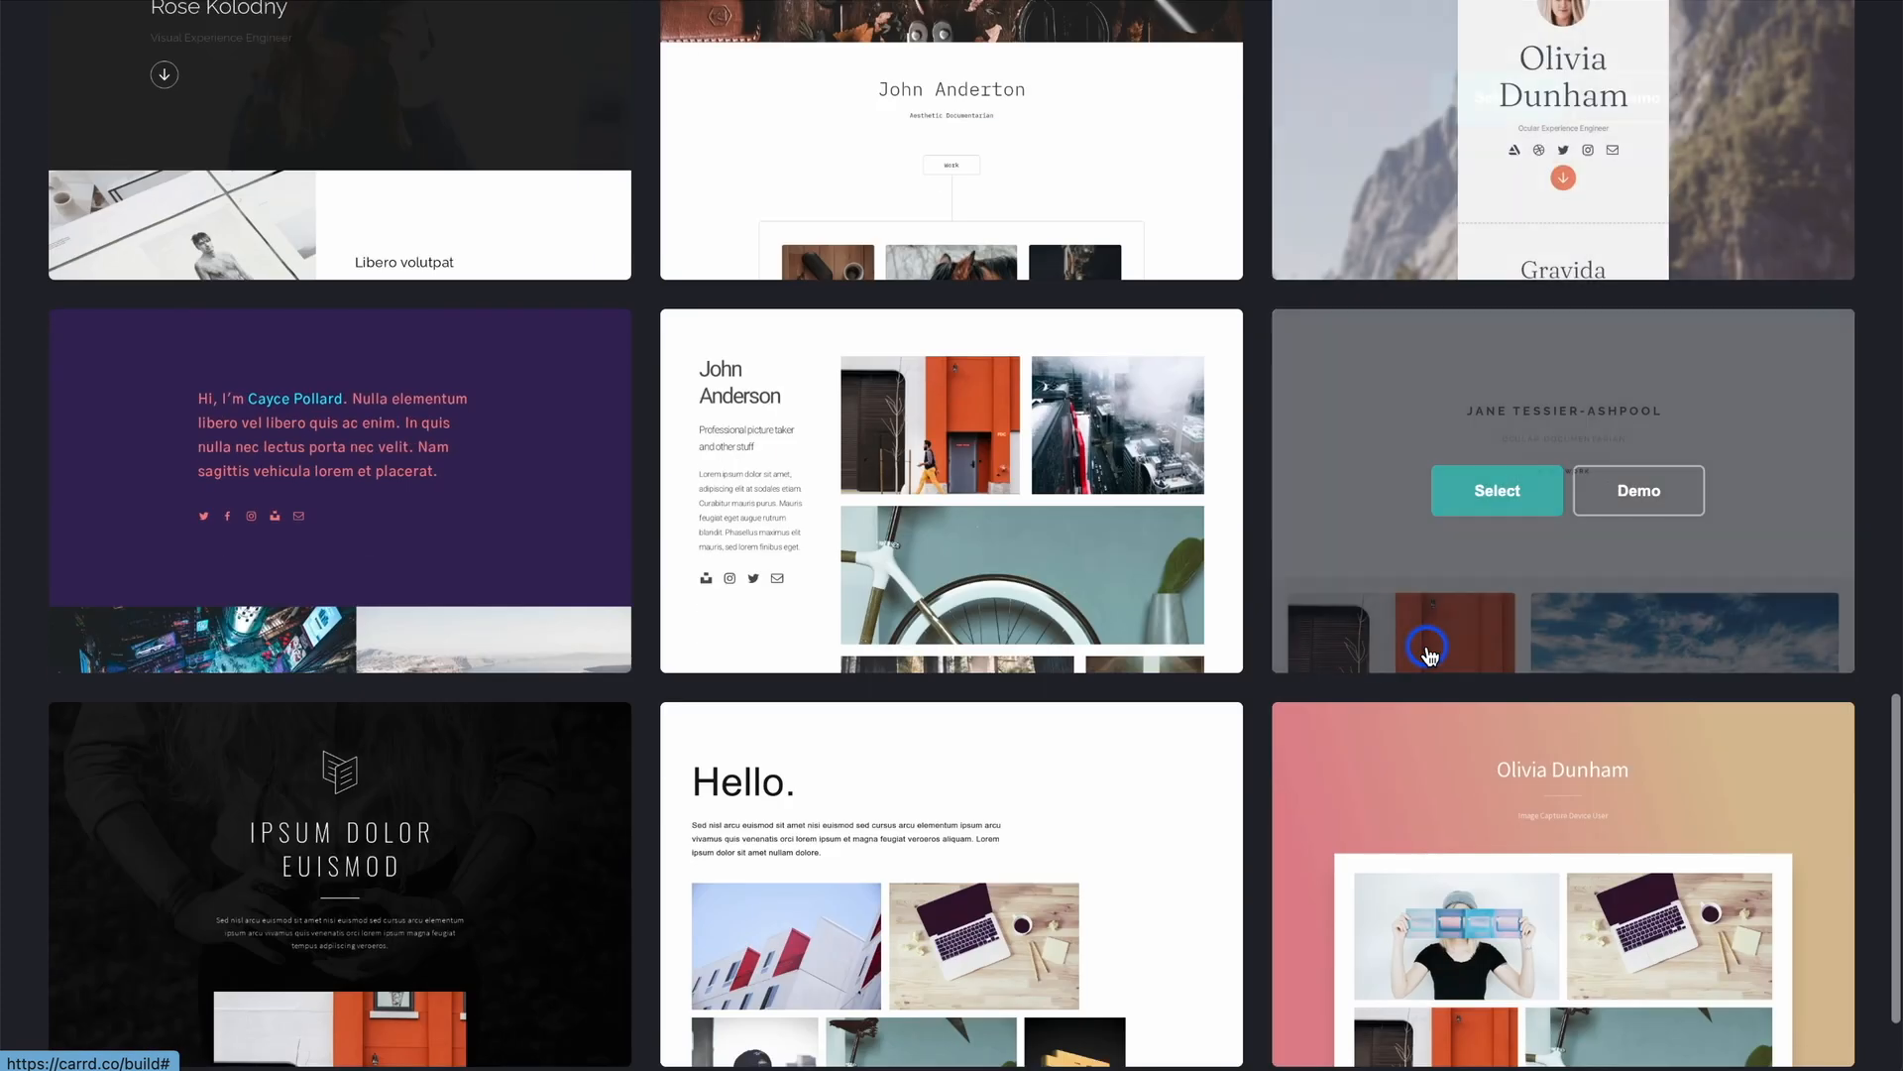
scroll(down, 3)
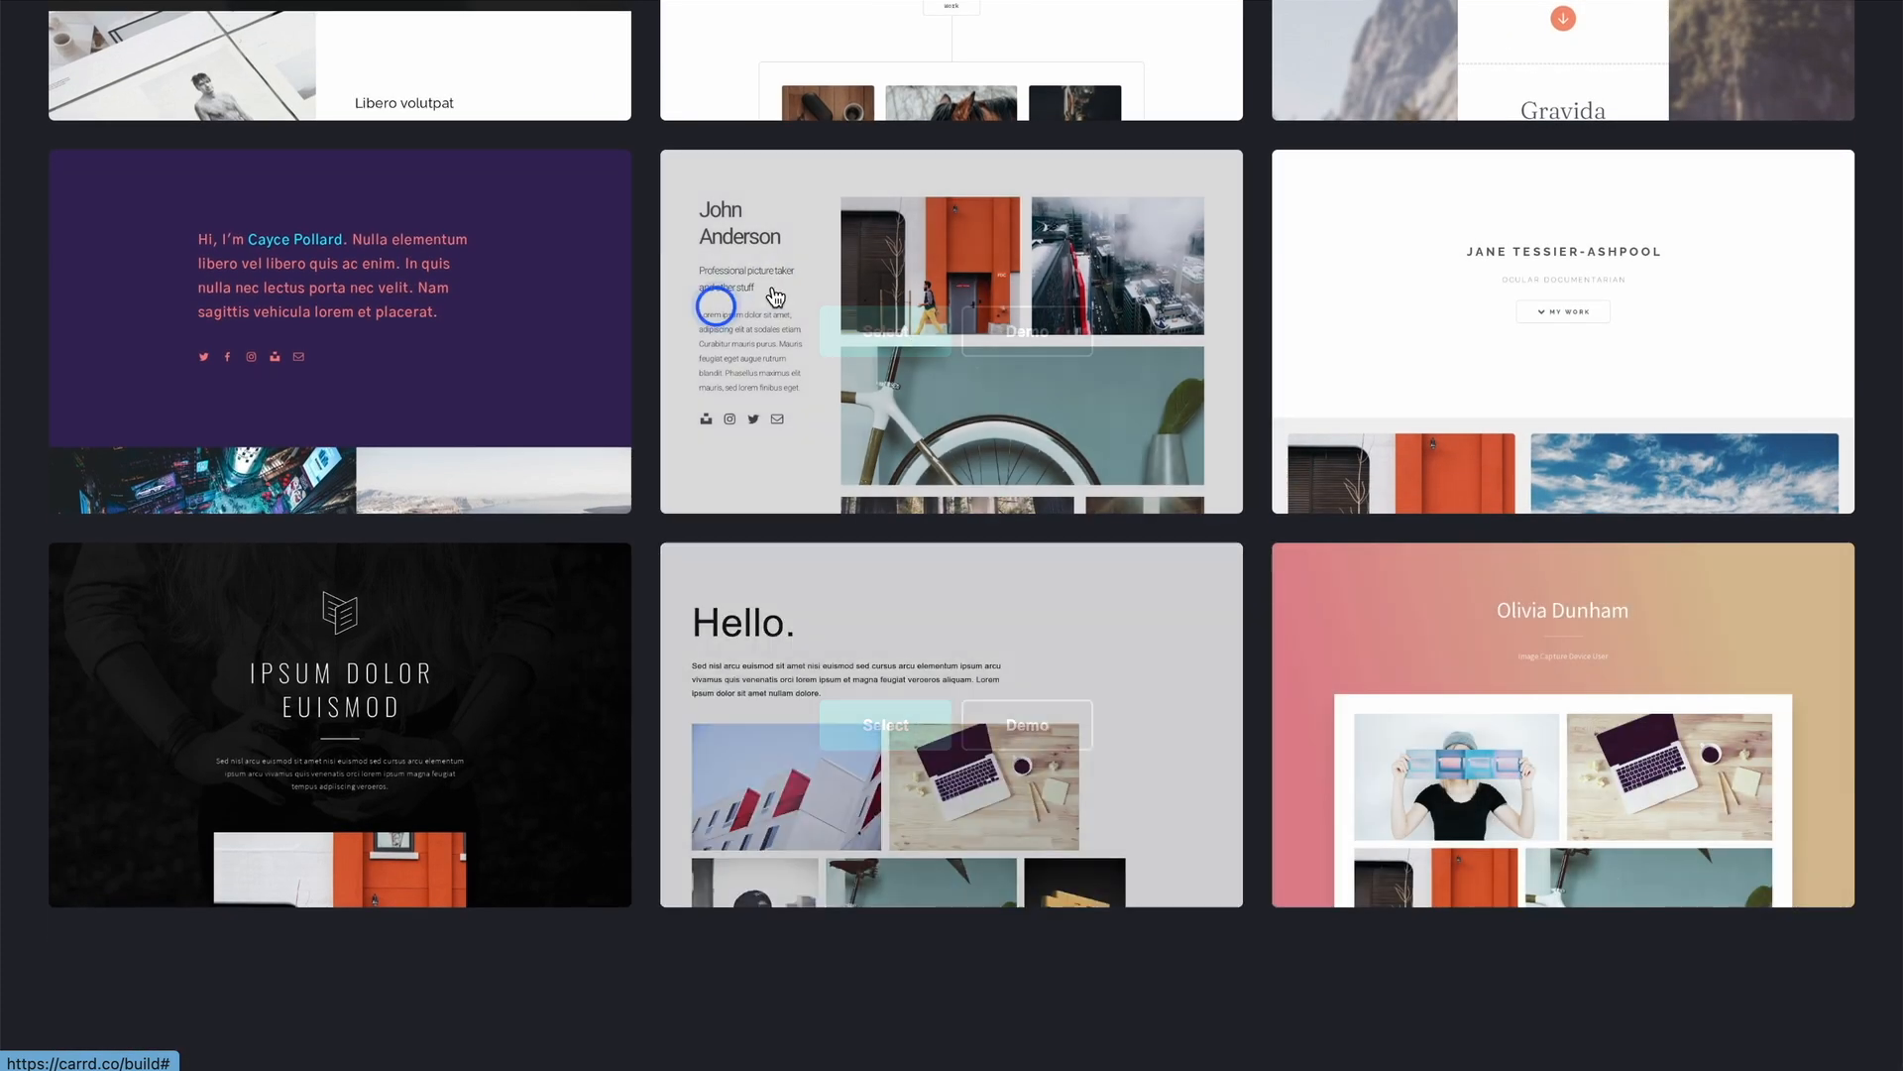
click(1339, 155)
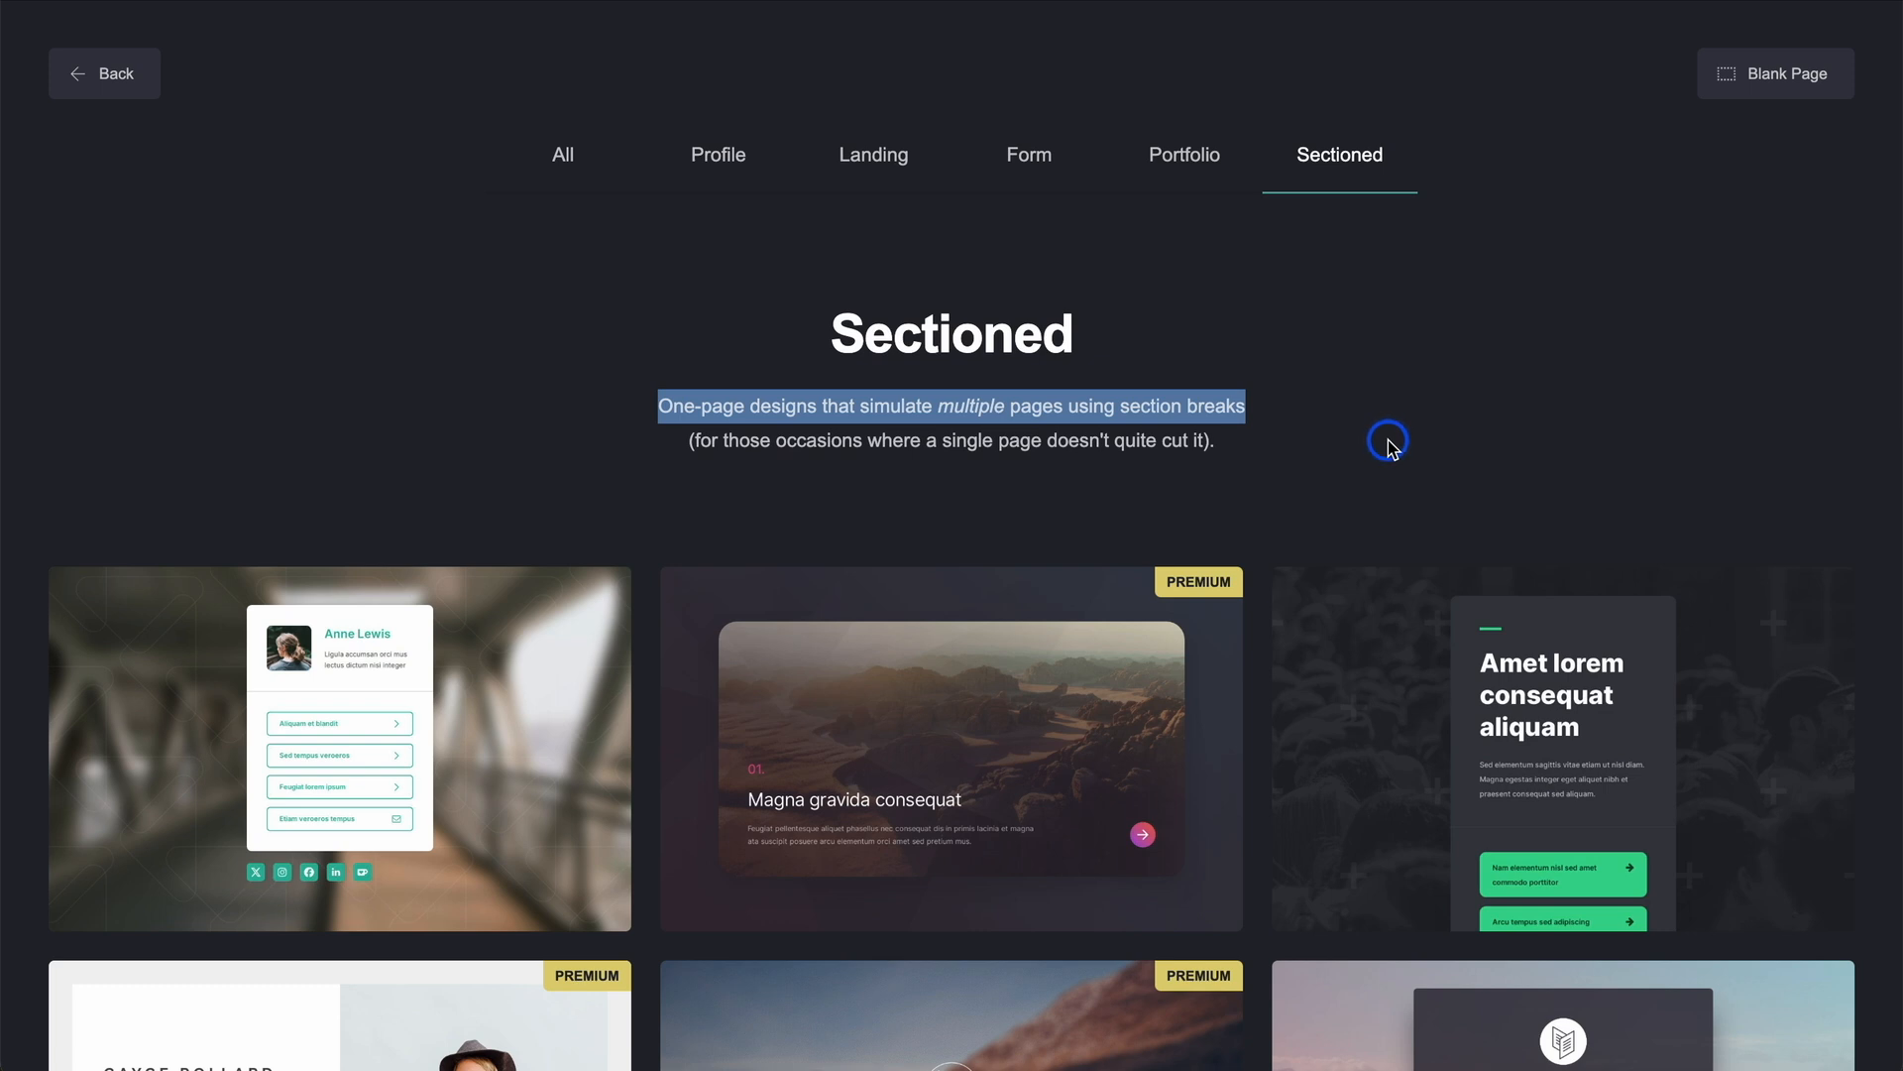
mouse_move(1531, 448)
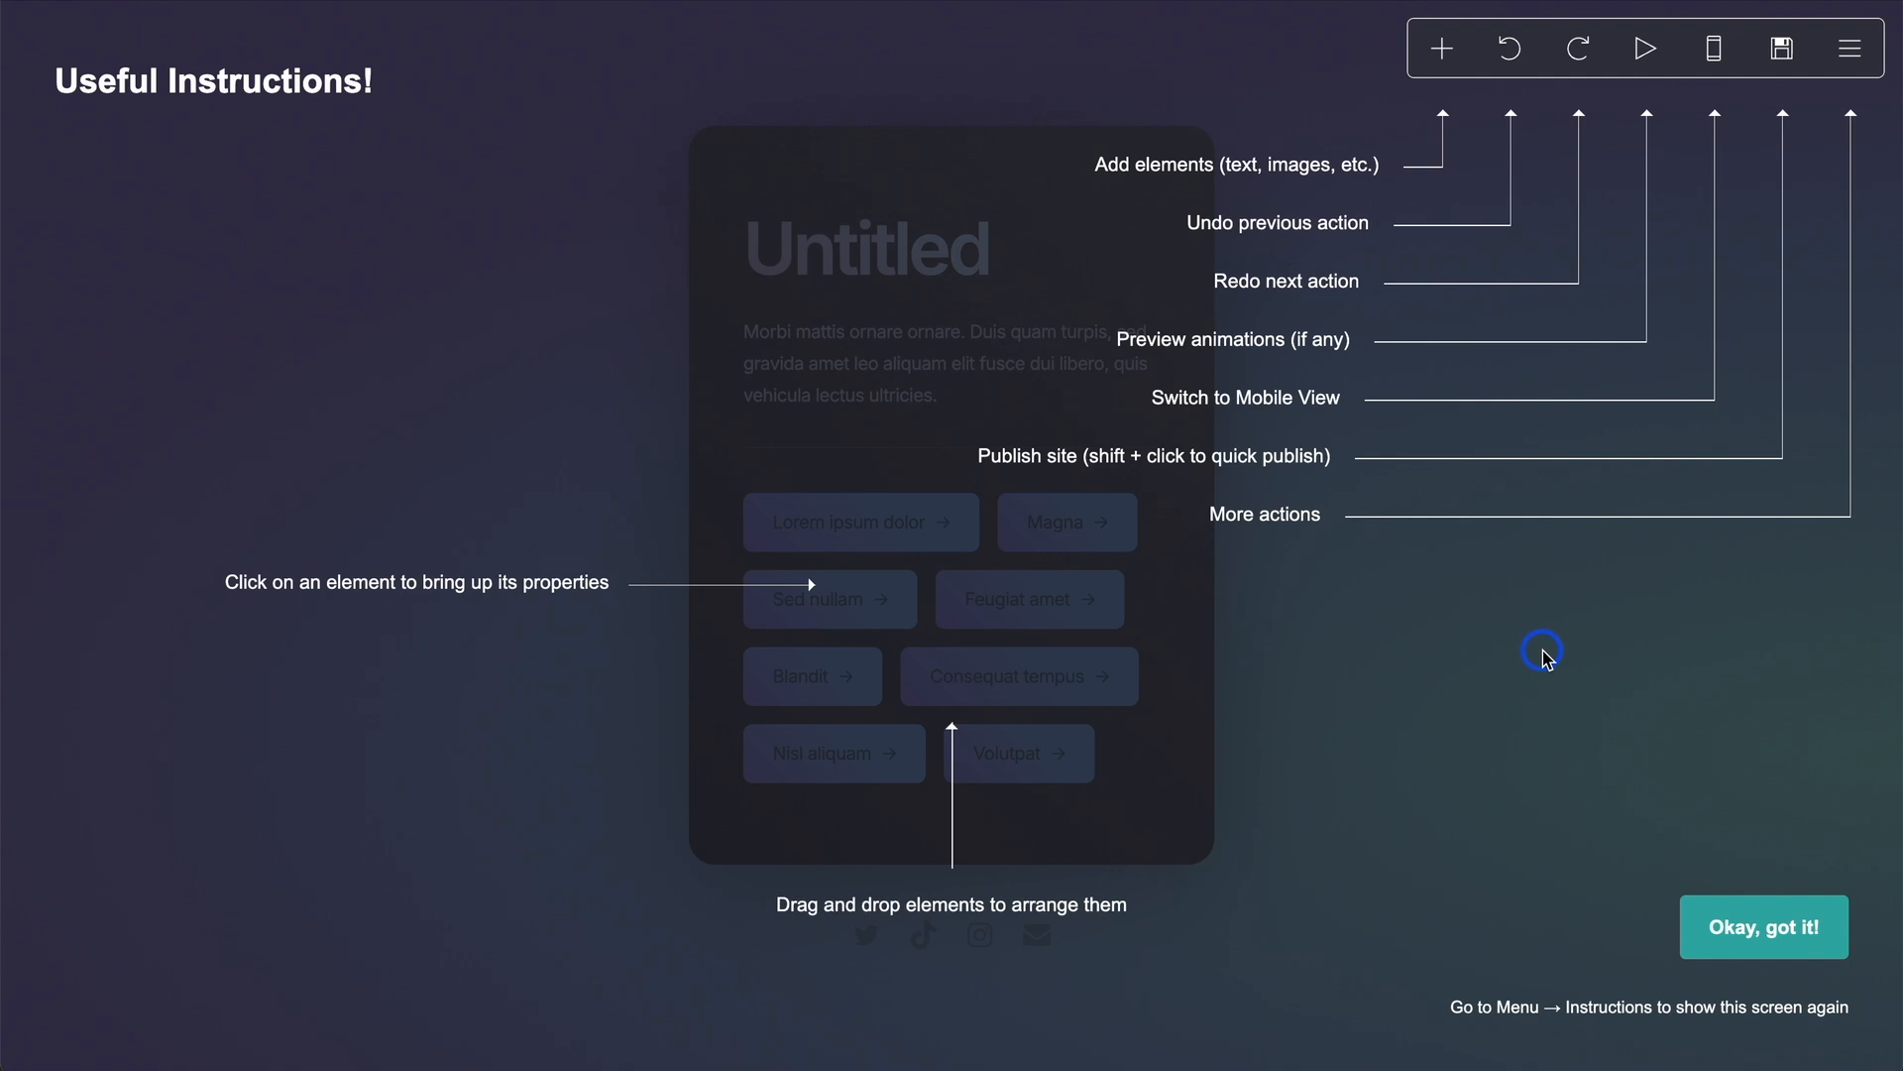
mouse_move(1845, 46)
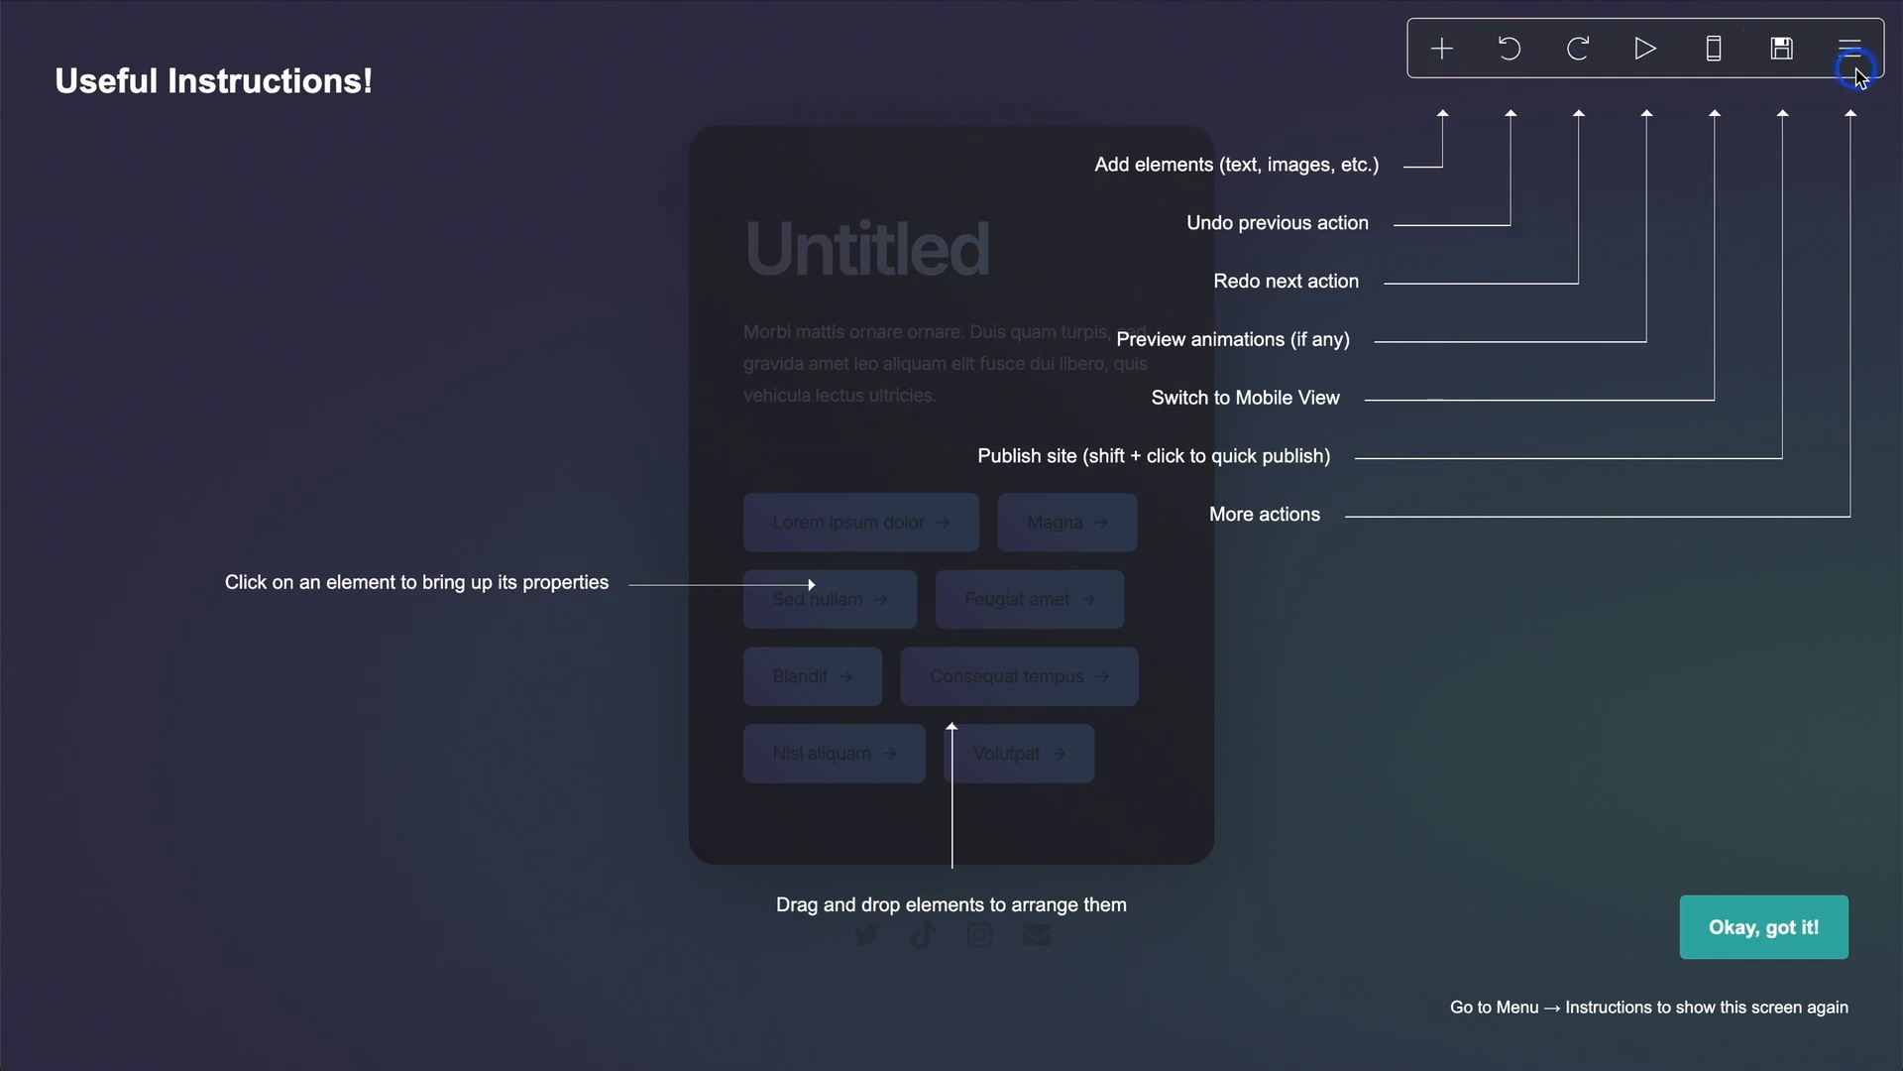
mouse_move(1435, 605)
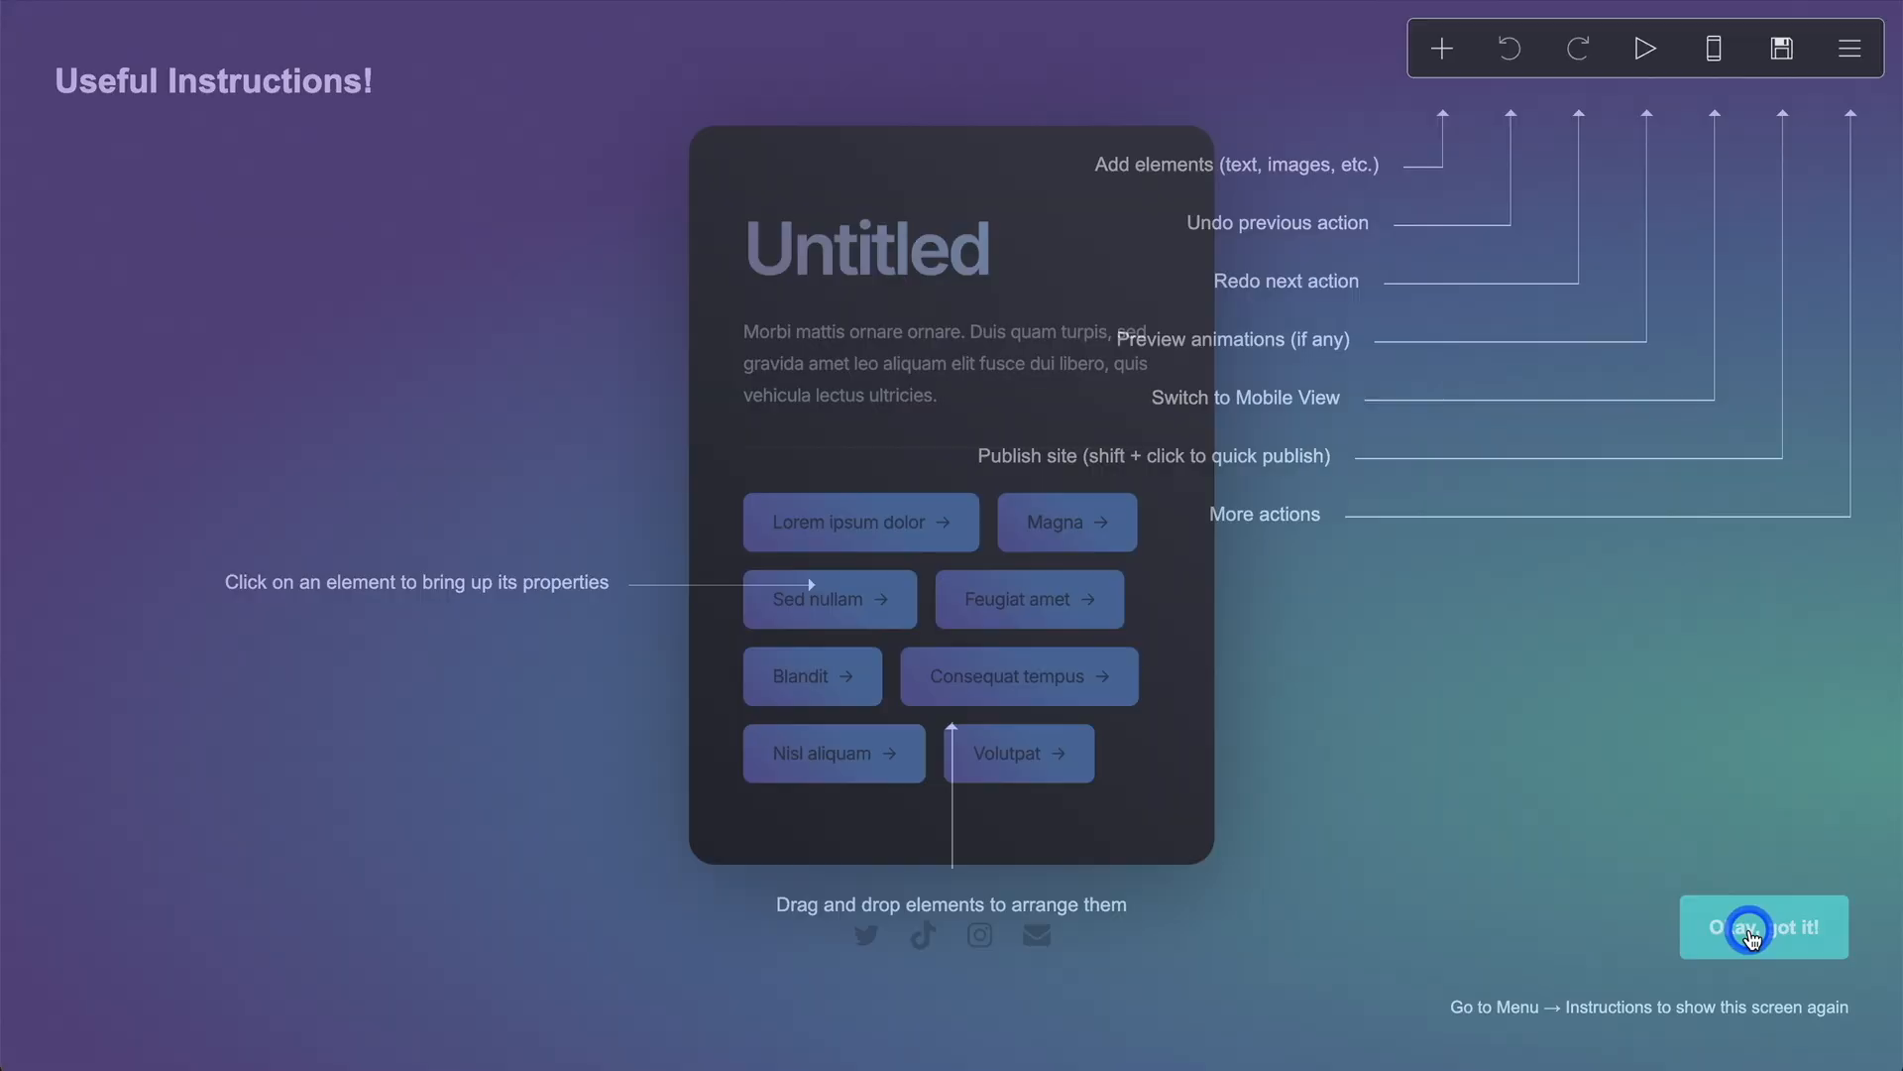
Step: Dismiss the instructions overlay, select the Untitled heading, and bring up the page background properties
click(1749, 937)
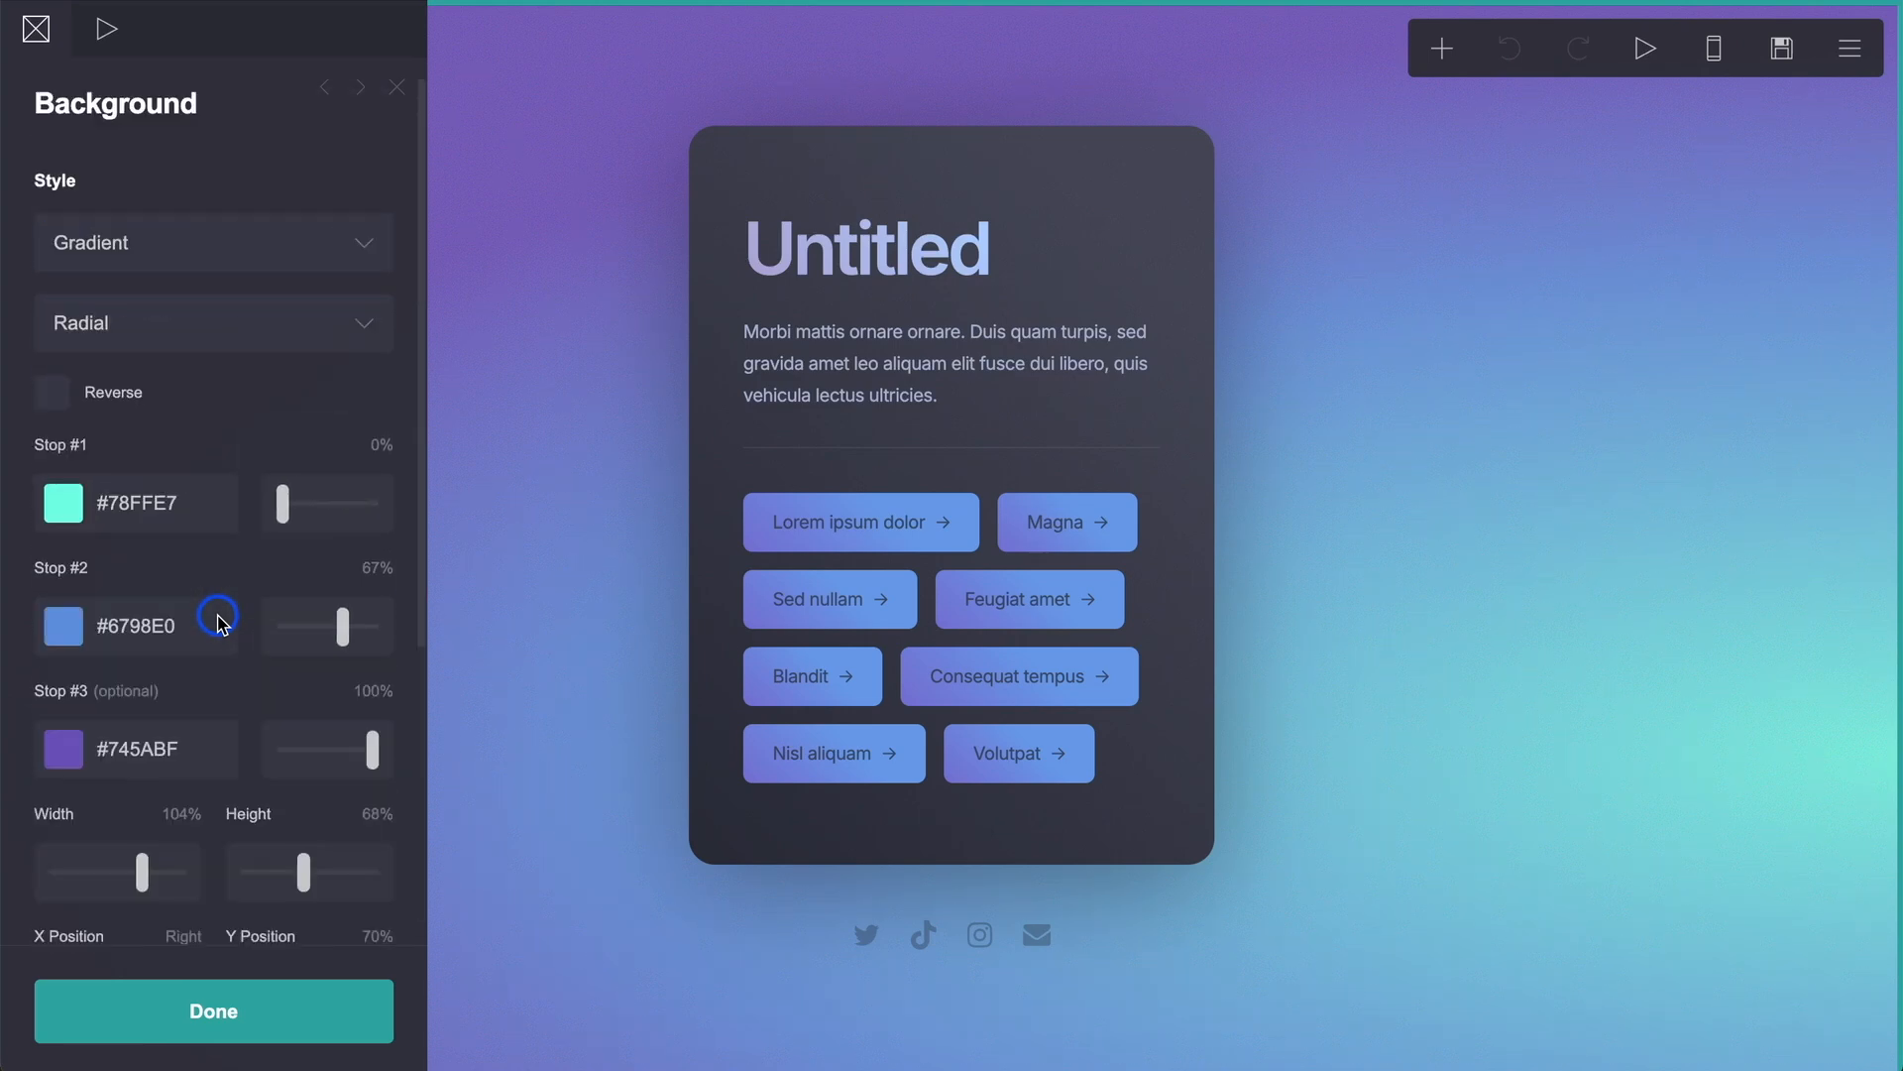
scroll(down, 3)
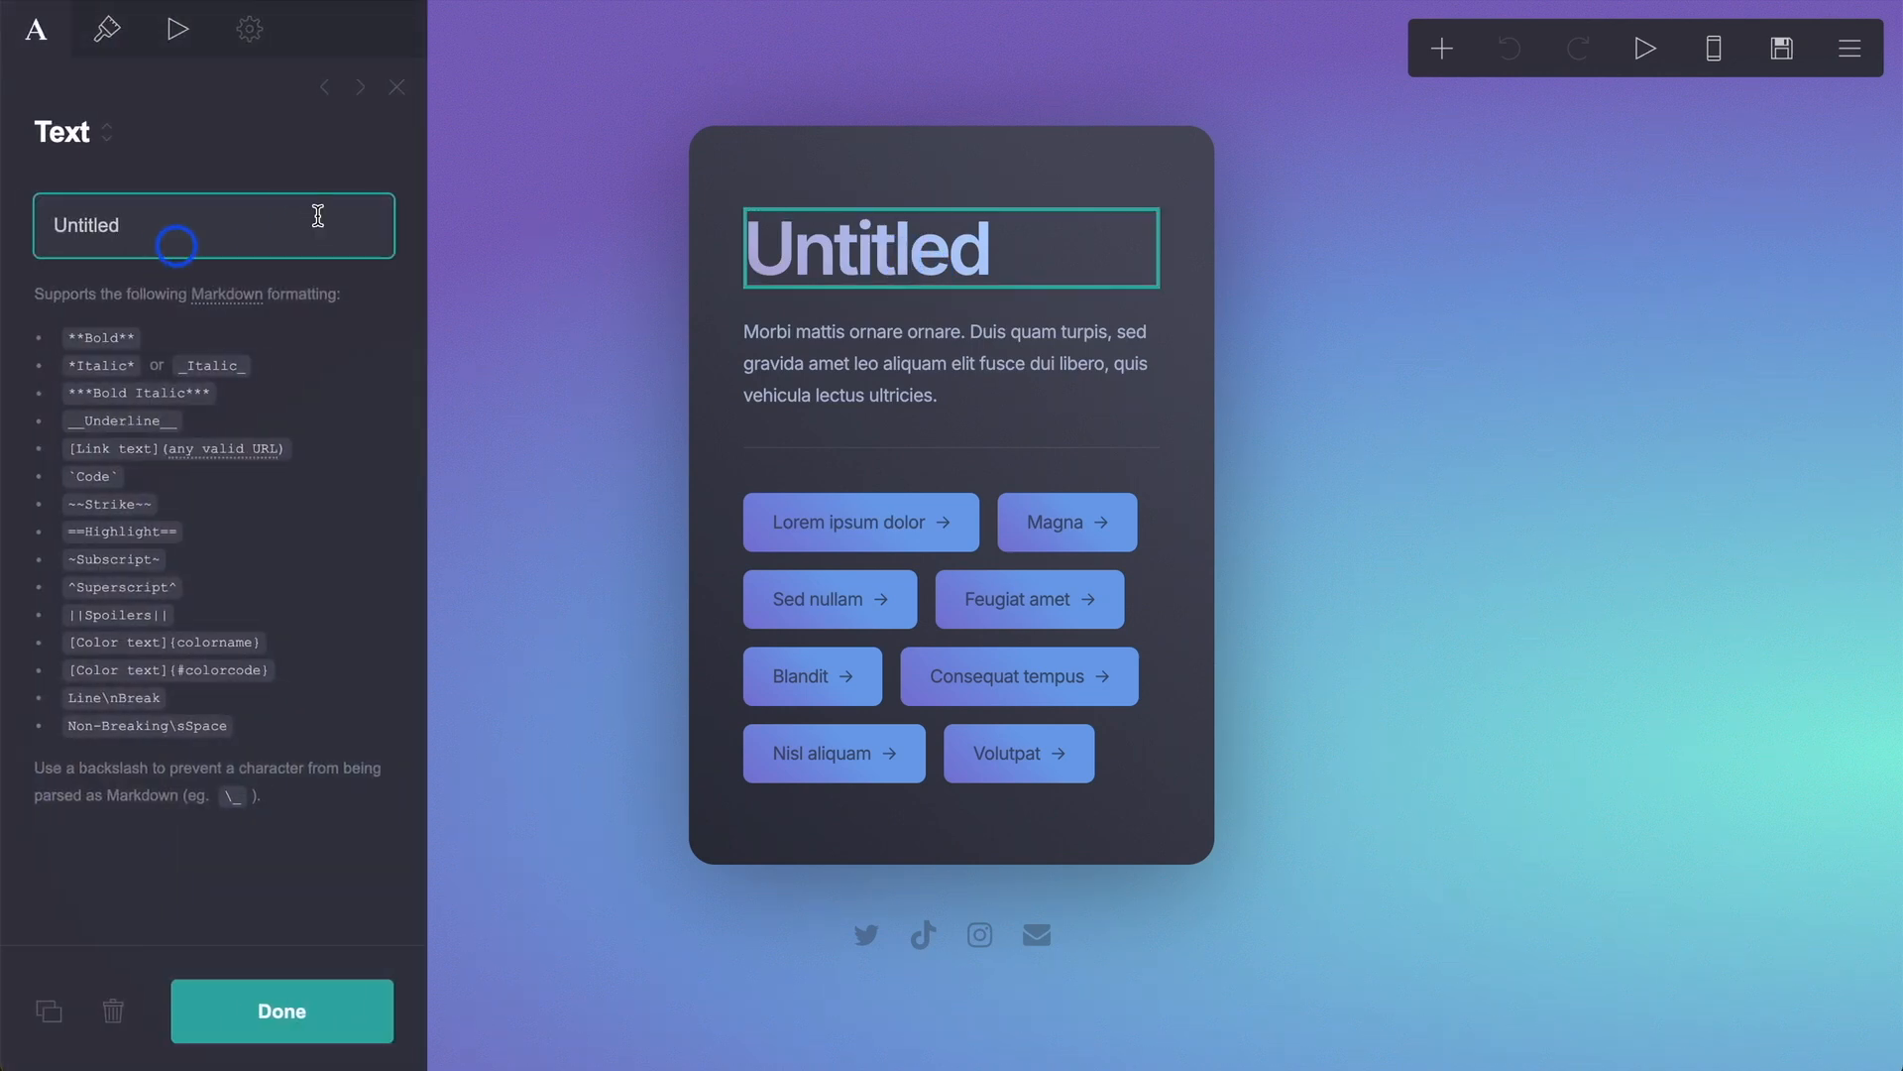
click(944, 363)
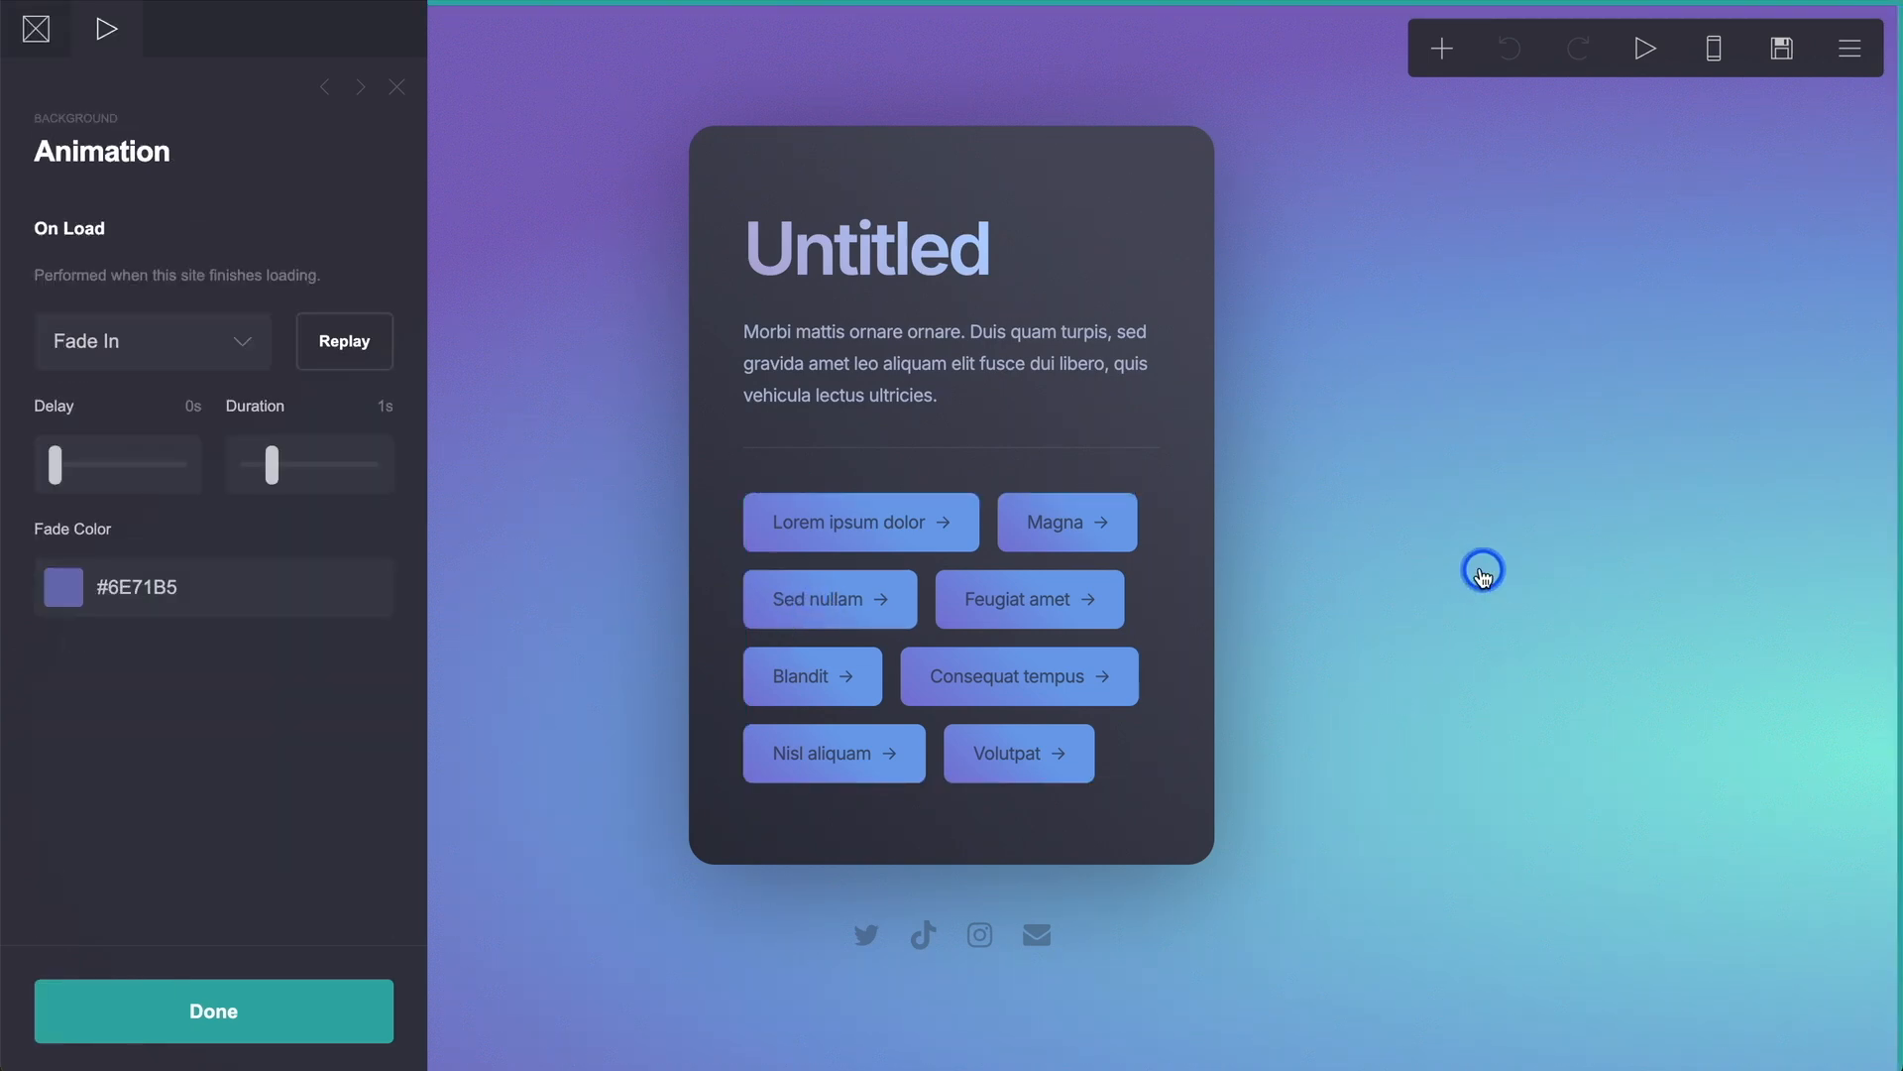
click(214, 1010)
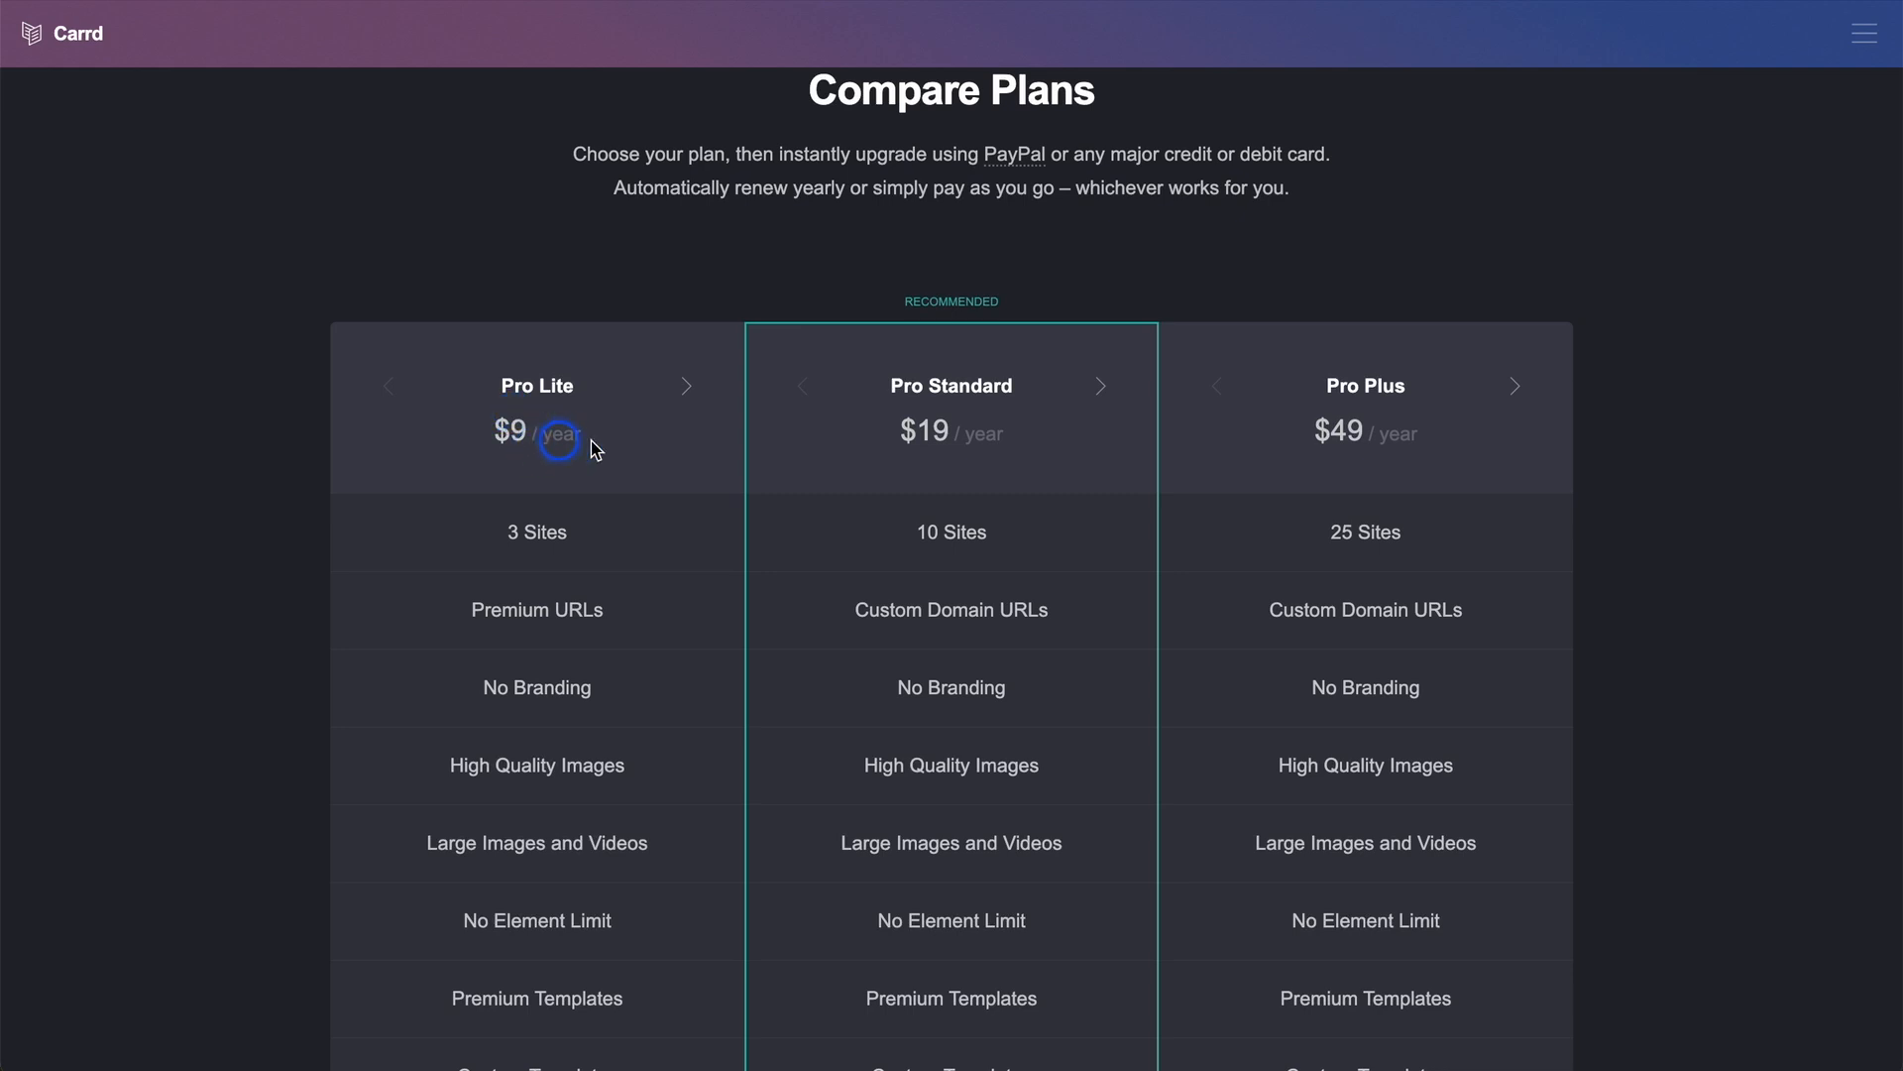
Step: Show the 10-site Pro Lite tier and scroll through the plan feature list
click(687, 387)
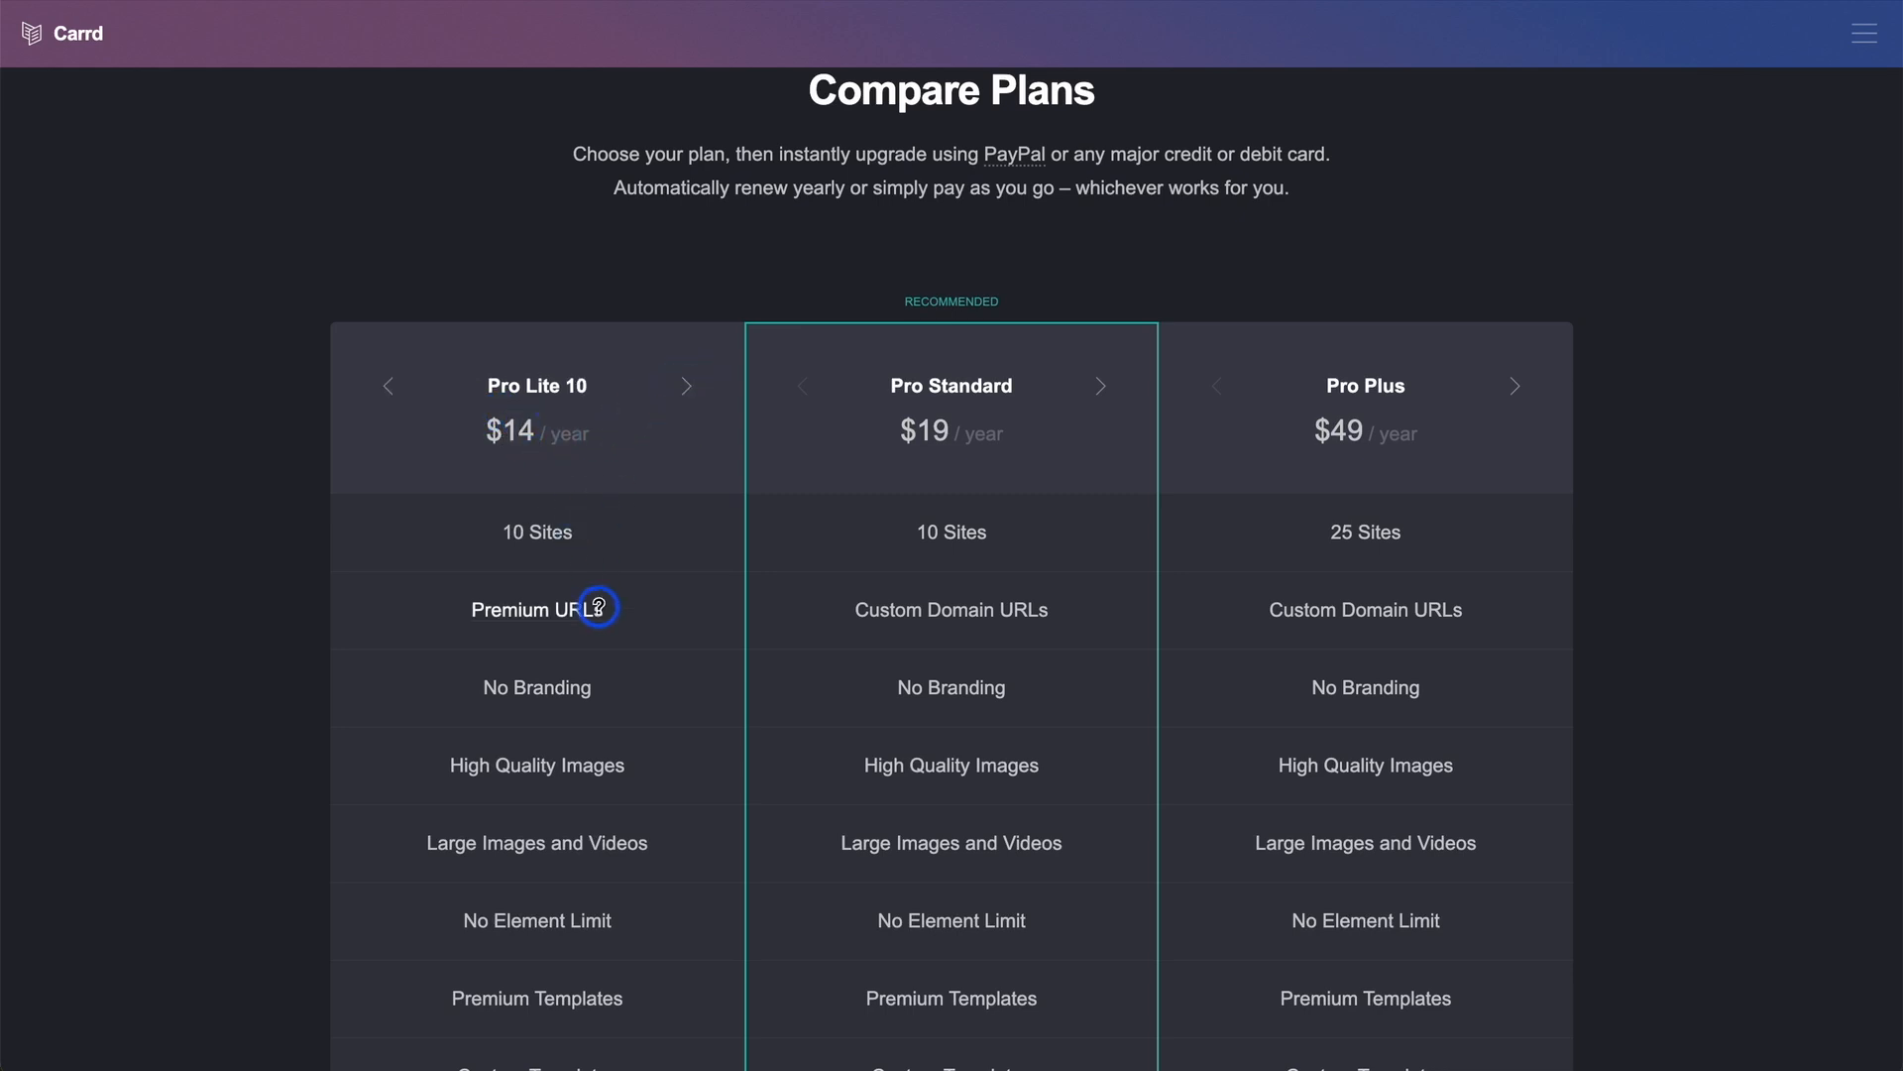
scroll(down, 3)
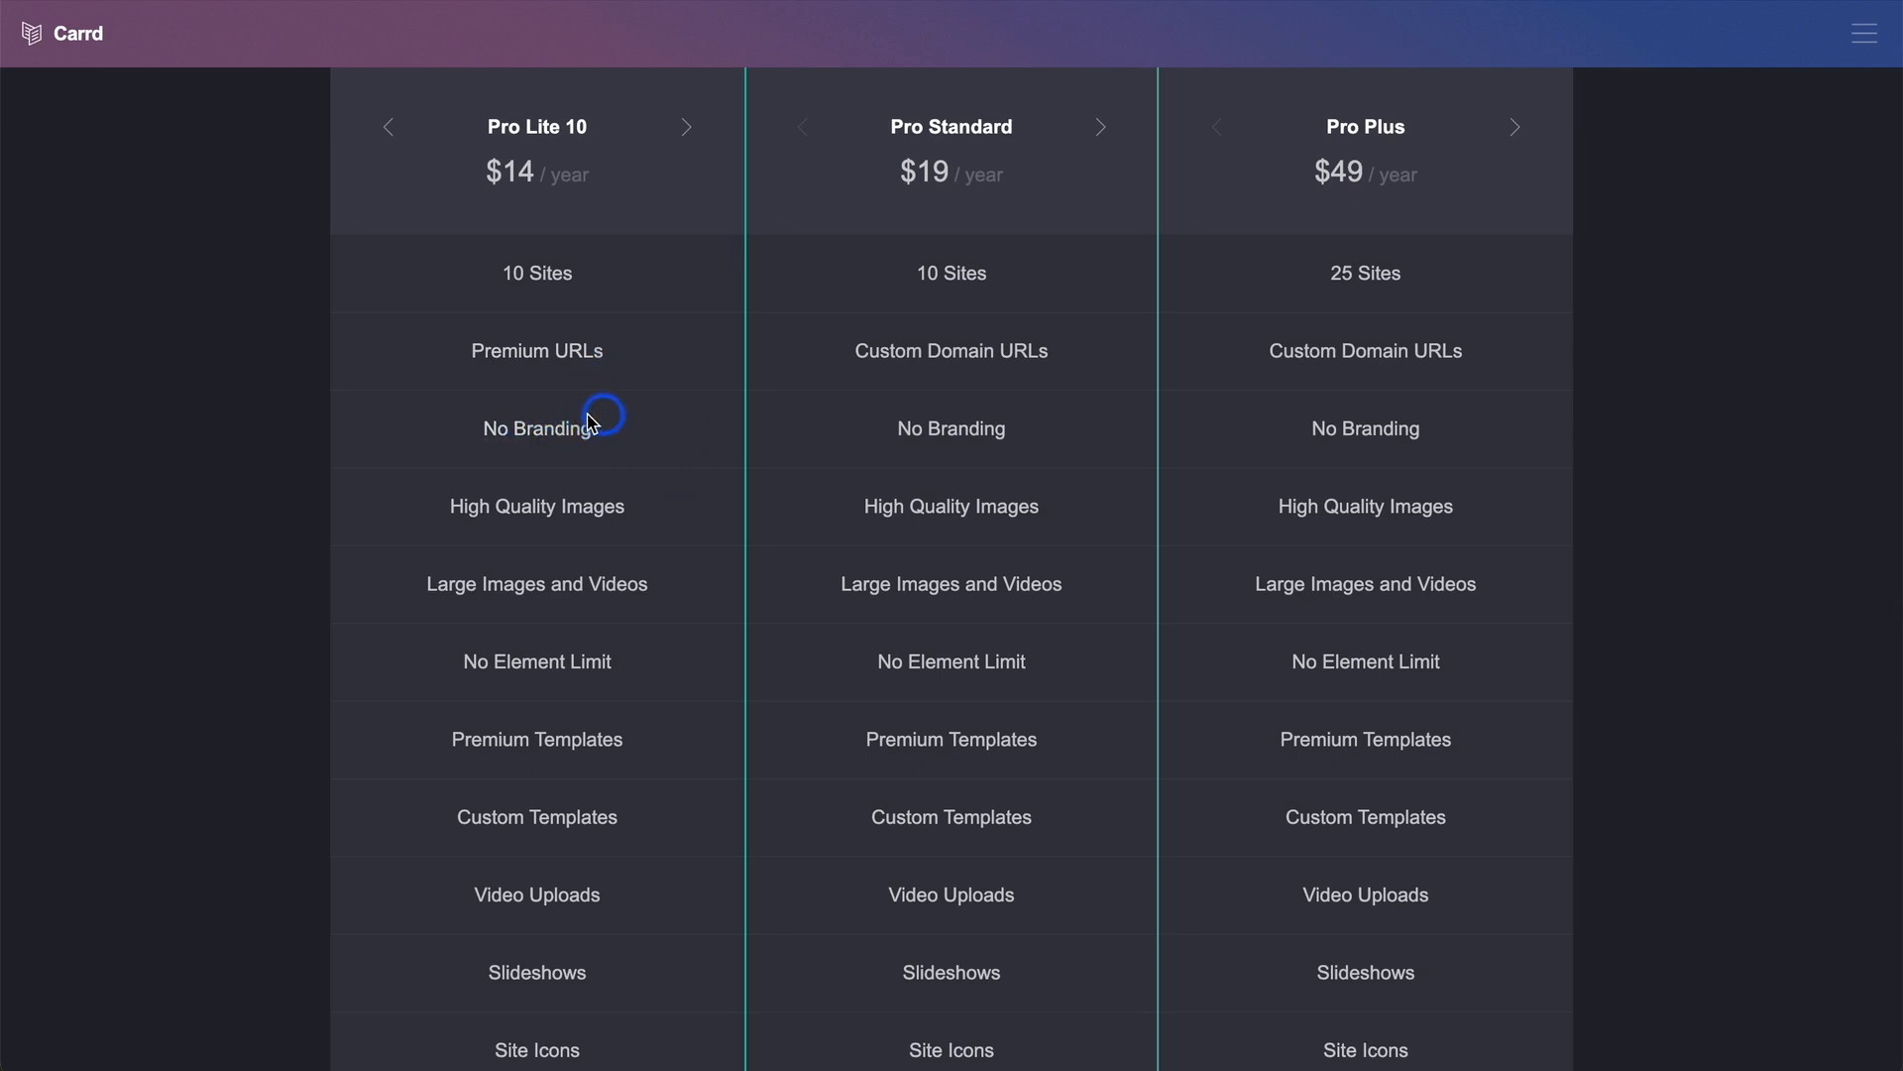
scroll(down, 3)
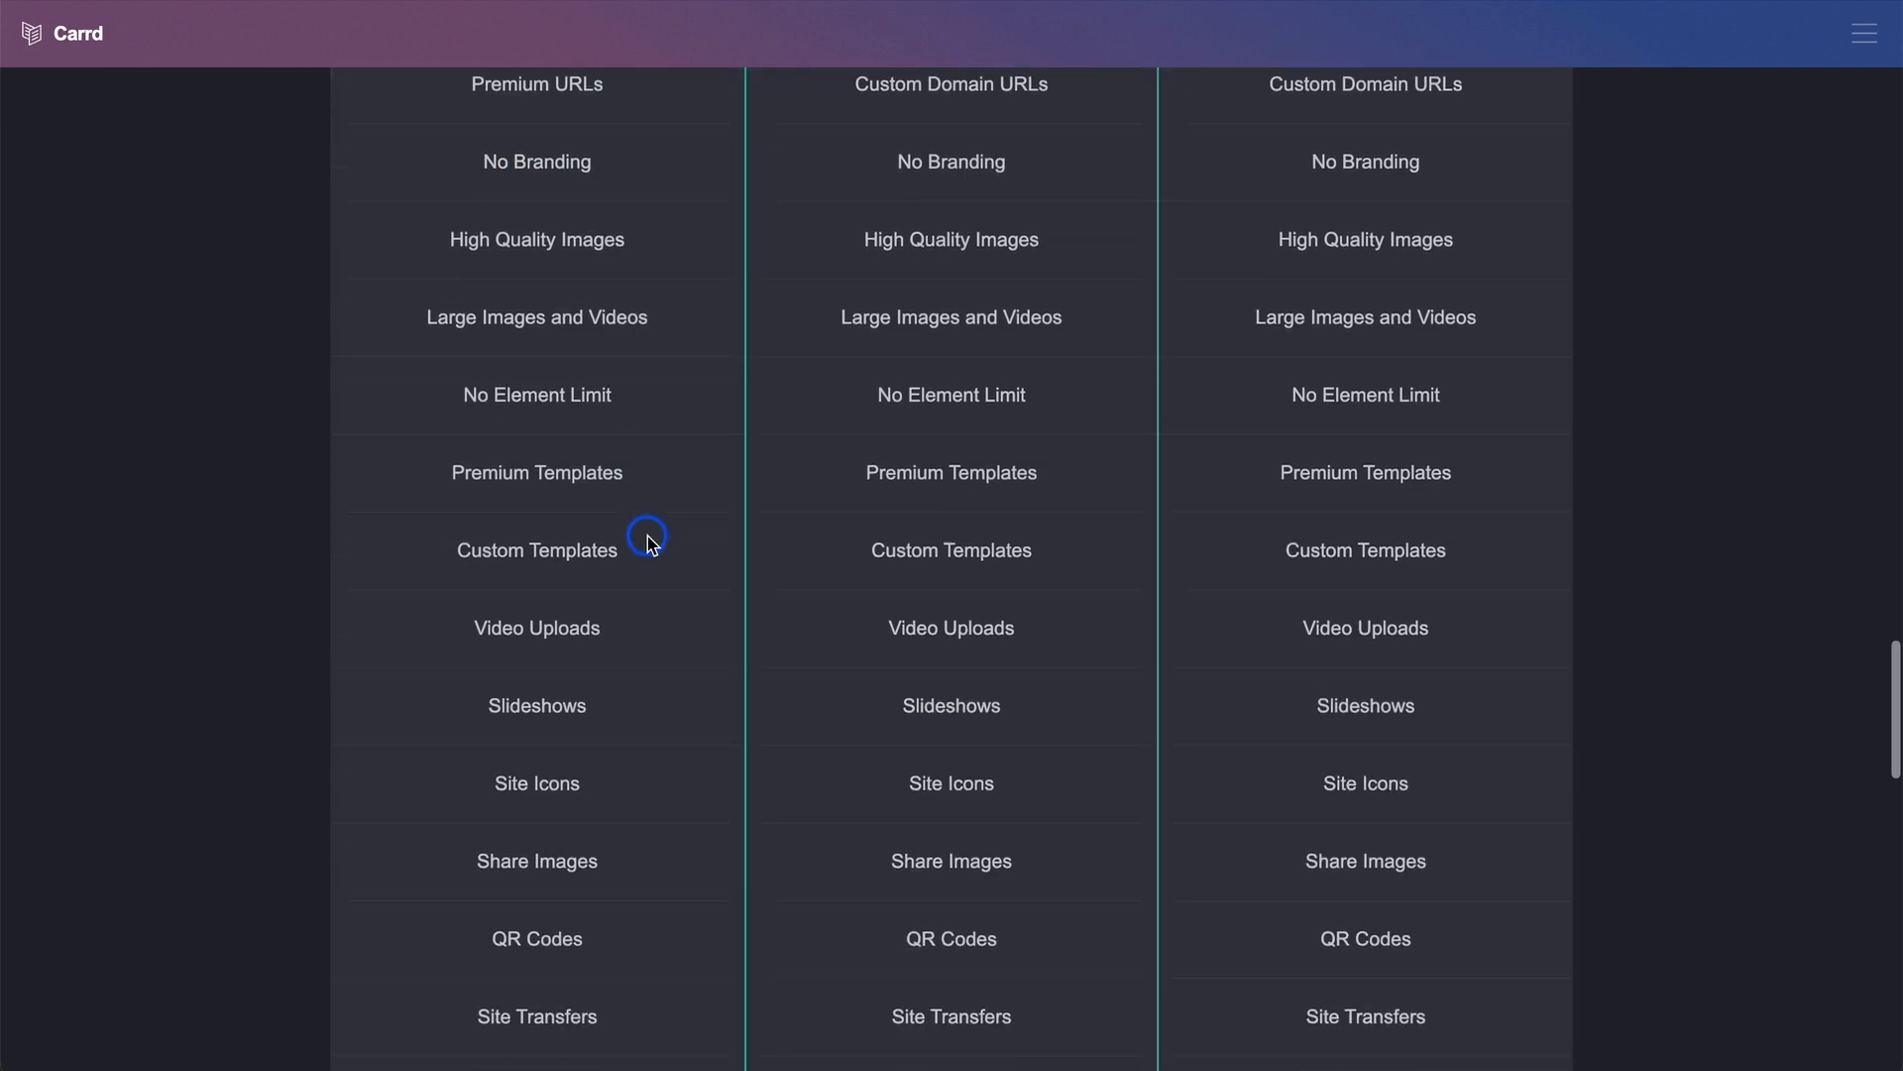
scroll(up, 3)
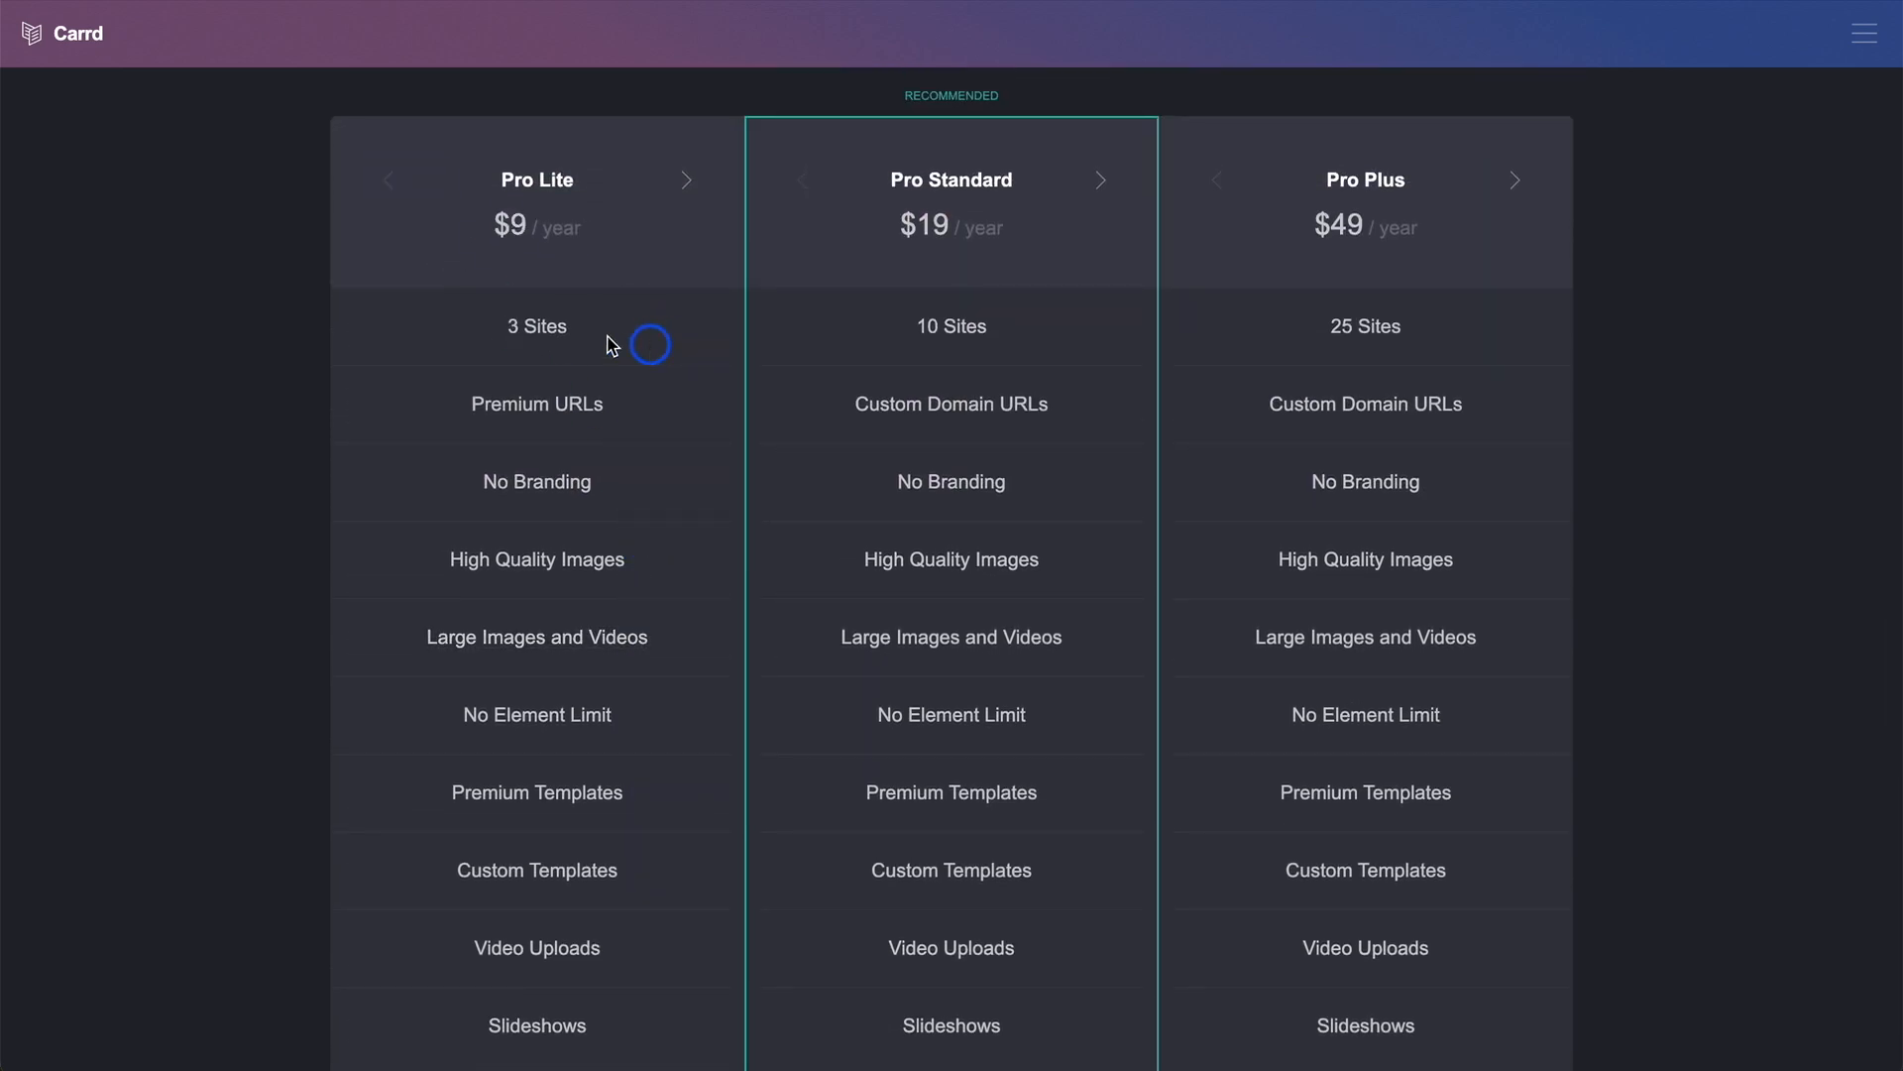
scroll(down, 3)
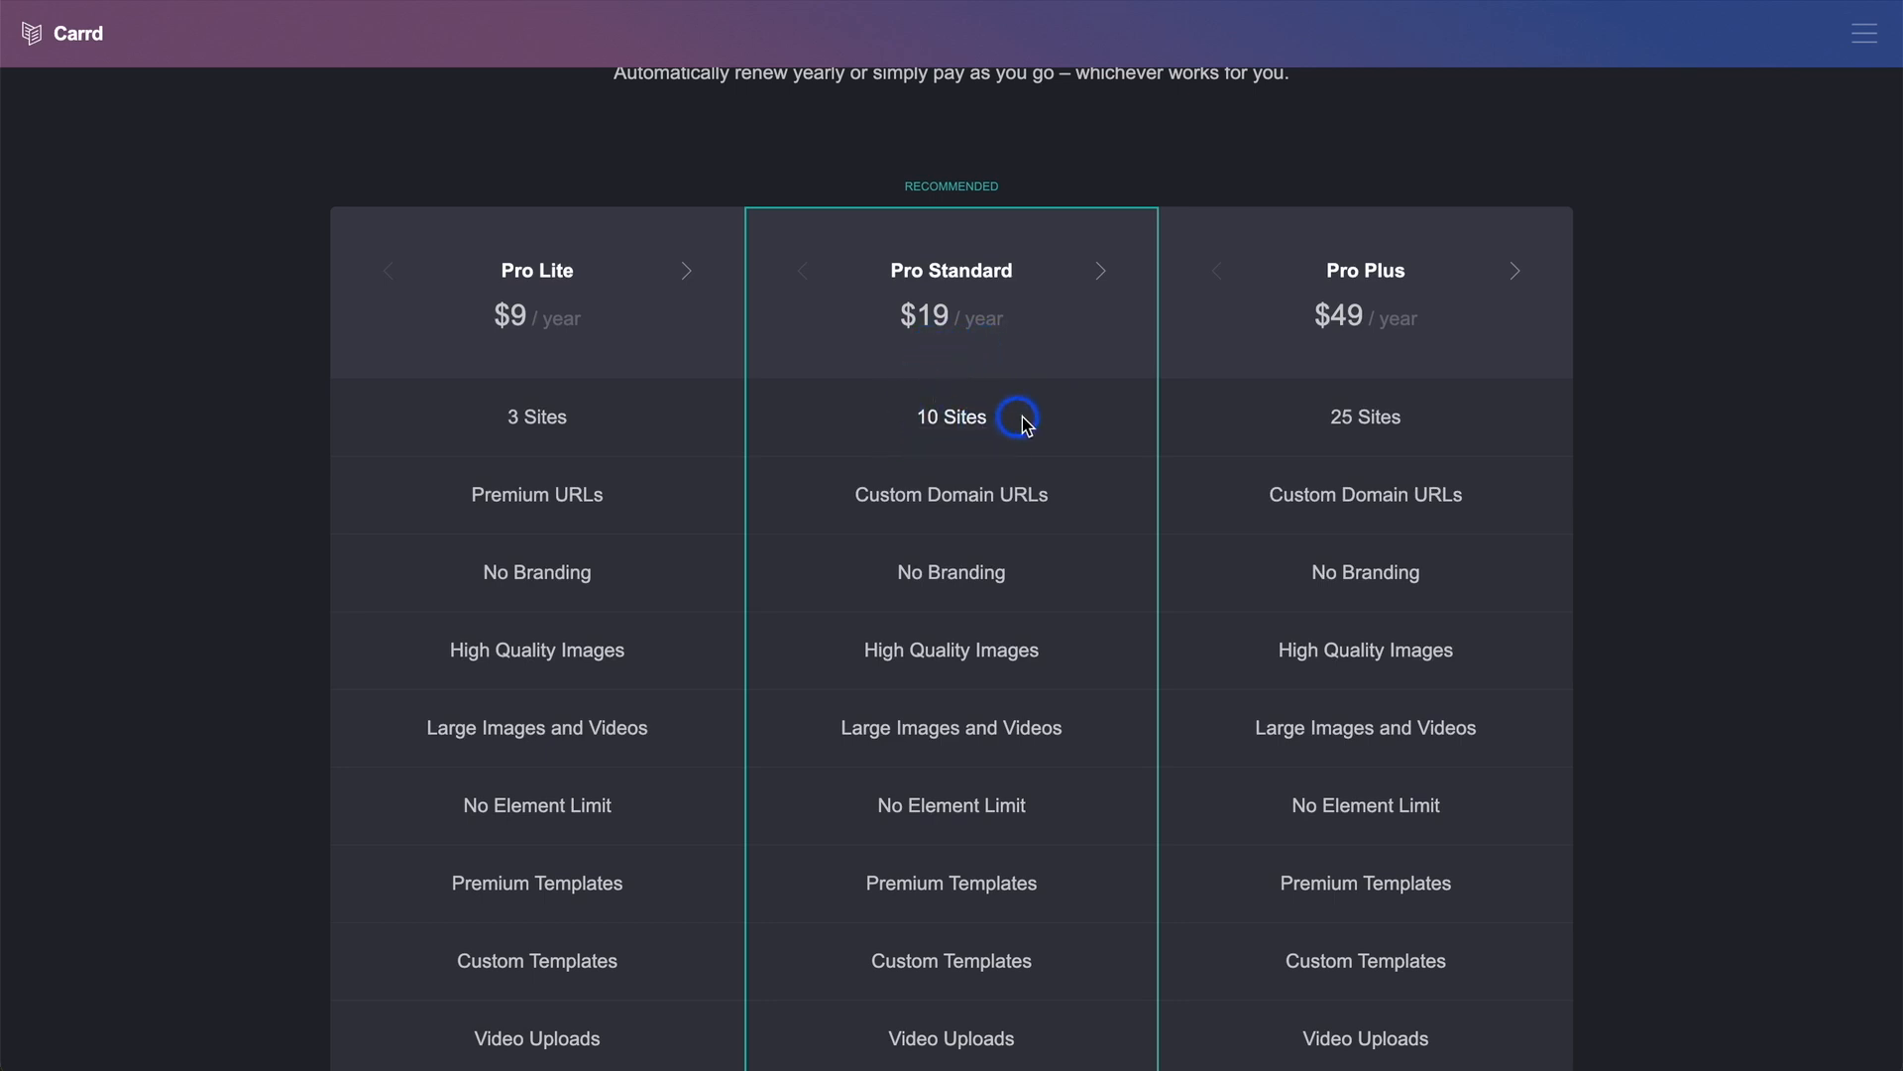
Step: Step Pro Standard up through 100 to 250 sites at $249 per year
double_click(951, 417)
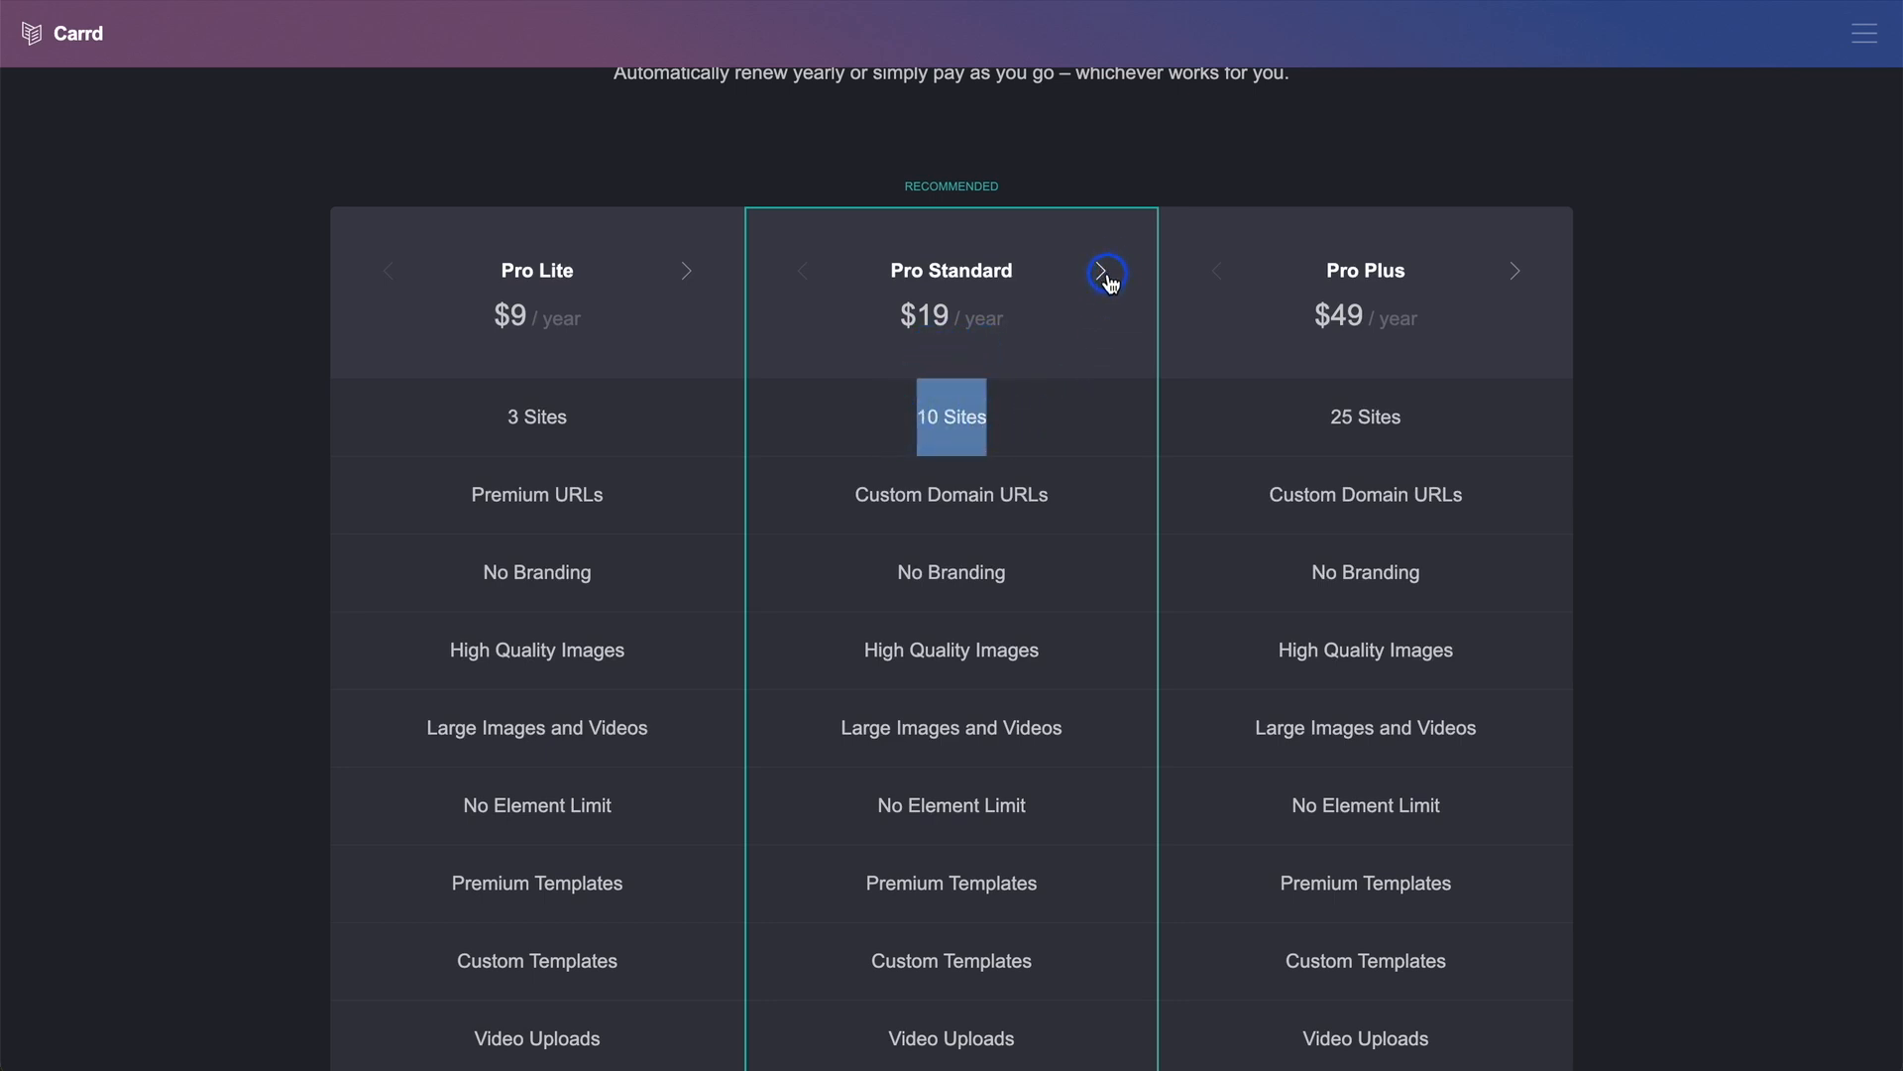
click(1106, 273)
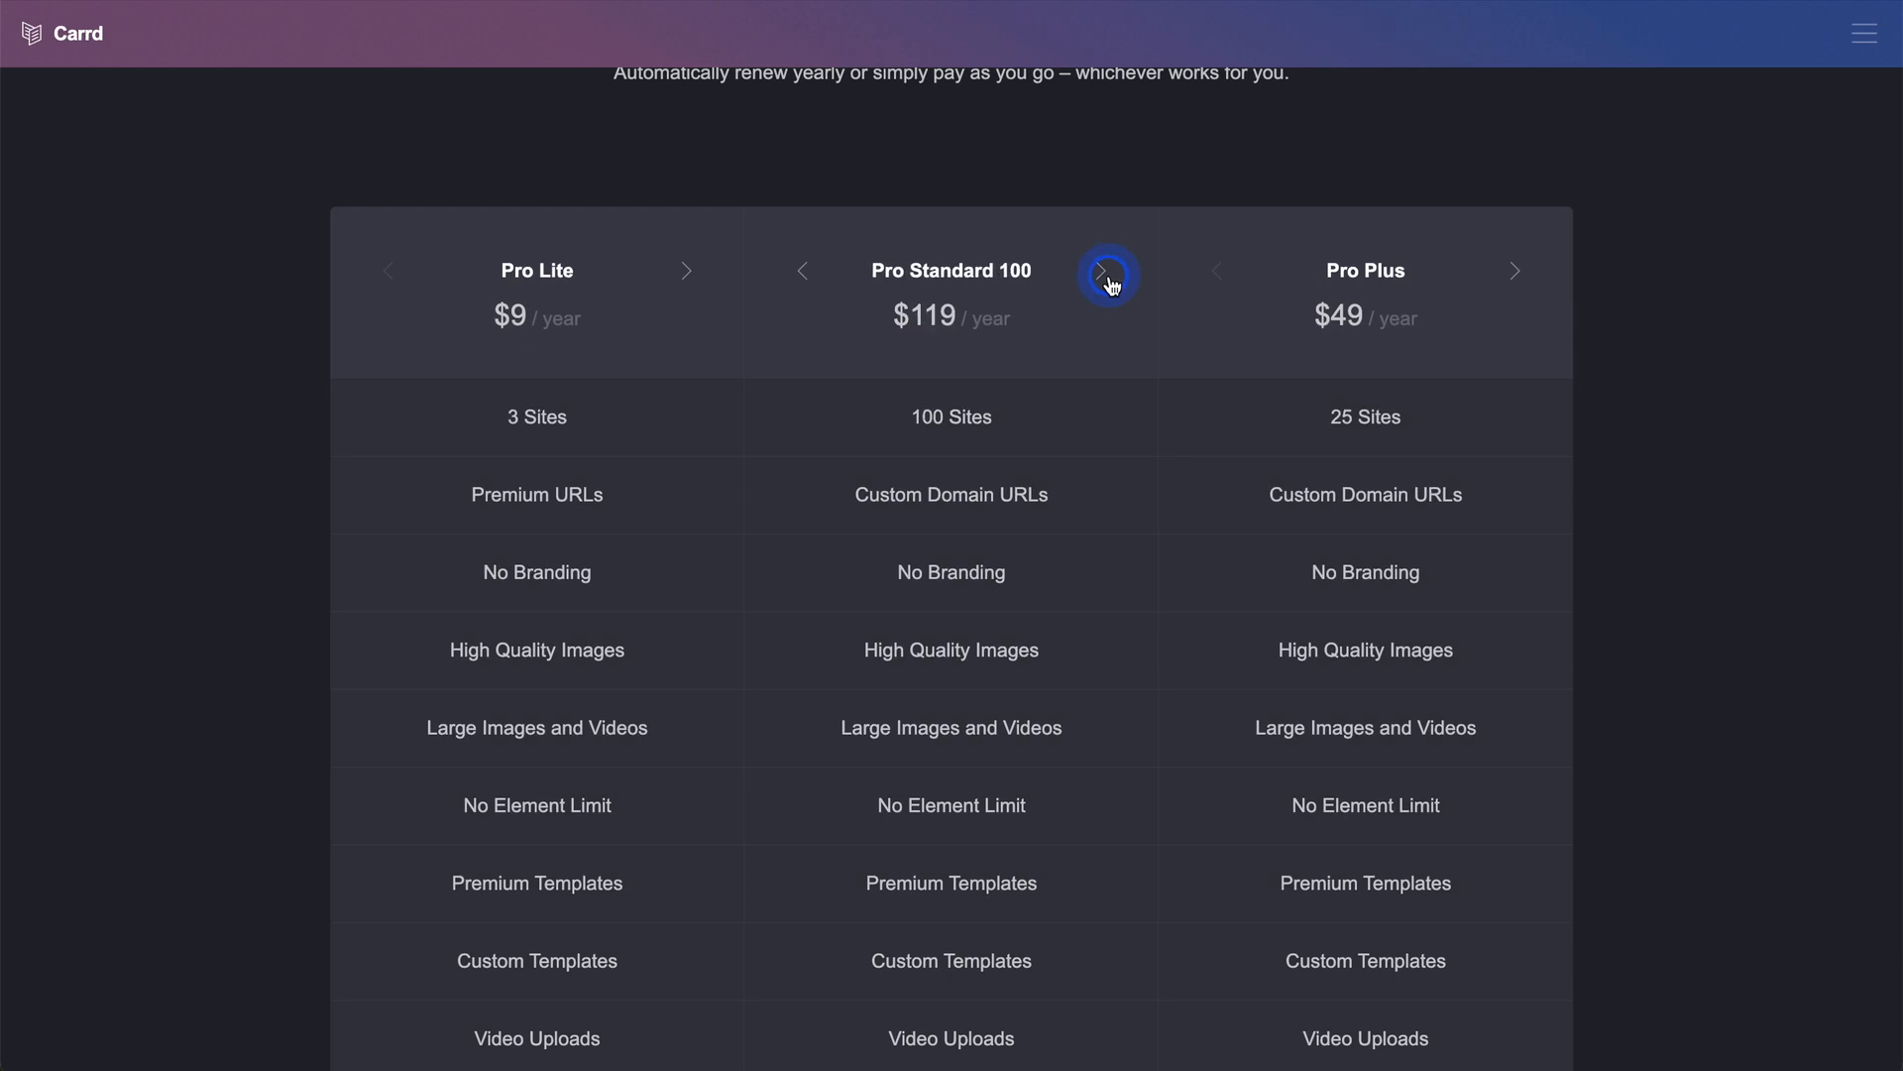
click(1107, 274)
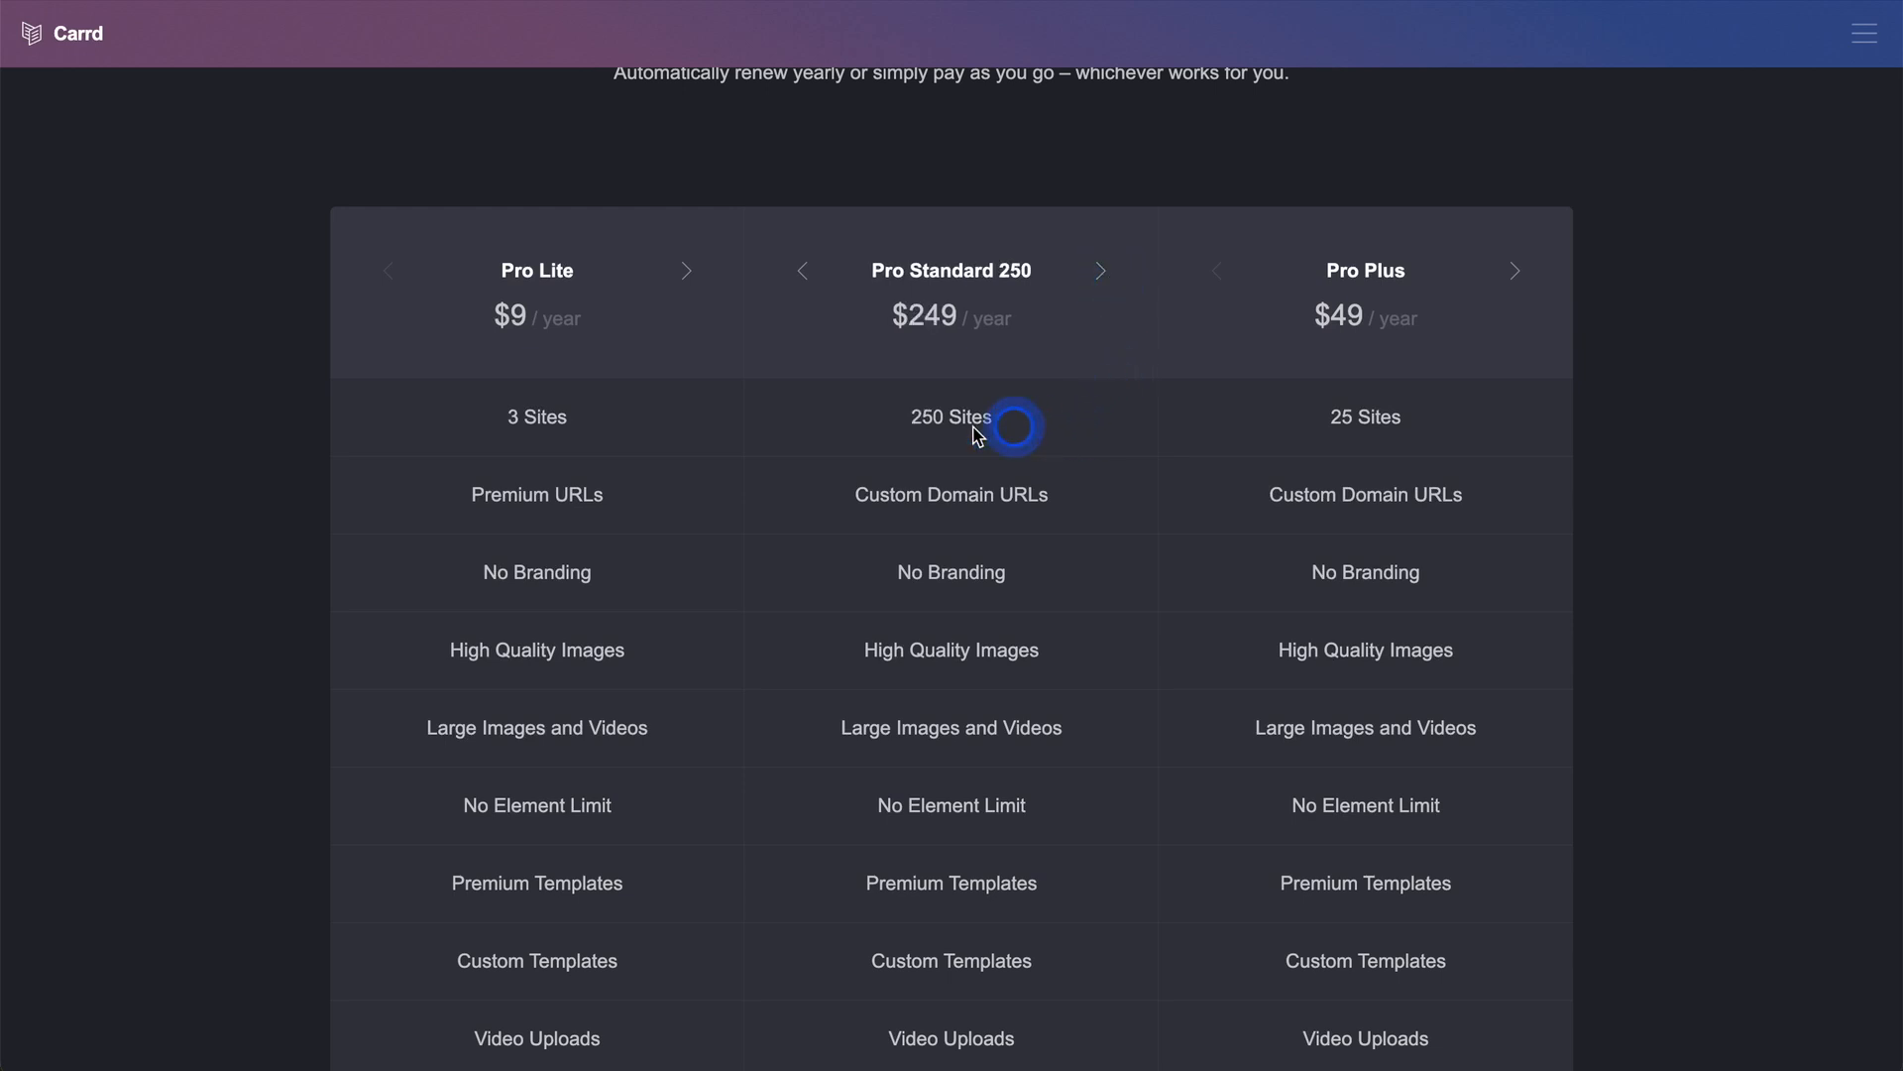
double_click(951, 416)
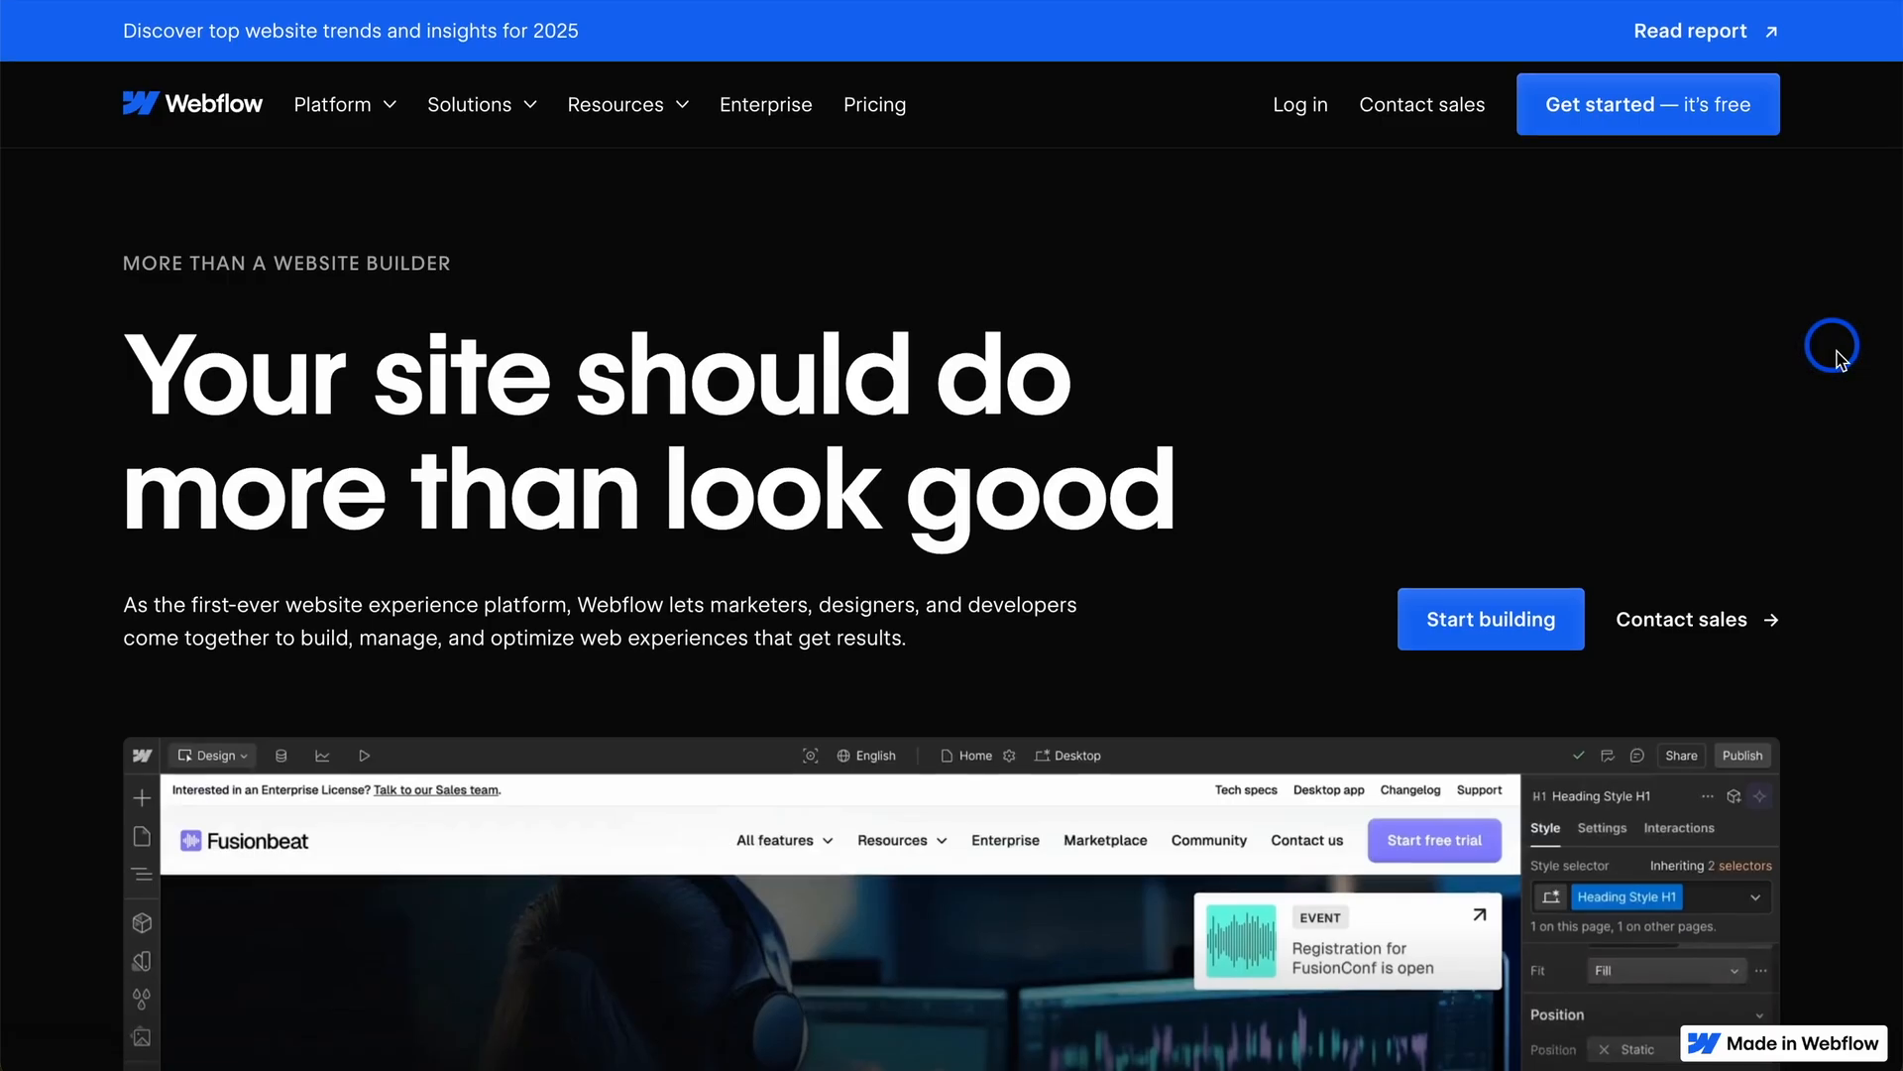
mouse_move(1853, 412)
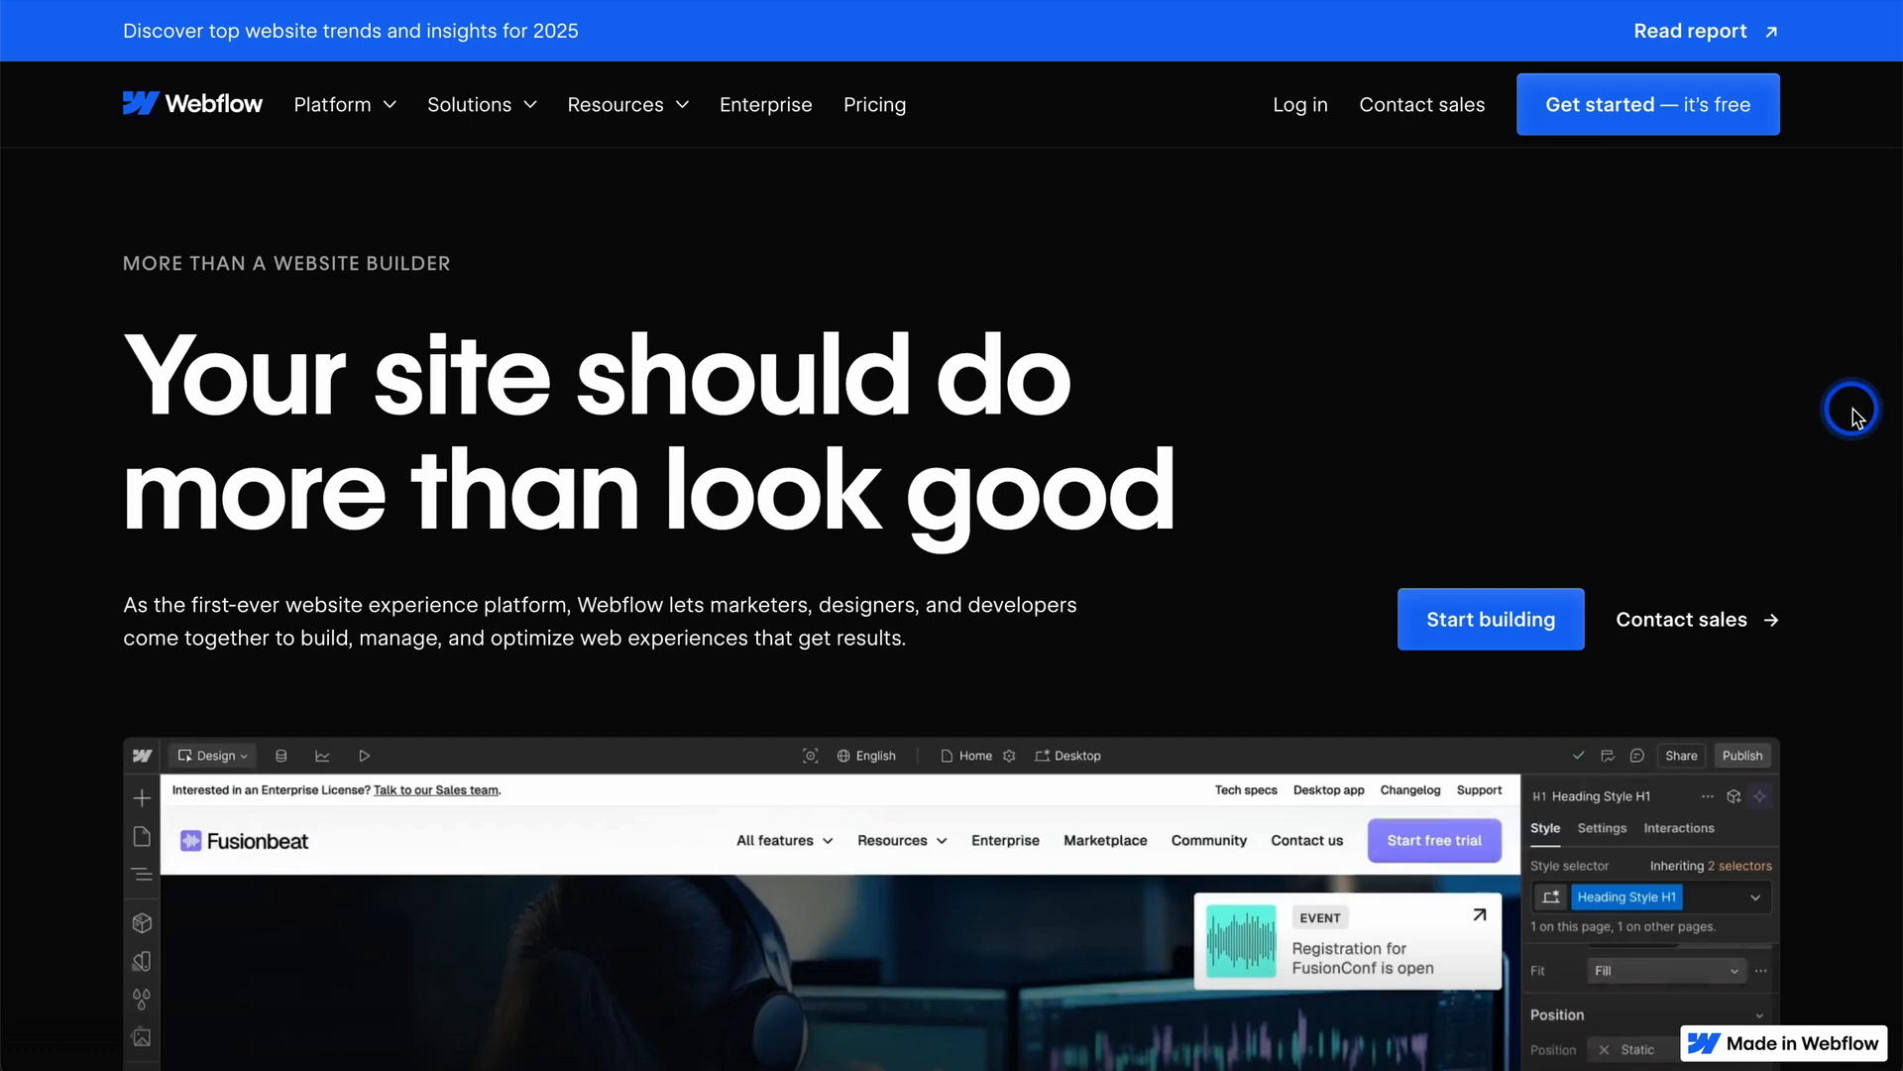
Step: Scroll Webflow's homepage to 'The best companies build on Webflow' and expand the Platform menu
scroll(down, 3)
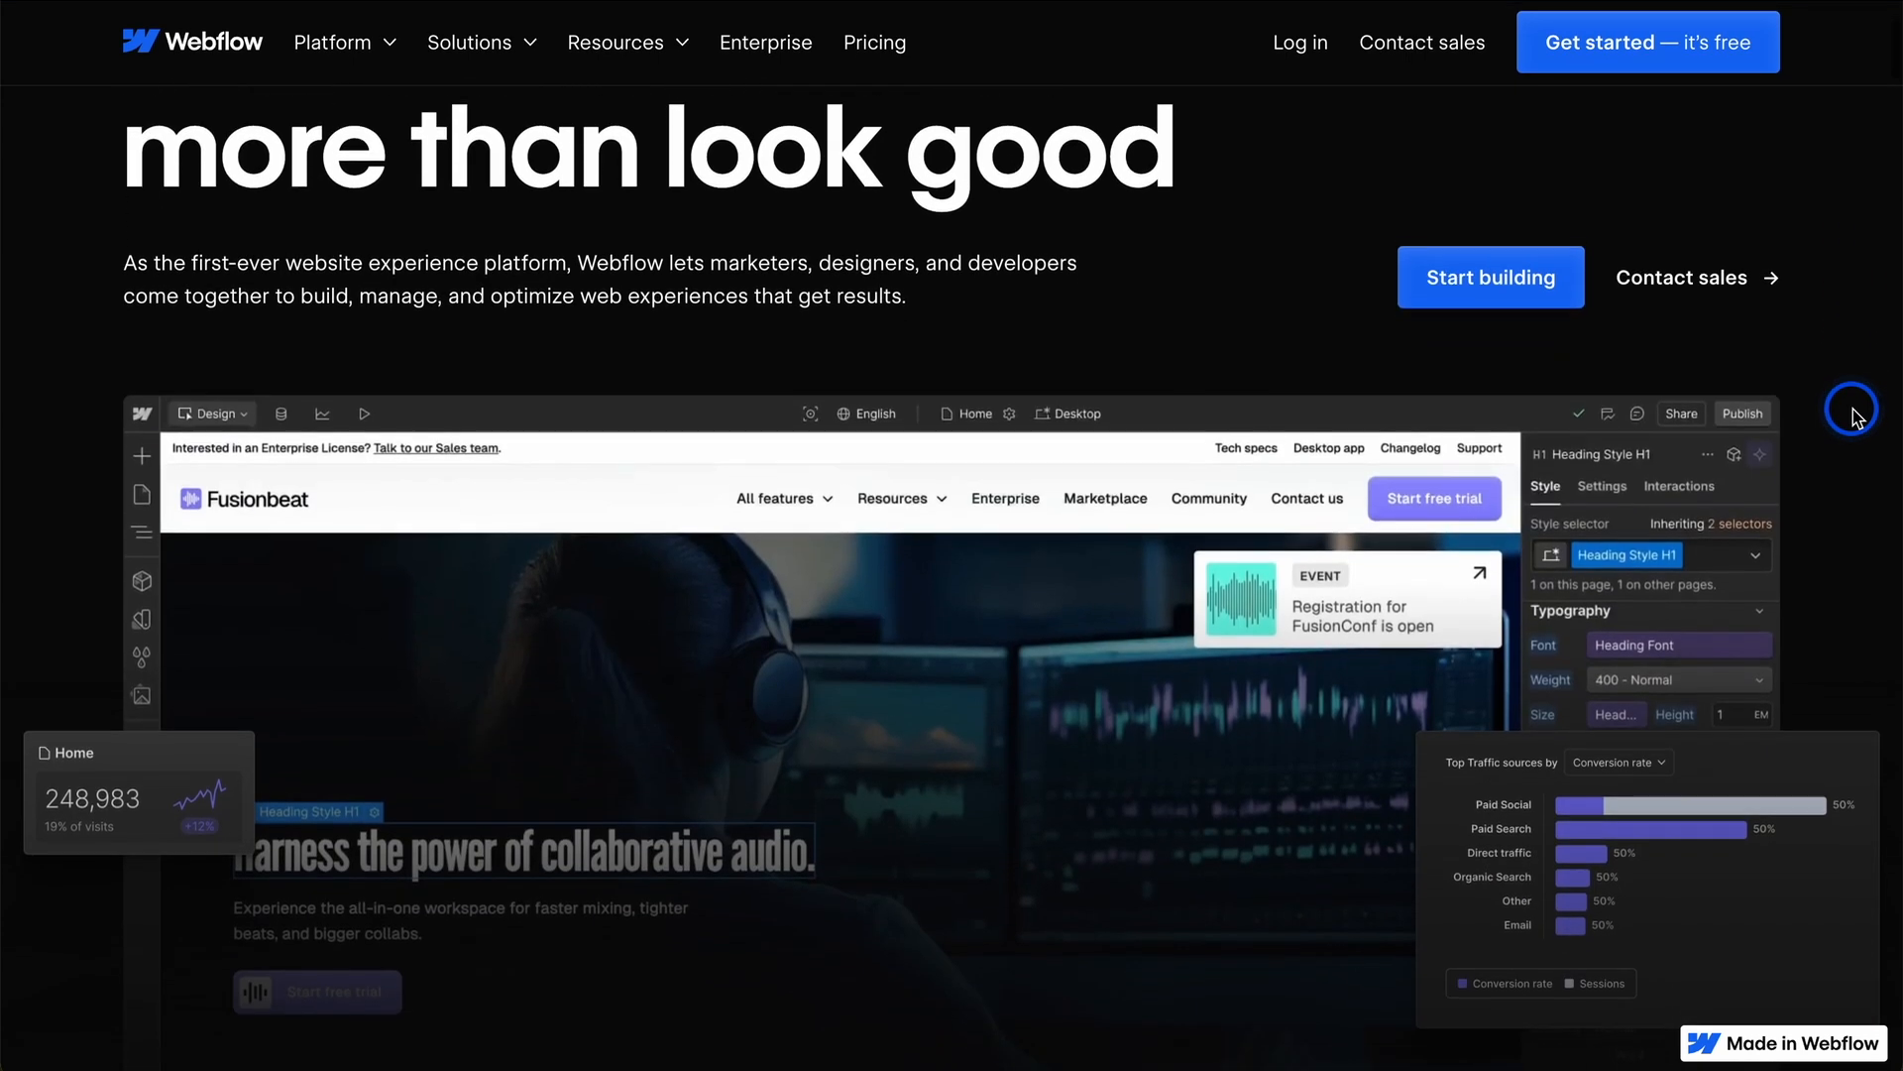
scroll(down, 3)
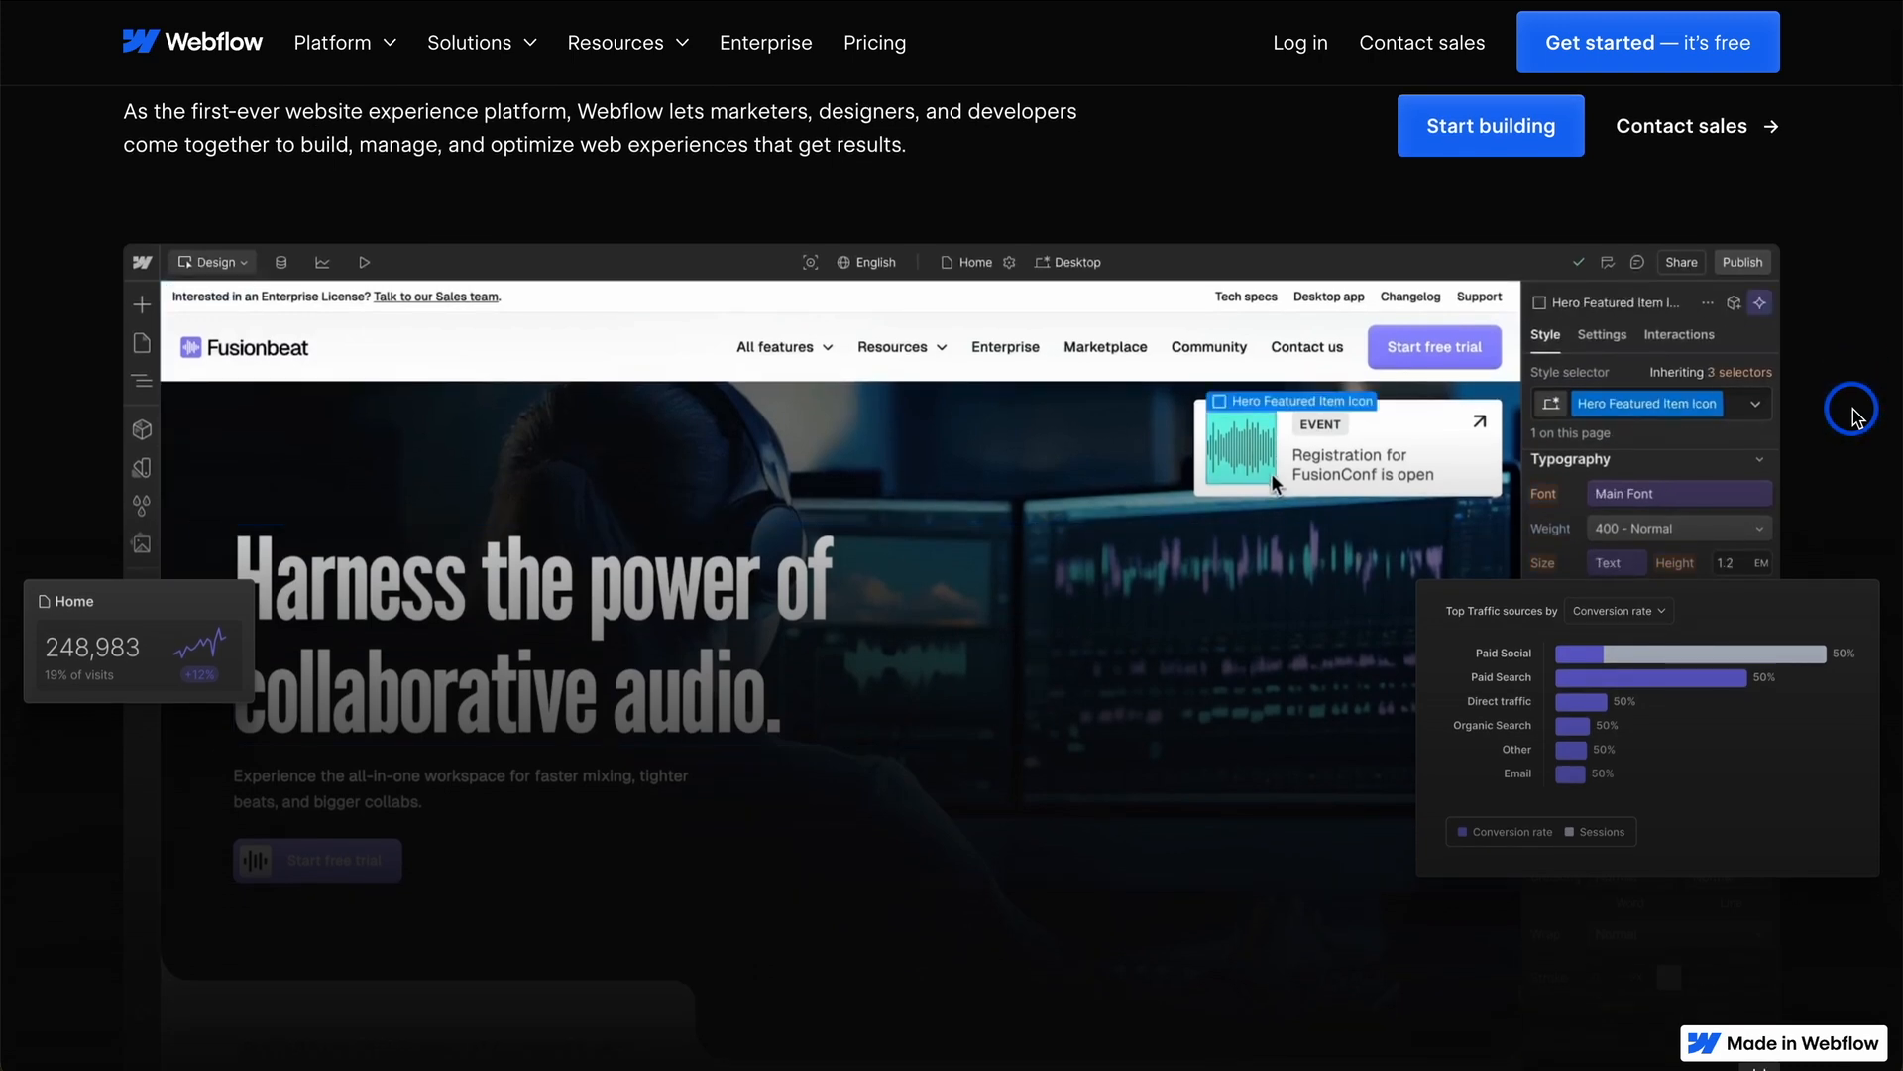
scroll(down, 3)
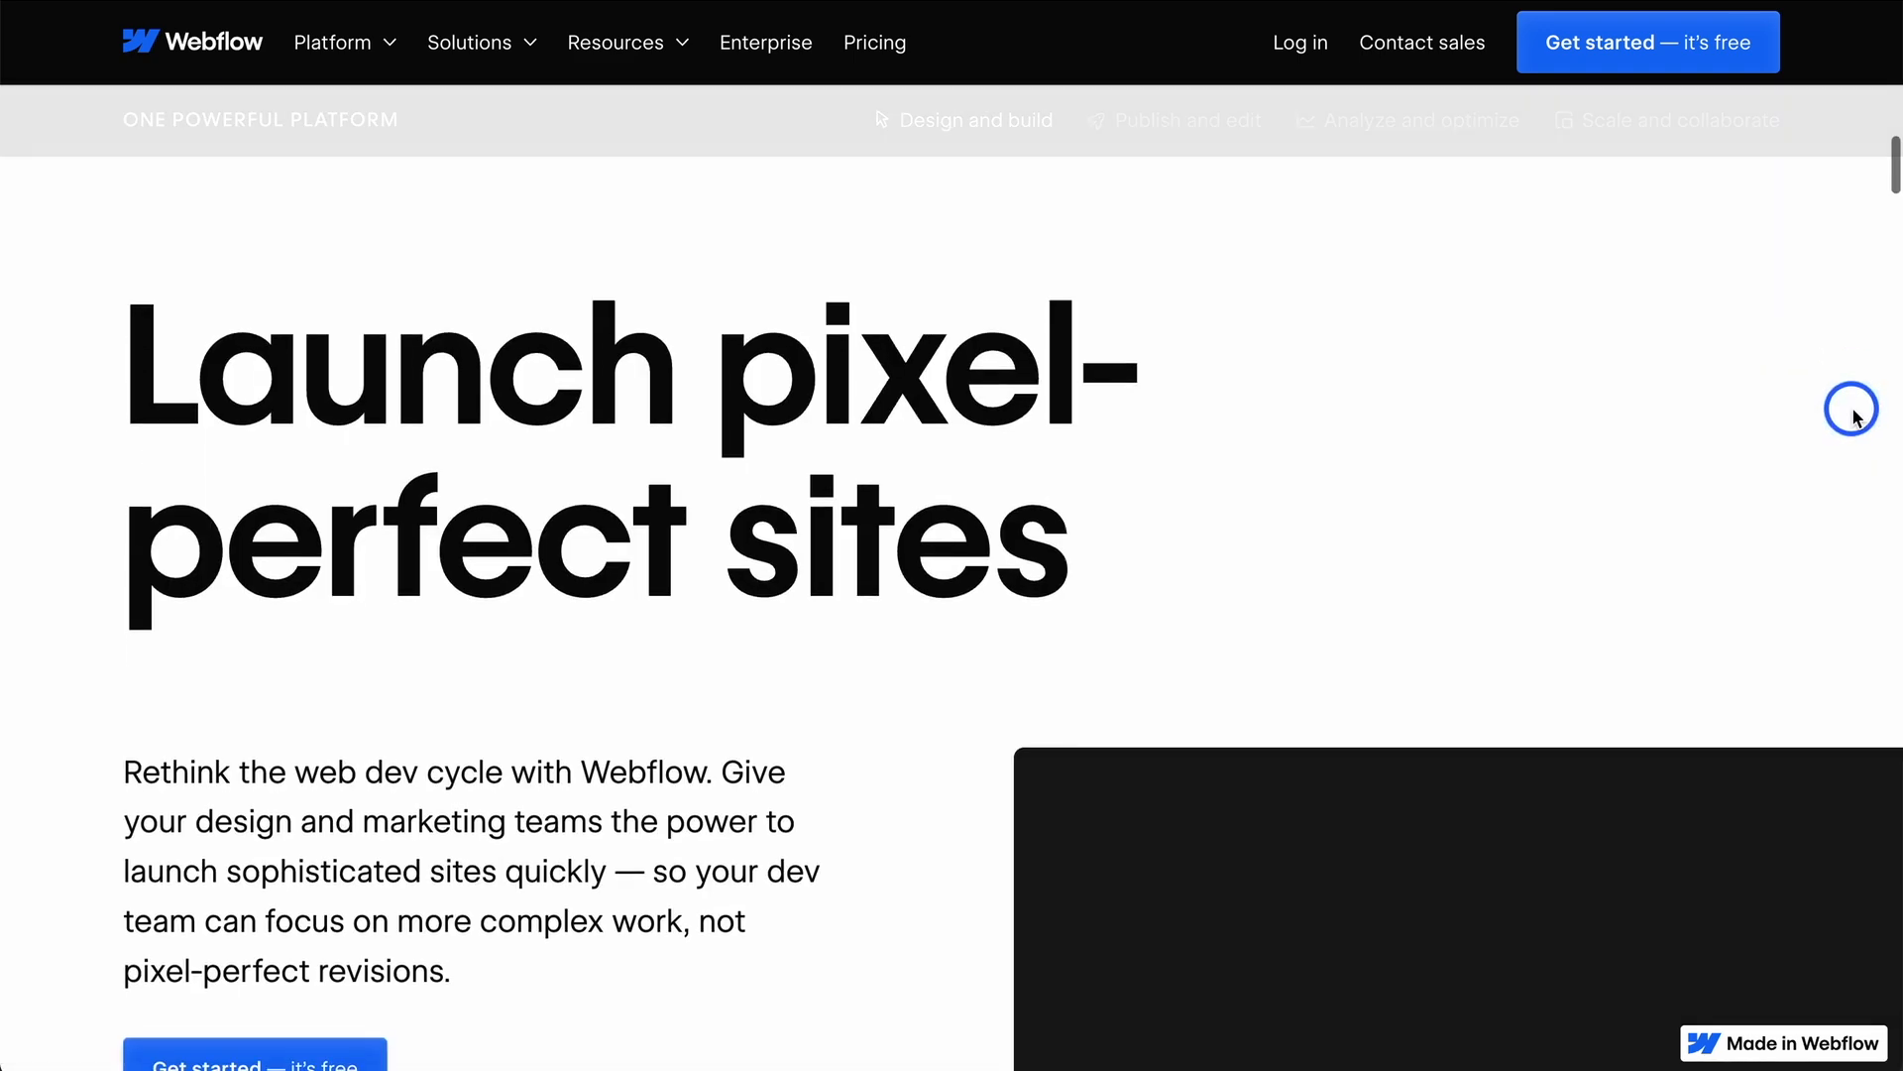
scroll(down, 3)
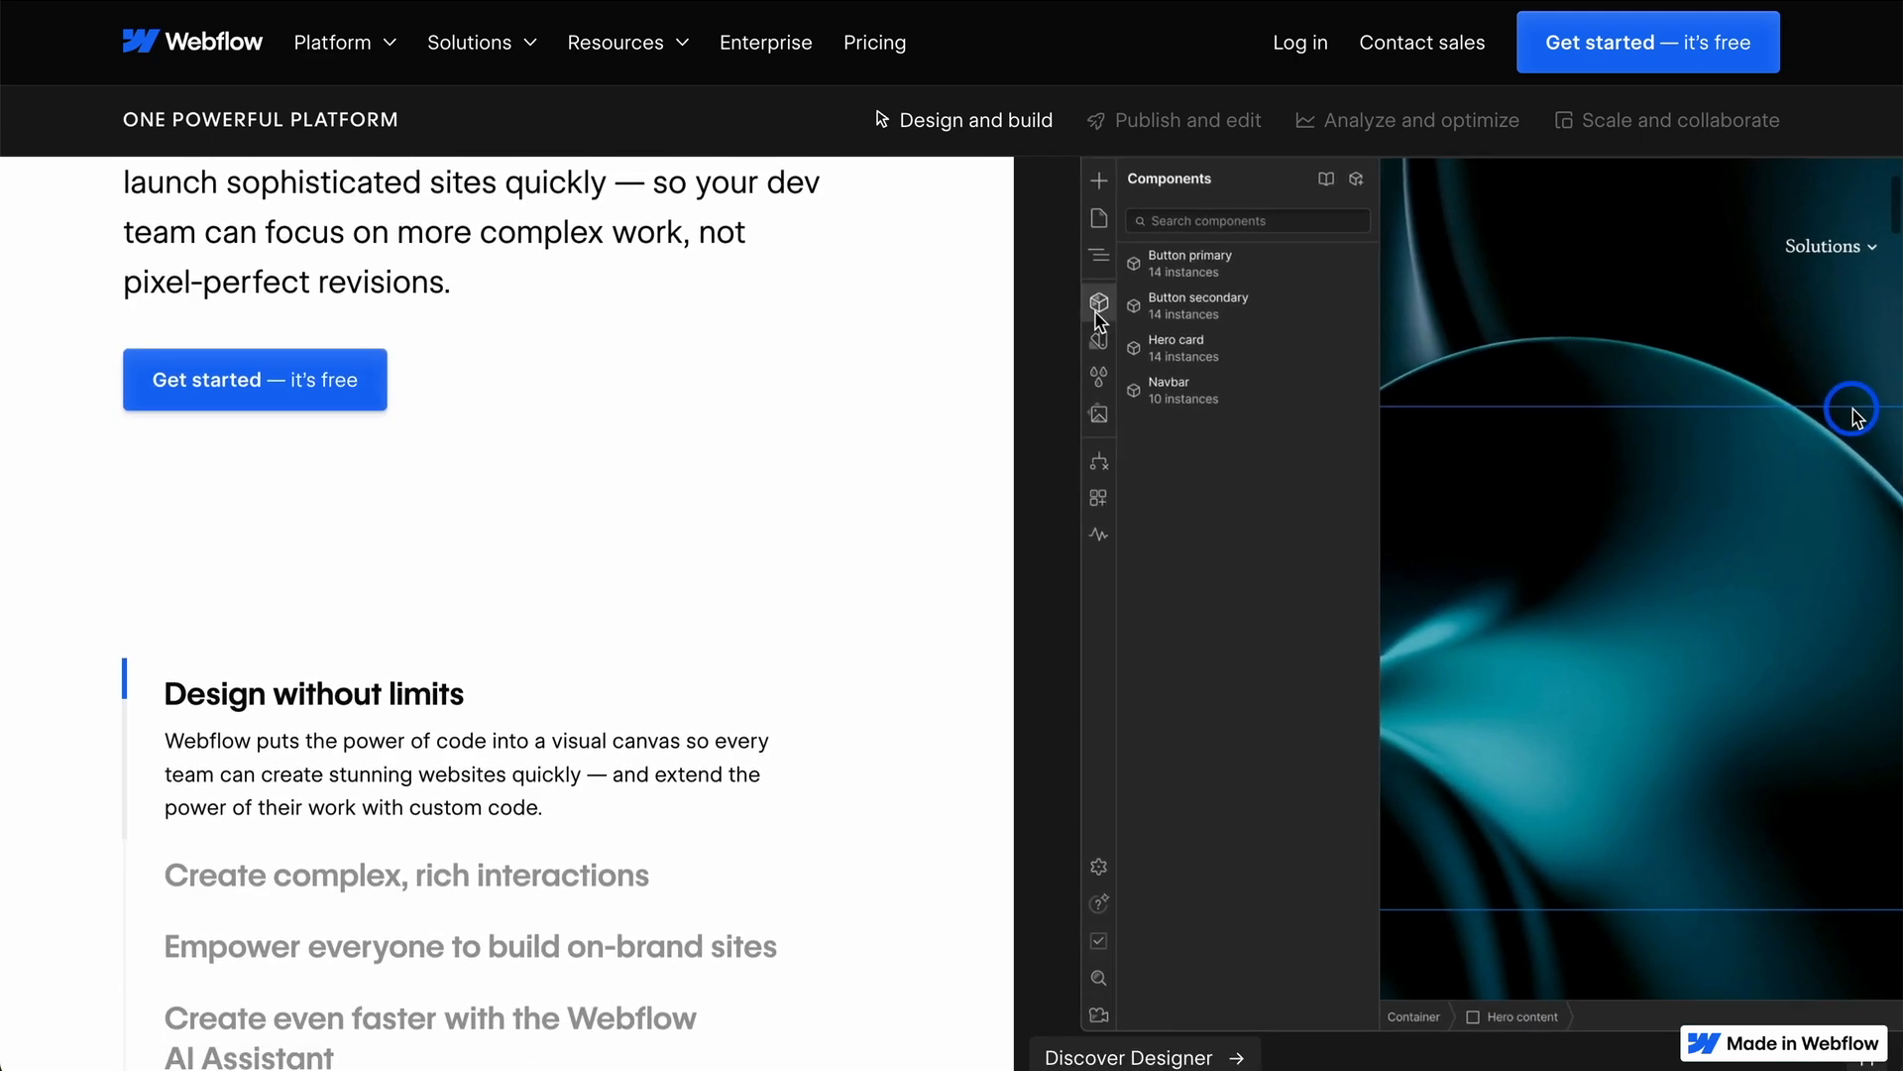
scroll(down, 3)
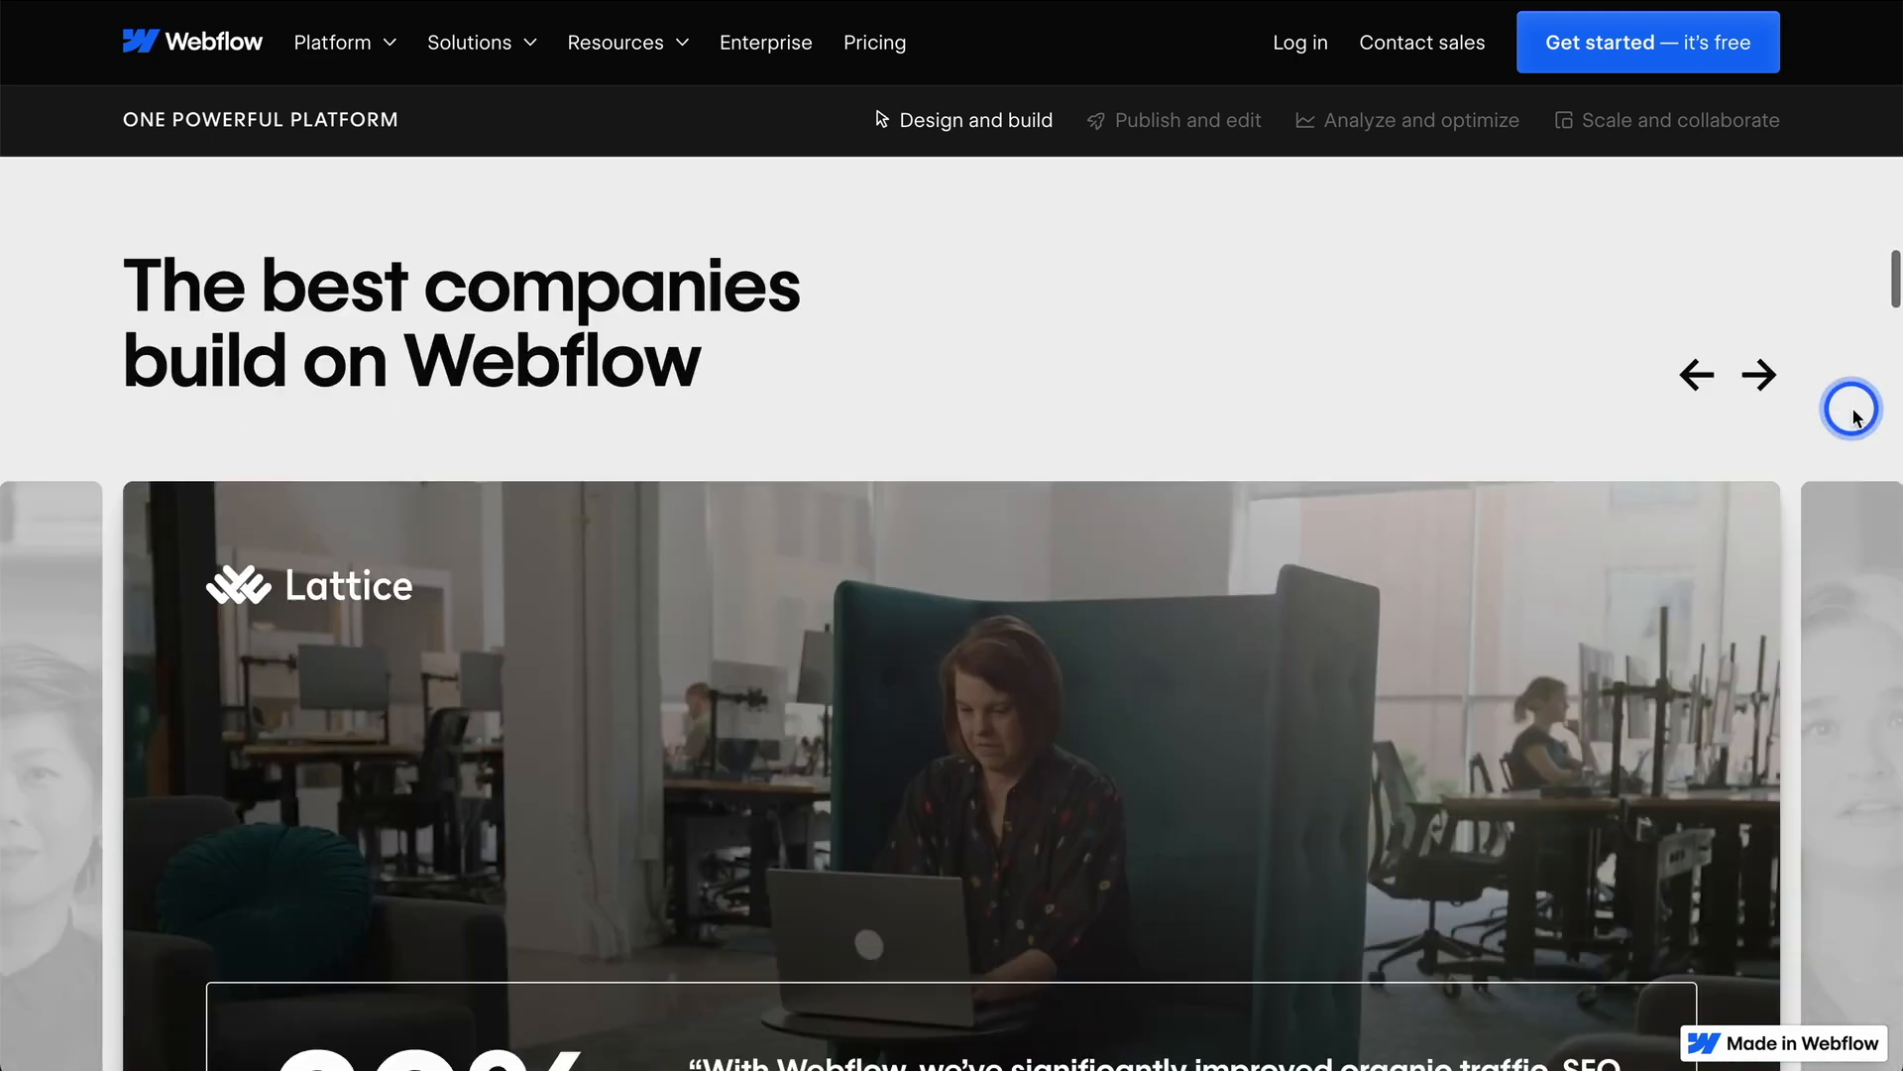
click(333, 43)
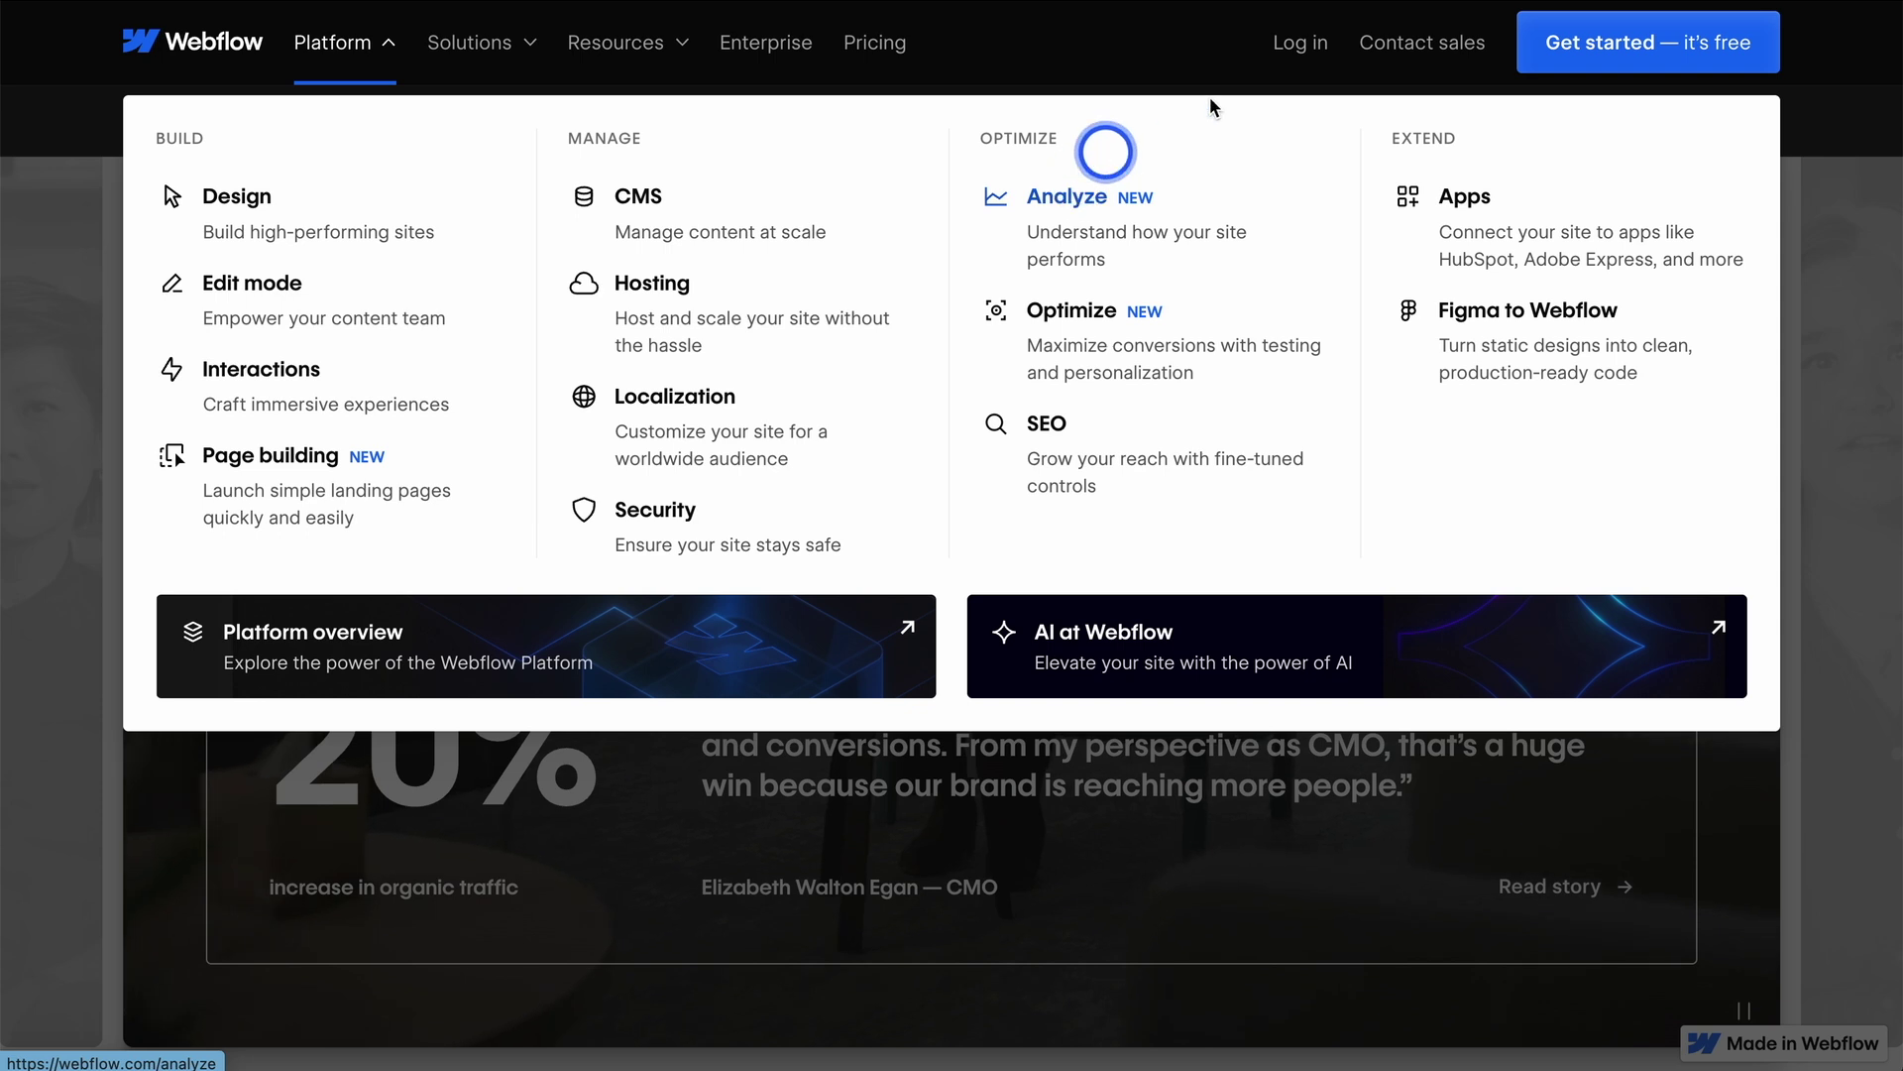
mouse_move(1442, 180)
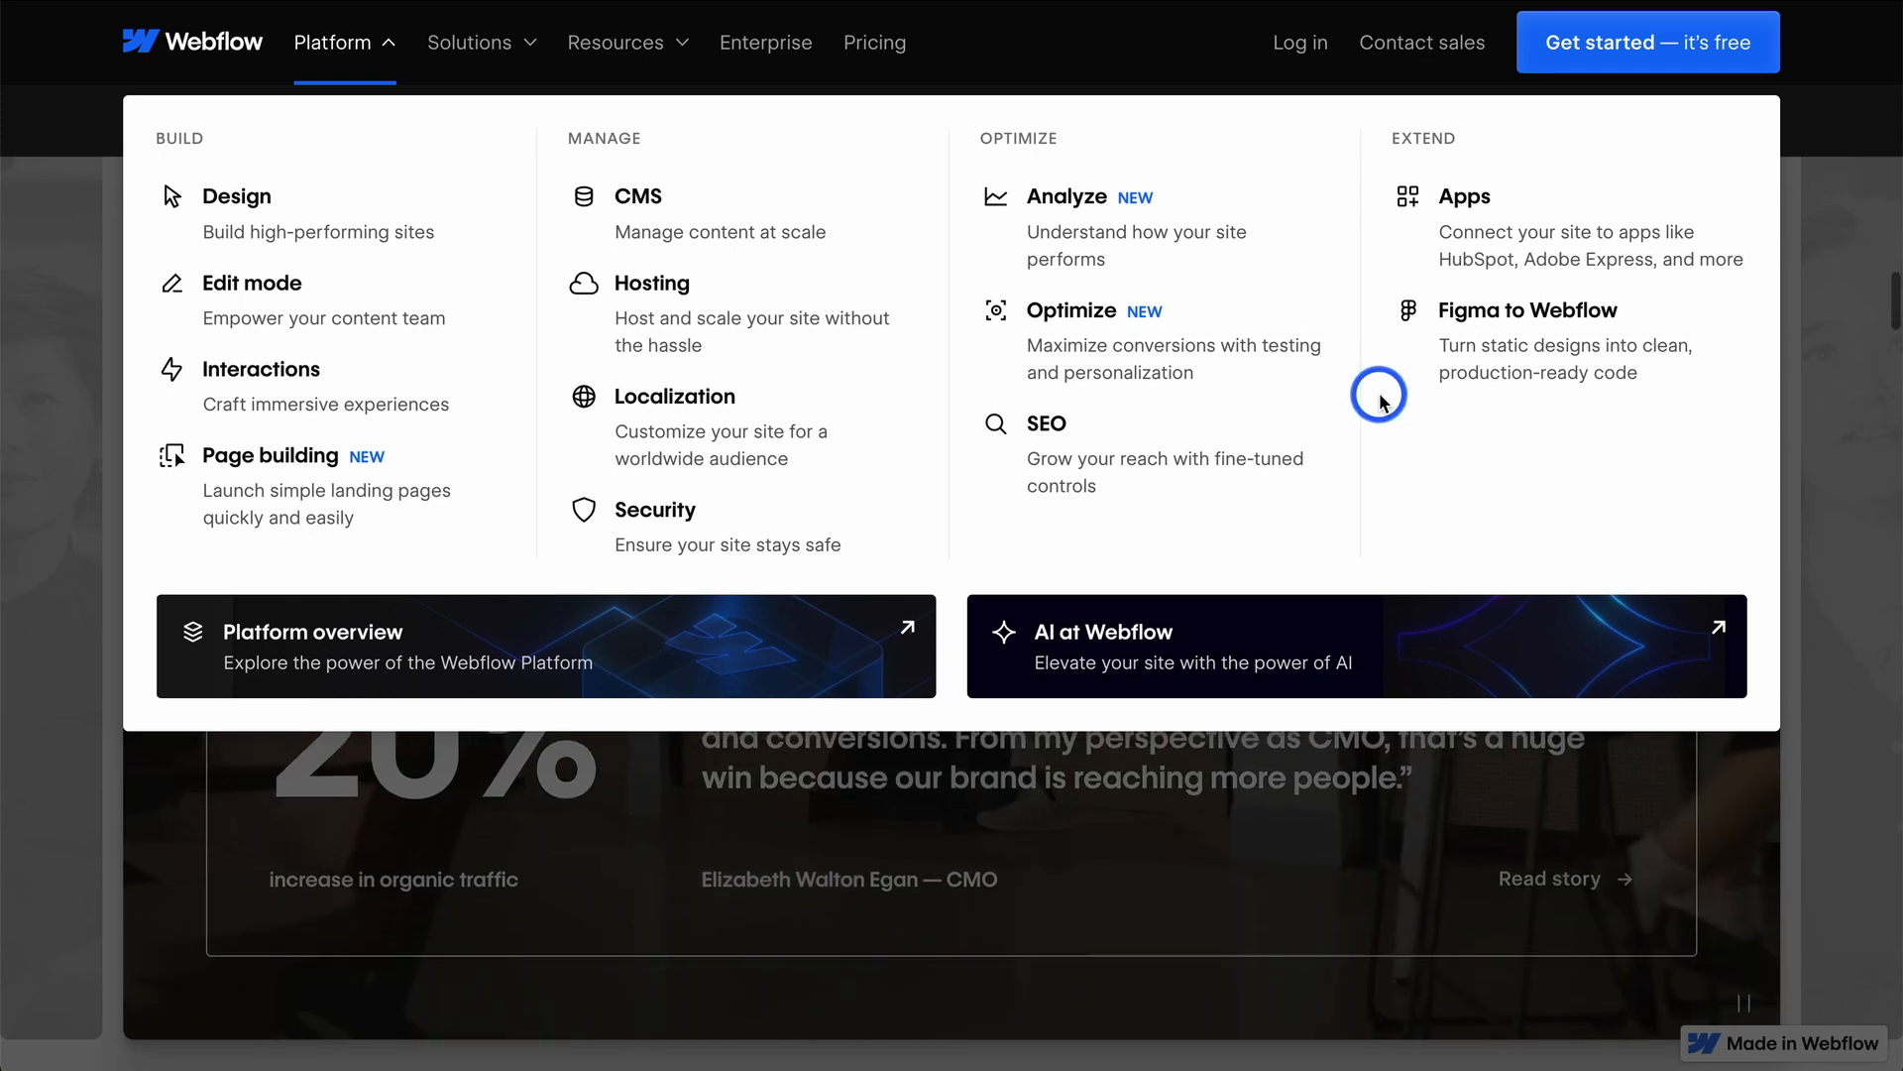
mouse_move(909, 458)
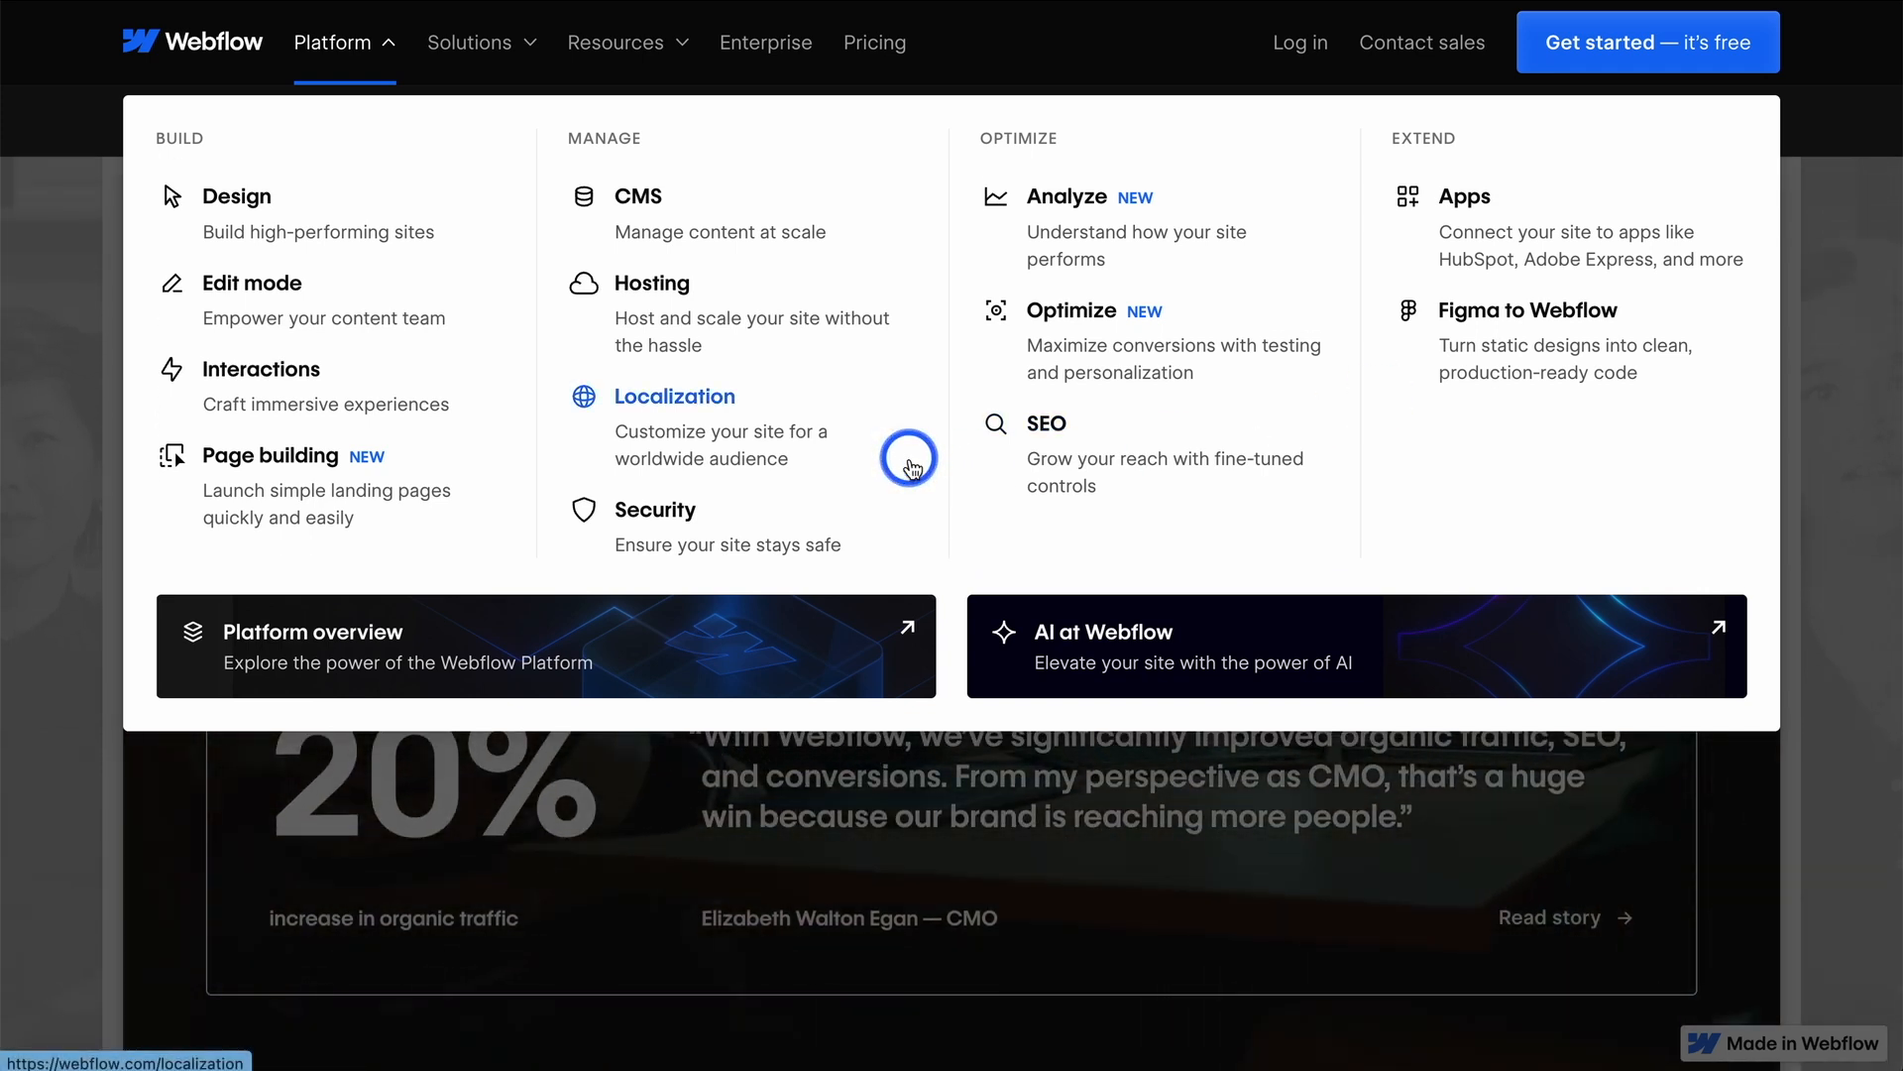
mouse_move(782, 269)
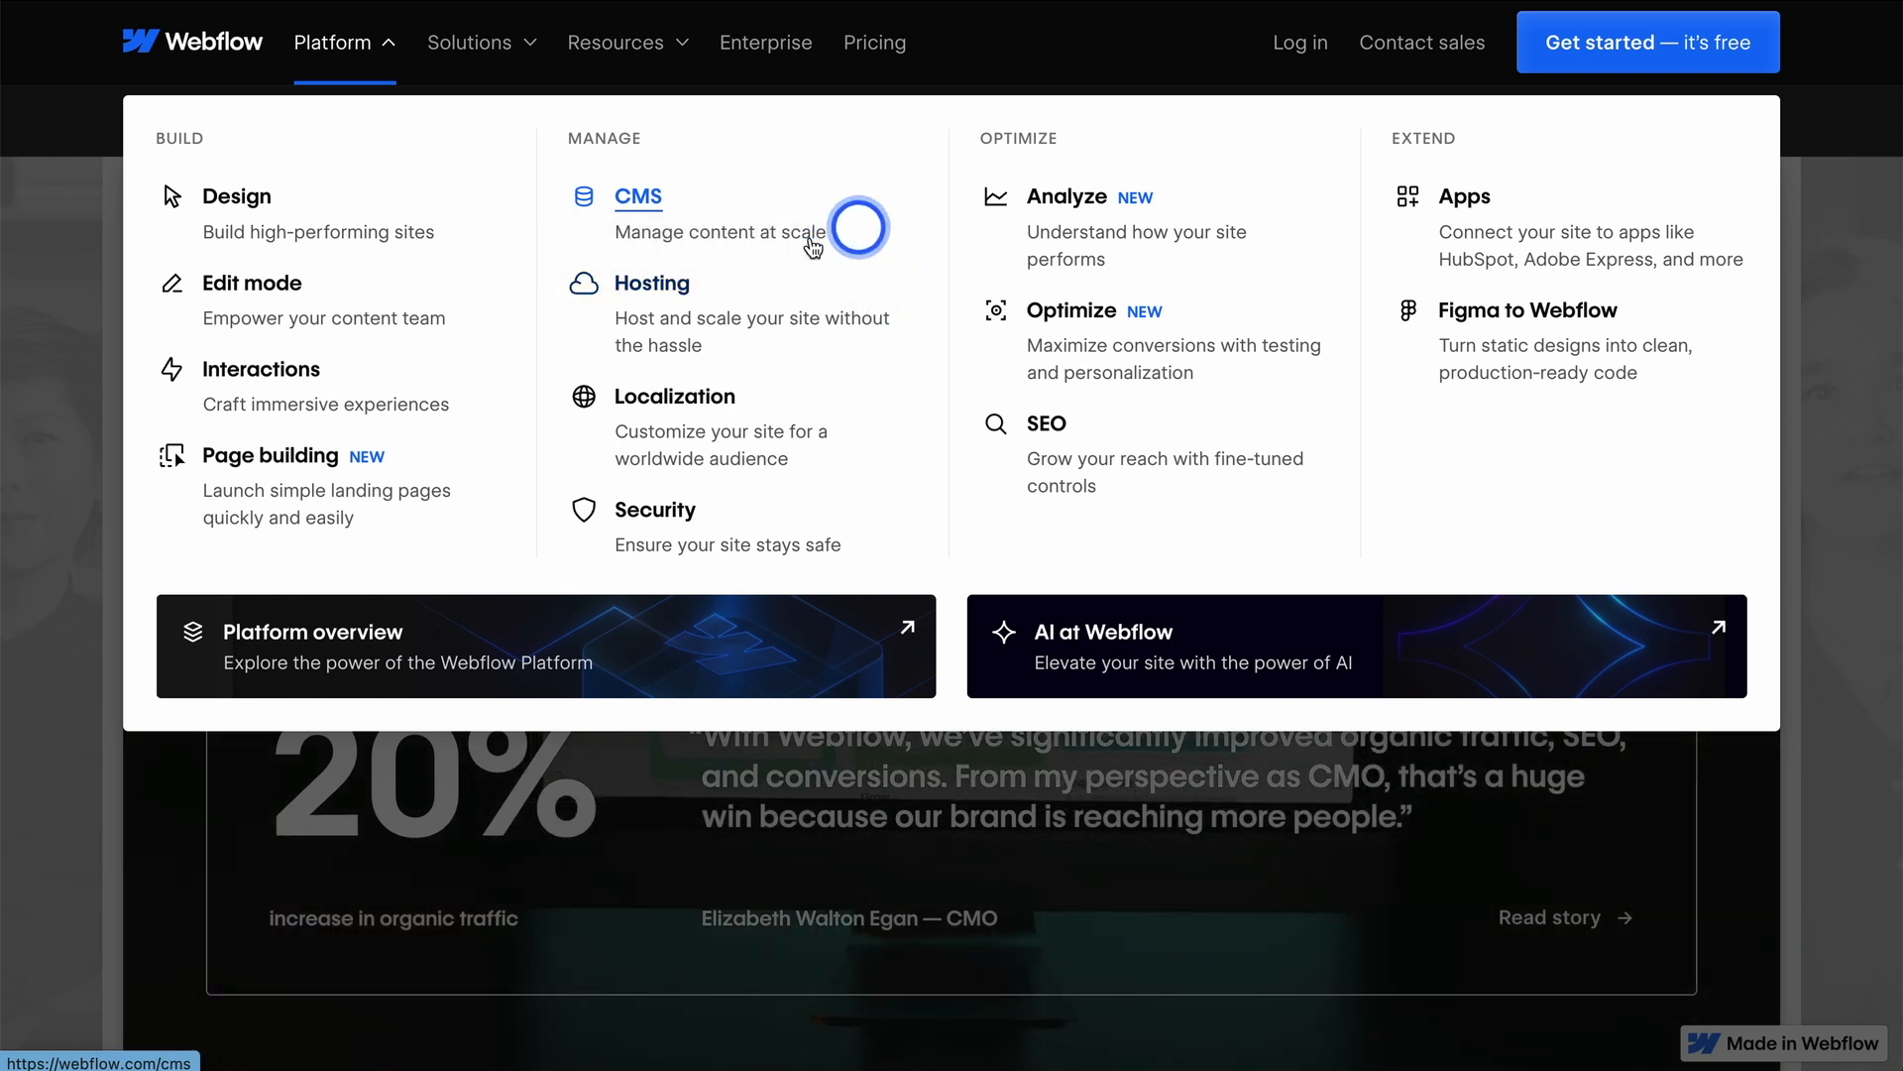
Step: Follow the Platform menu's CMS link to the CMS feature page
click(637, 198)
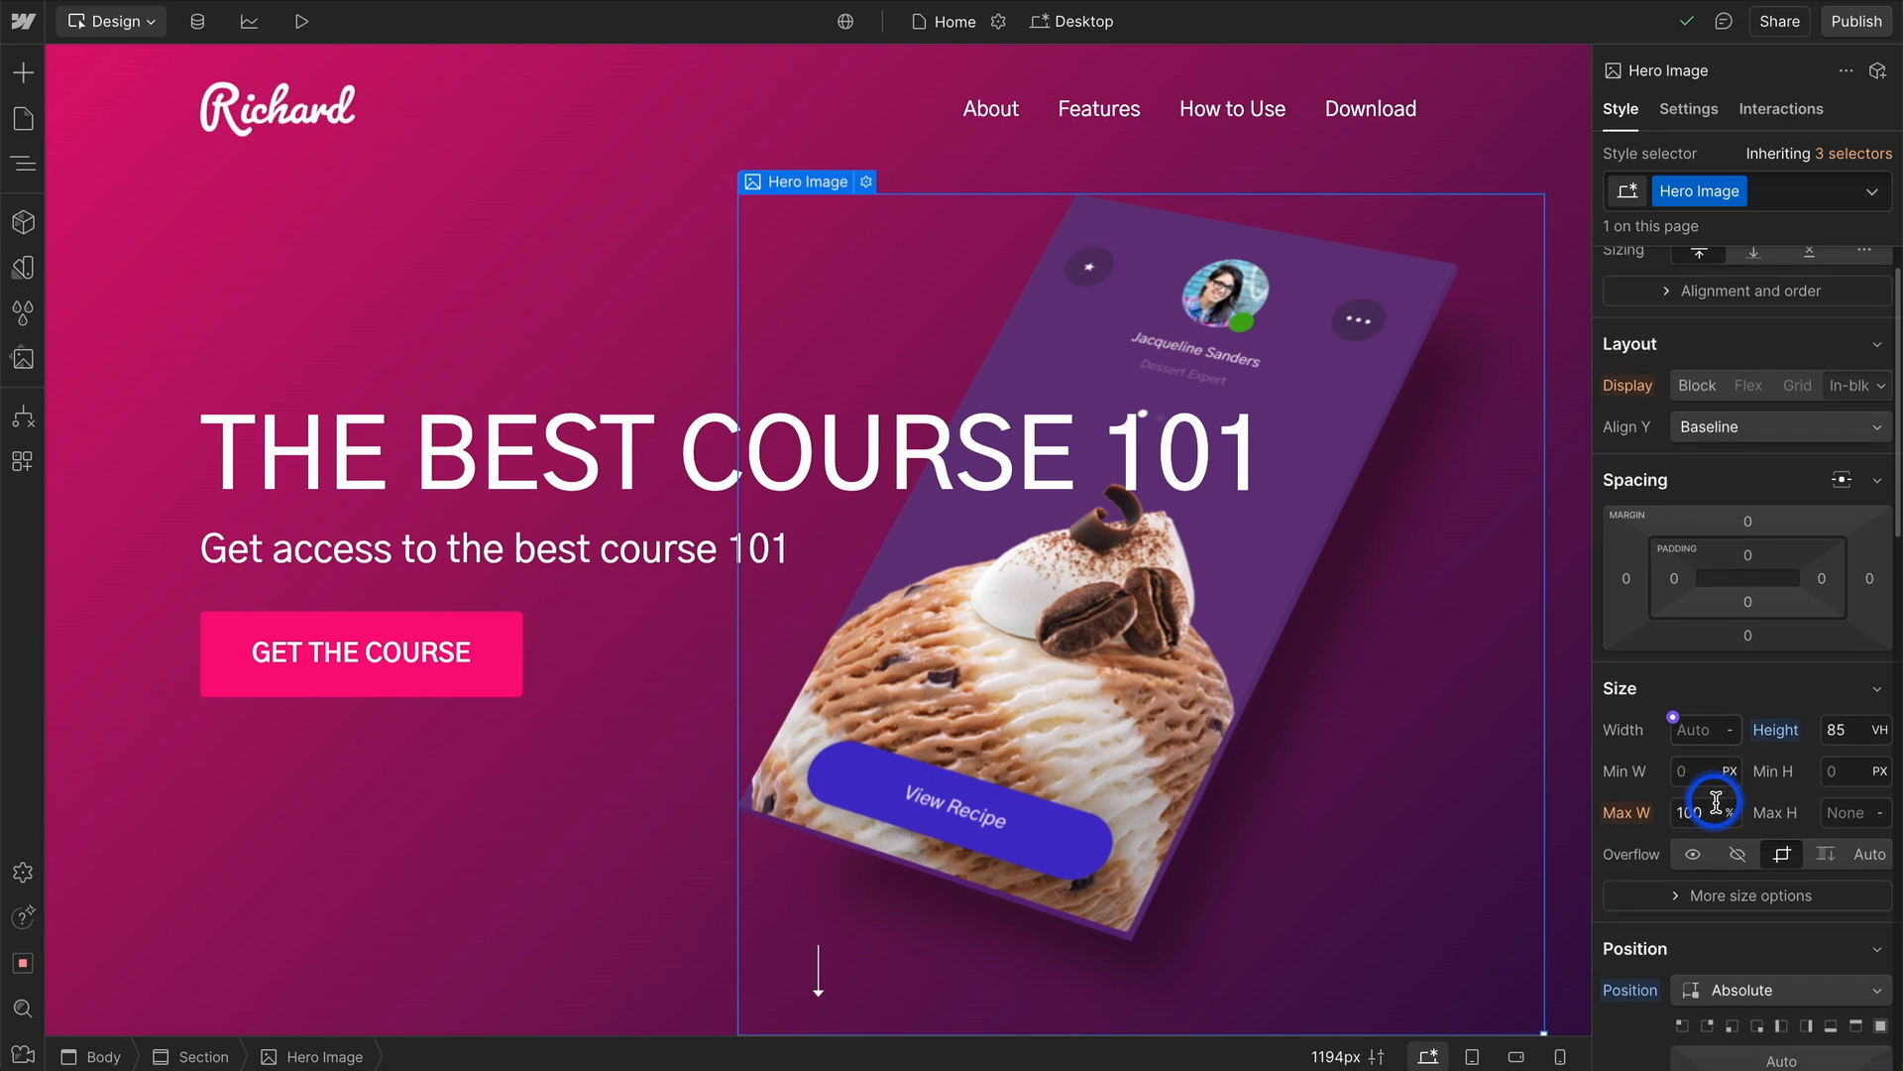
scroll(down, 3)
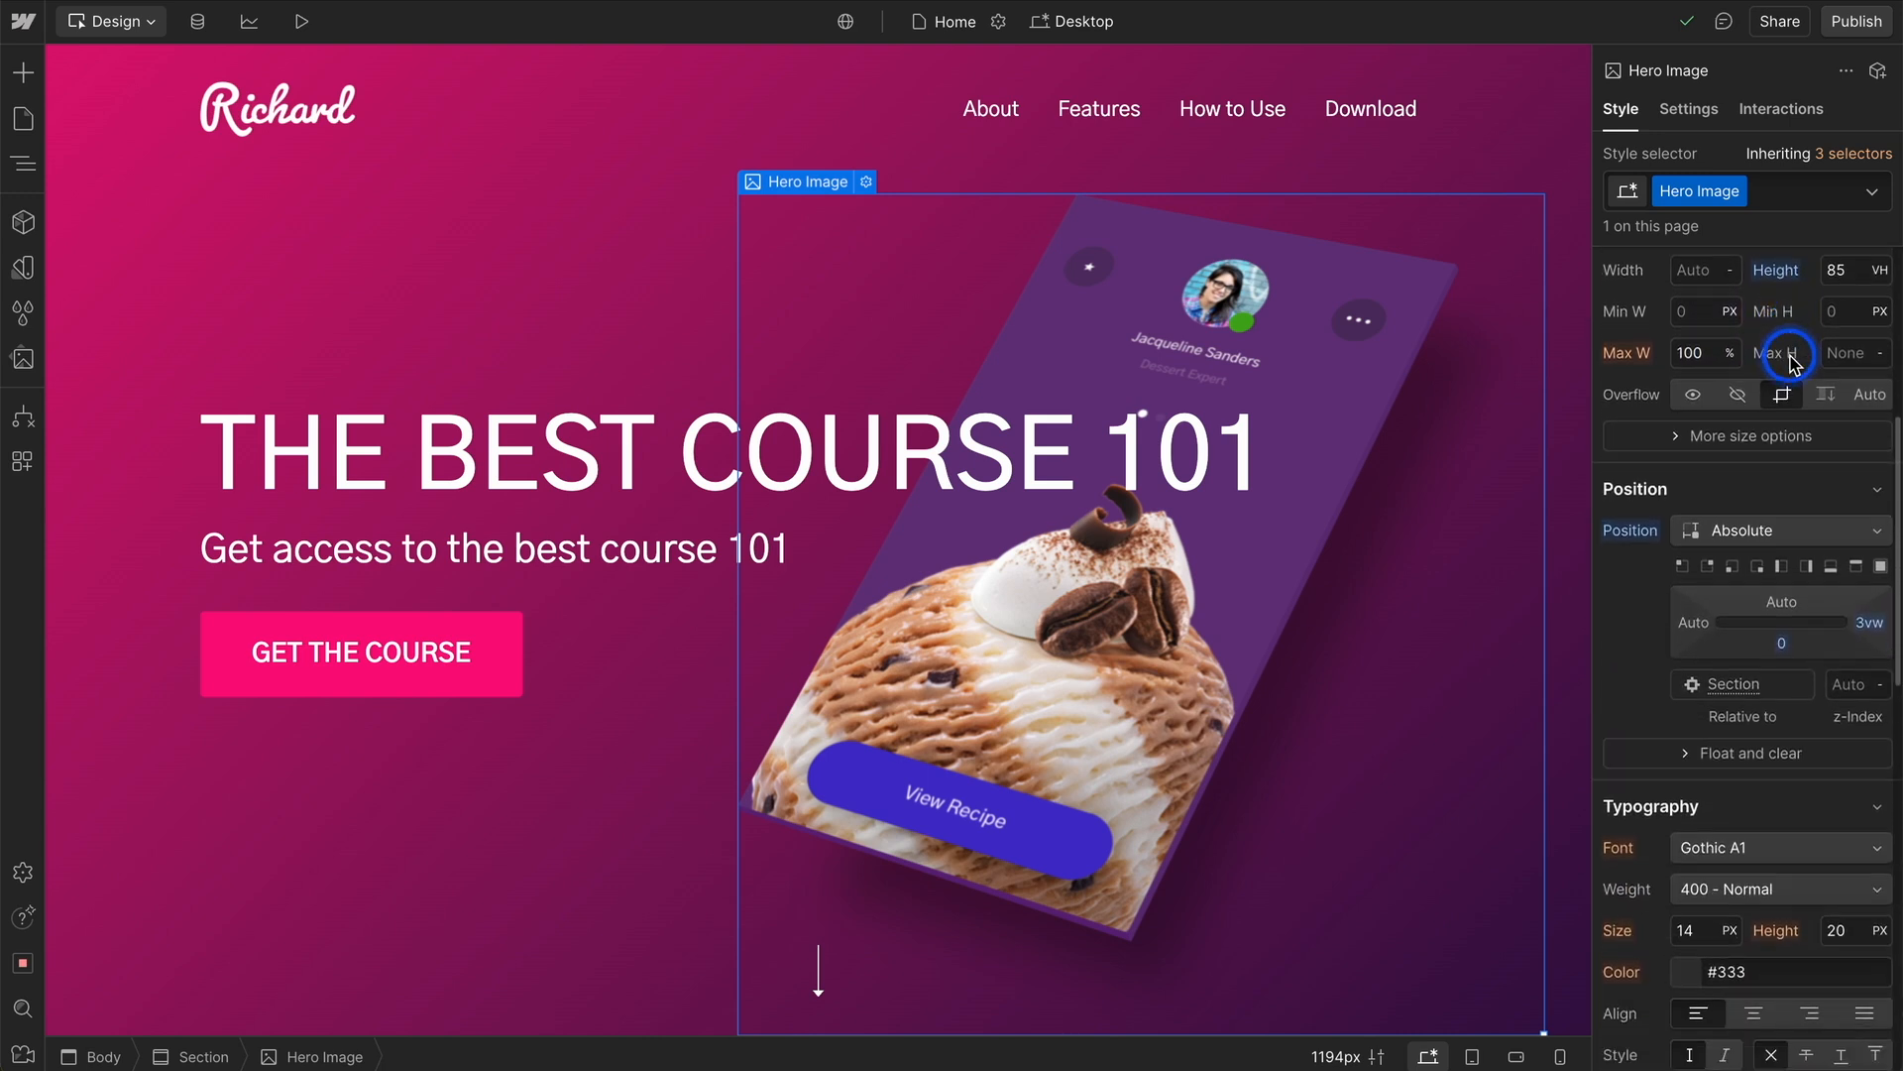
scroll(down, 3)
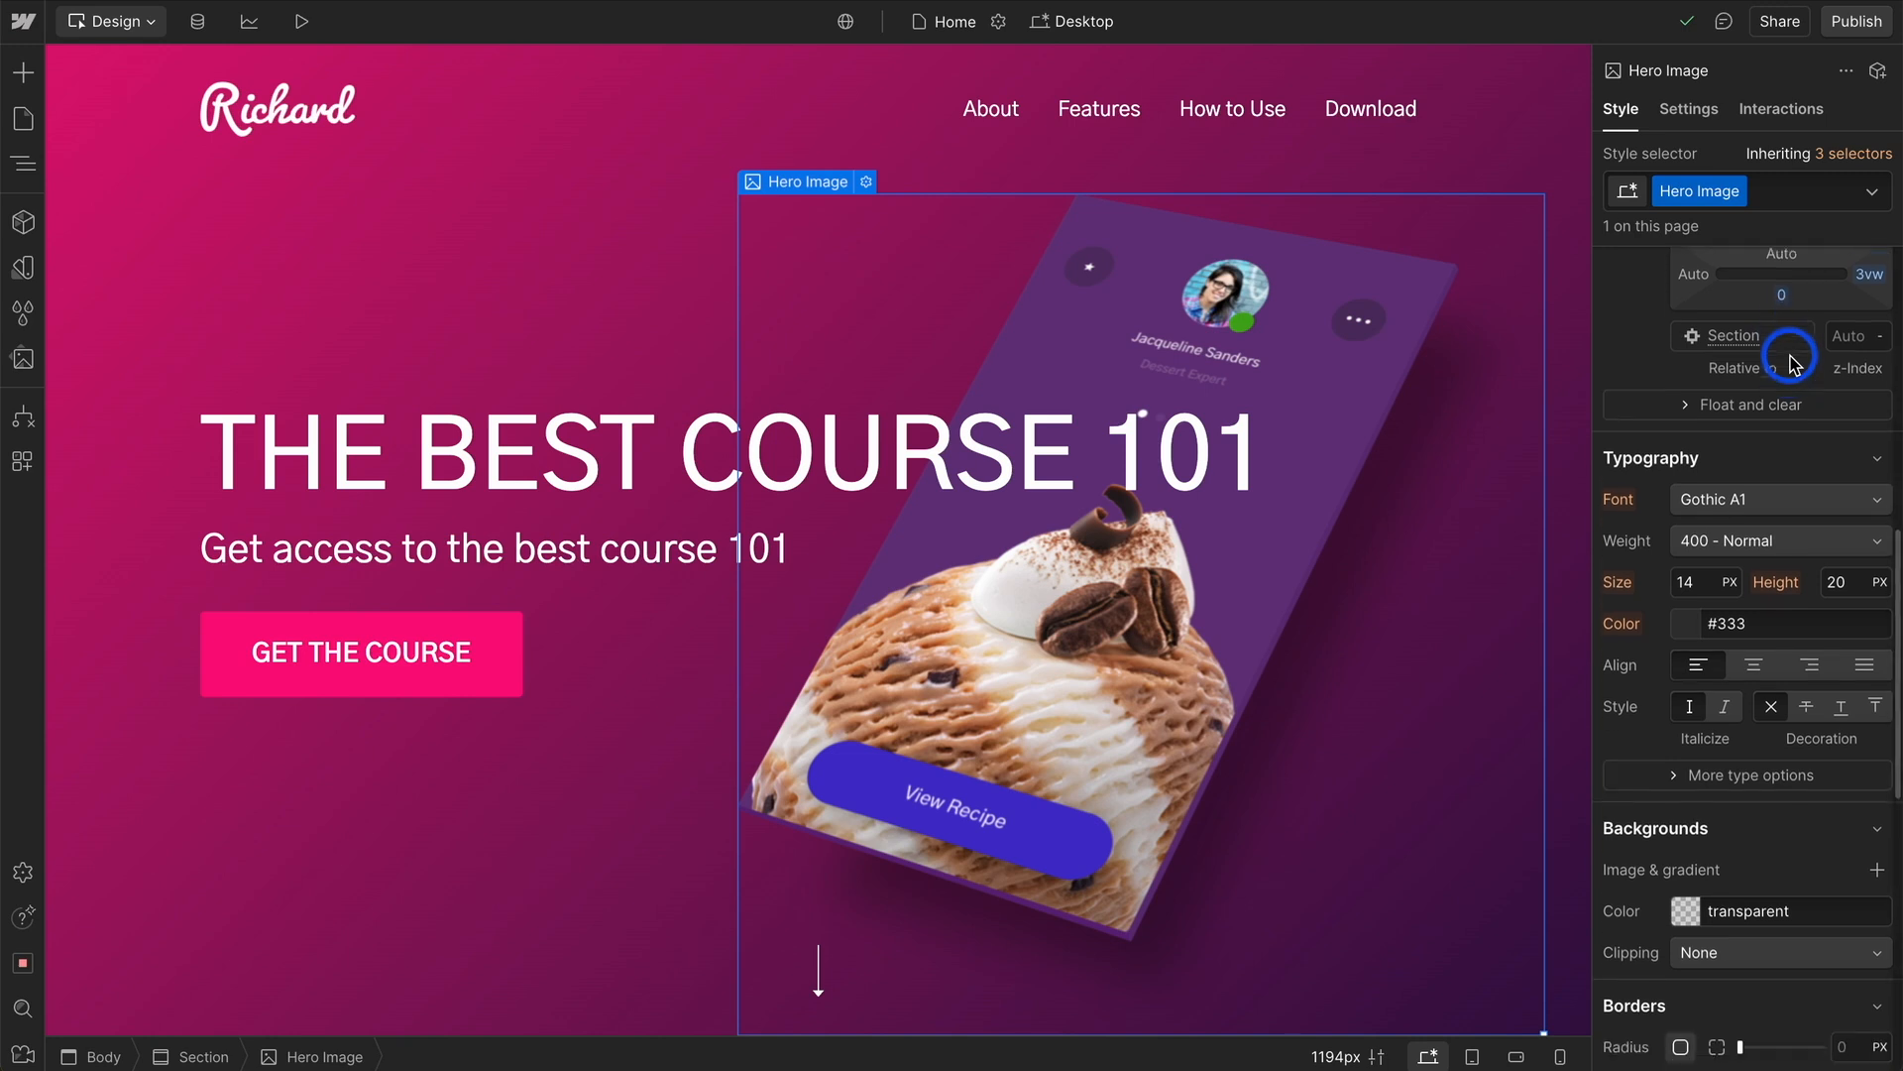
scroll(down, 3)
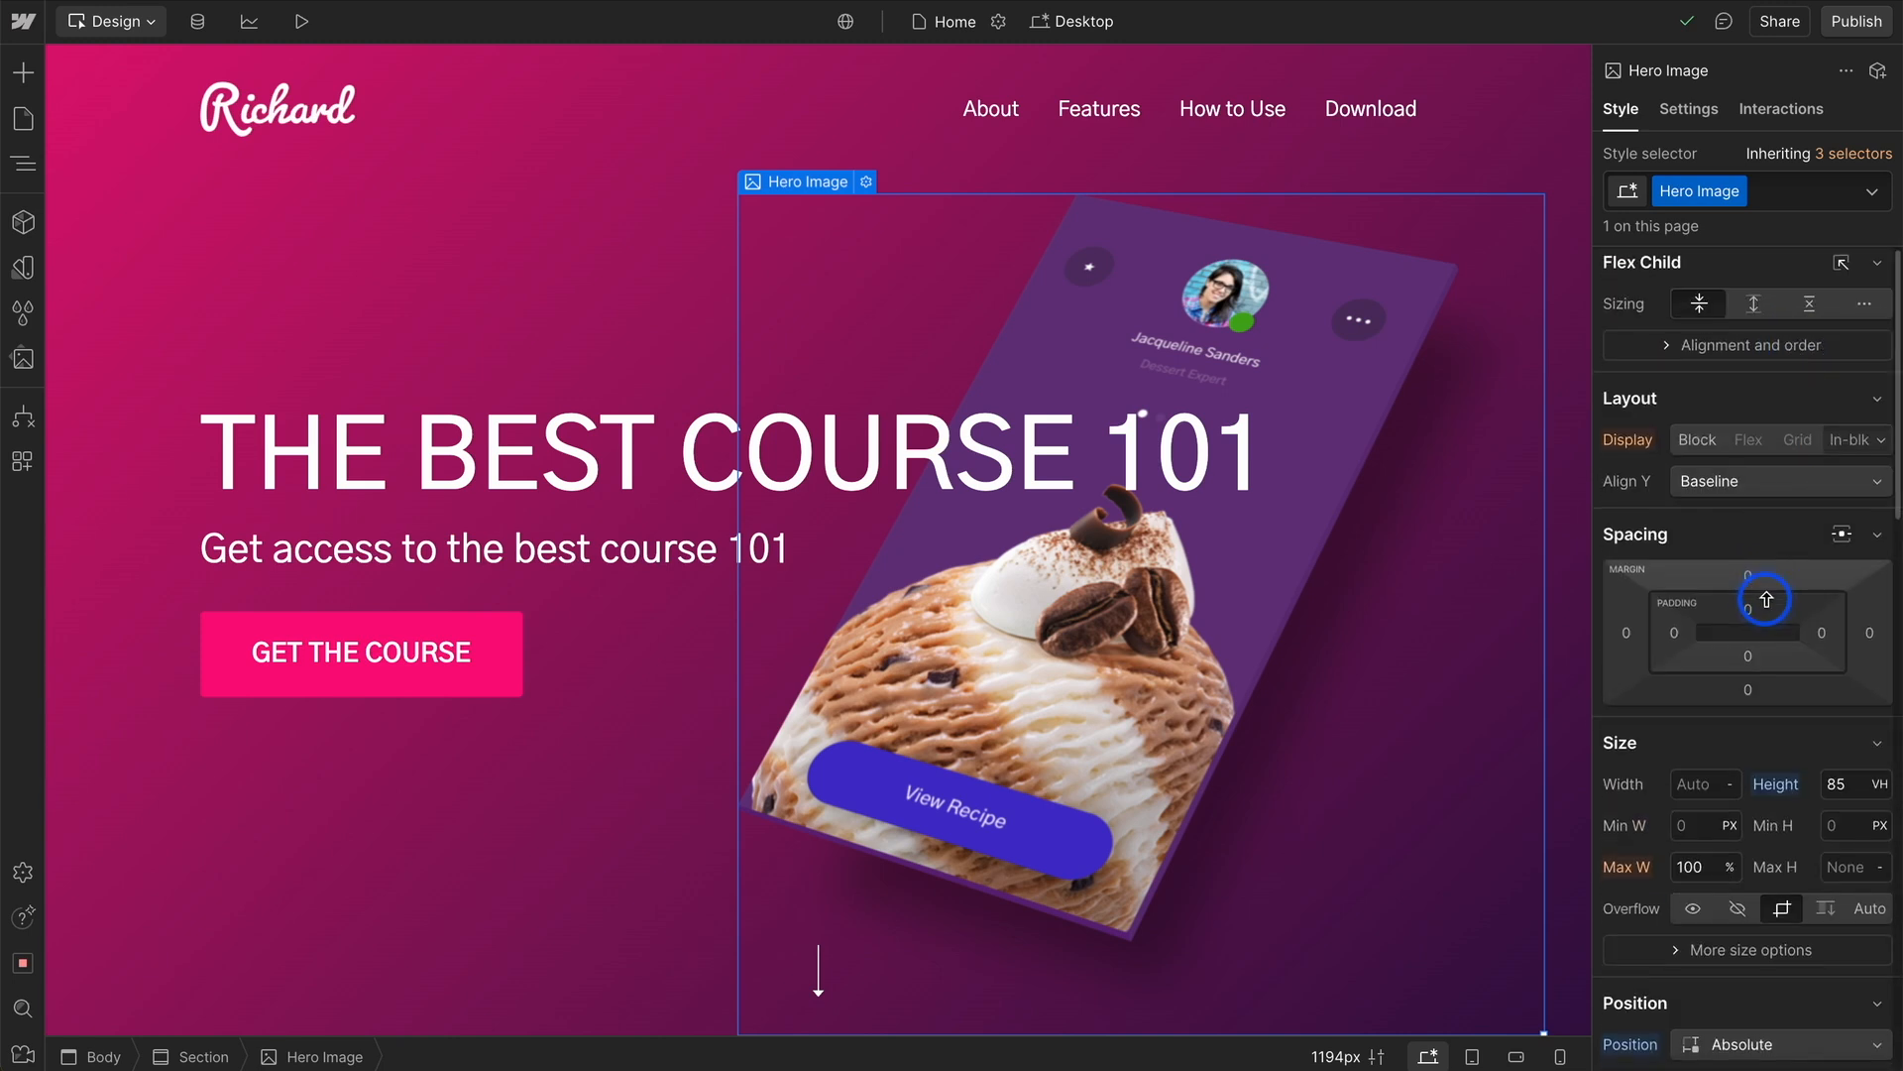
scroll(down, 3)
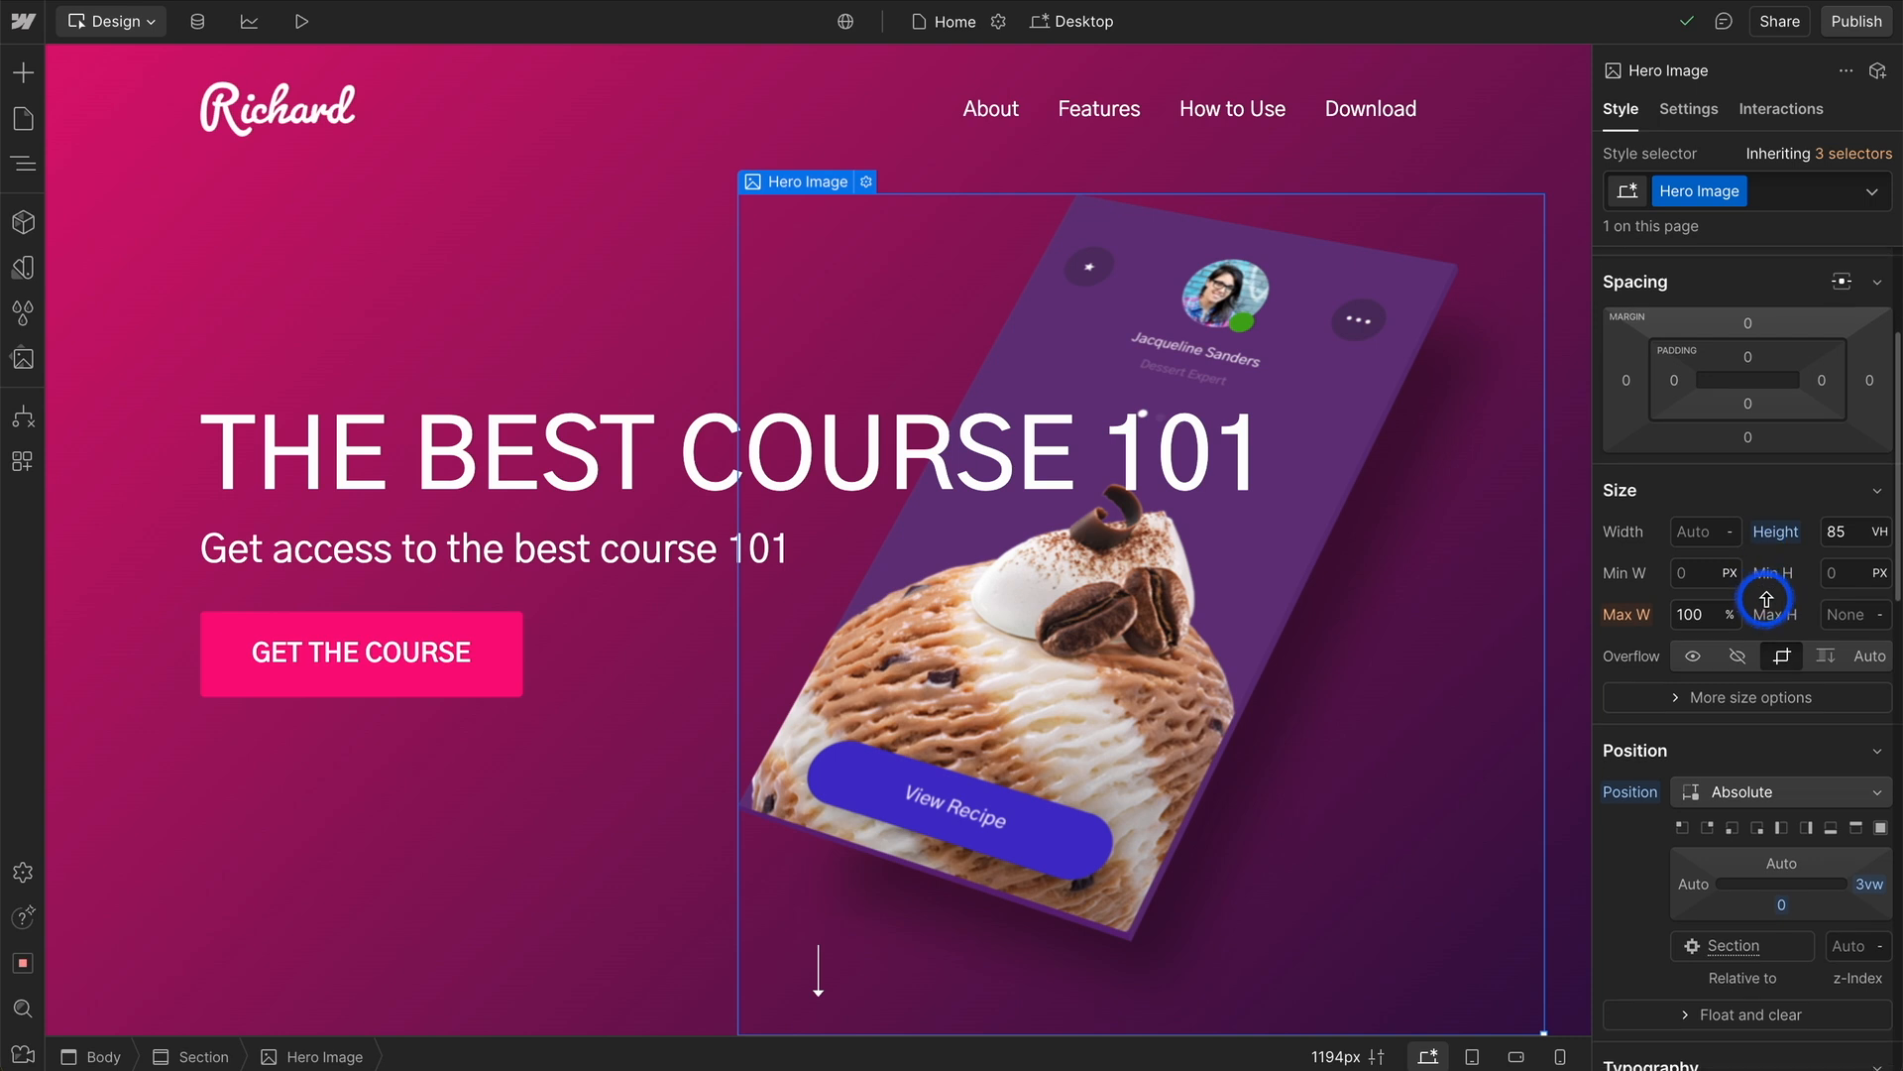
scroll(down, 3)
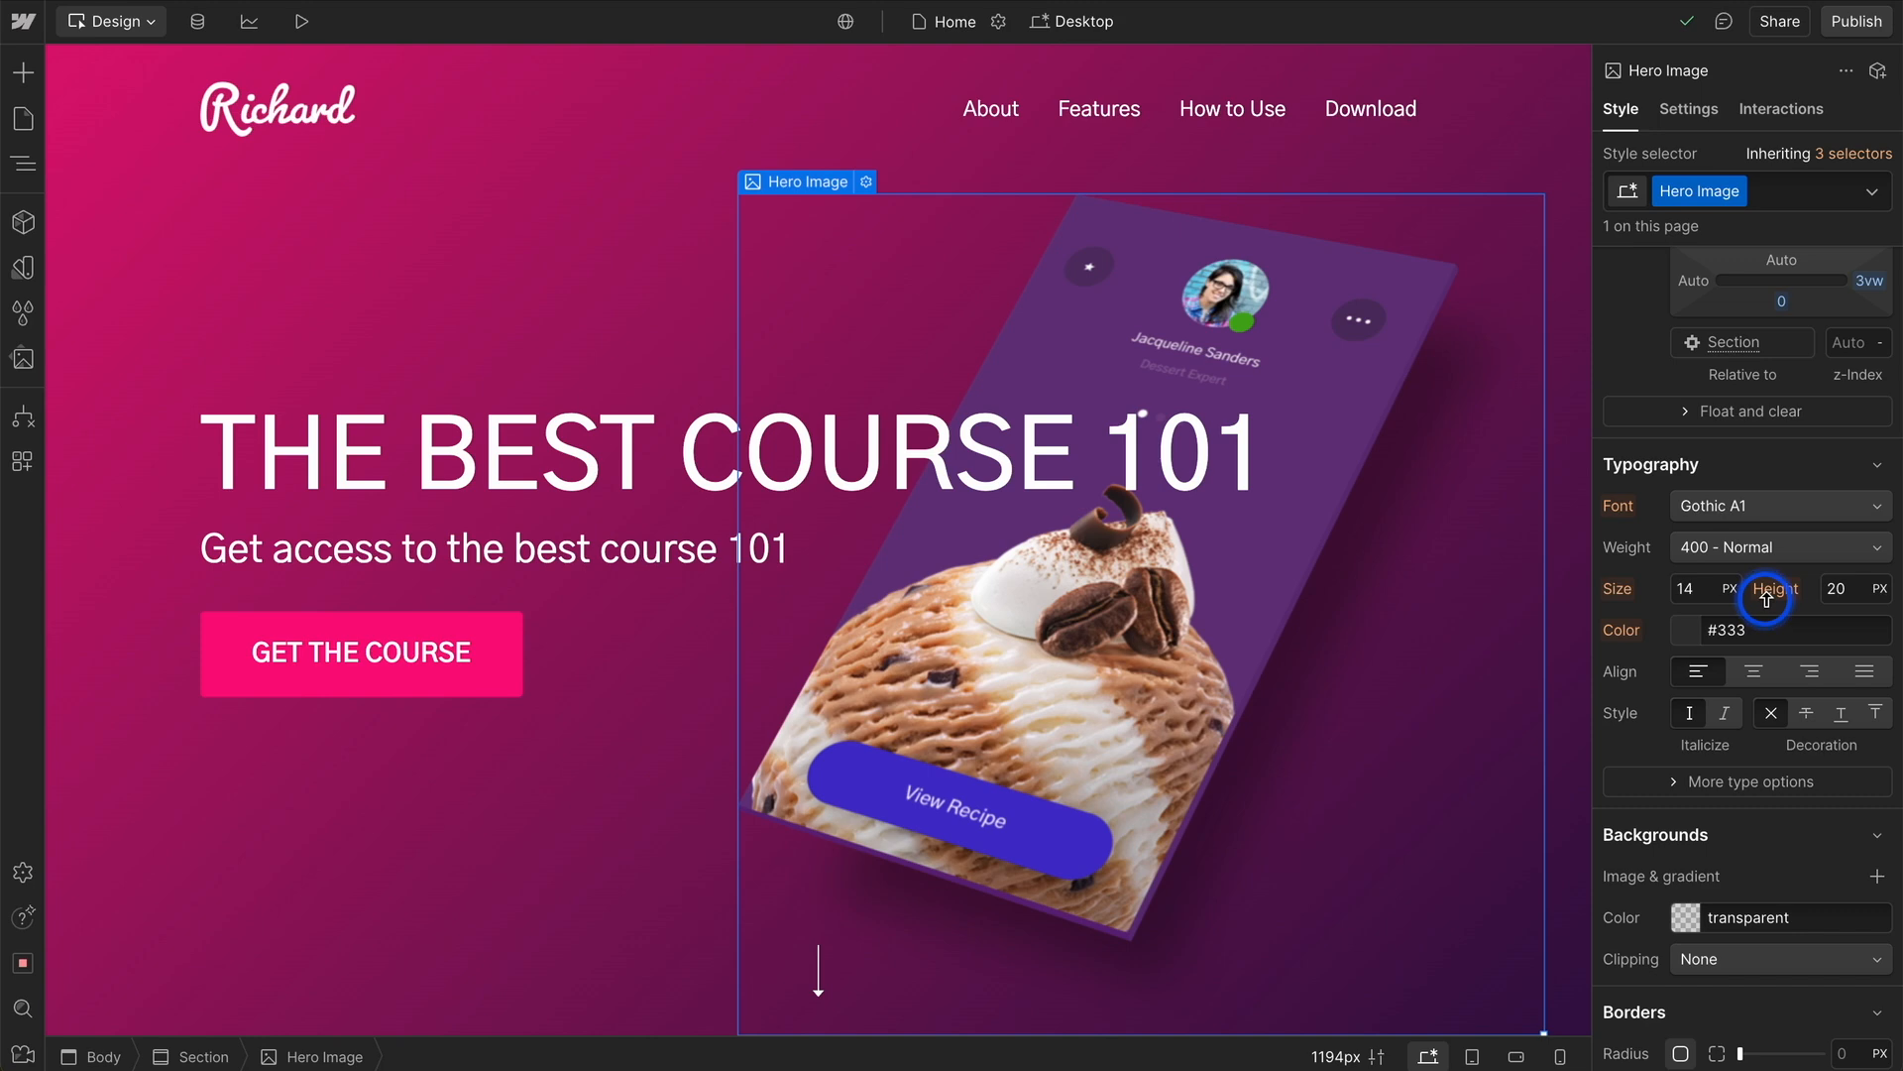
click(696, 466)
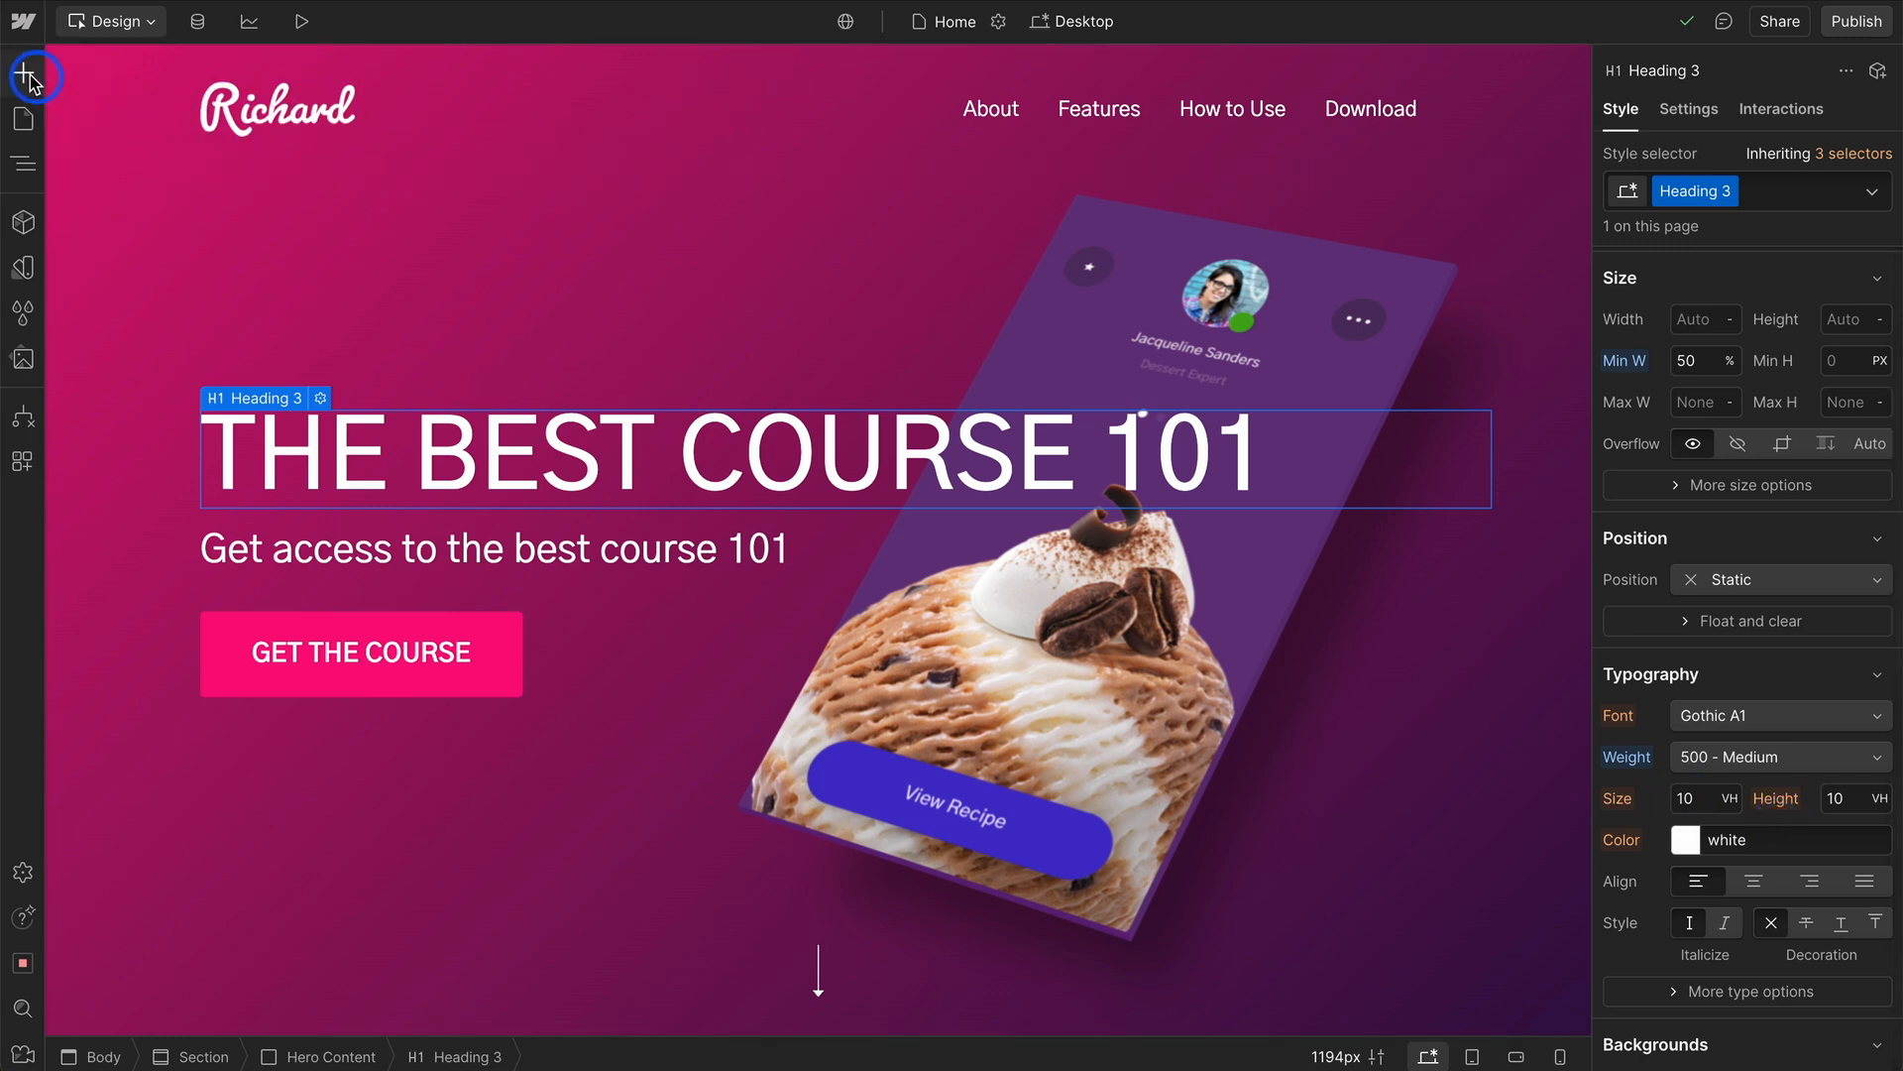
Step: Drag a Heading element into the hero below GET THE COURSE and dismiss its settings
click(25, 69)
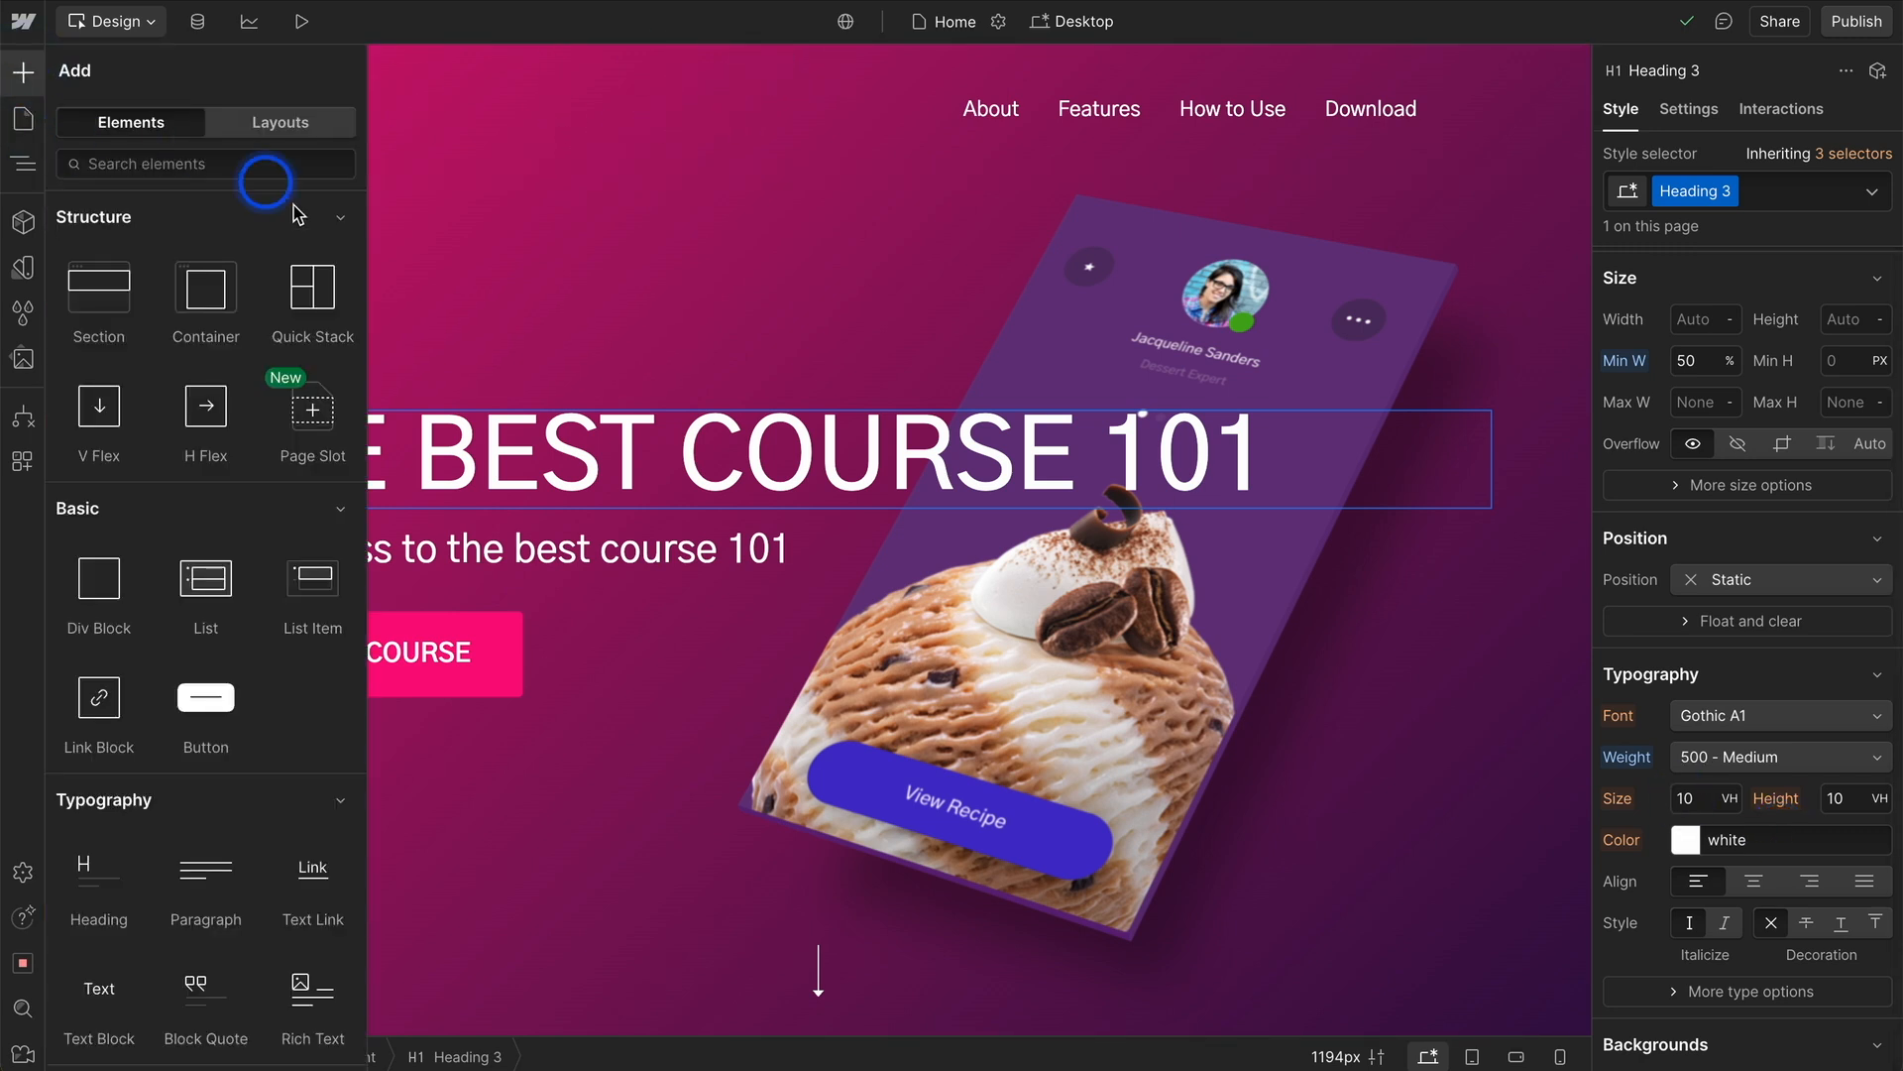
scroll(down, 3)
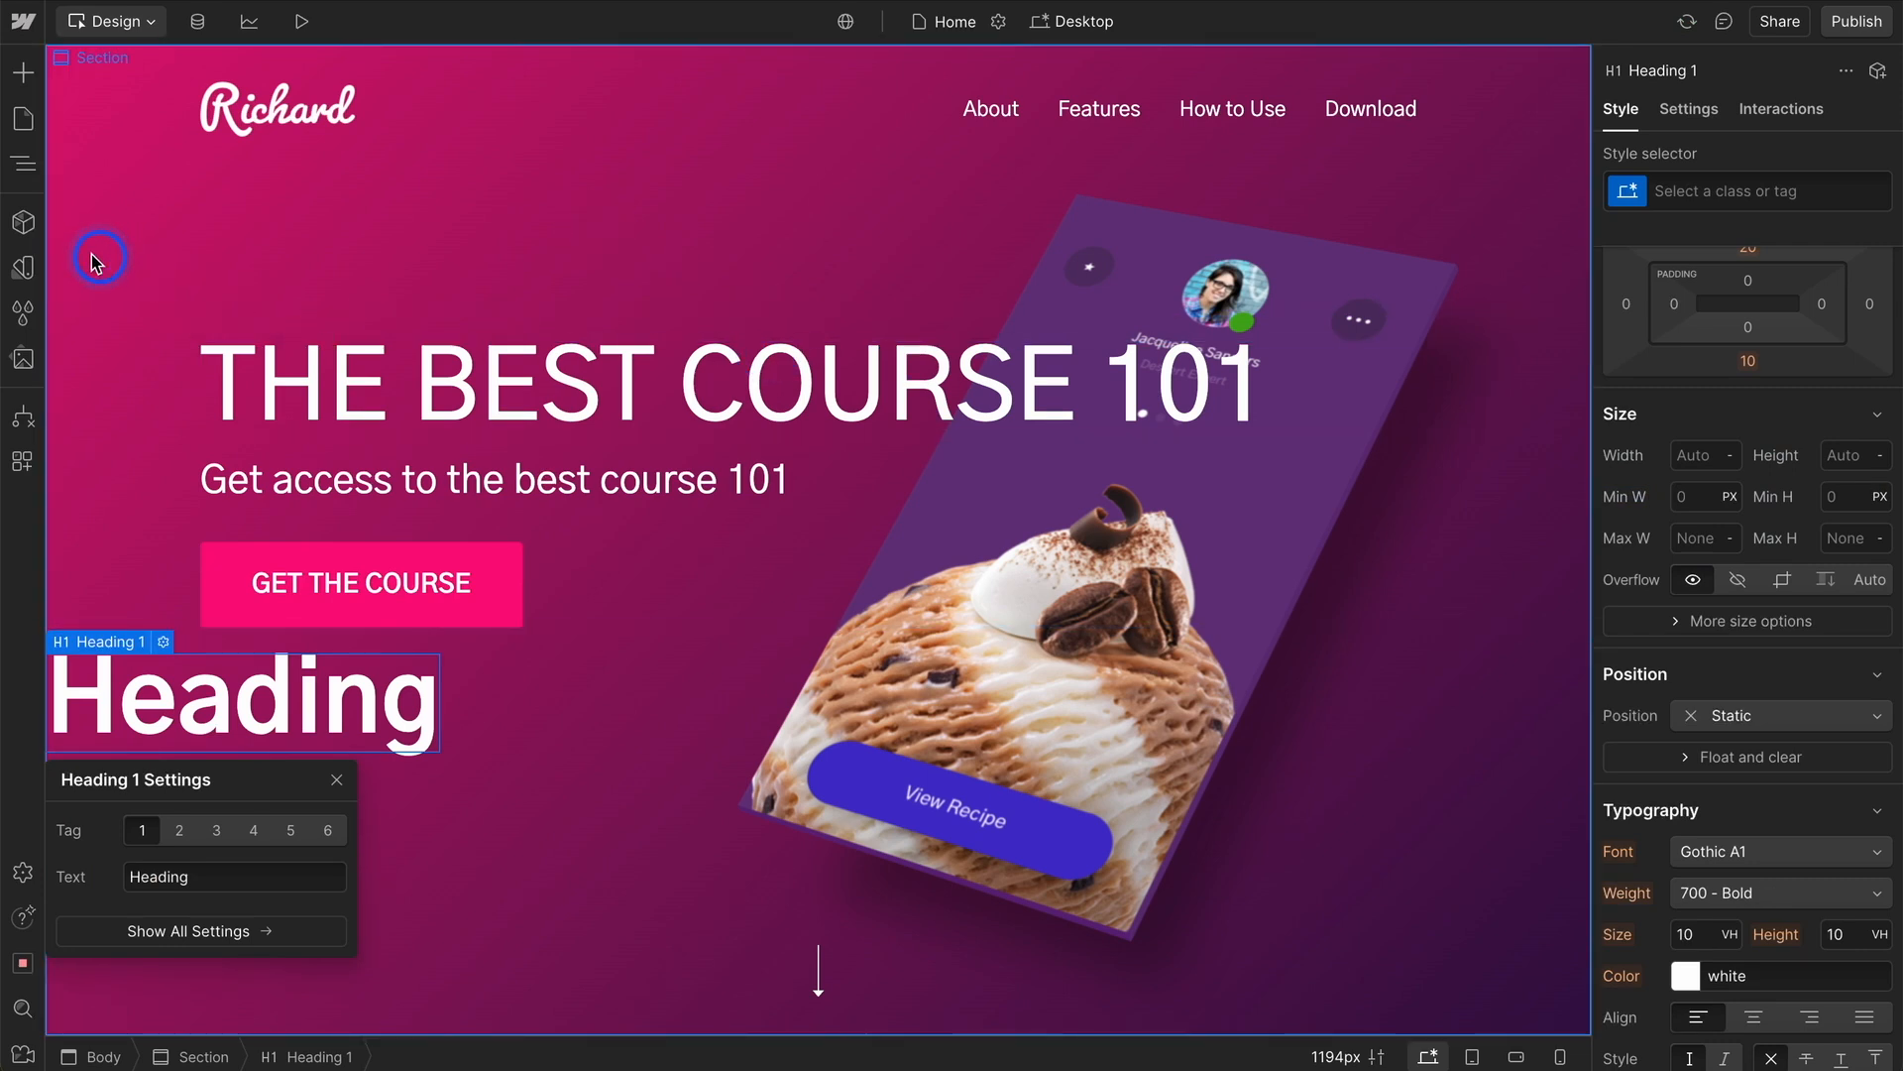
click(110, 22)
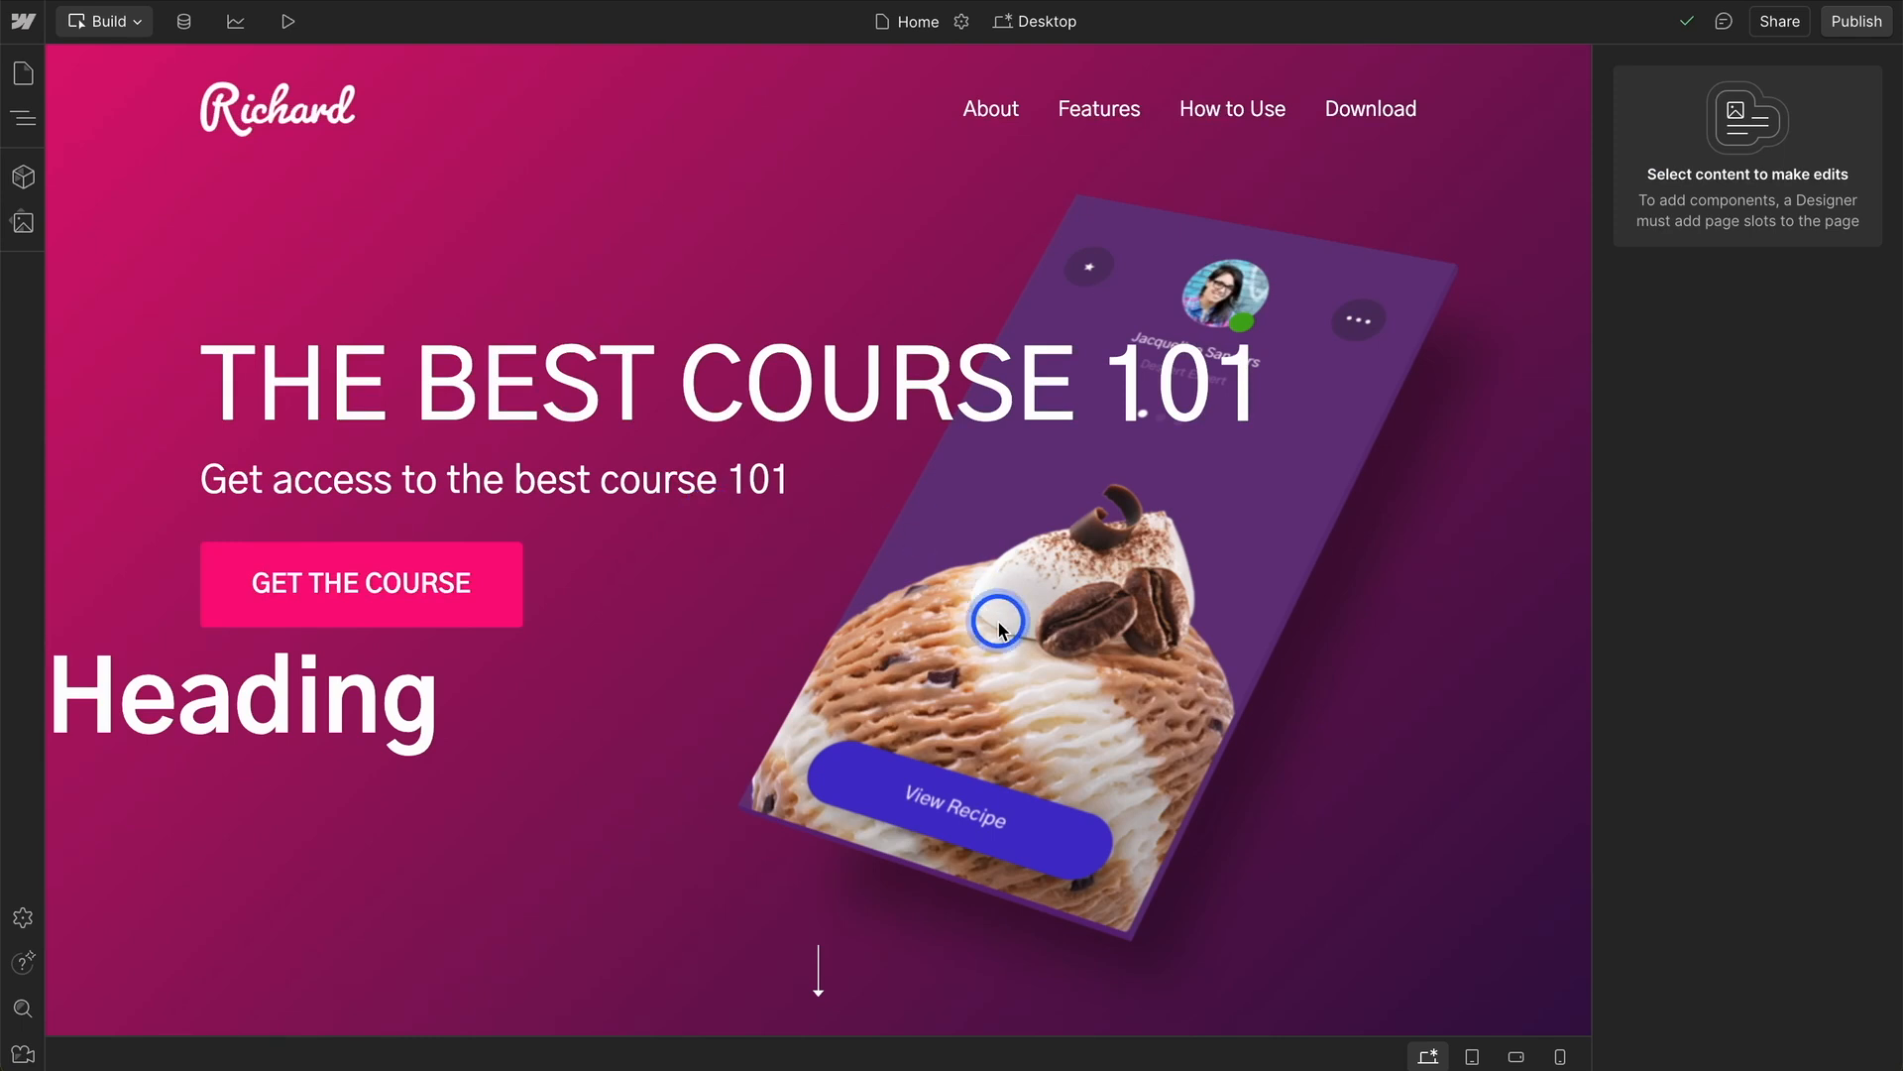
Step: Open the Pages panel listing the Home and Landing Page static pages
click(22, 73)
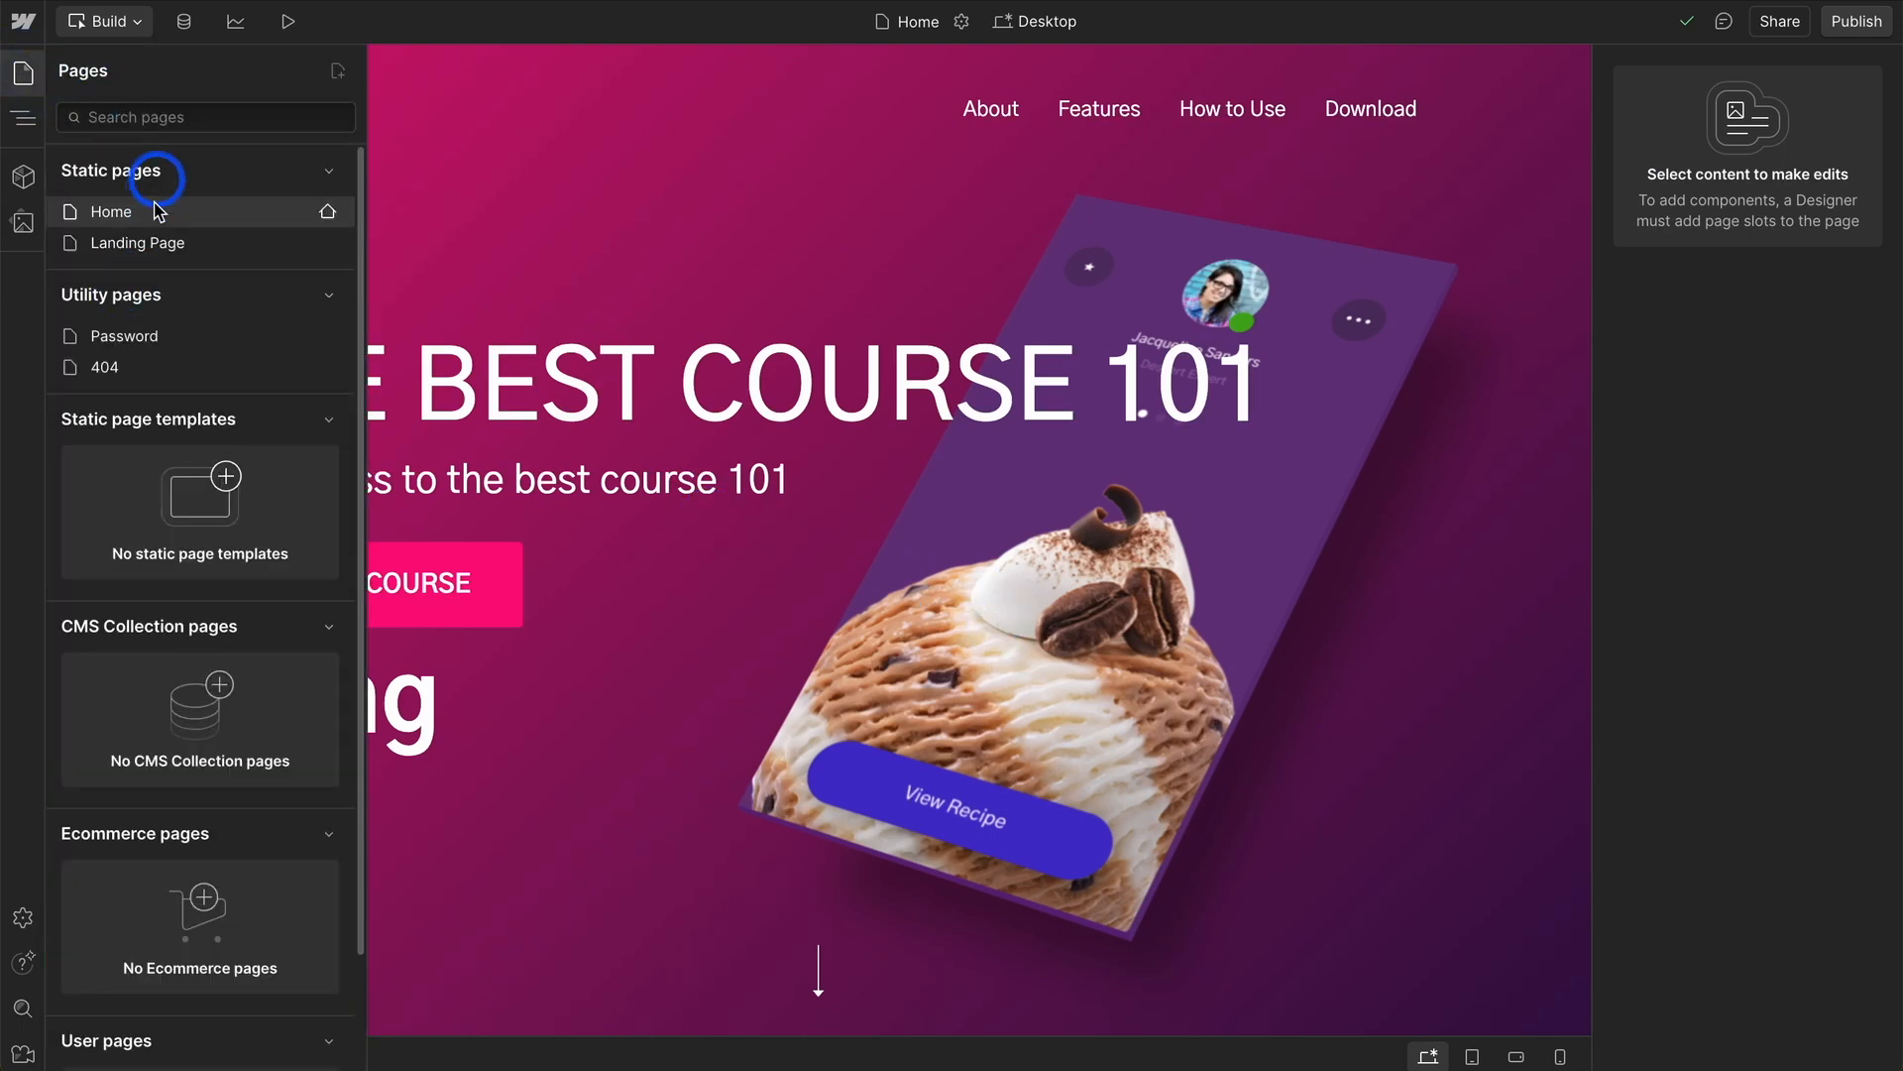
mouse_move(205, 897)
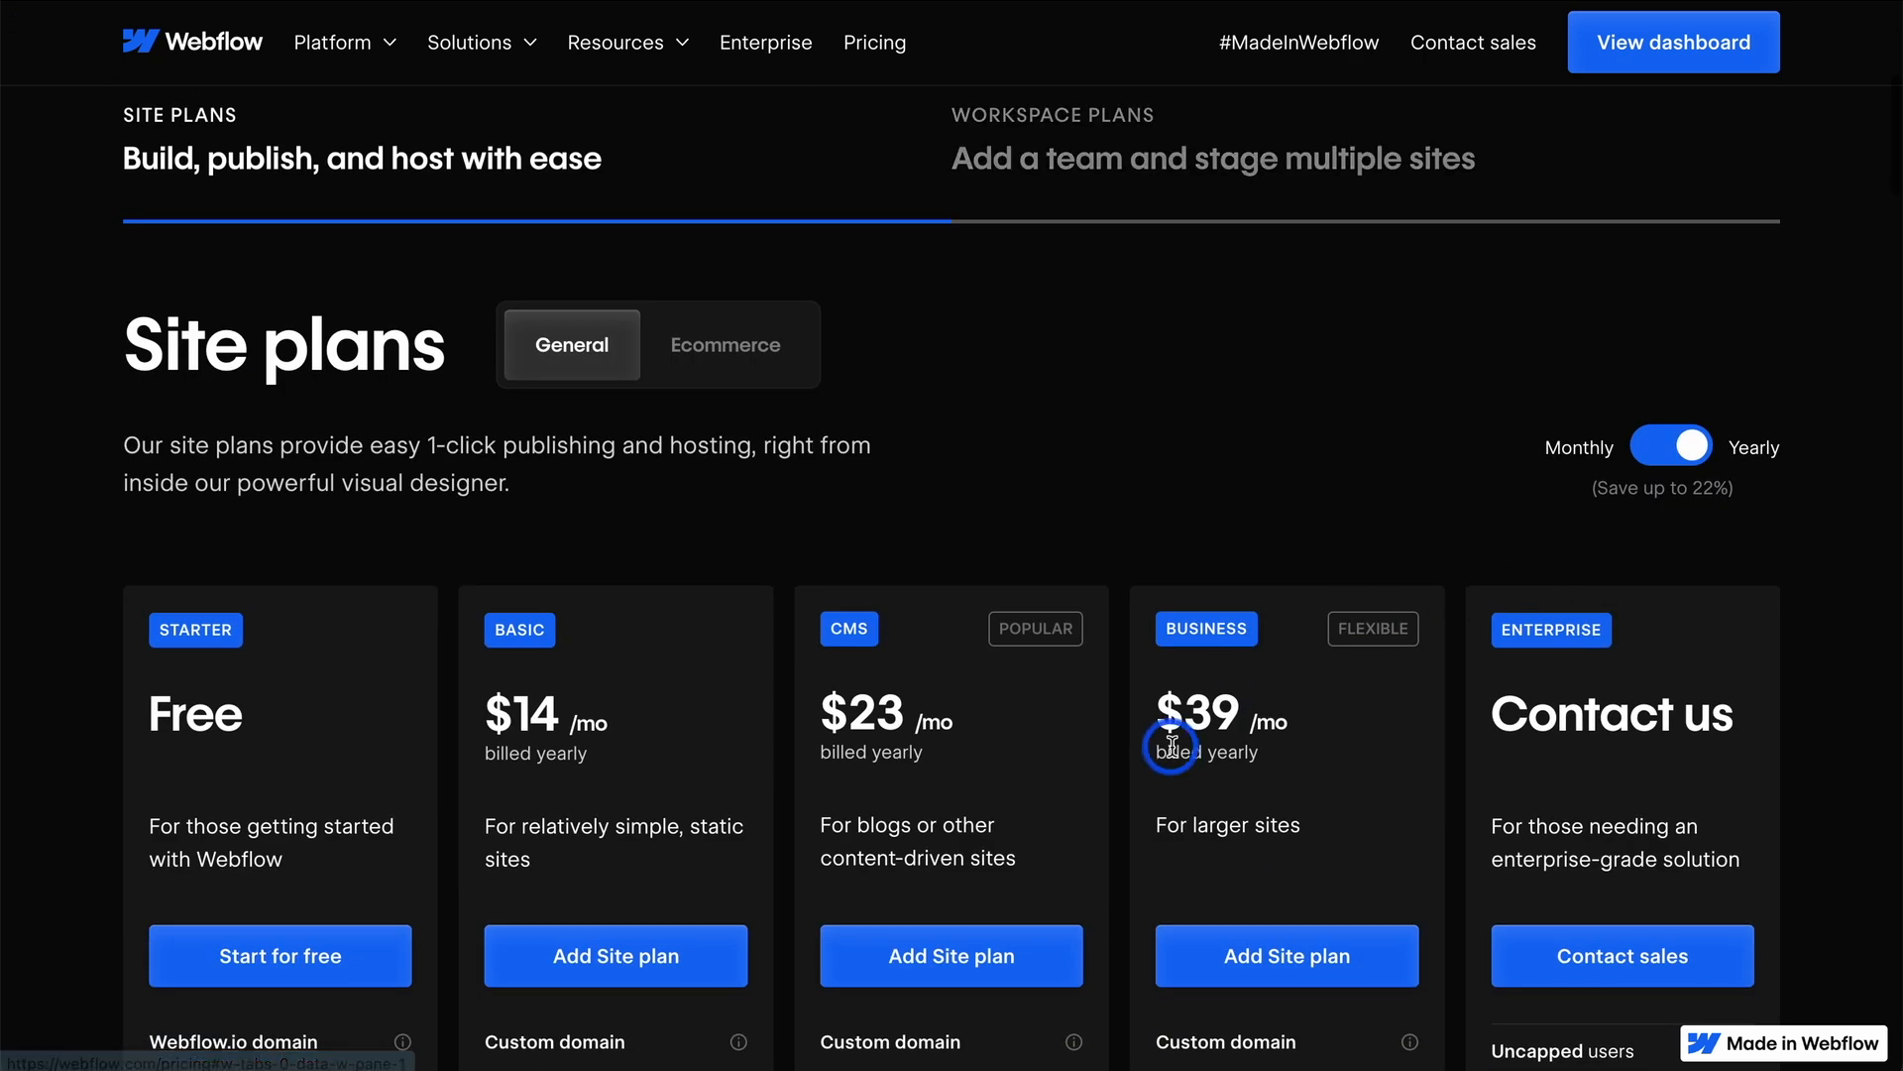
Step: Compare Ecommerce plans under monthly and yearly billing, then scroll through the General plans
scroll(down, 3)
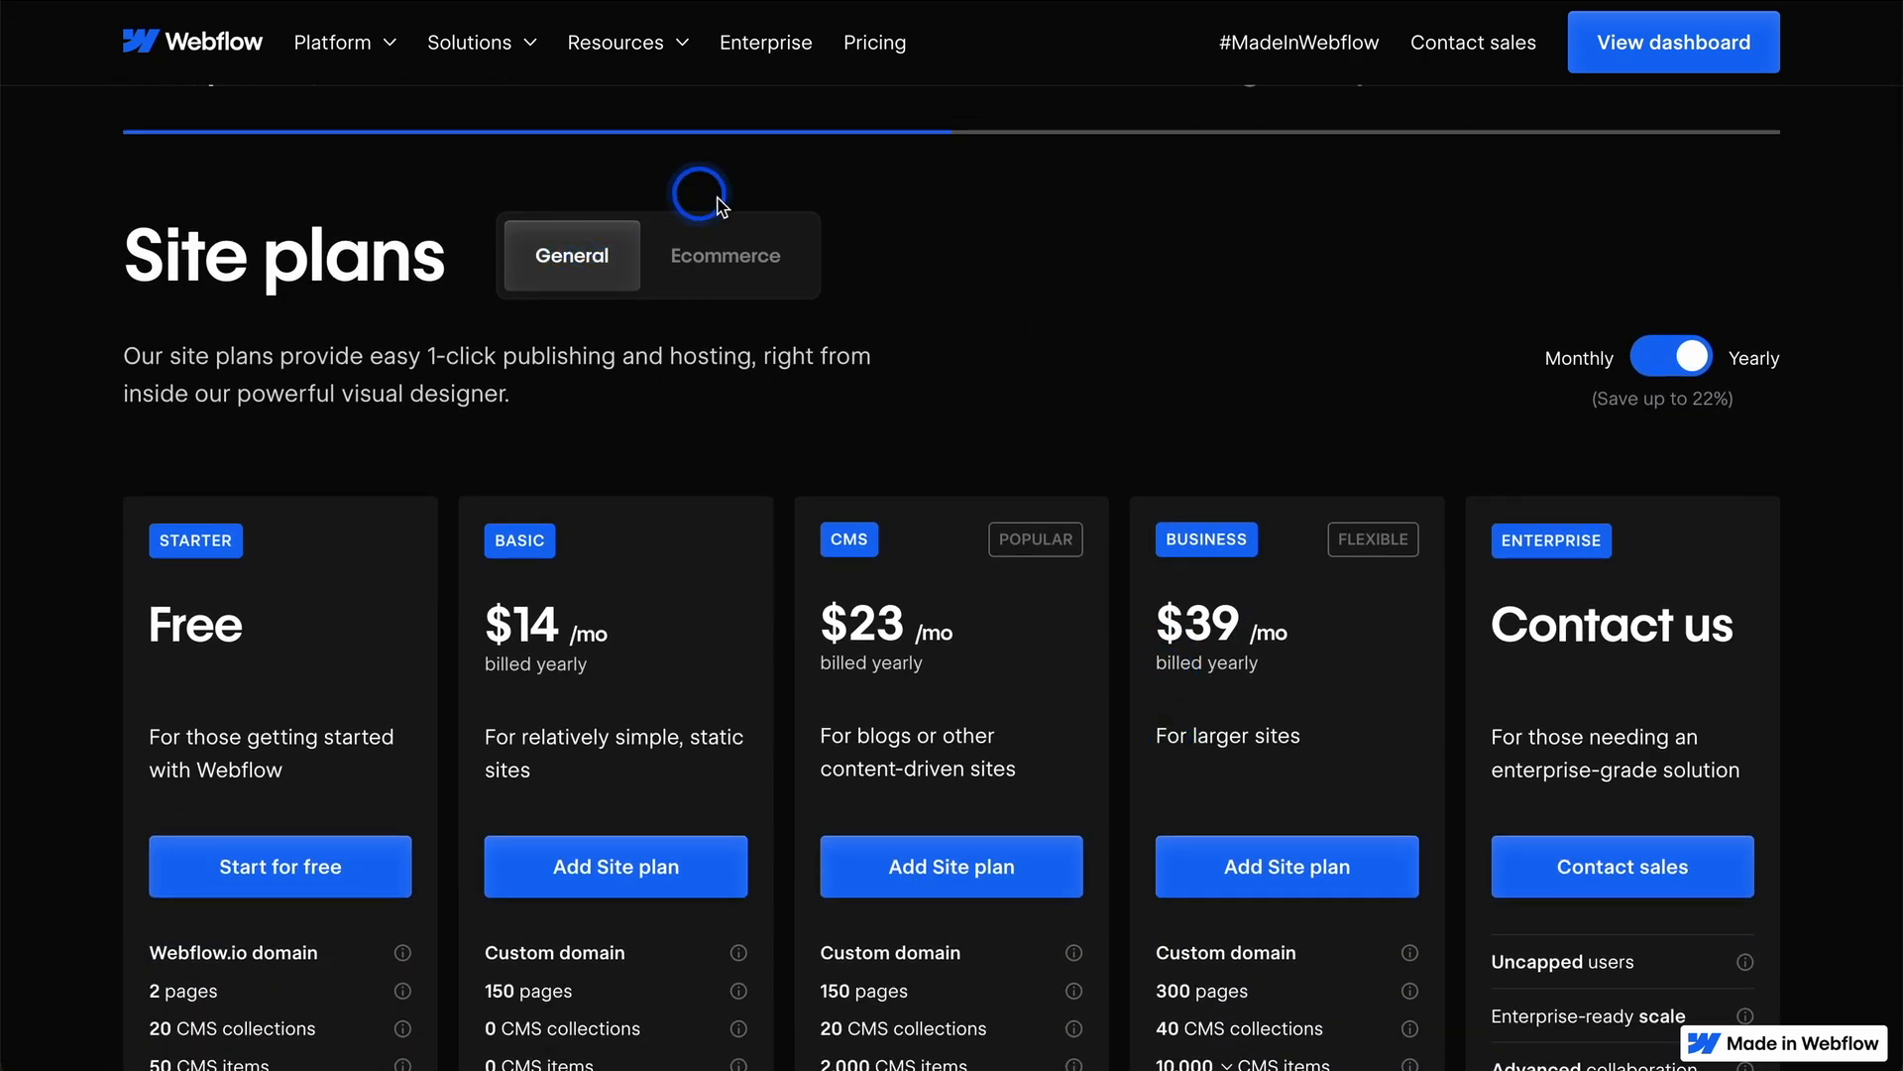
click(724, 254)
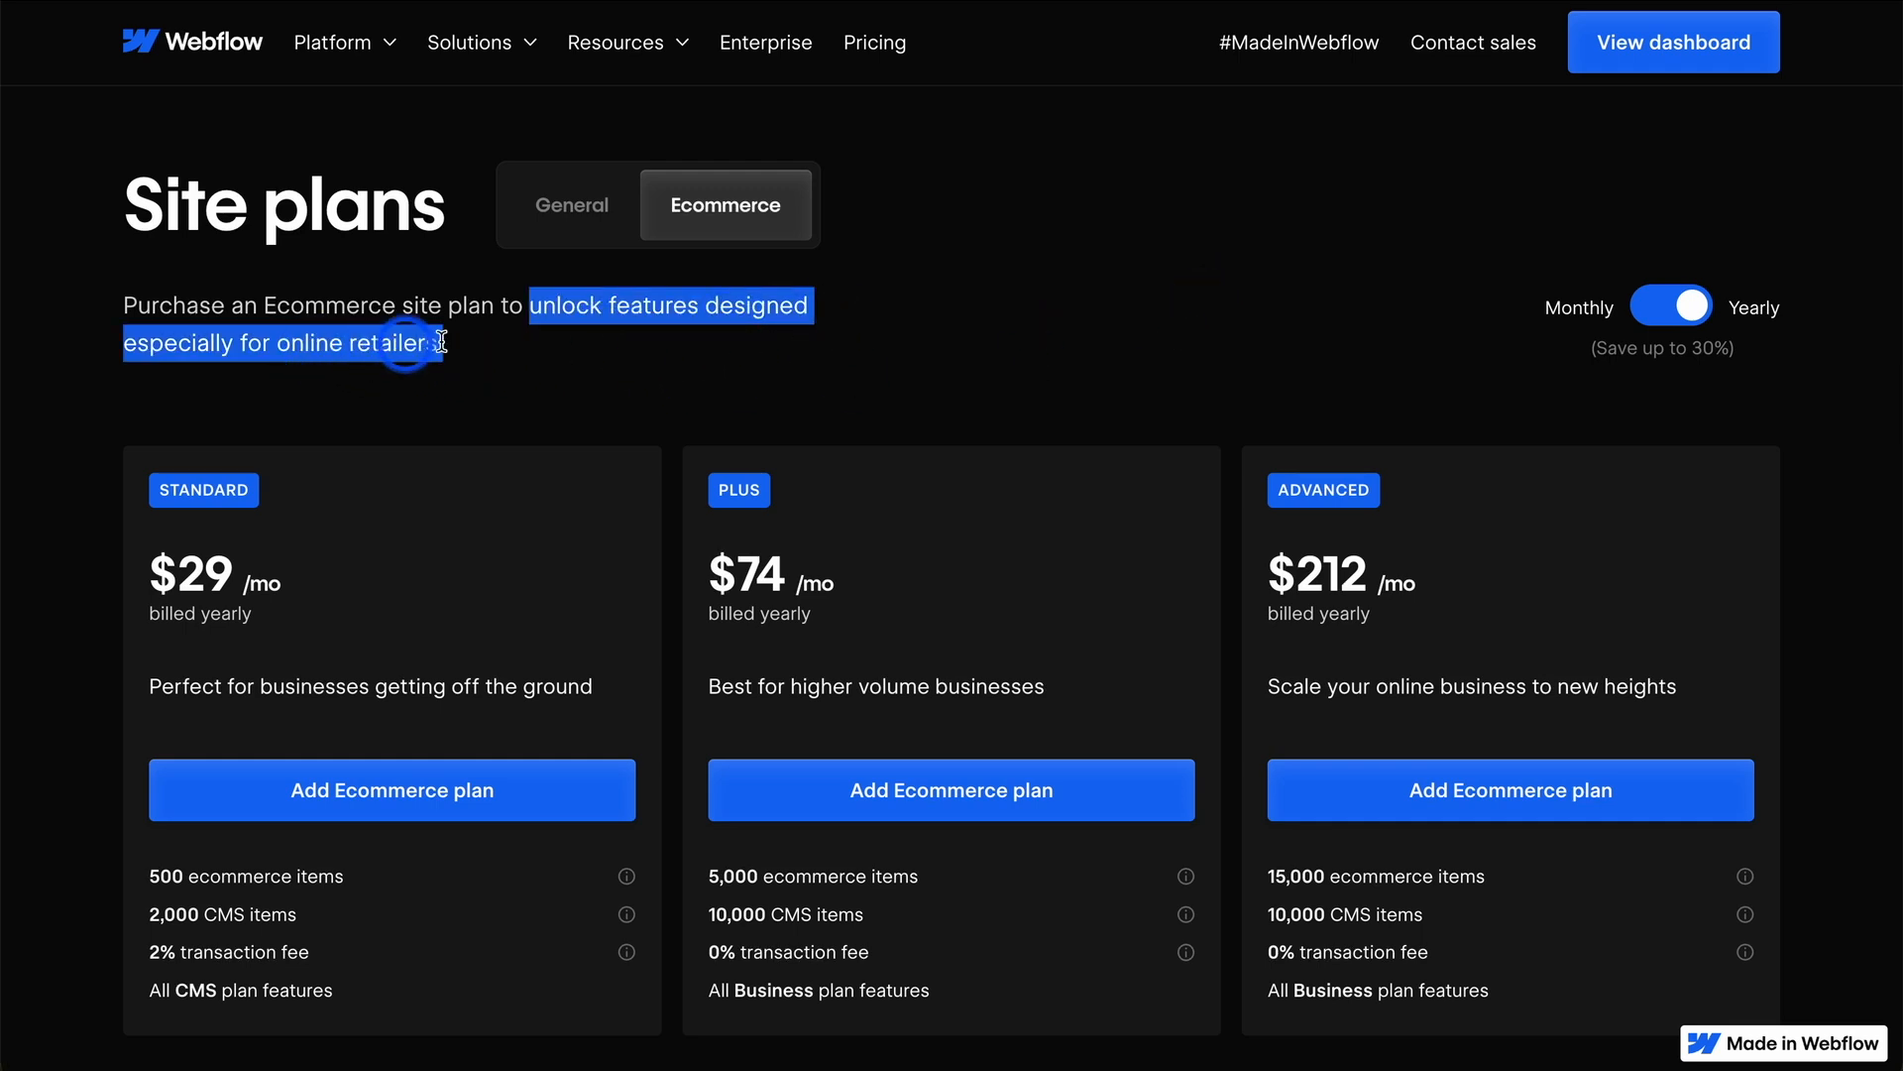
click(1672, 306)
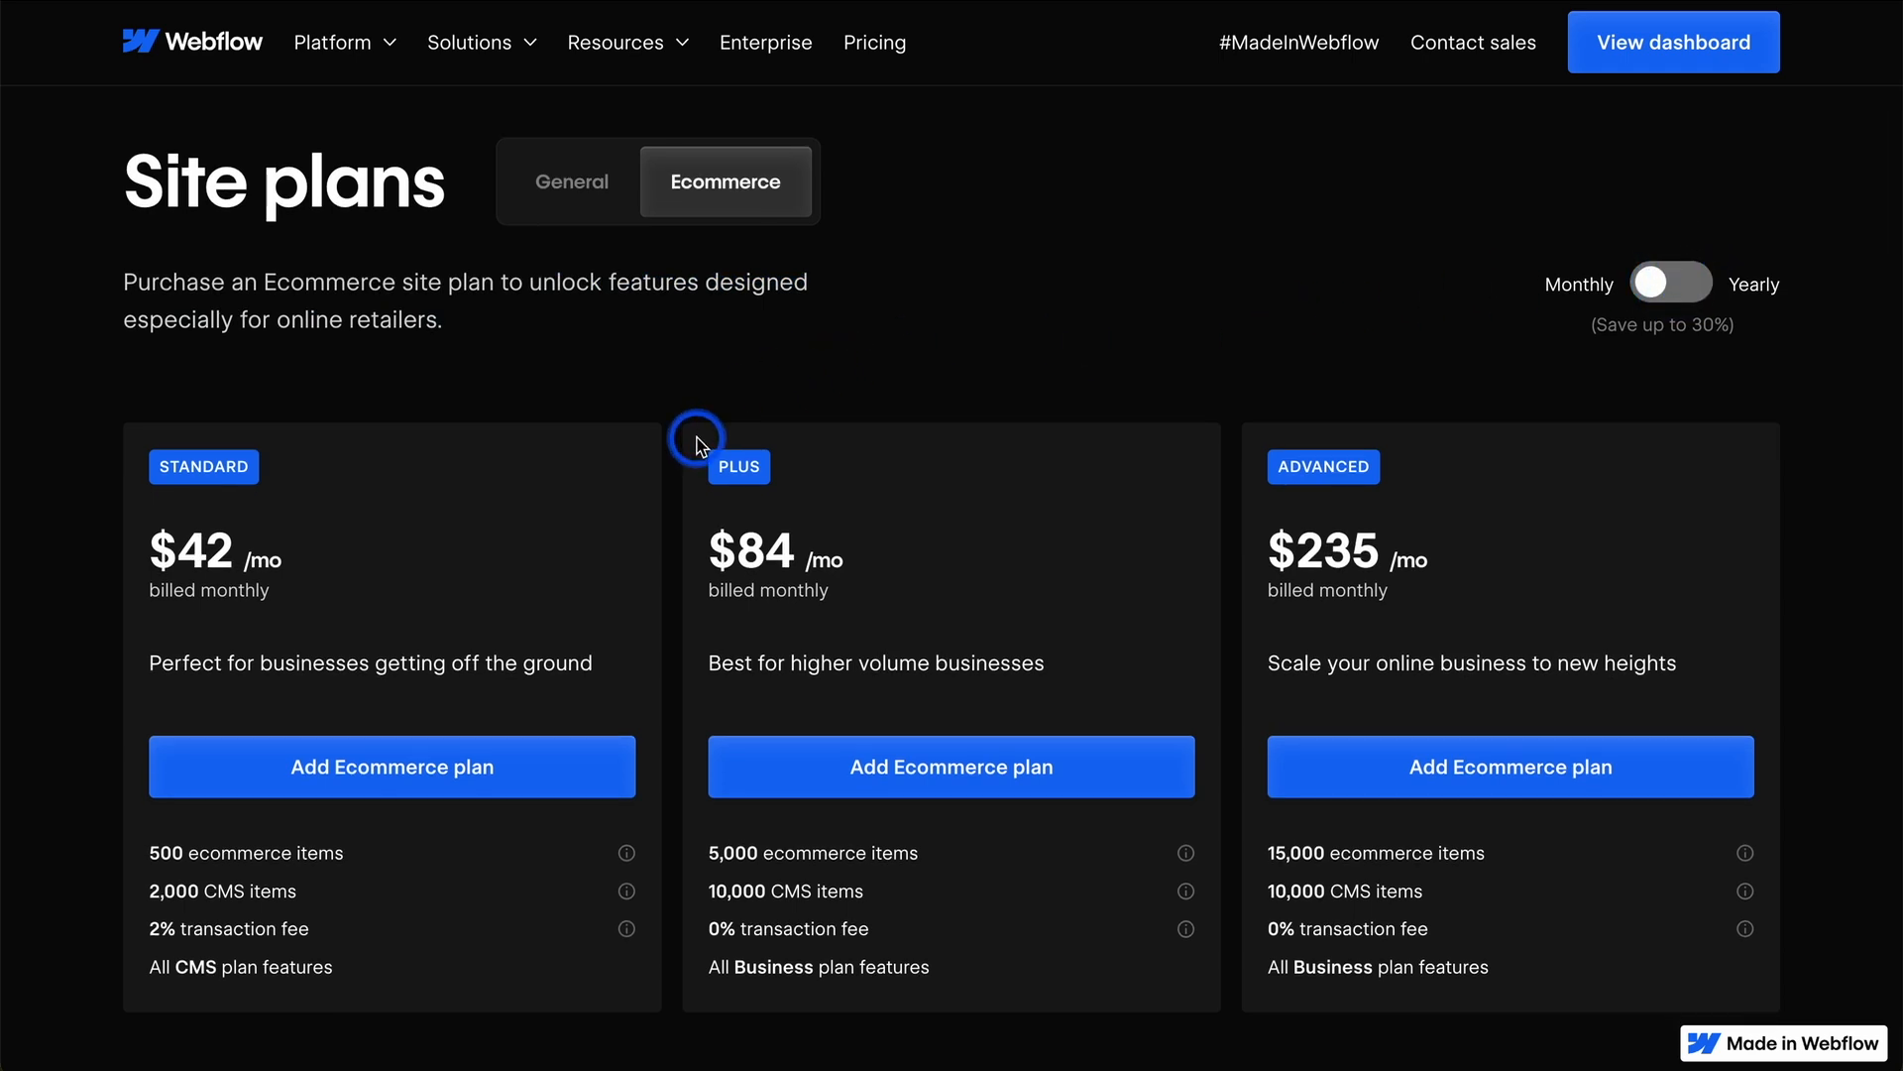
click(1672, 285)
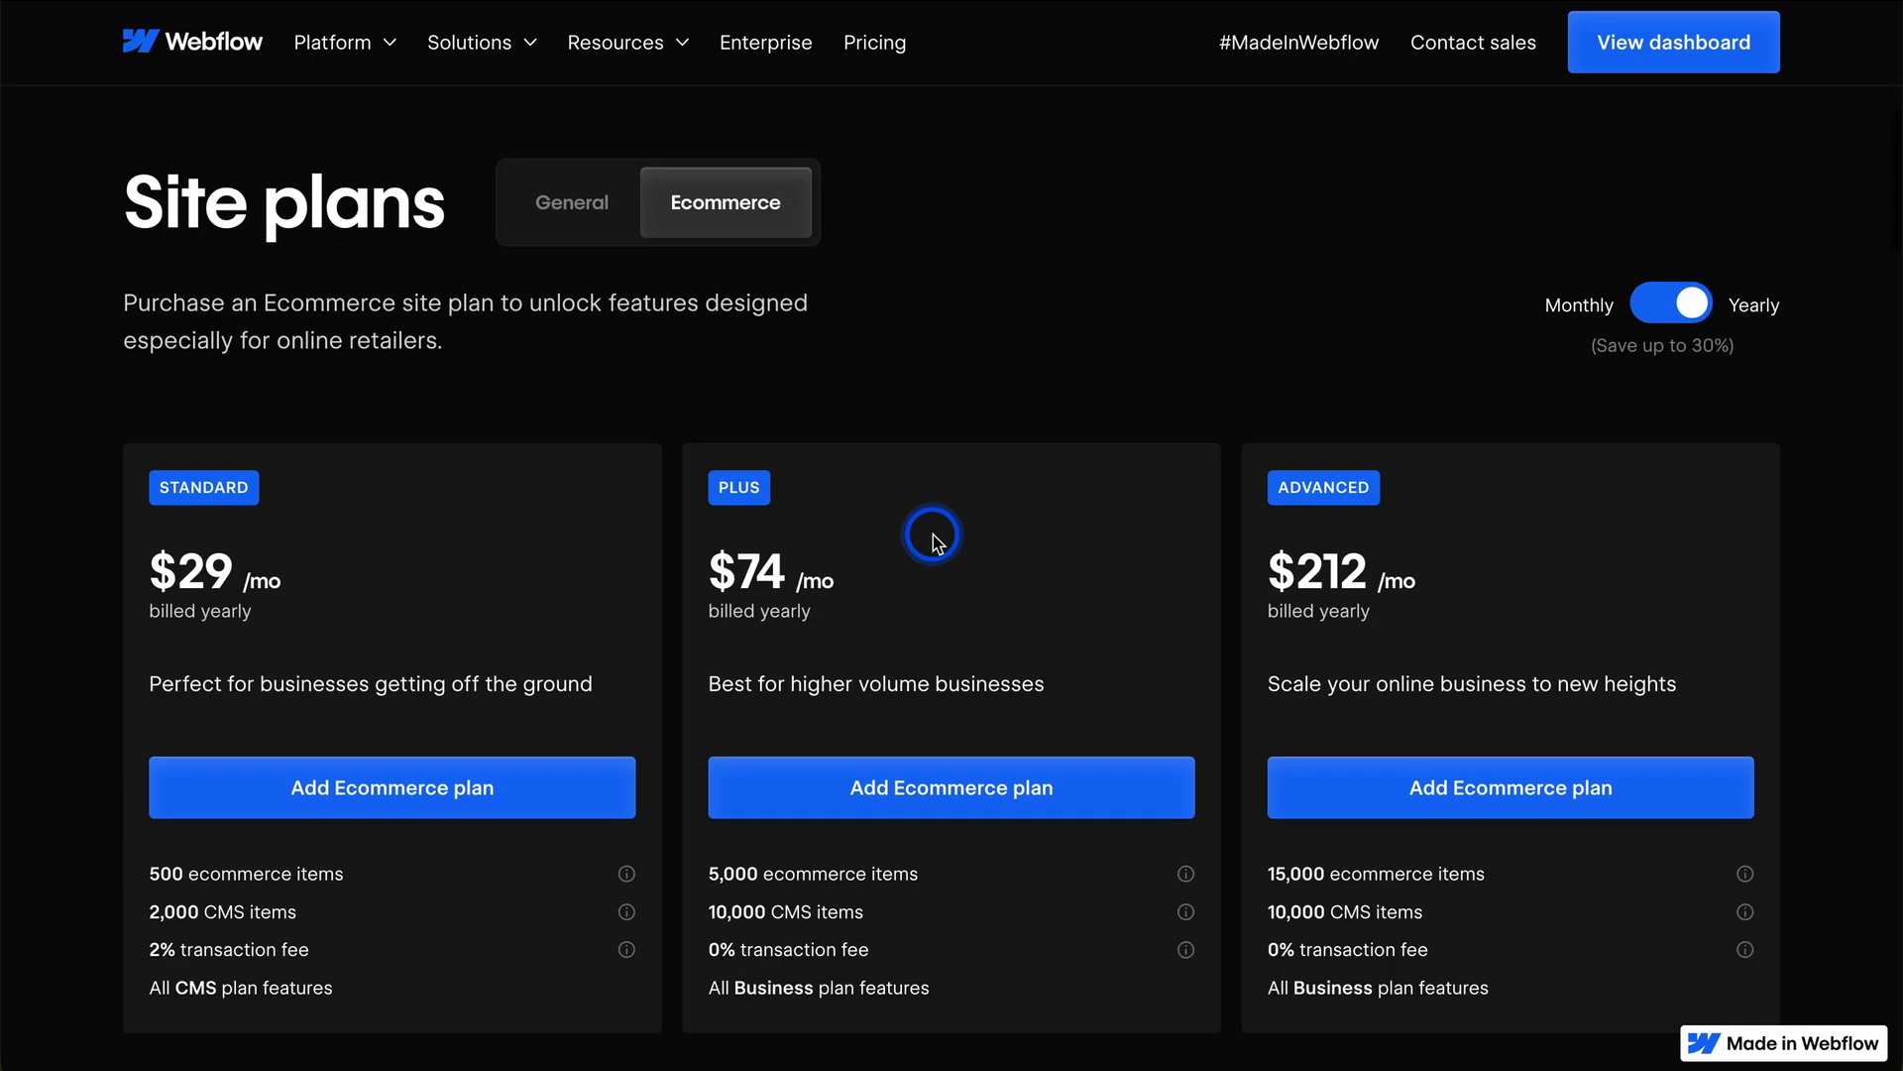
click(571, 202)
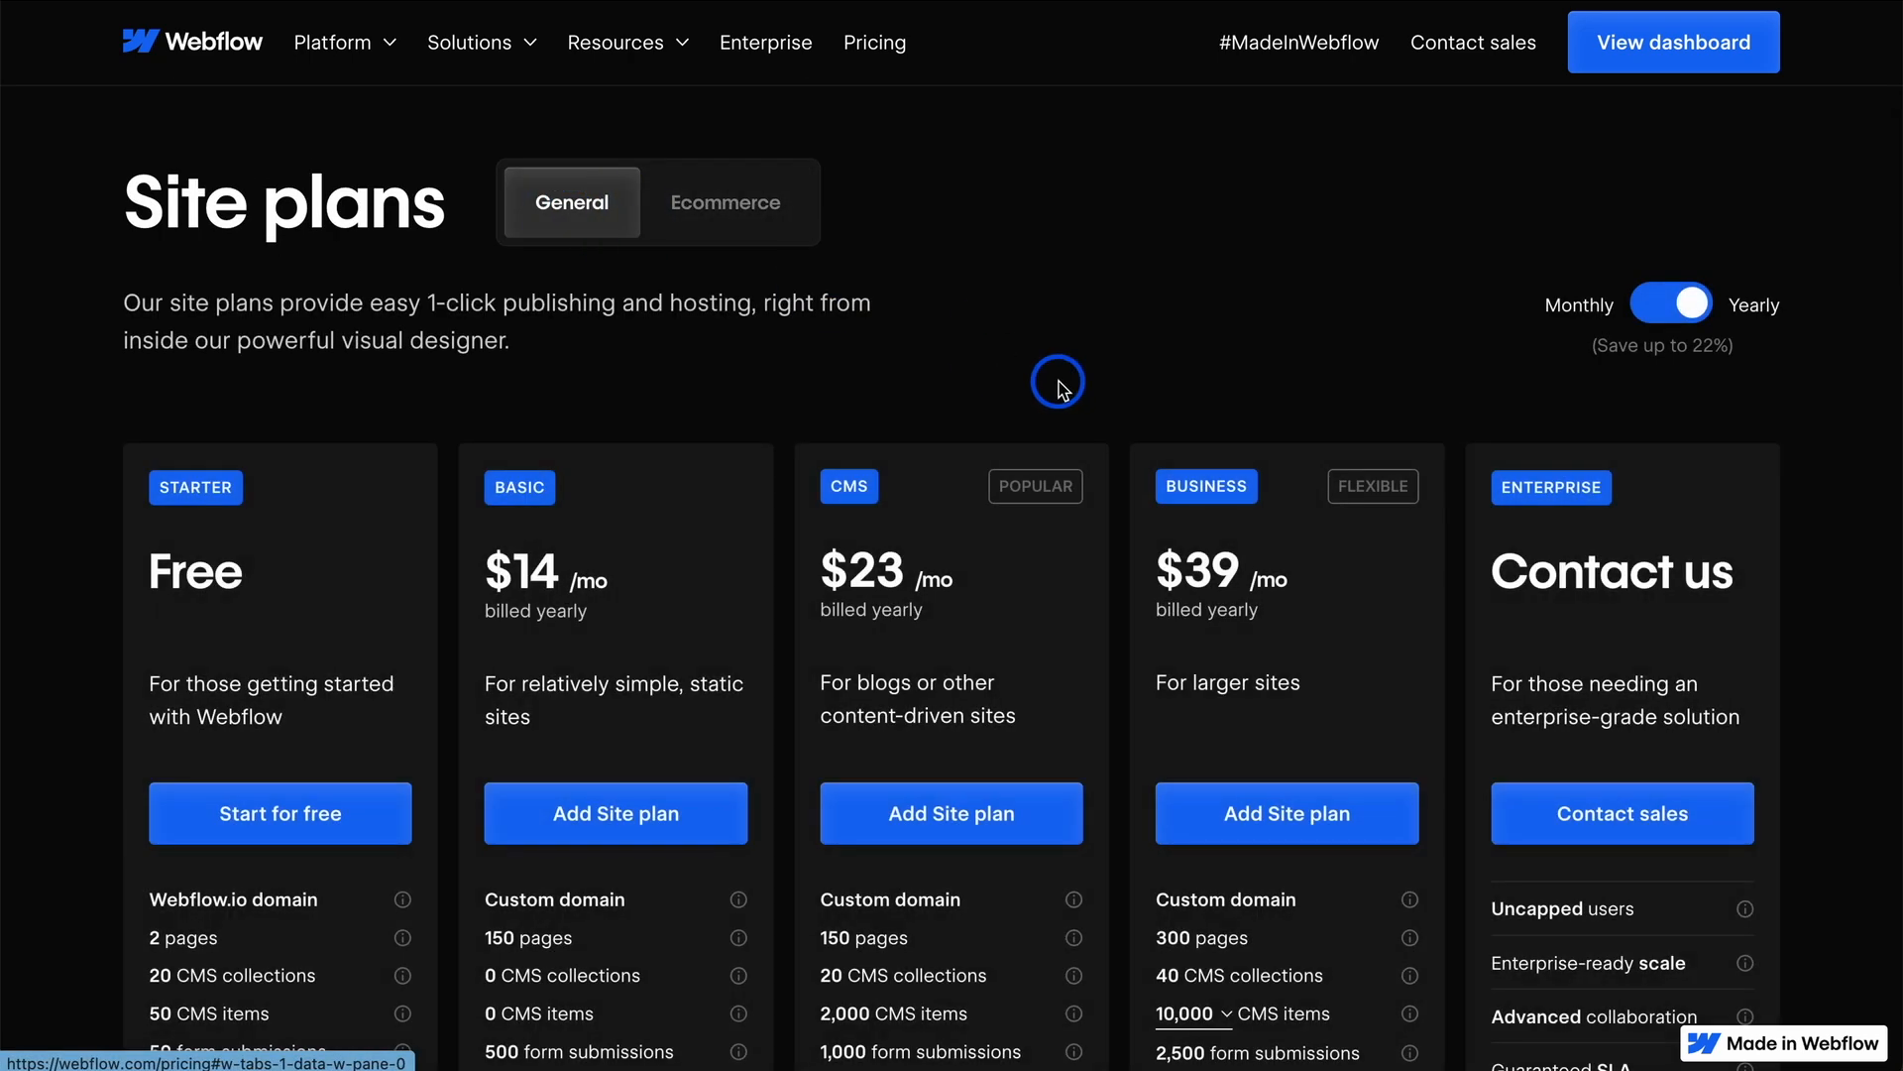
scroll(down, 3)
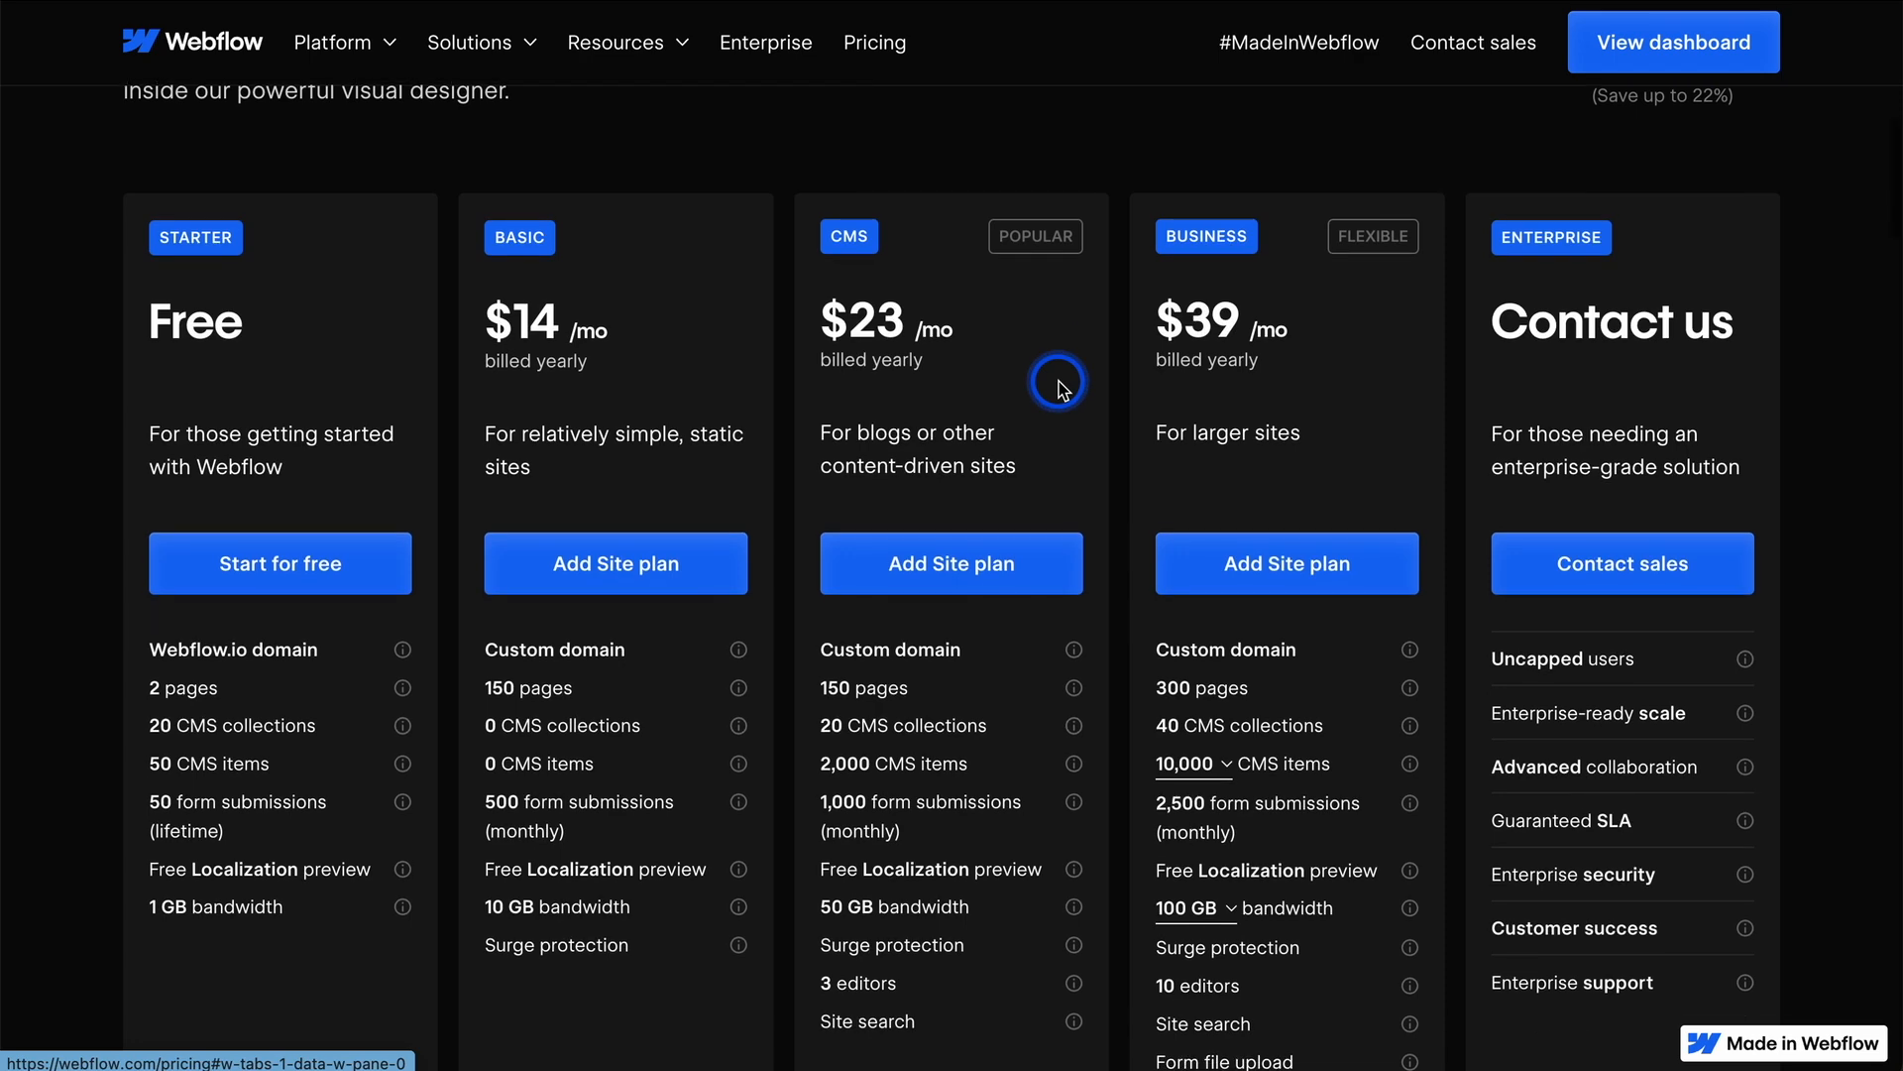
mouse_move(1015, 397)
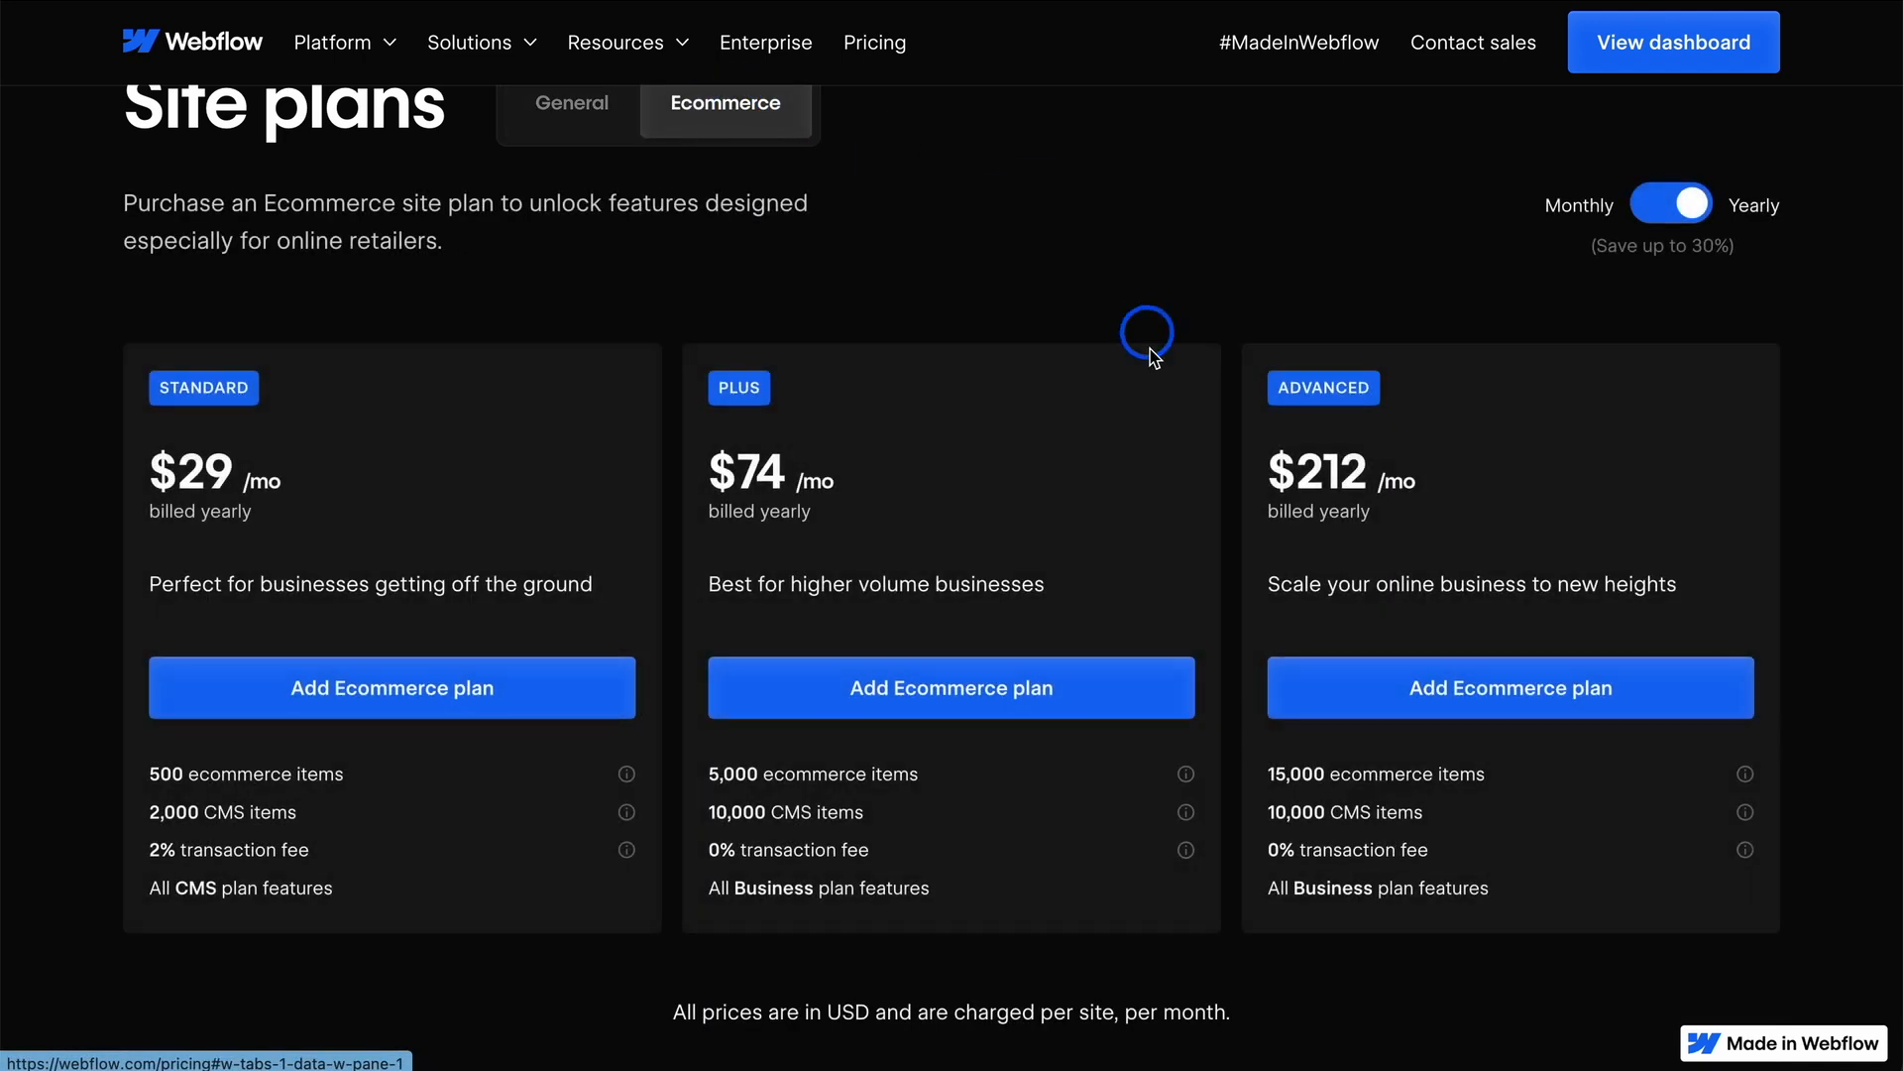
scroll(down, 3)
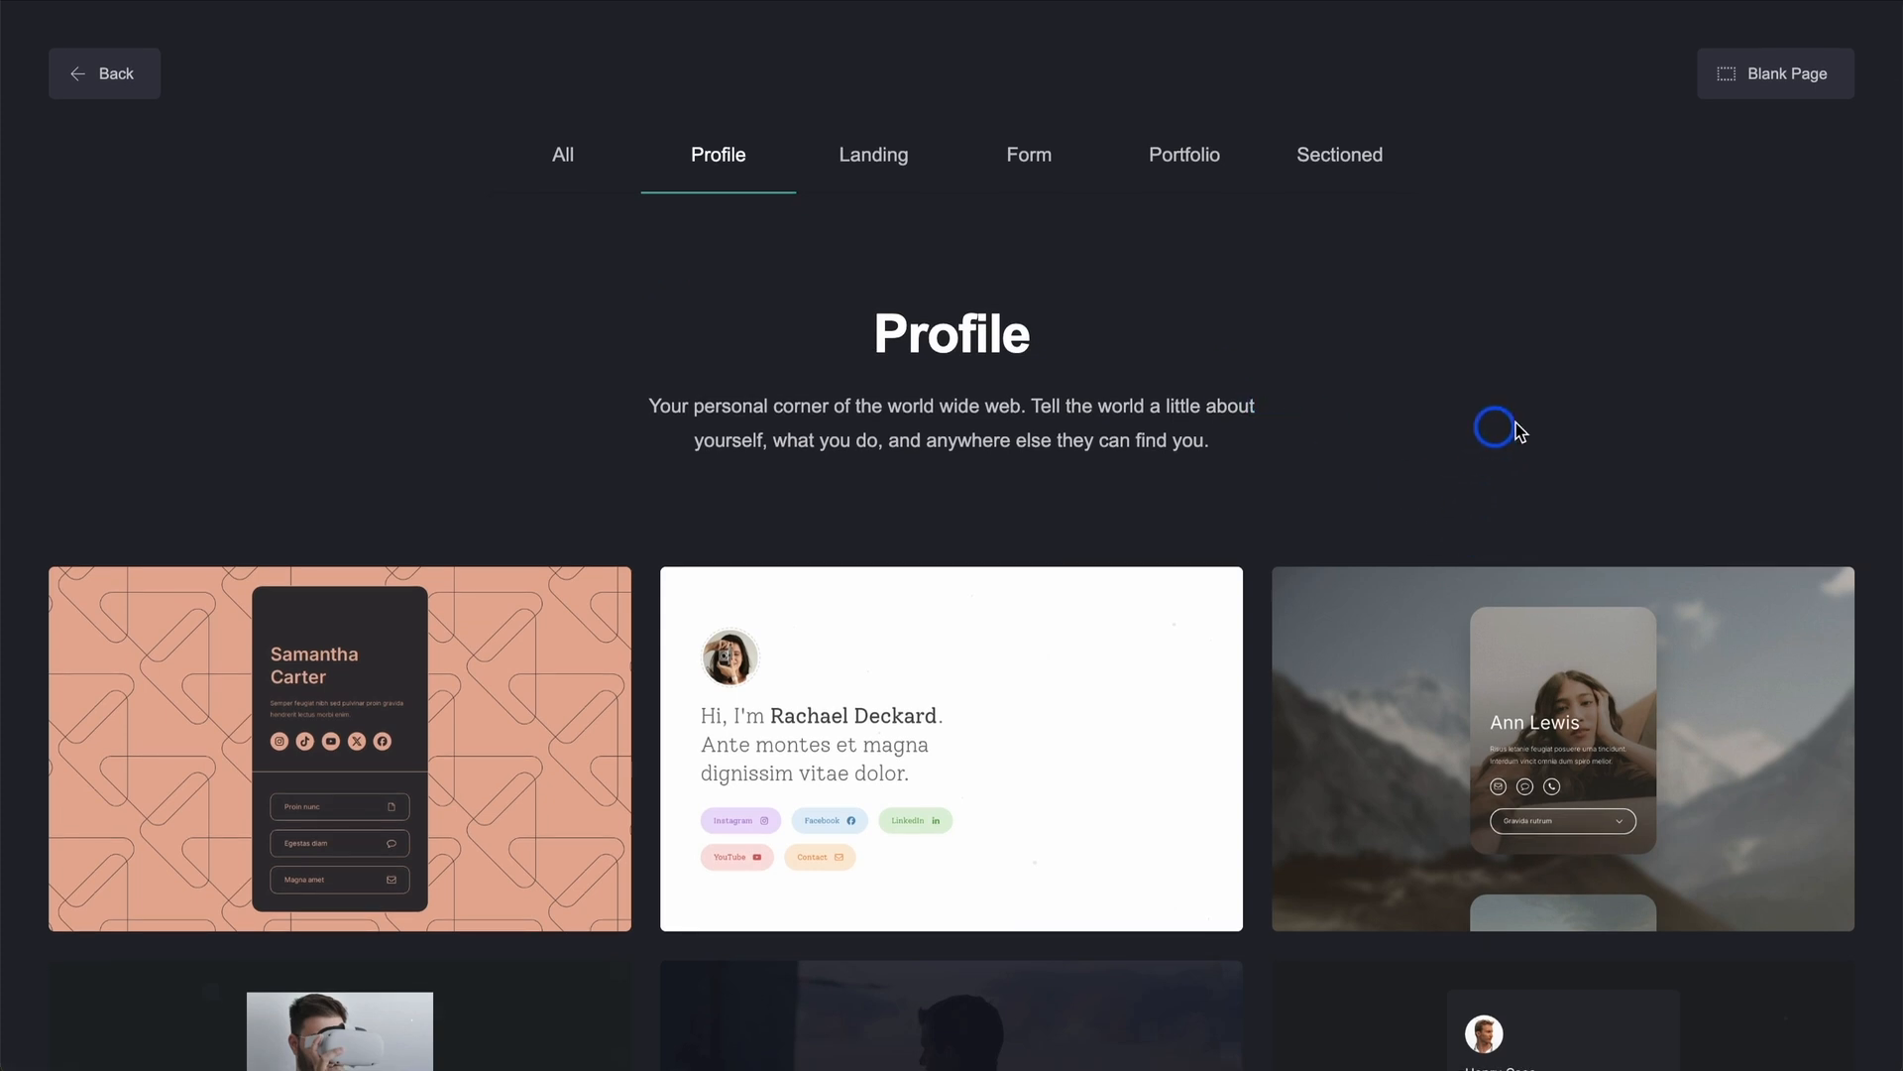
mouse_move(870, 166)
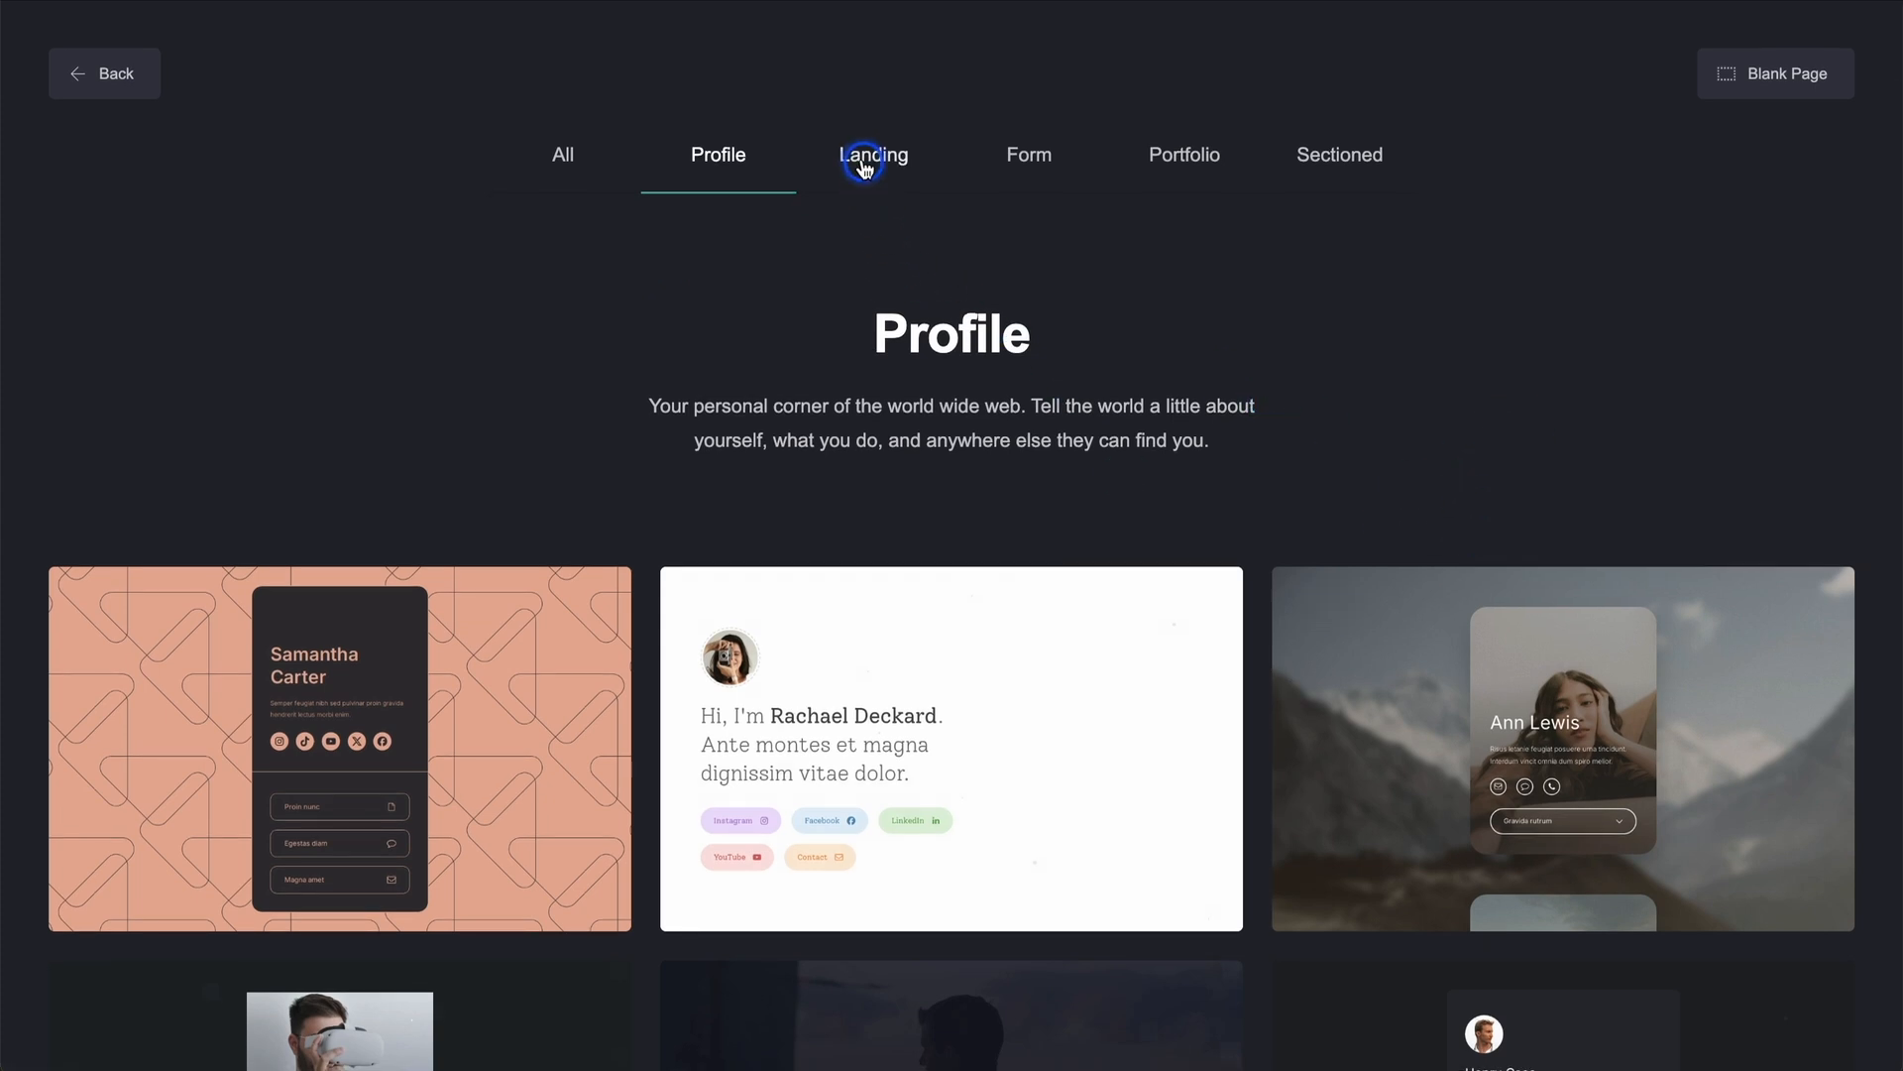
Step: Filter Carrd's template gallery to Landing designs and scroll through them
click(873, 159)
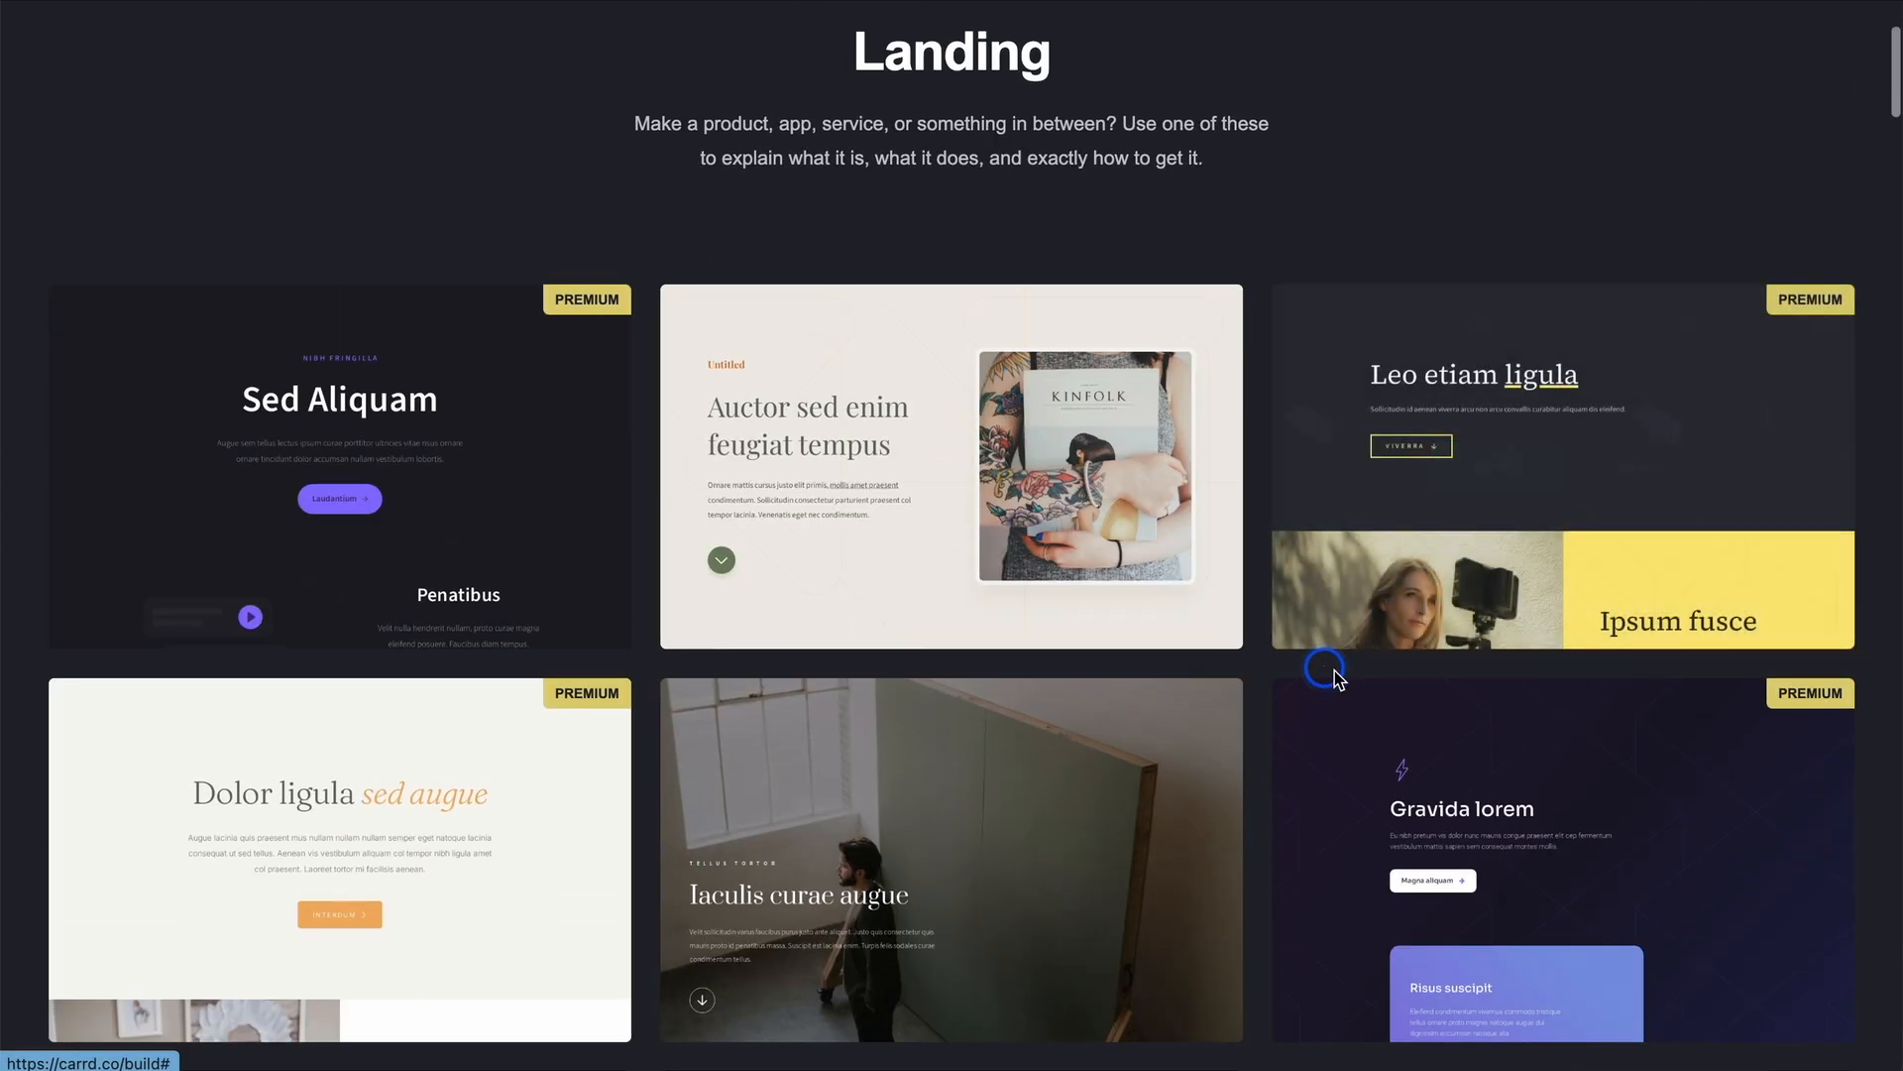
scroll(down, 3)
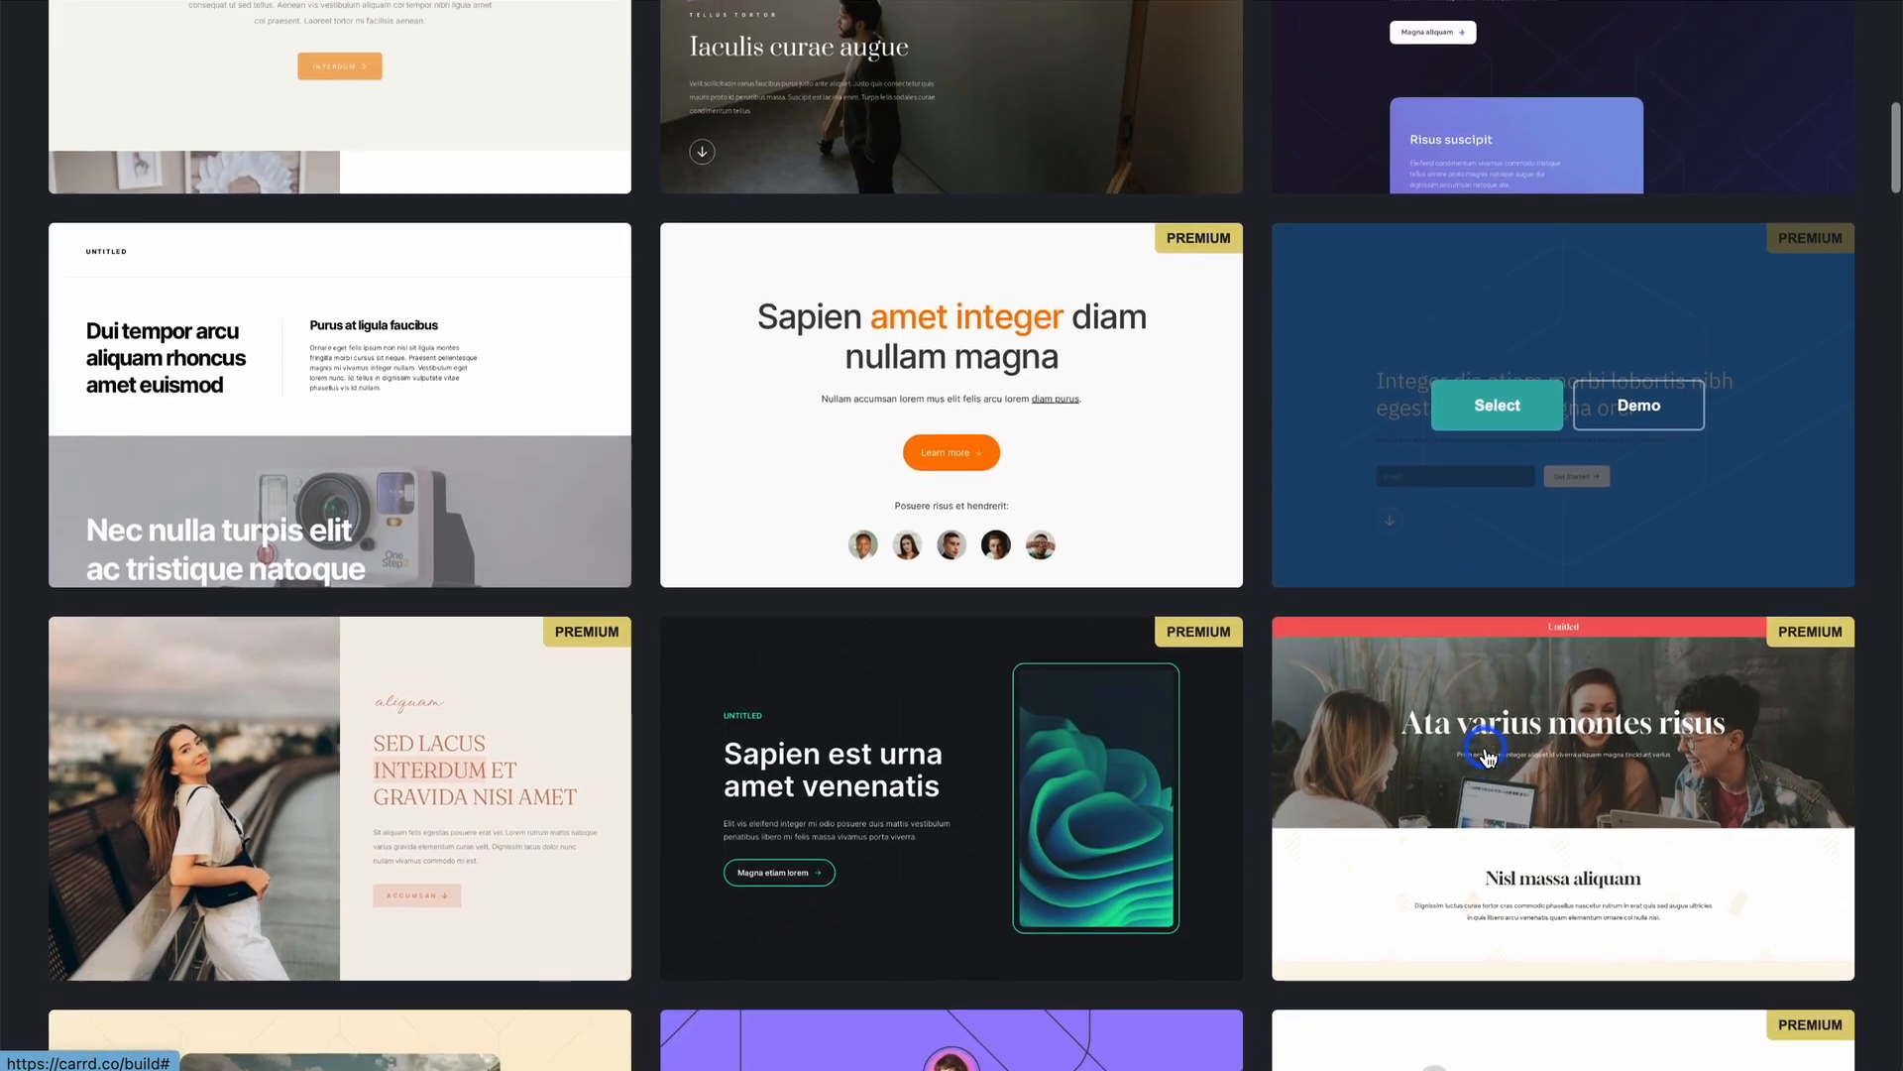
click(874, 154)
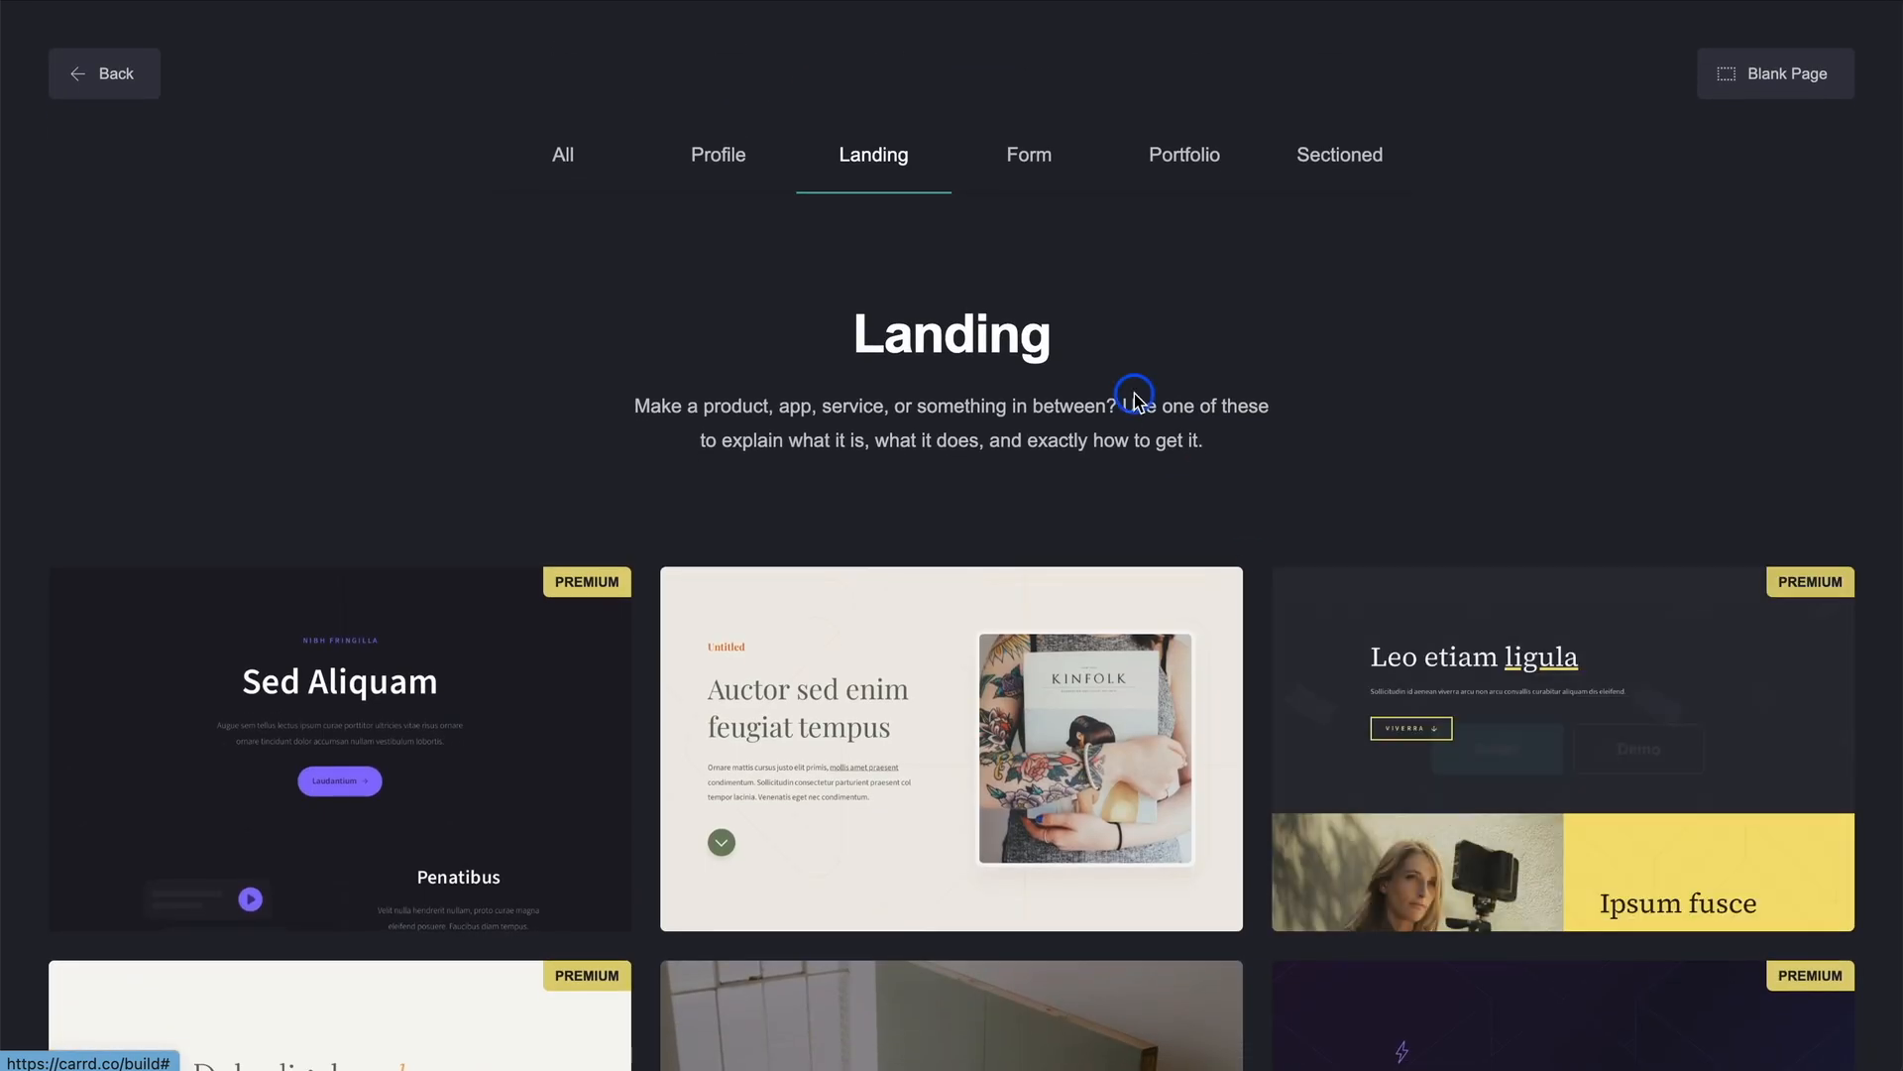
mouse_move(1165, 868)
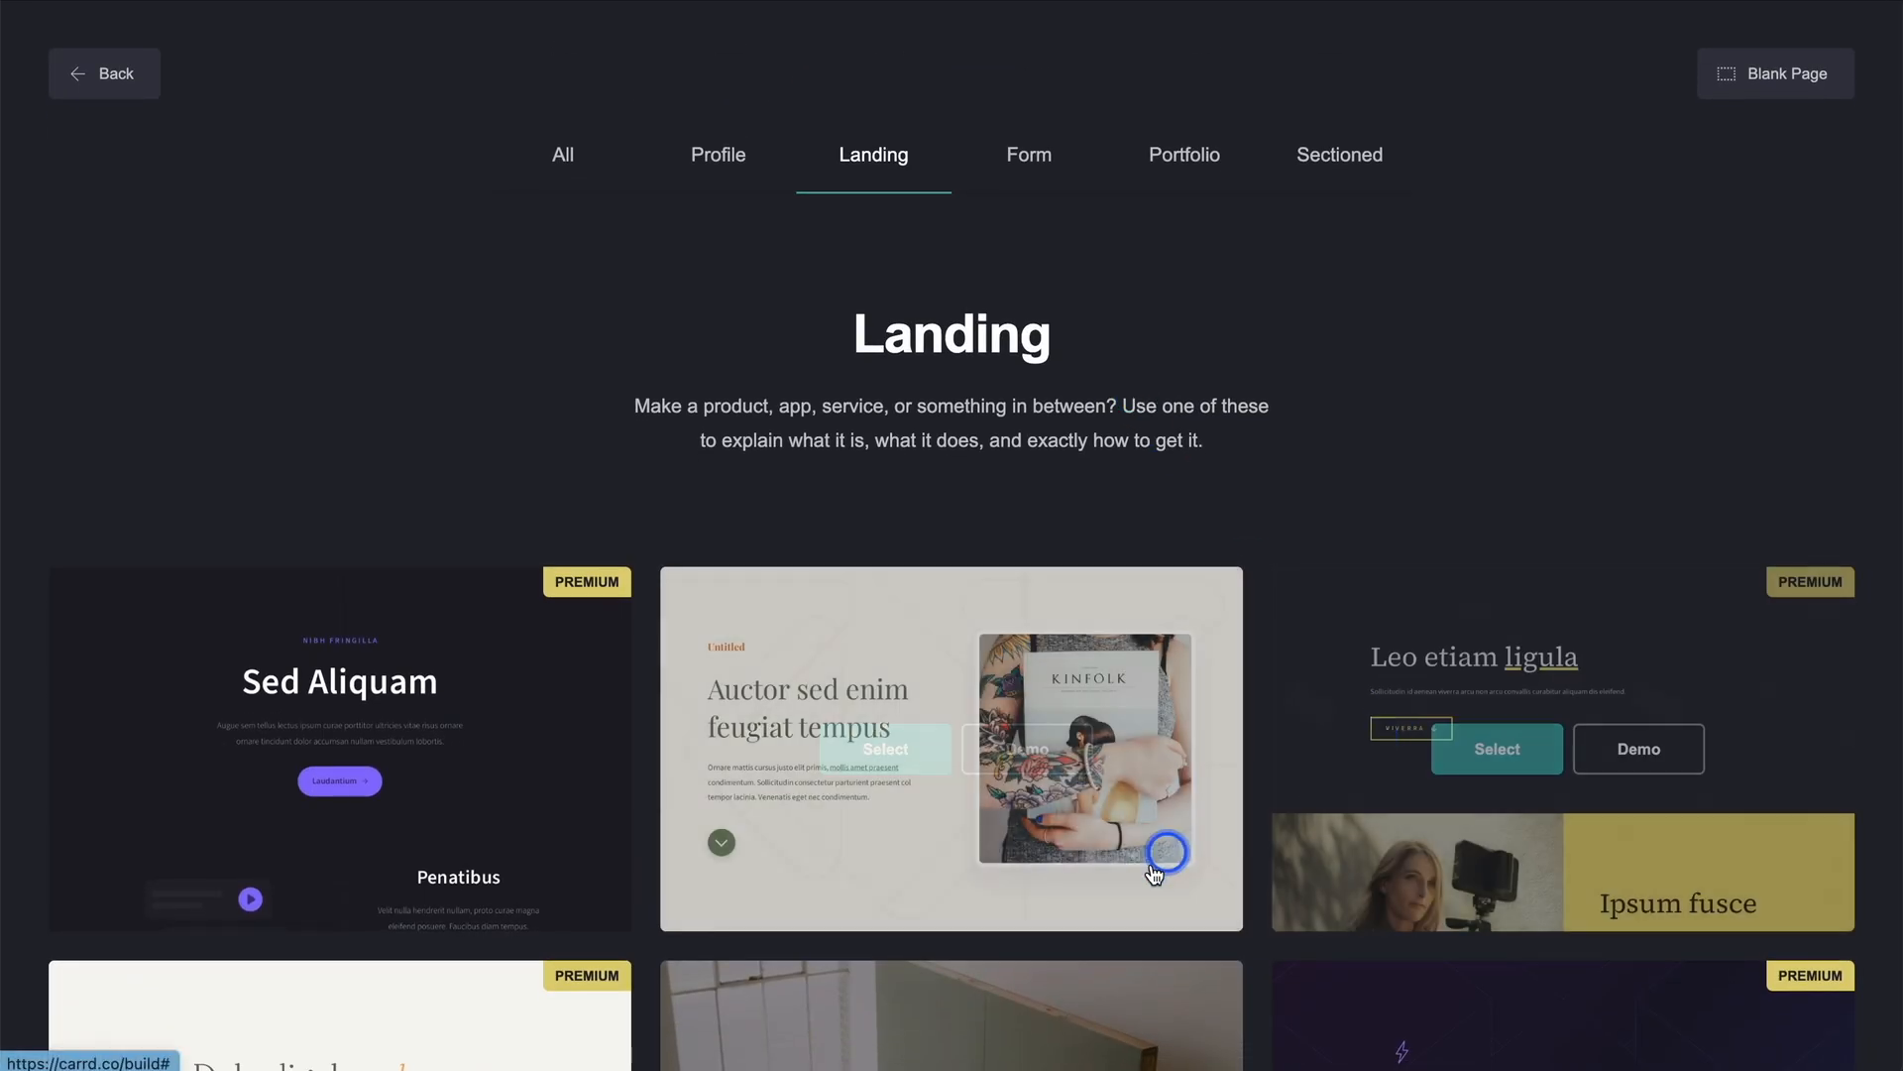
scroll(down, 3)
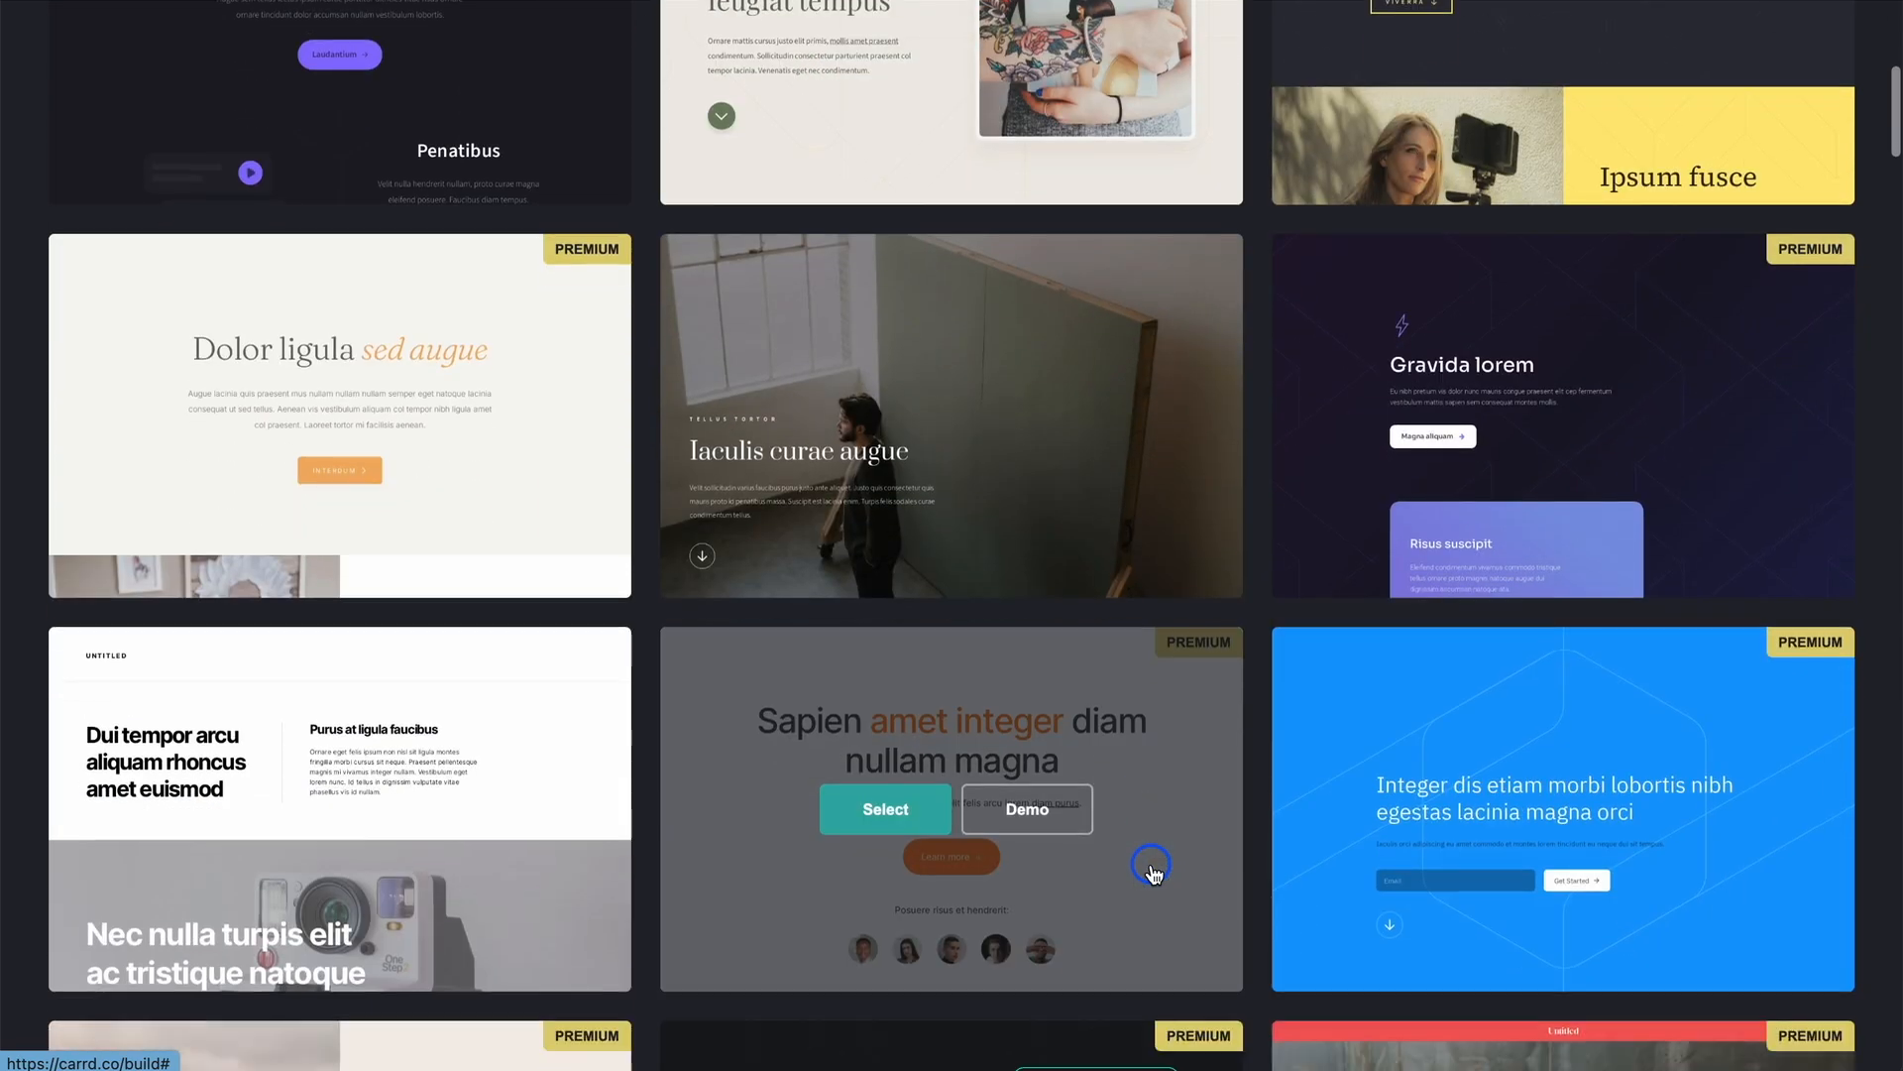
scroll(down, 3)
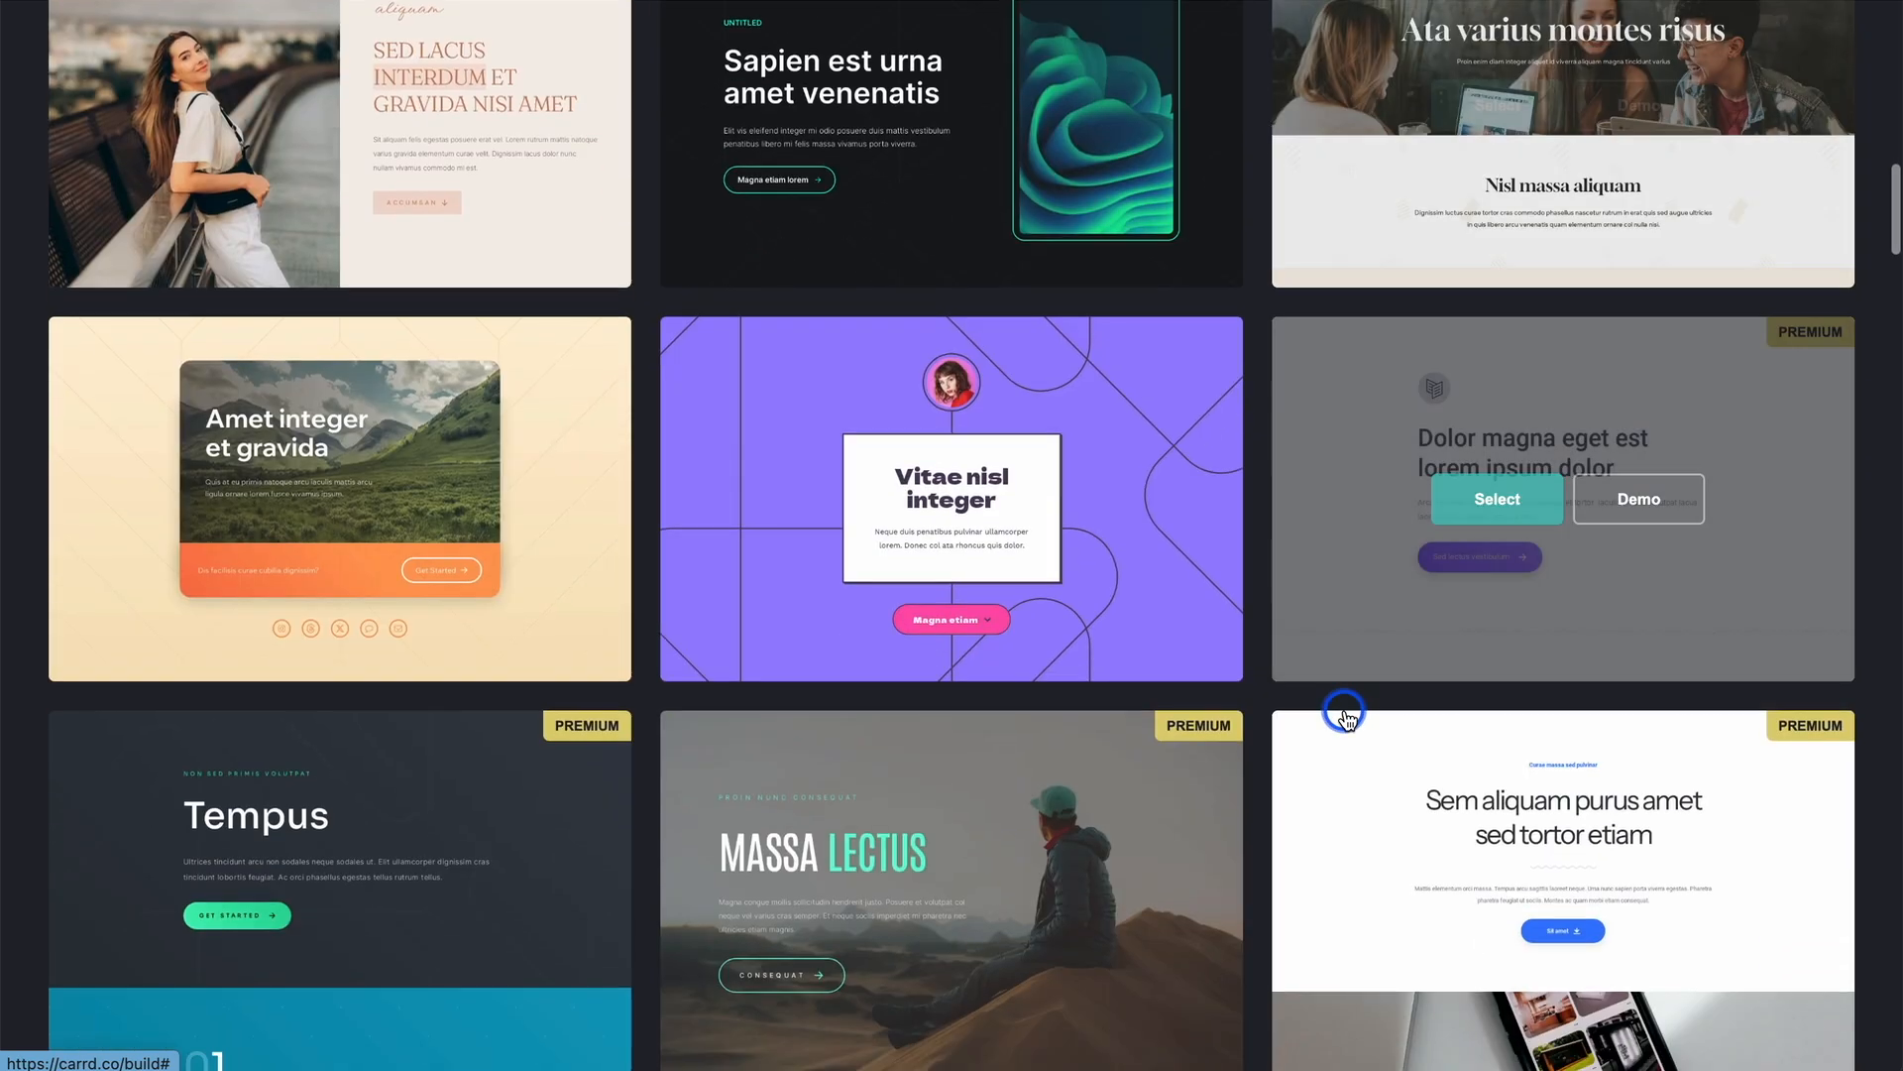
scroll(down, 3)
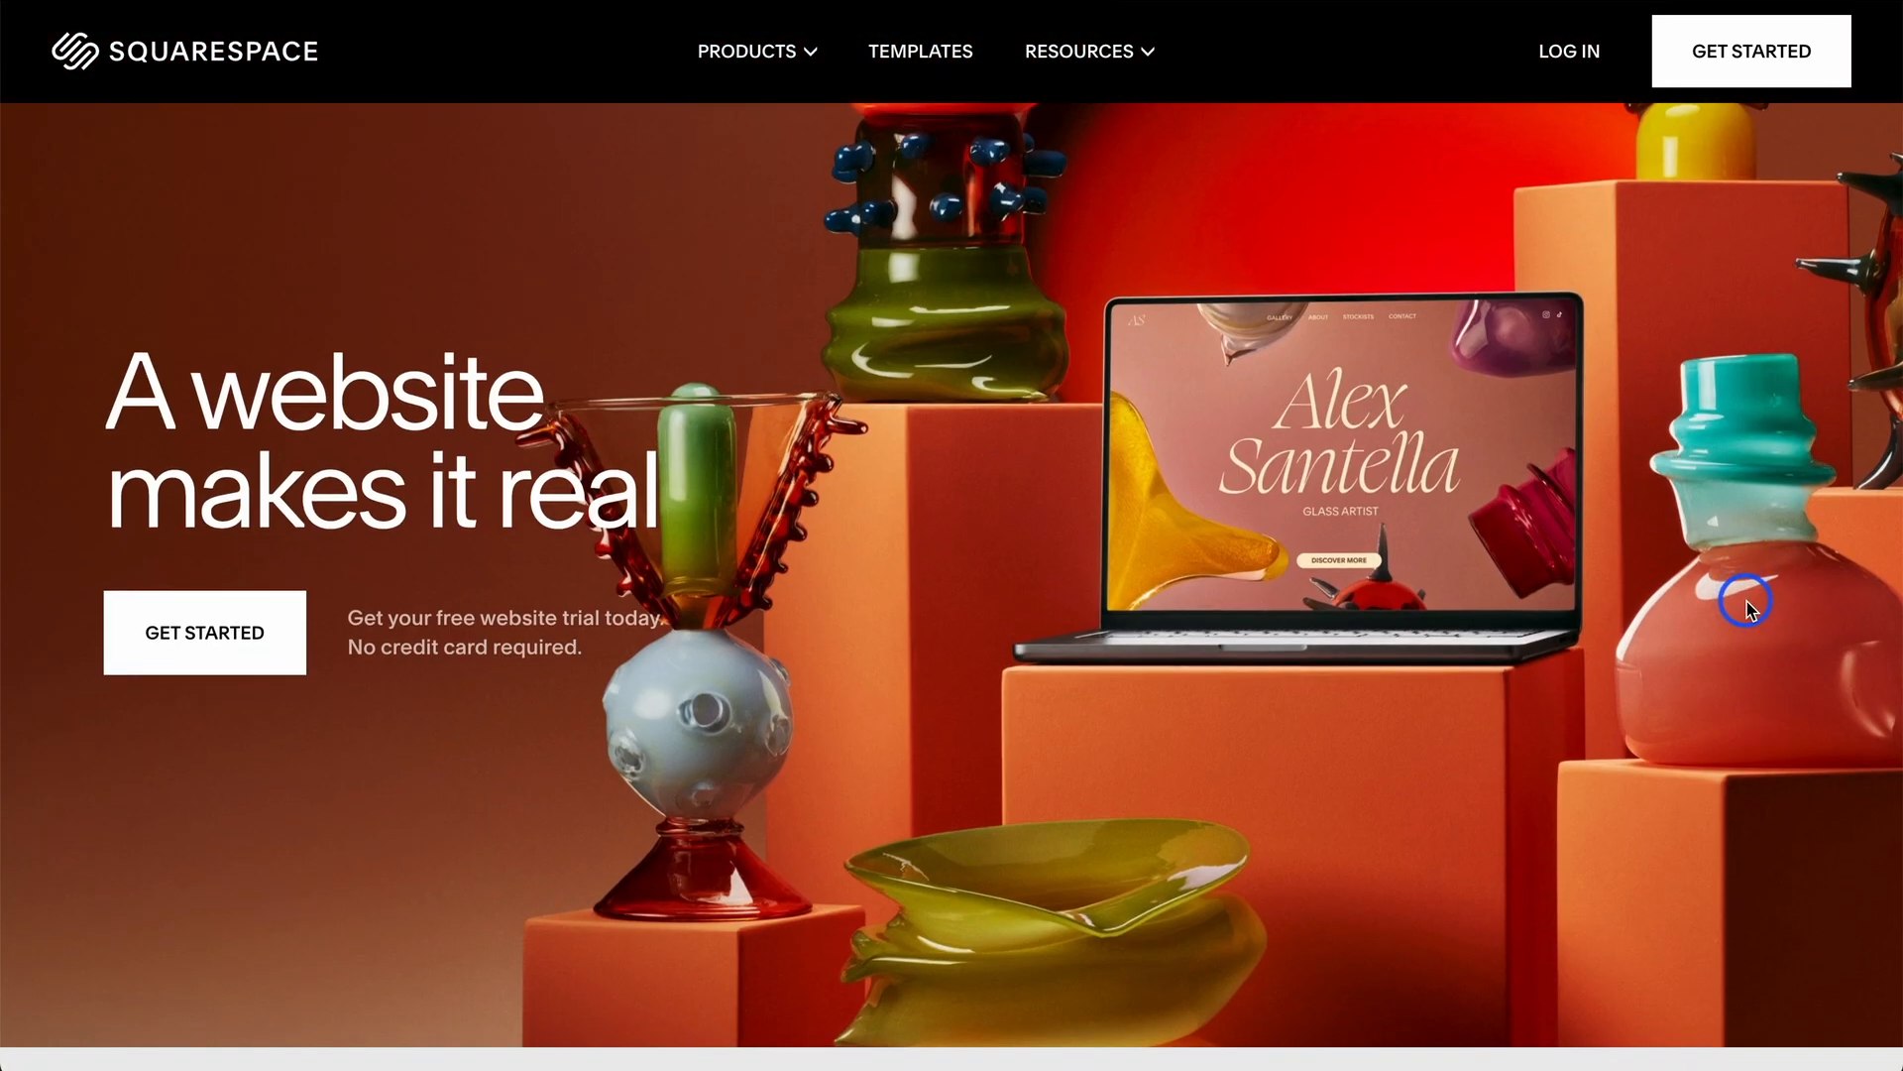
mouse_move(1371, 330)
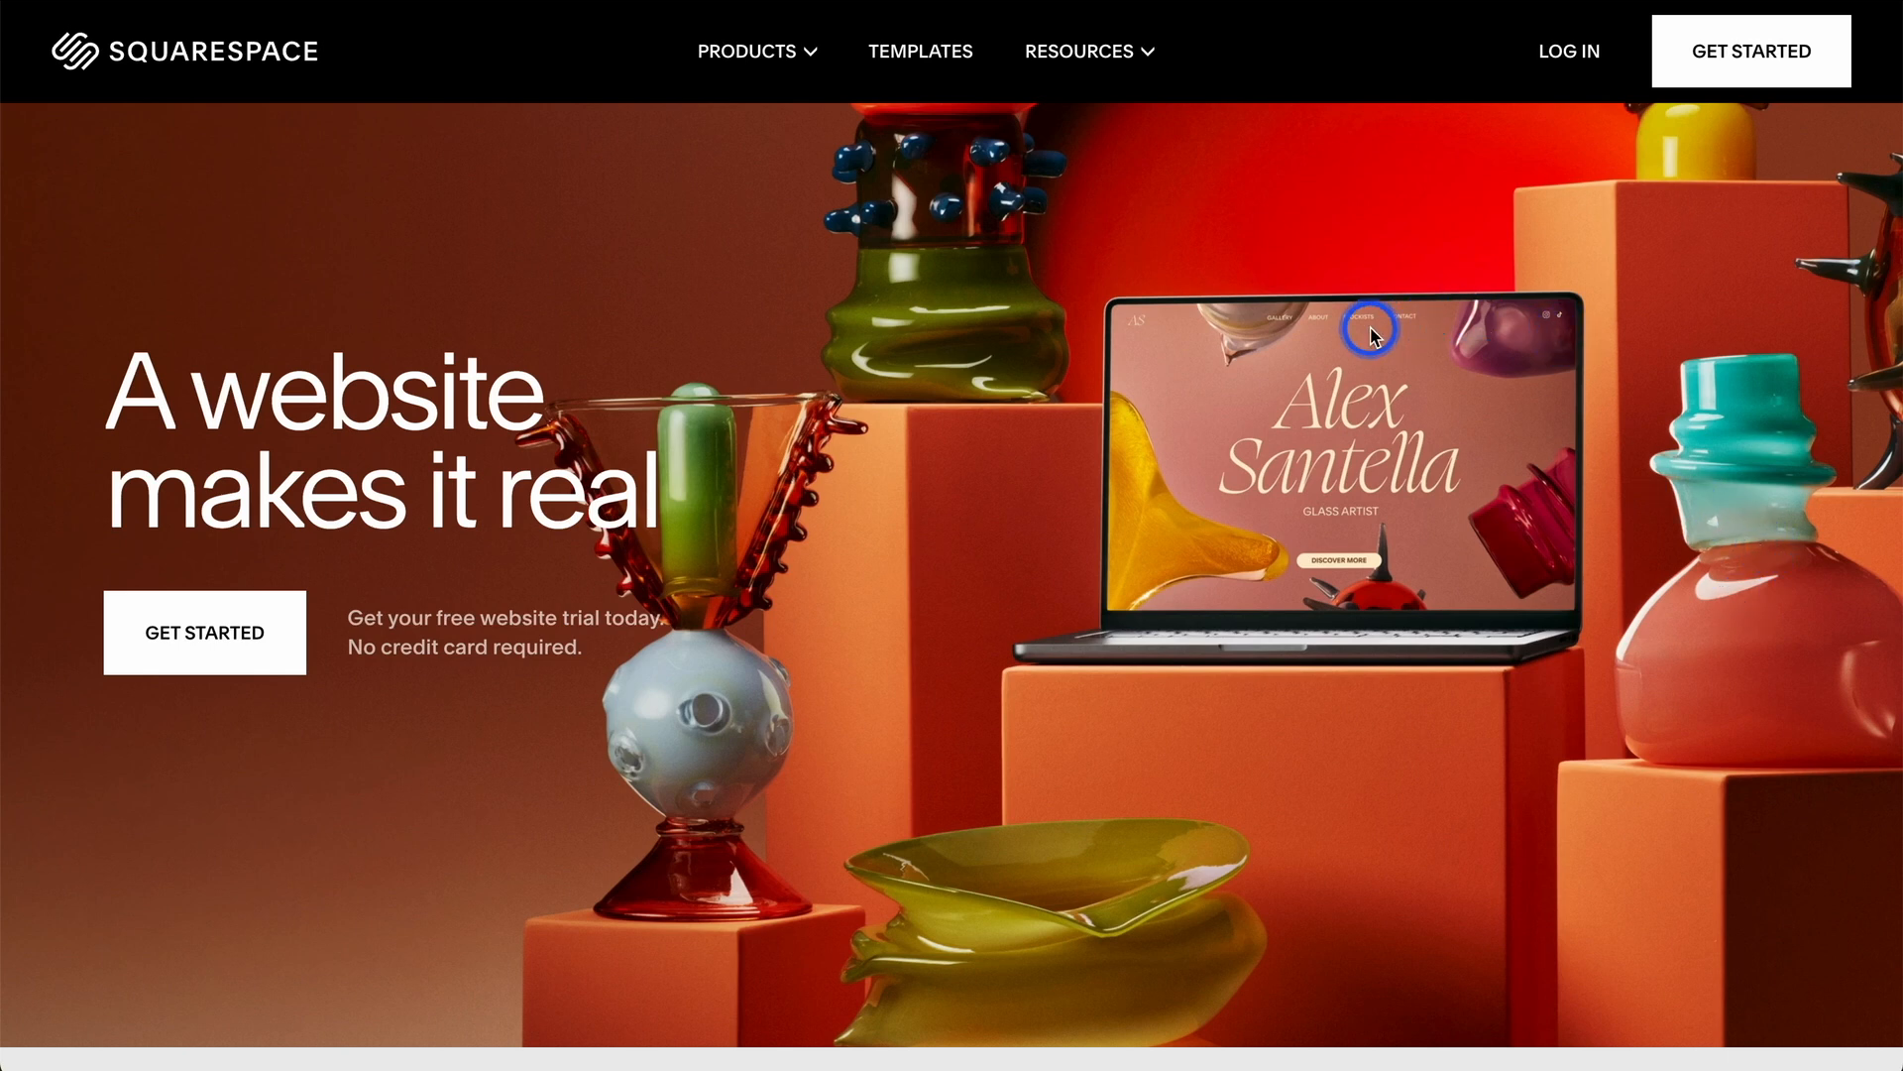
Step: Scroll the Squarespace homepage to the domain search area and expand the Products menu
scroll(down, 3)
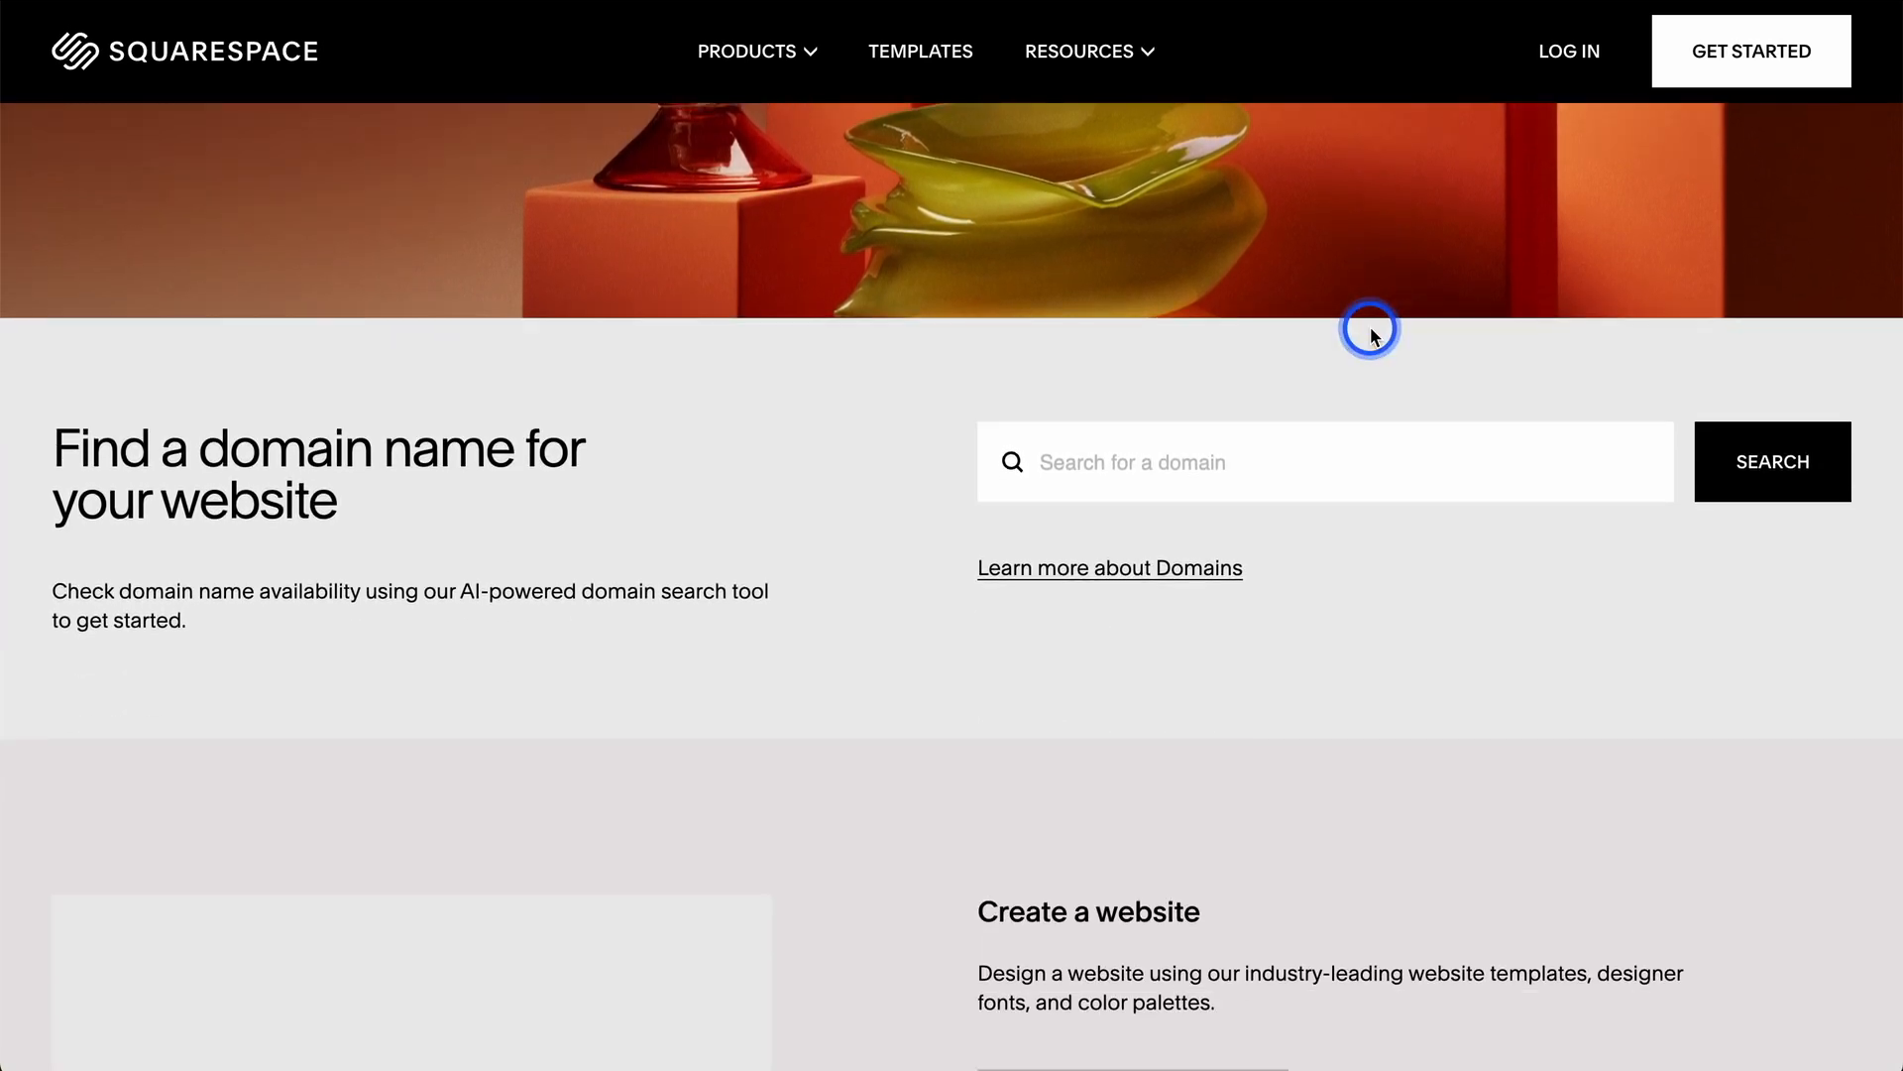
click(747, 50)
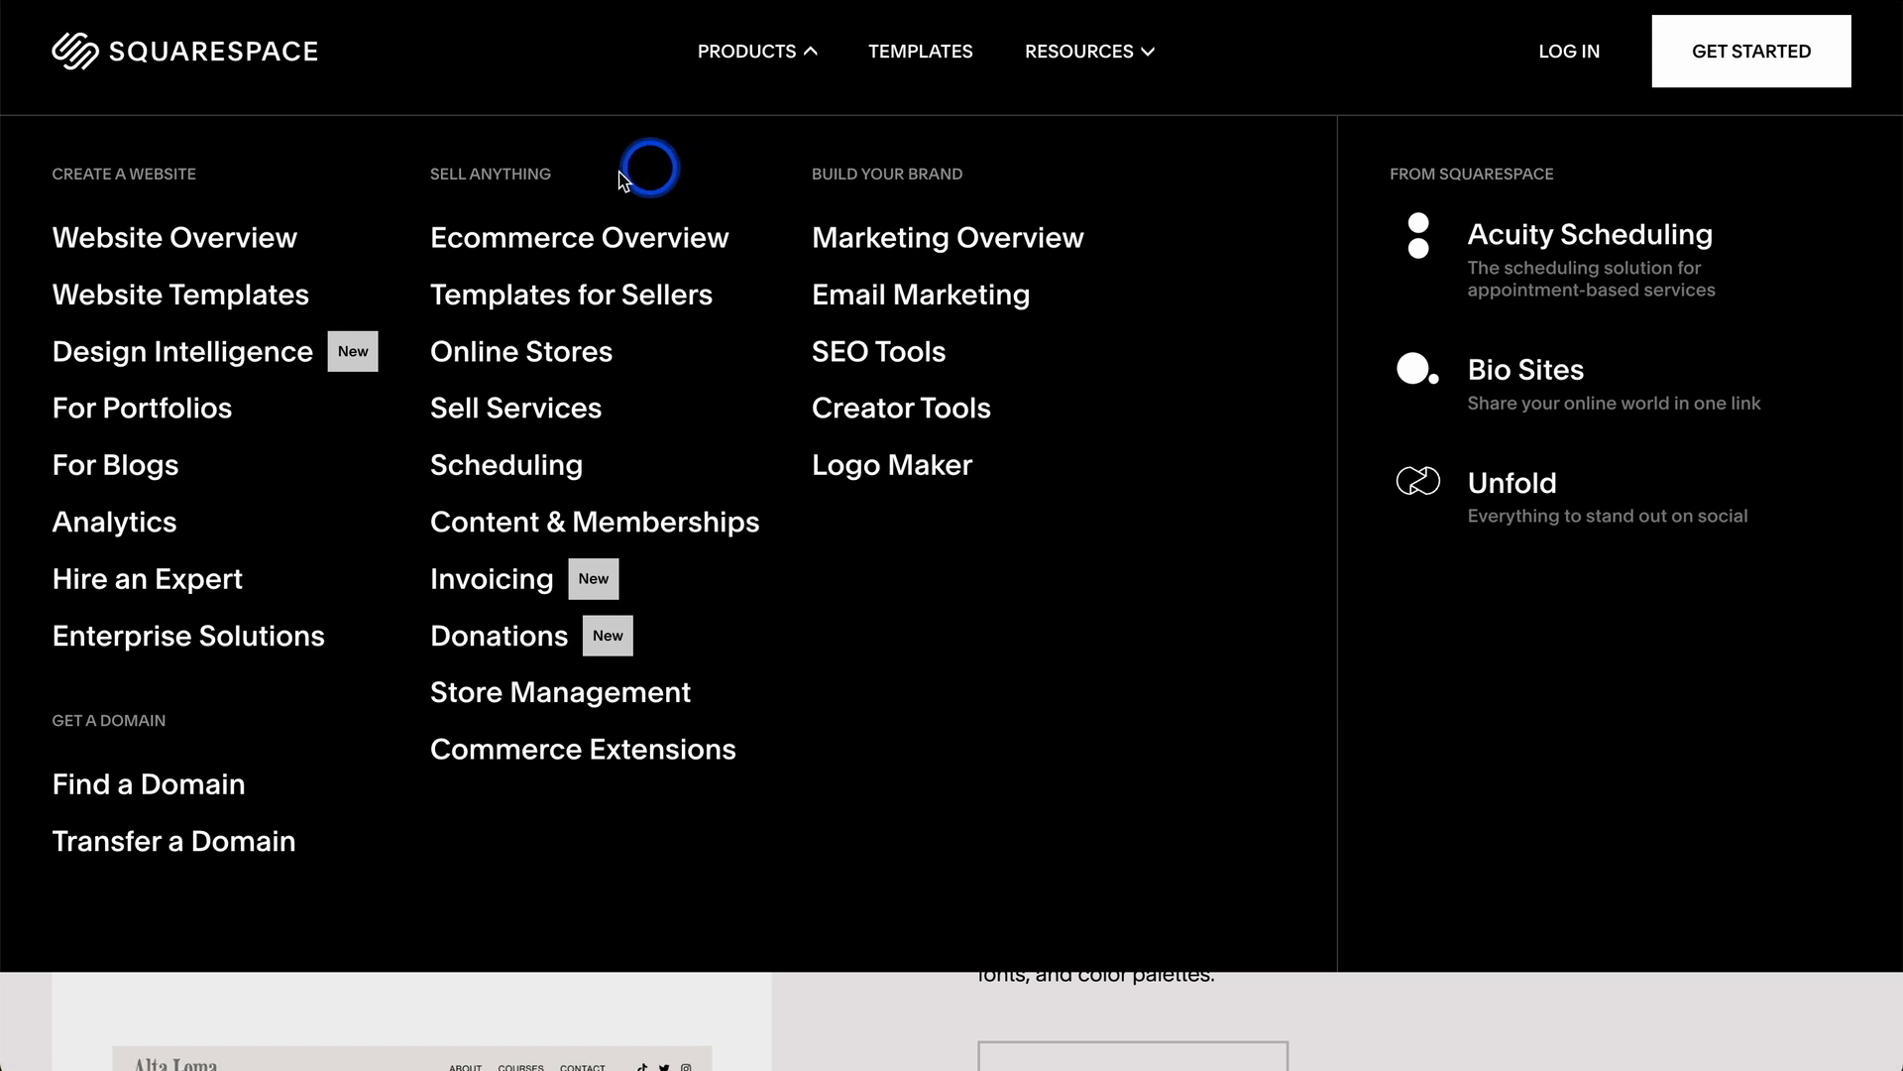
mouse_move(515, 371)
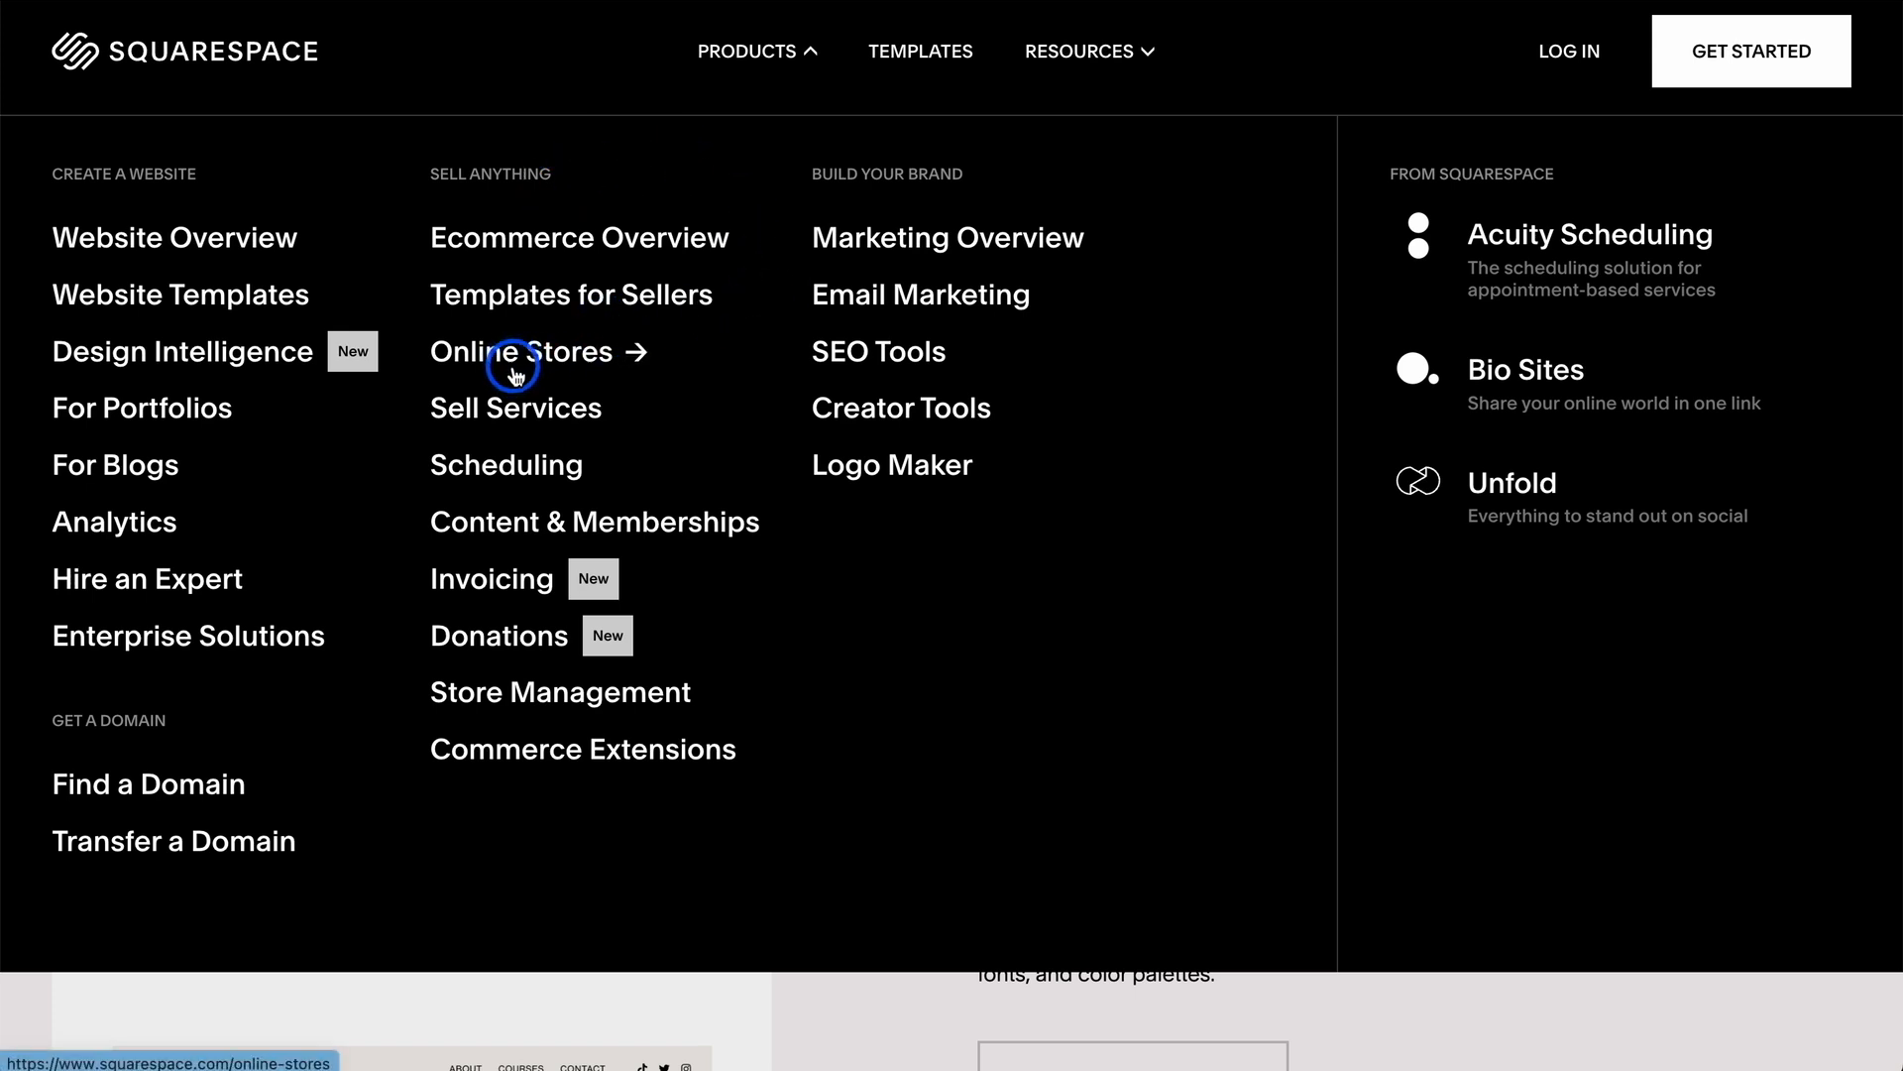
mouse_move(449, 591)
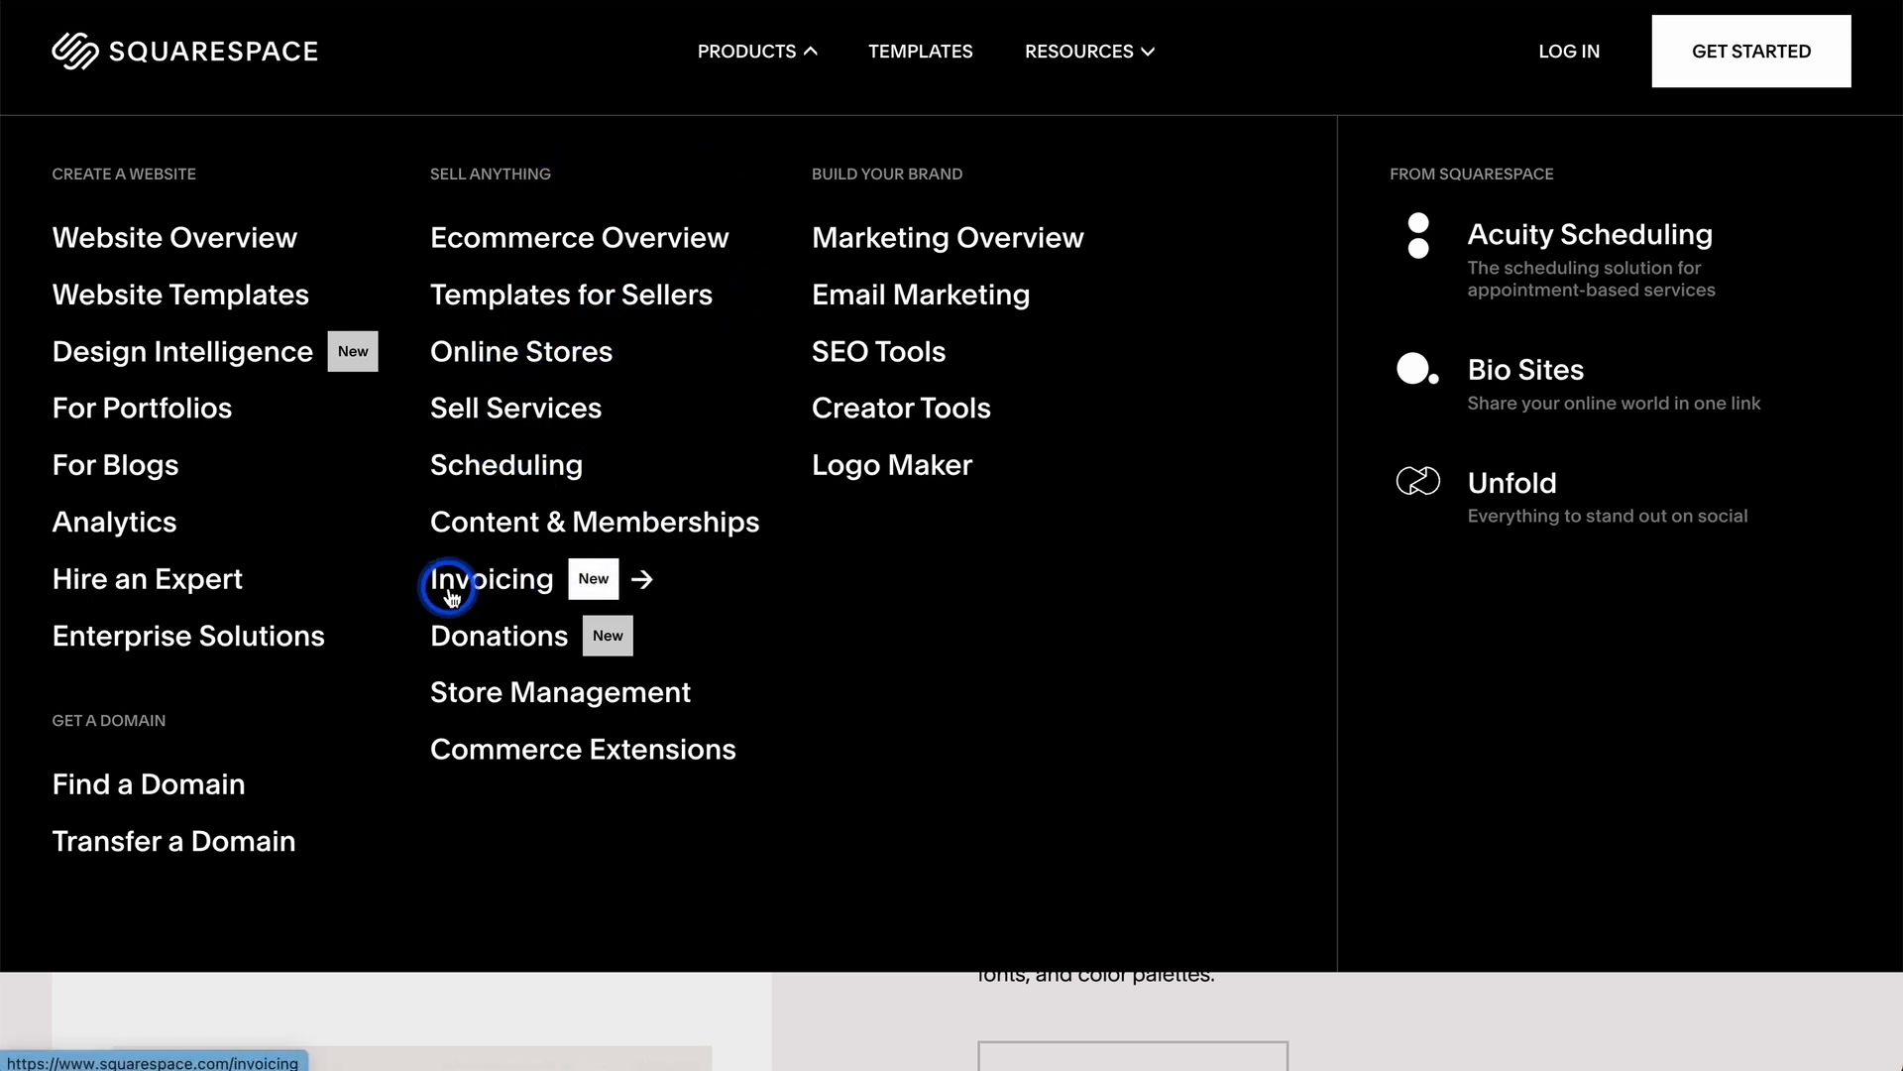
mouse_move(112, 474)
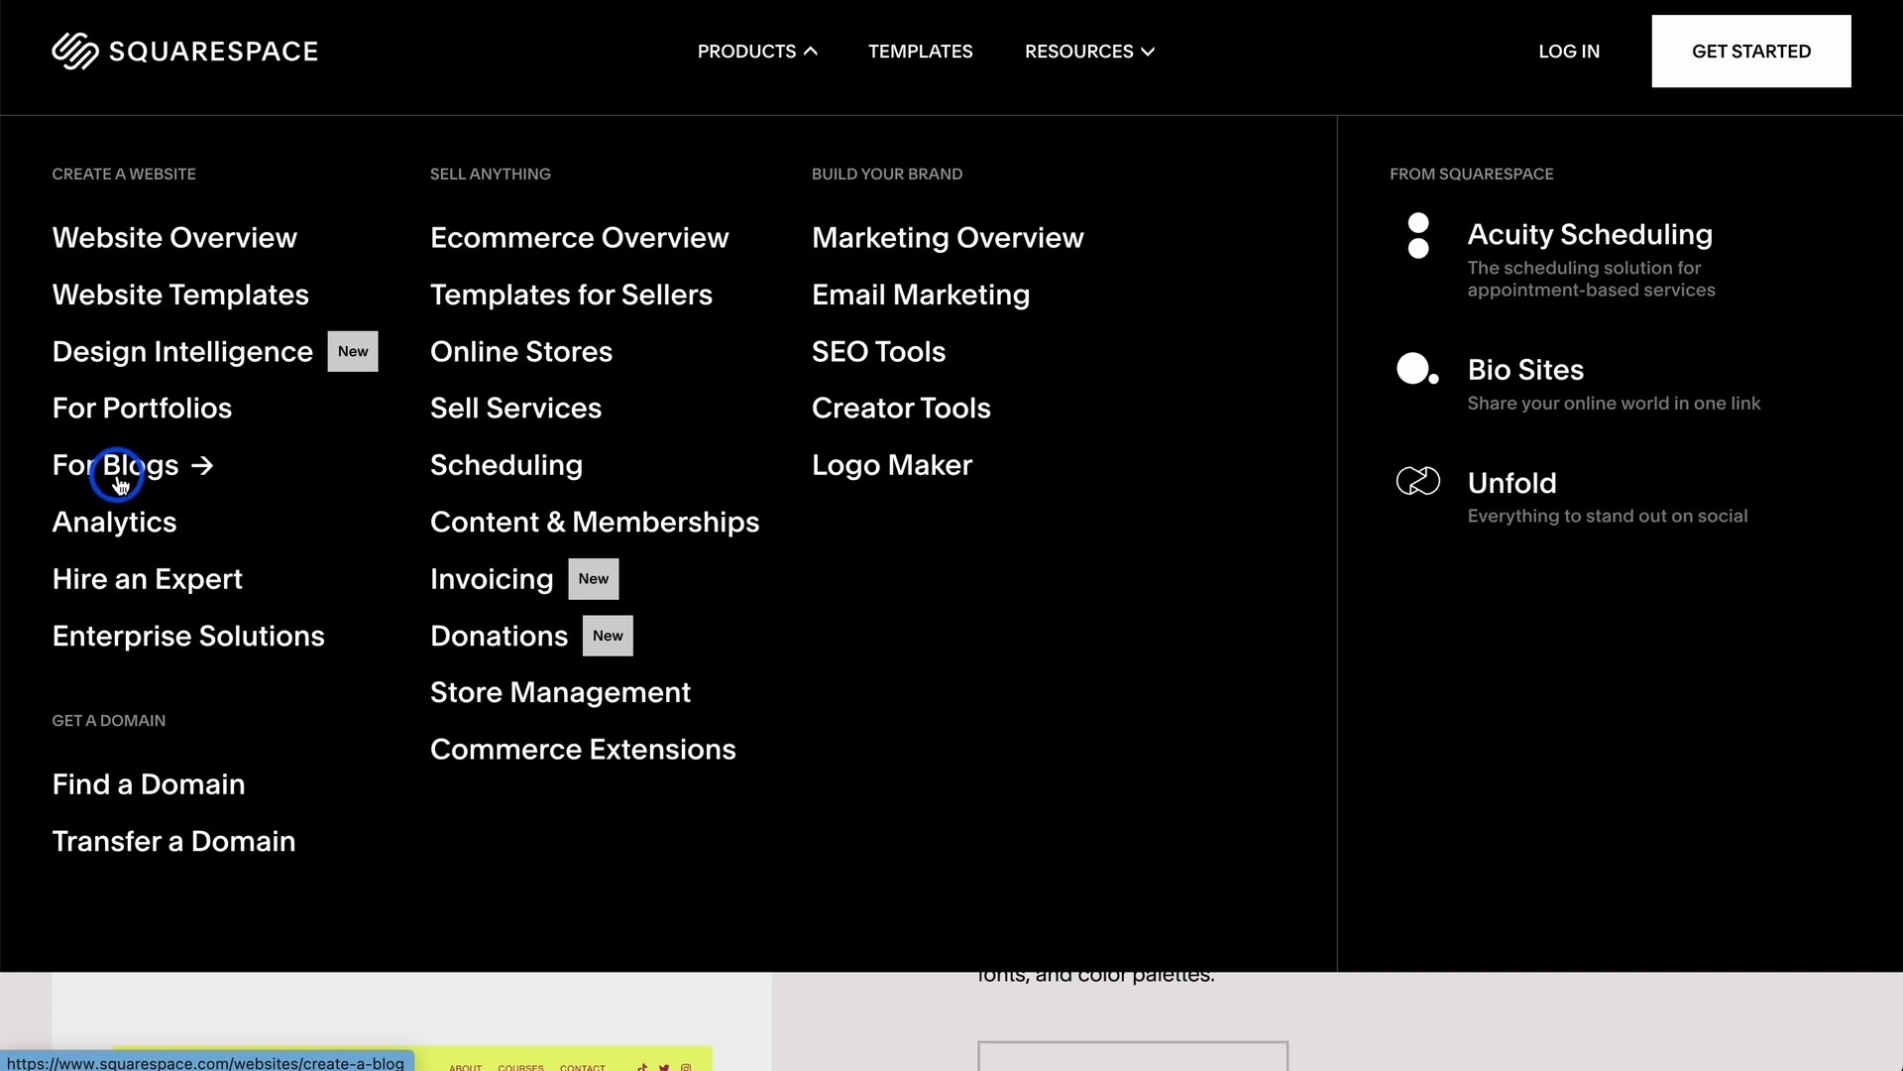
mouse_move(990, 300)
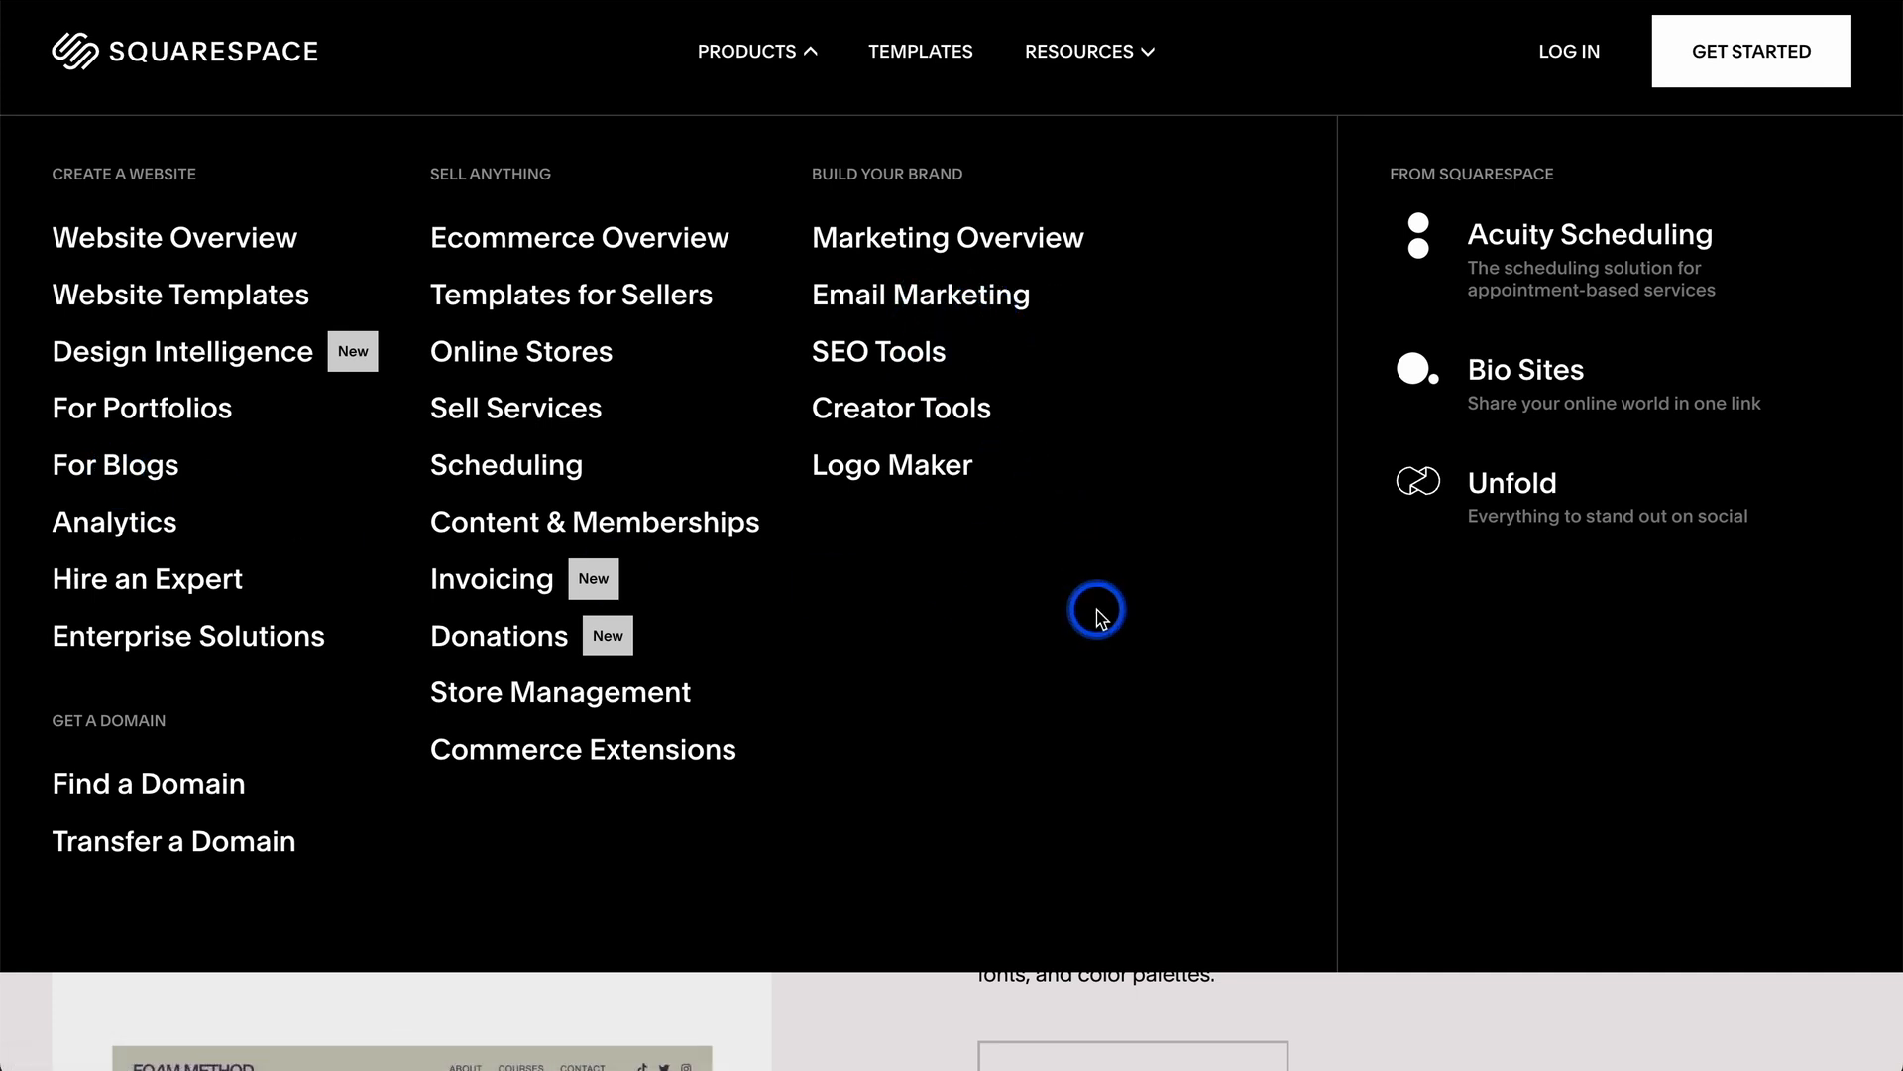
mouse_move(1164, 686)
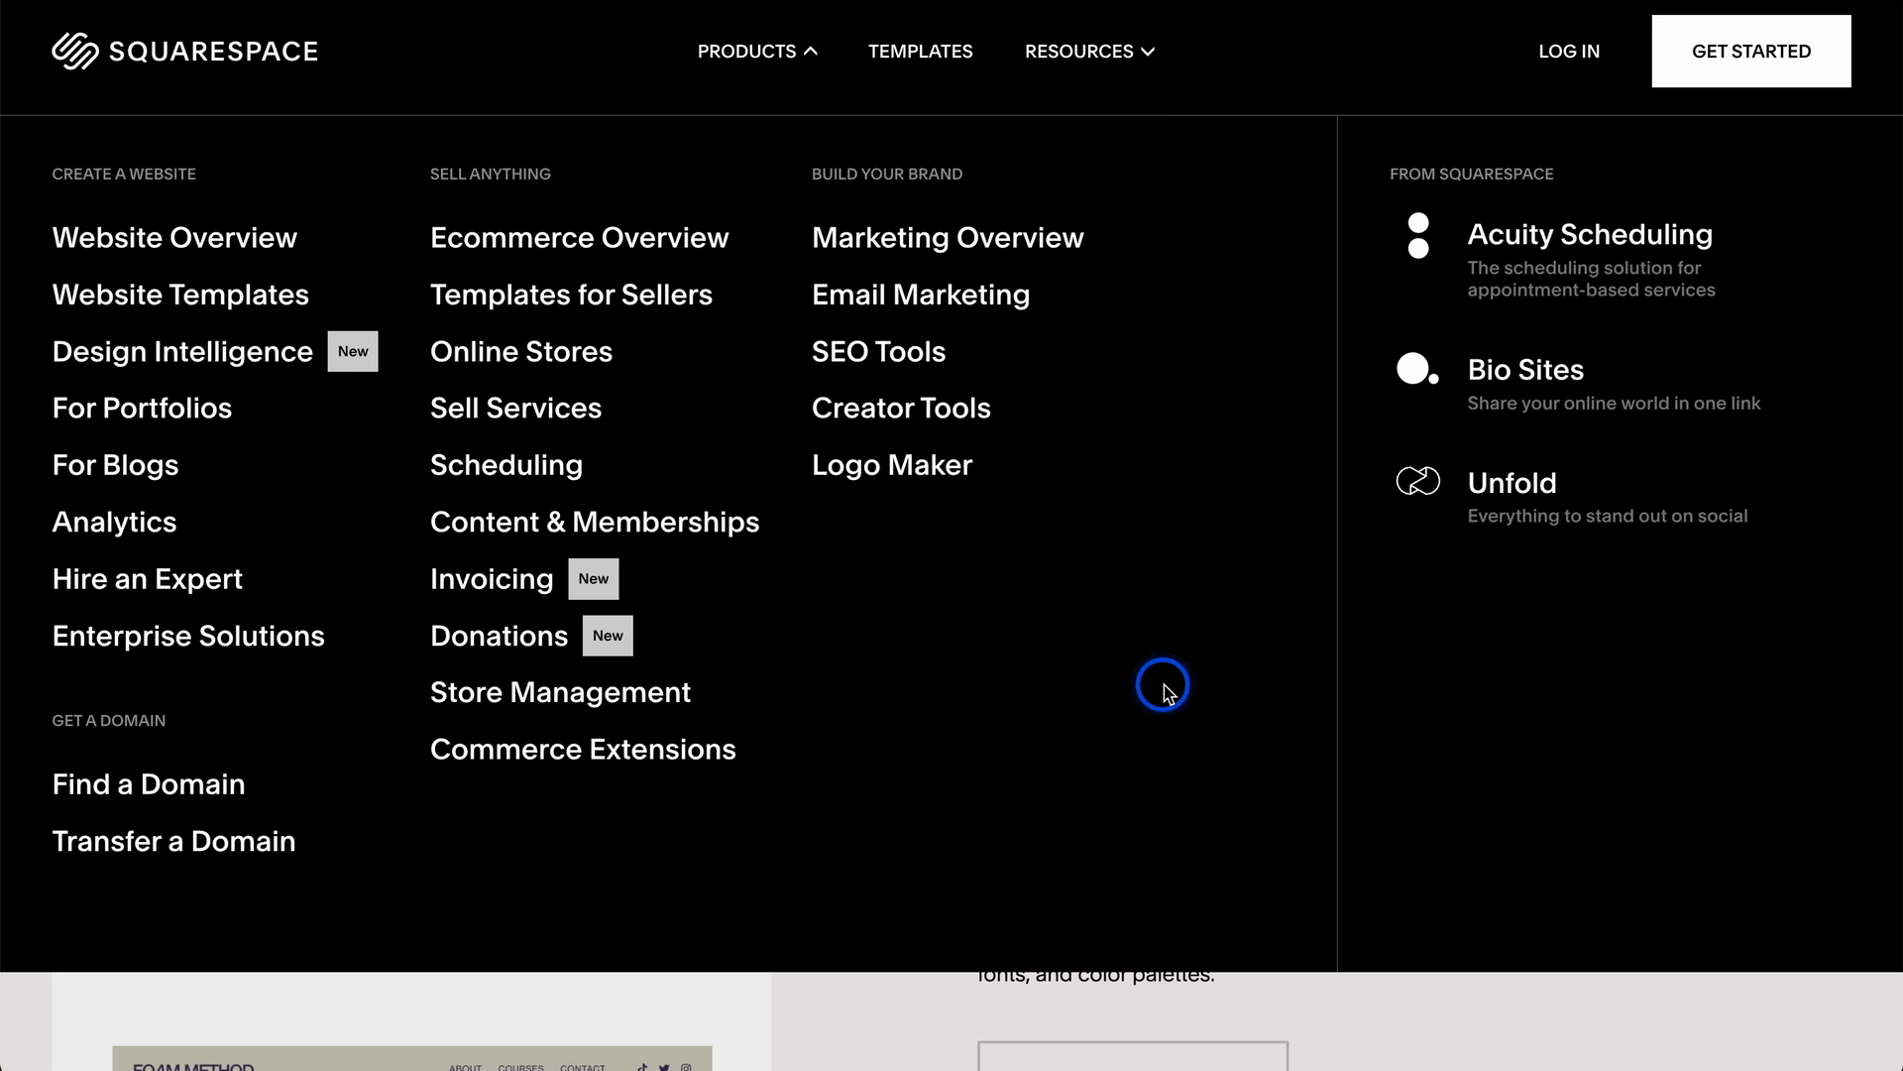
mouse_move(820, 61)
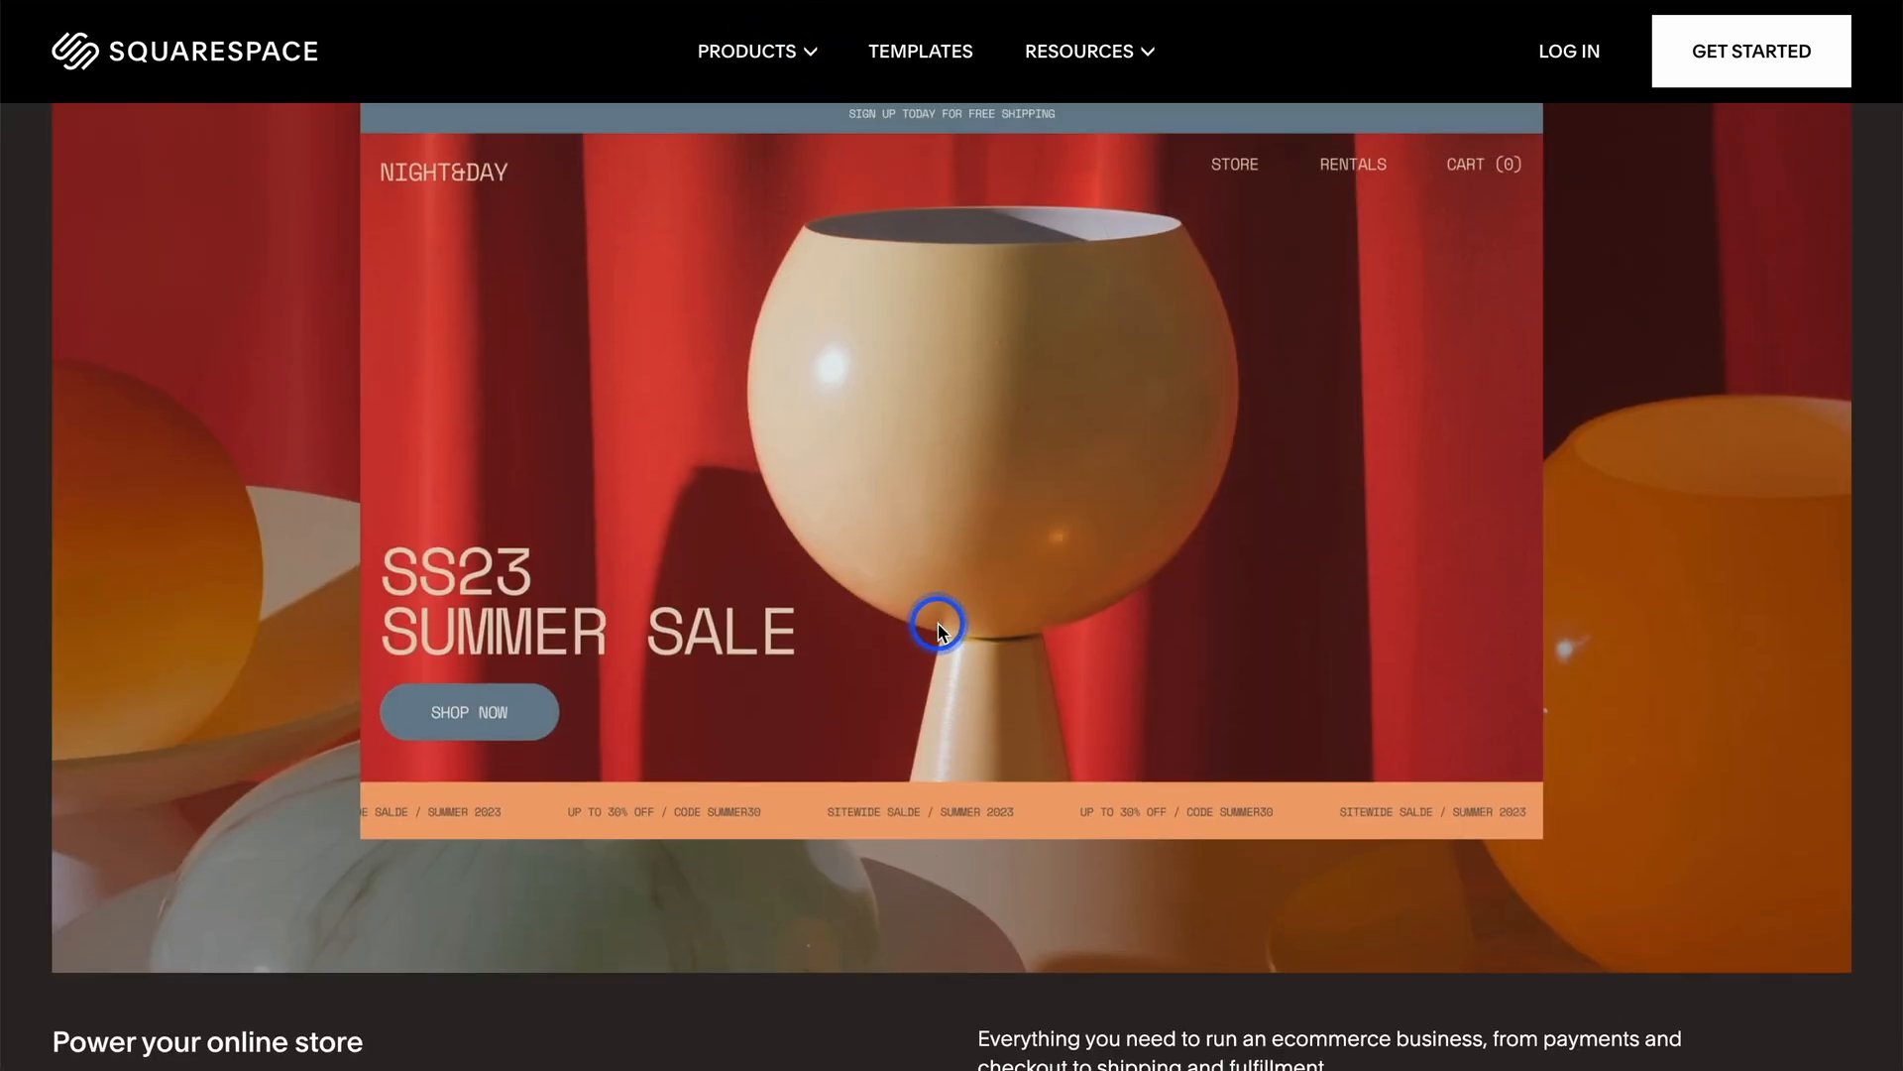
mouse_move(936, 544)
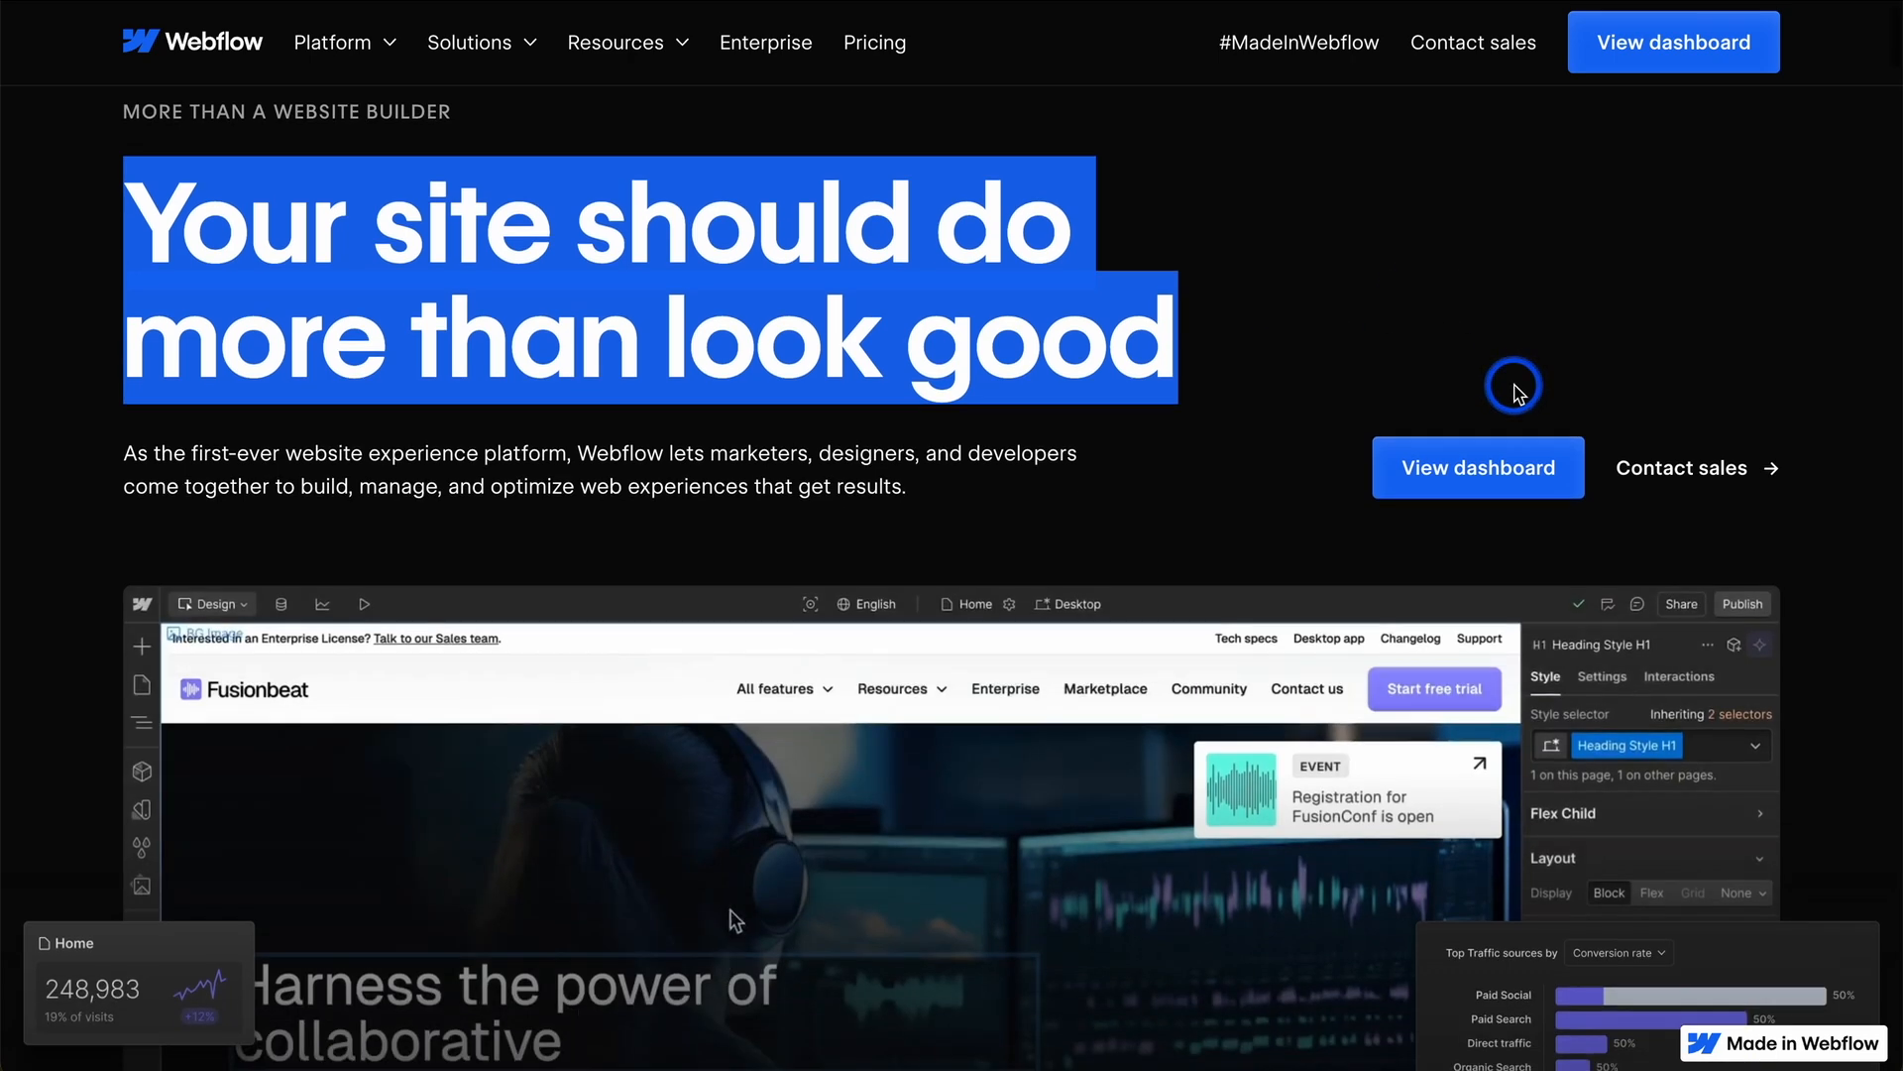
Step: Scroll Webflow's homepage past design, customer stories and CMS sections to 'Manage content visually, publish anywhere'
scroll(down, 3)
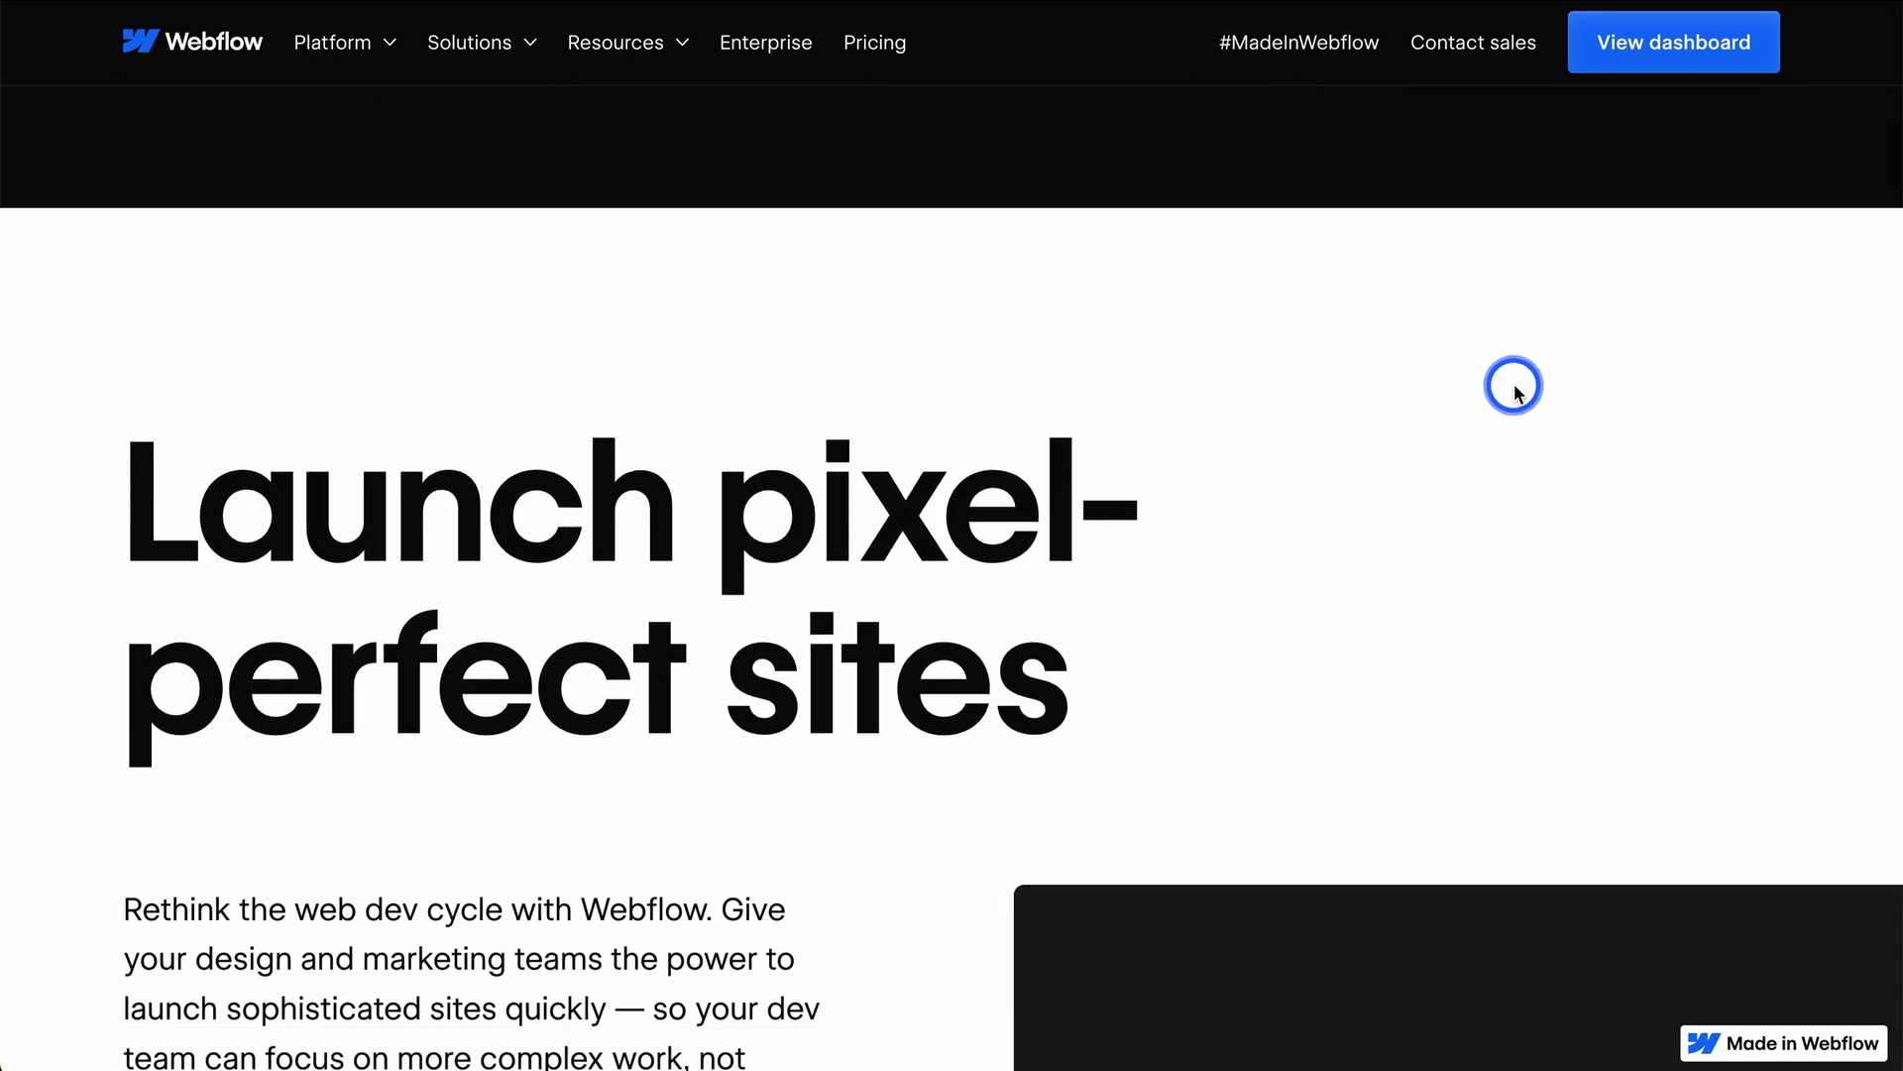
scroll(down, 3)
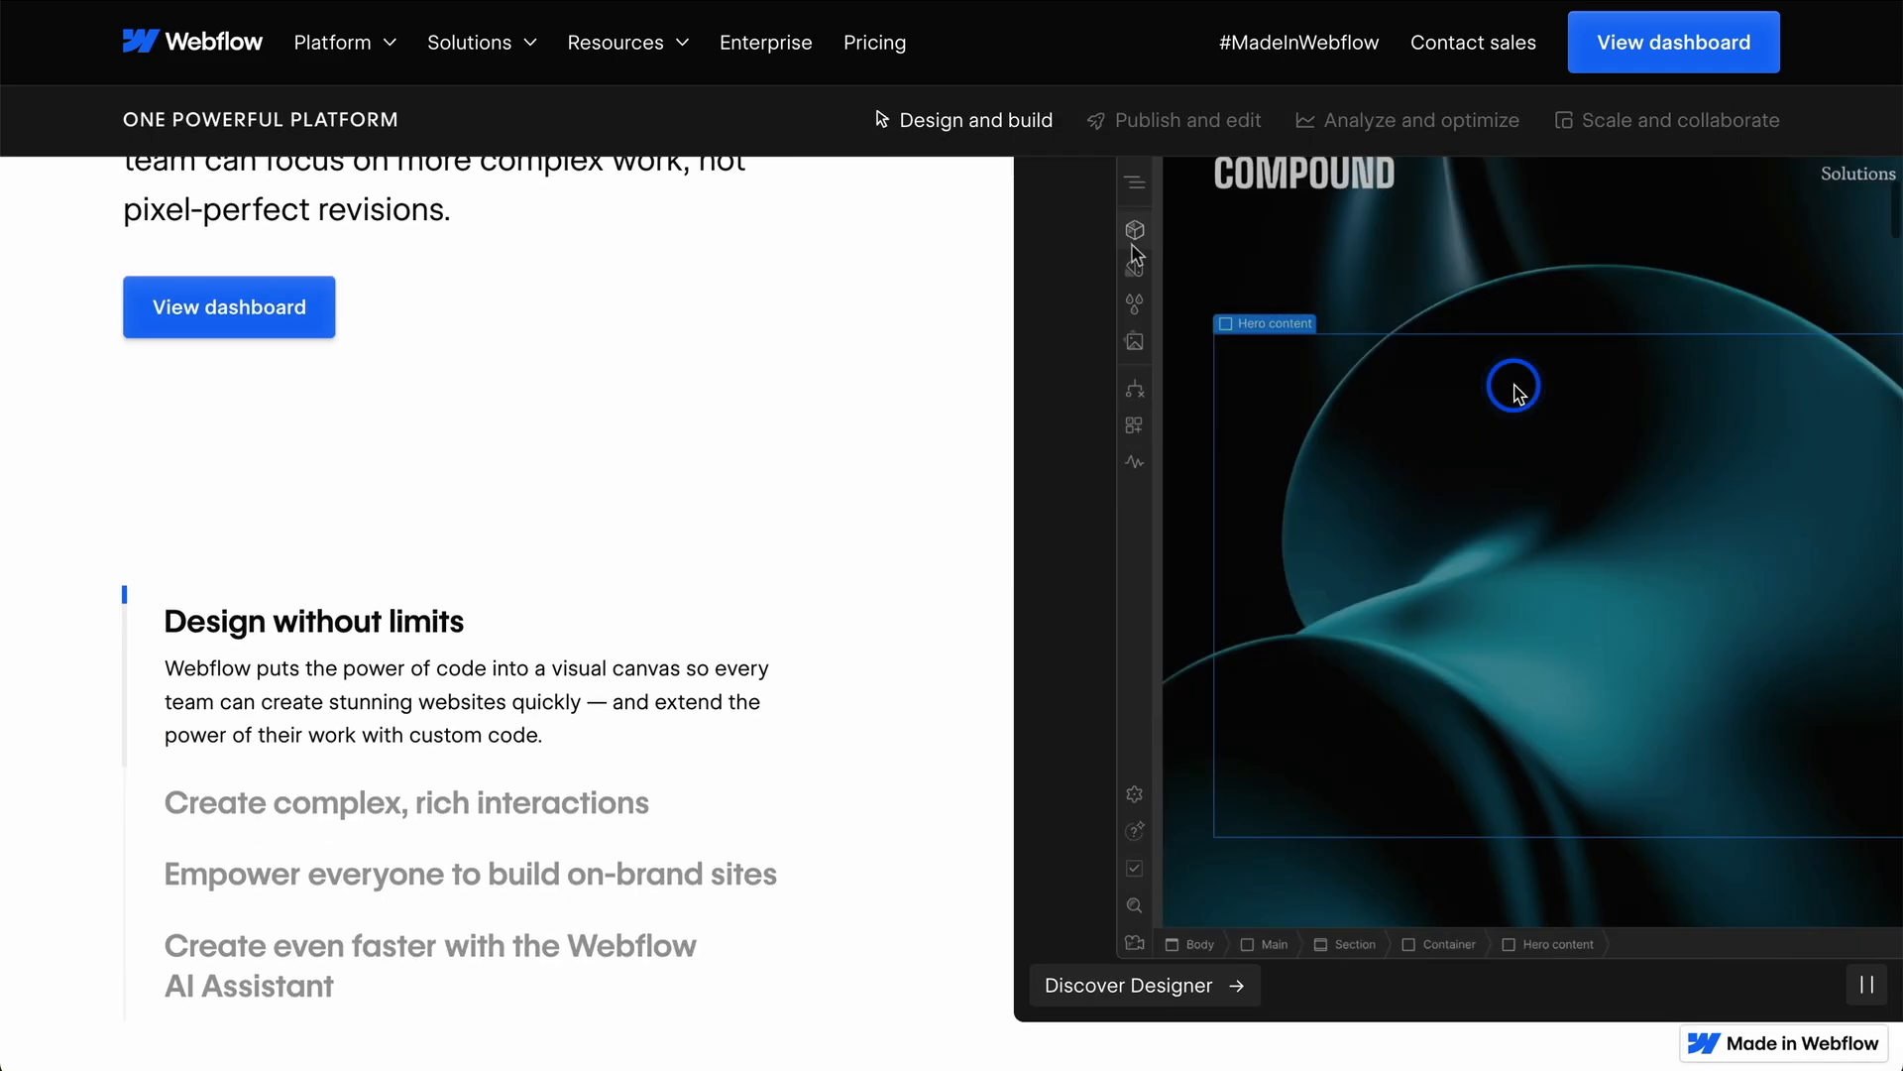
scroll(down, 3)
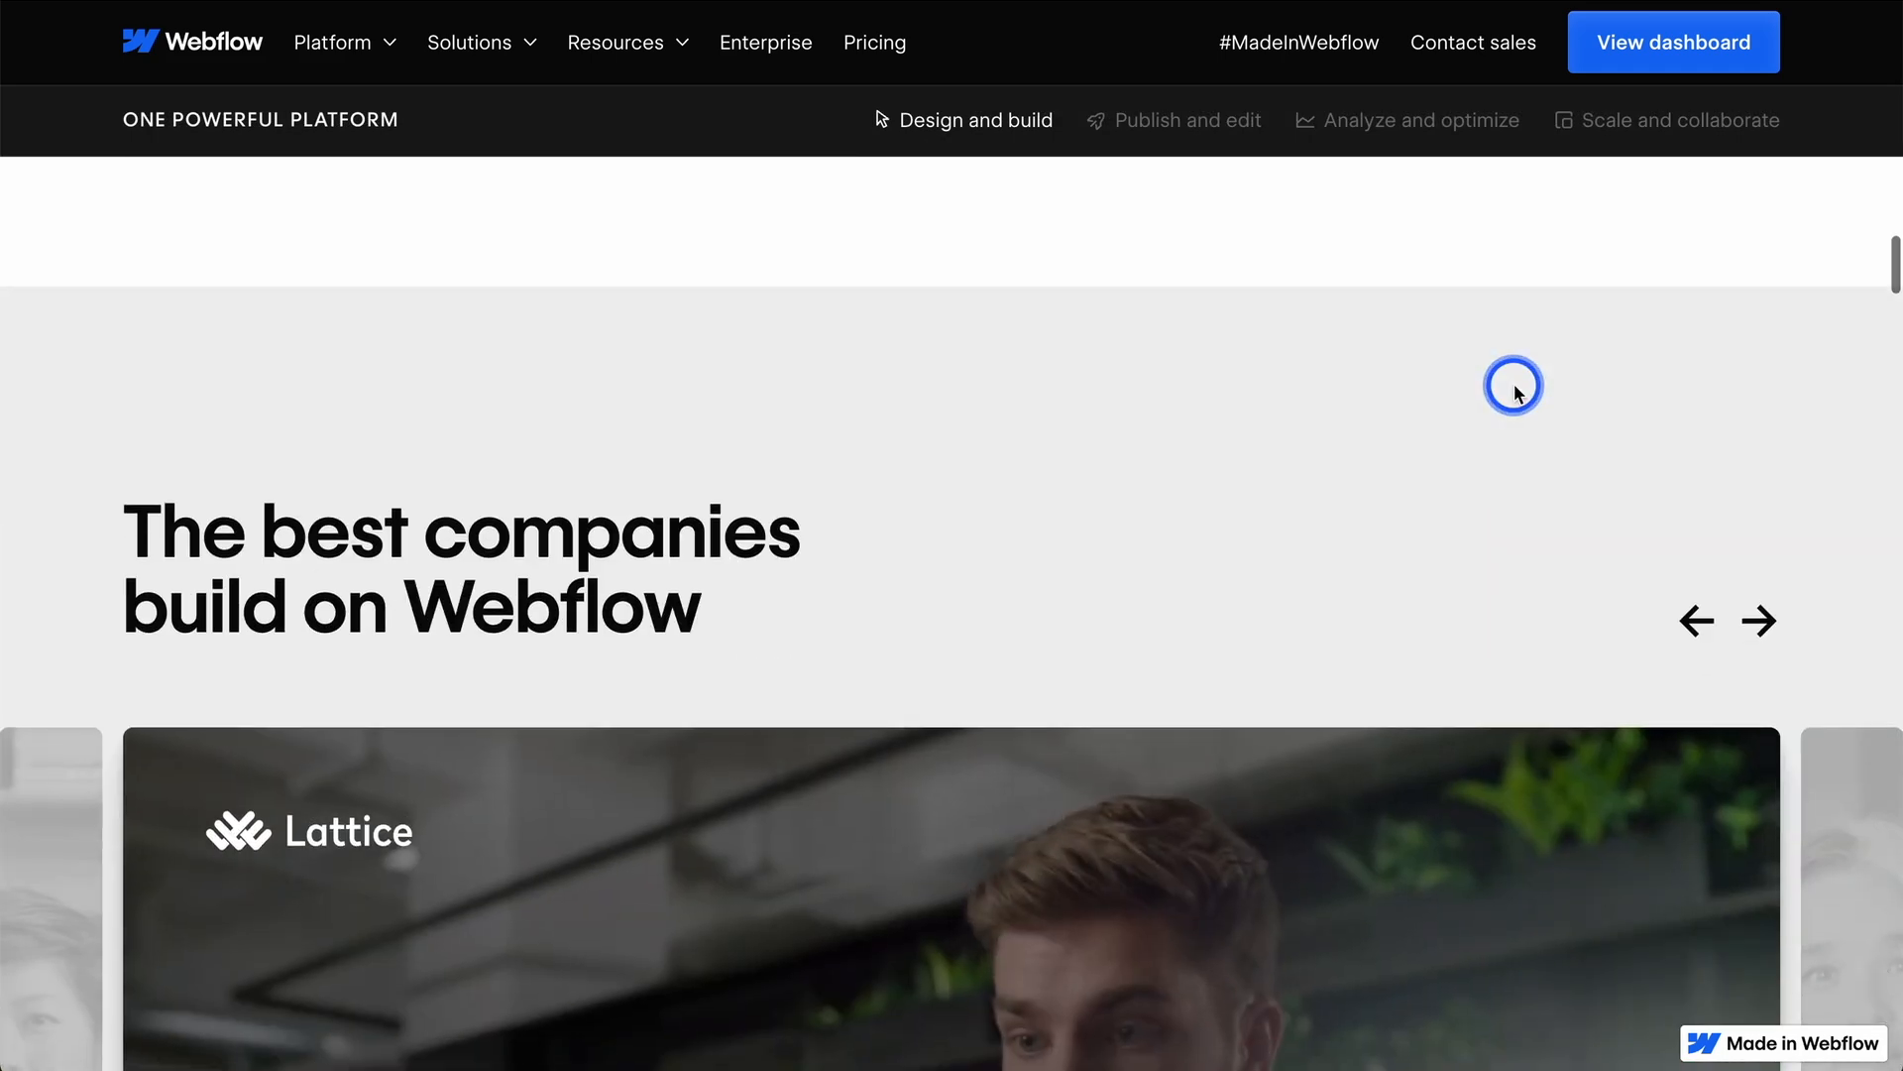
scroll(down, 3)
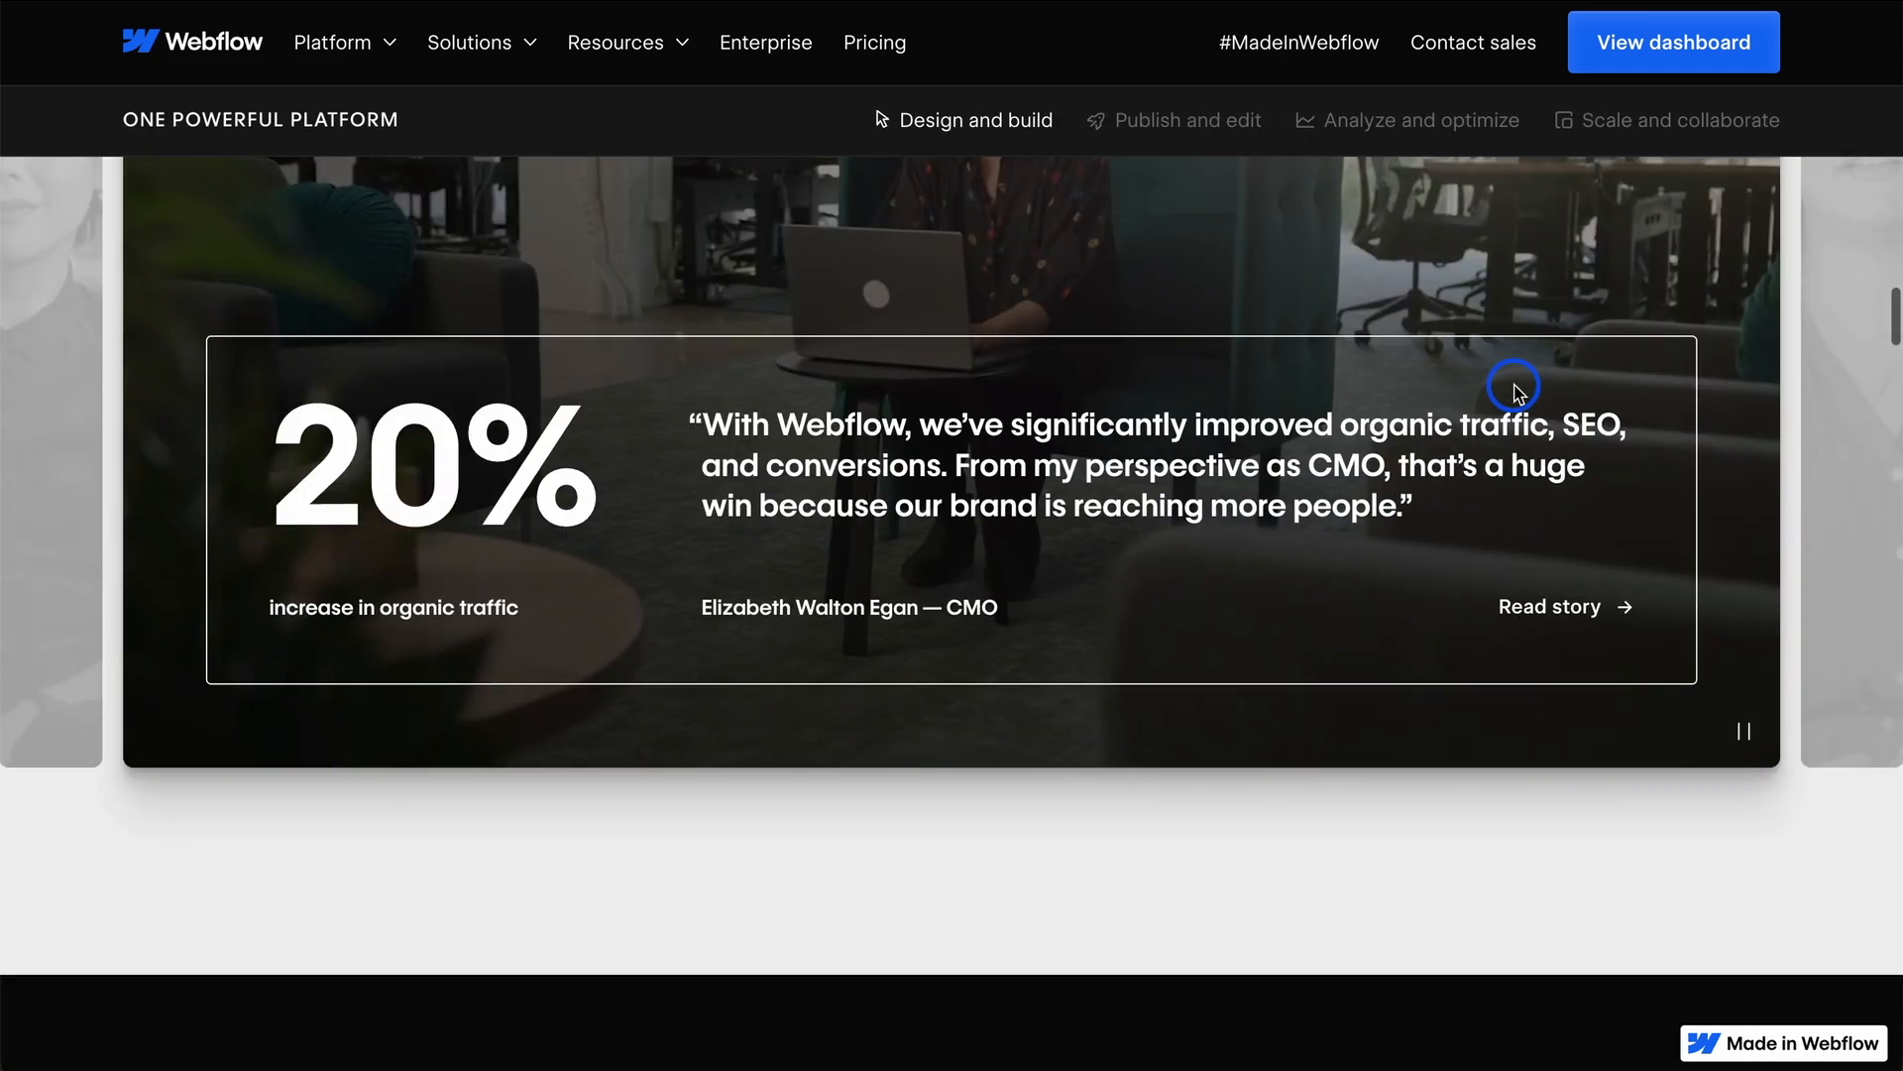
click(1188, 120)
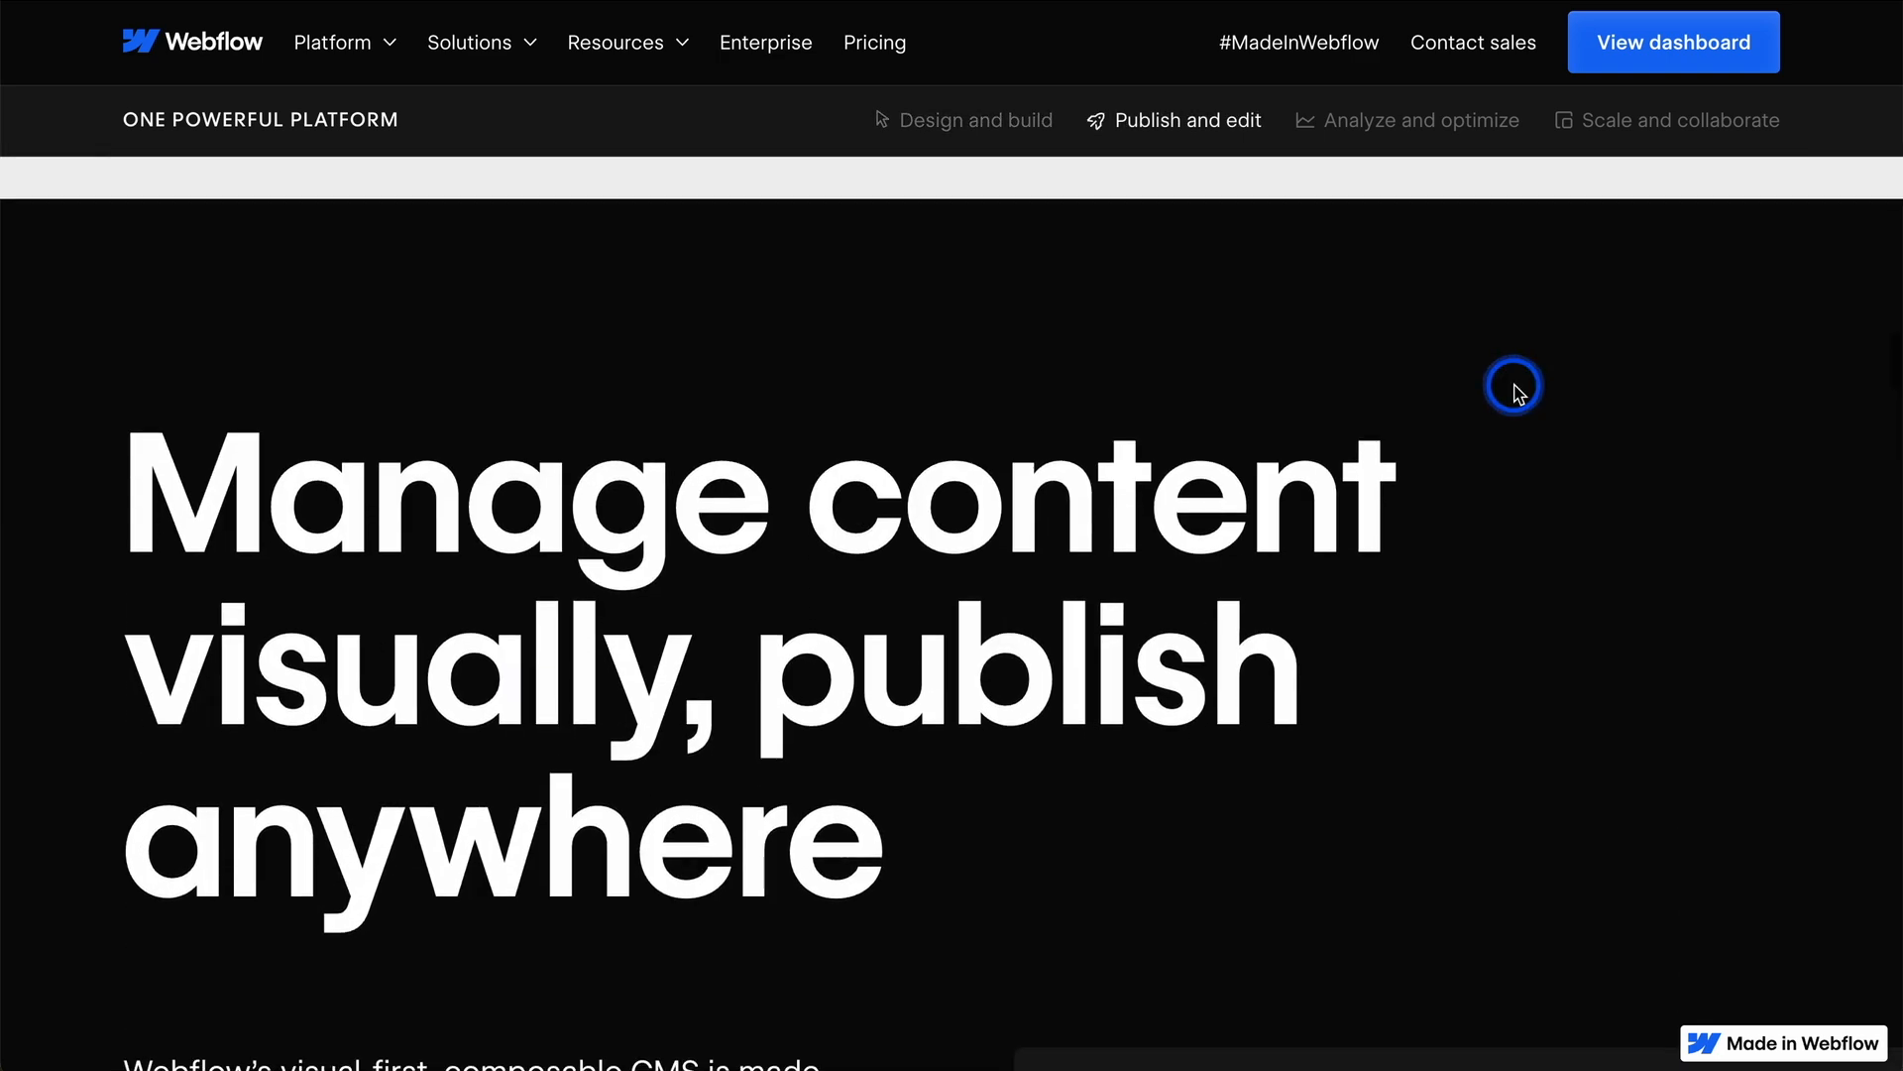
scroll(down, 3)
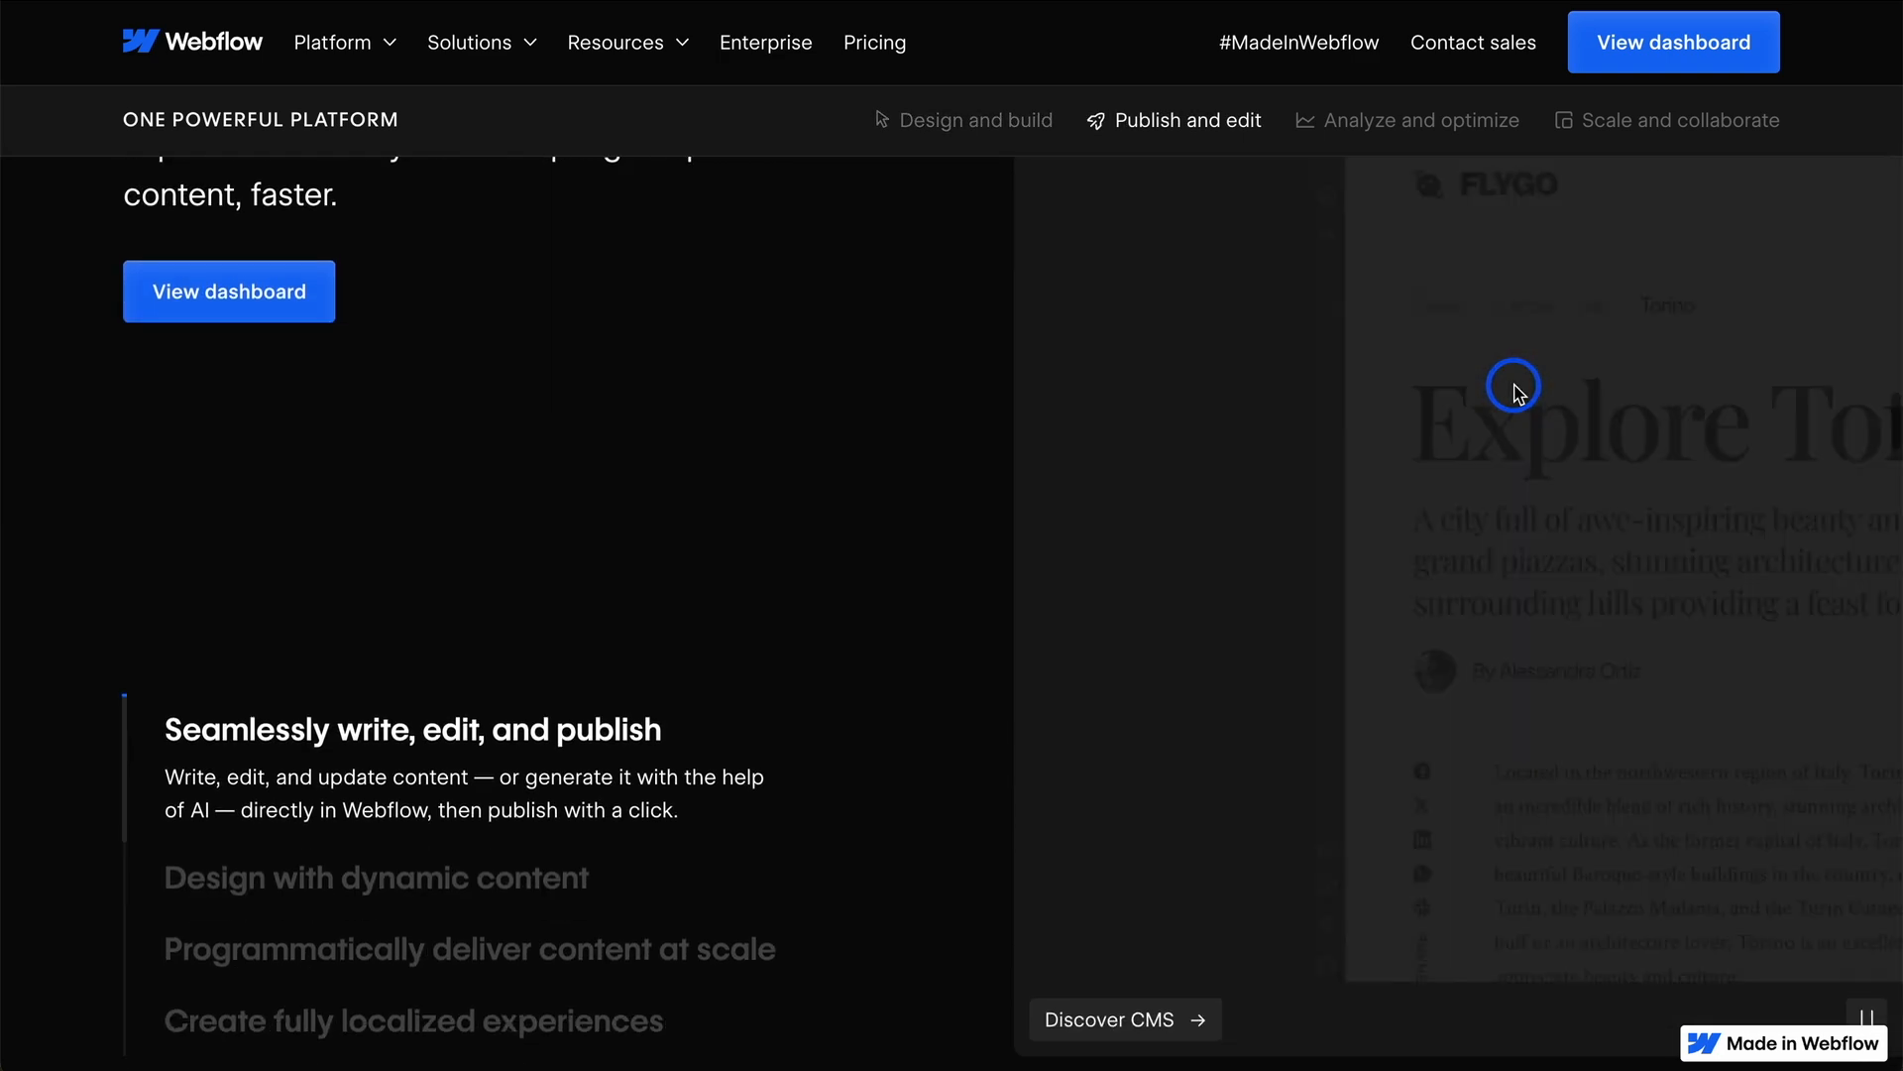
scroll(down, 3)
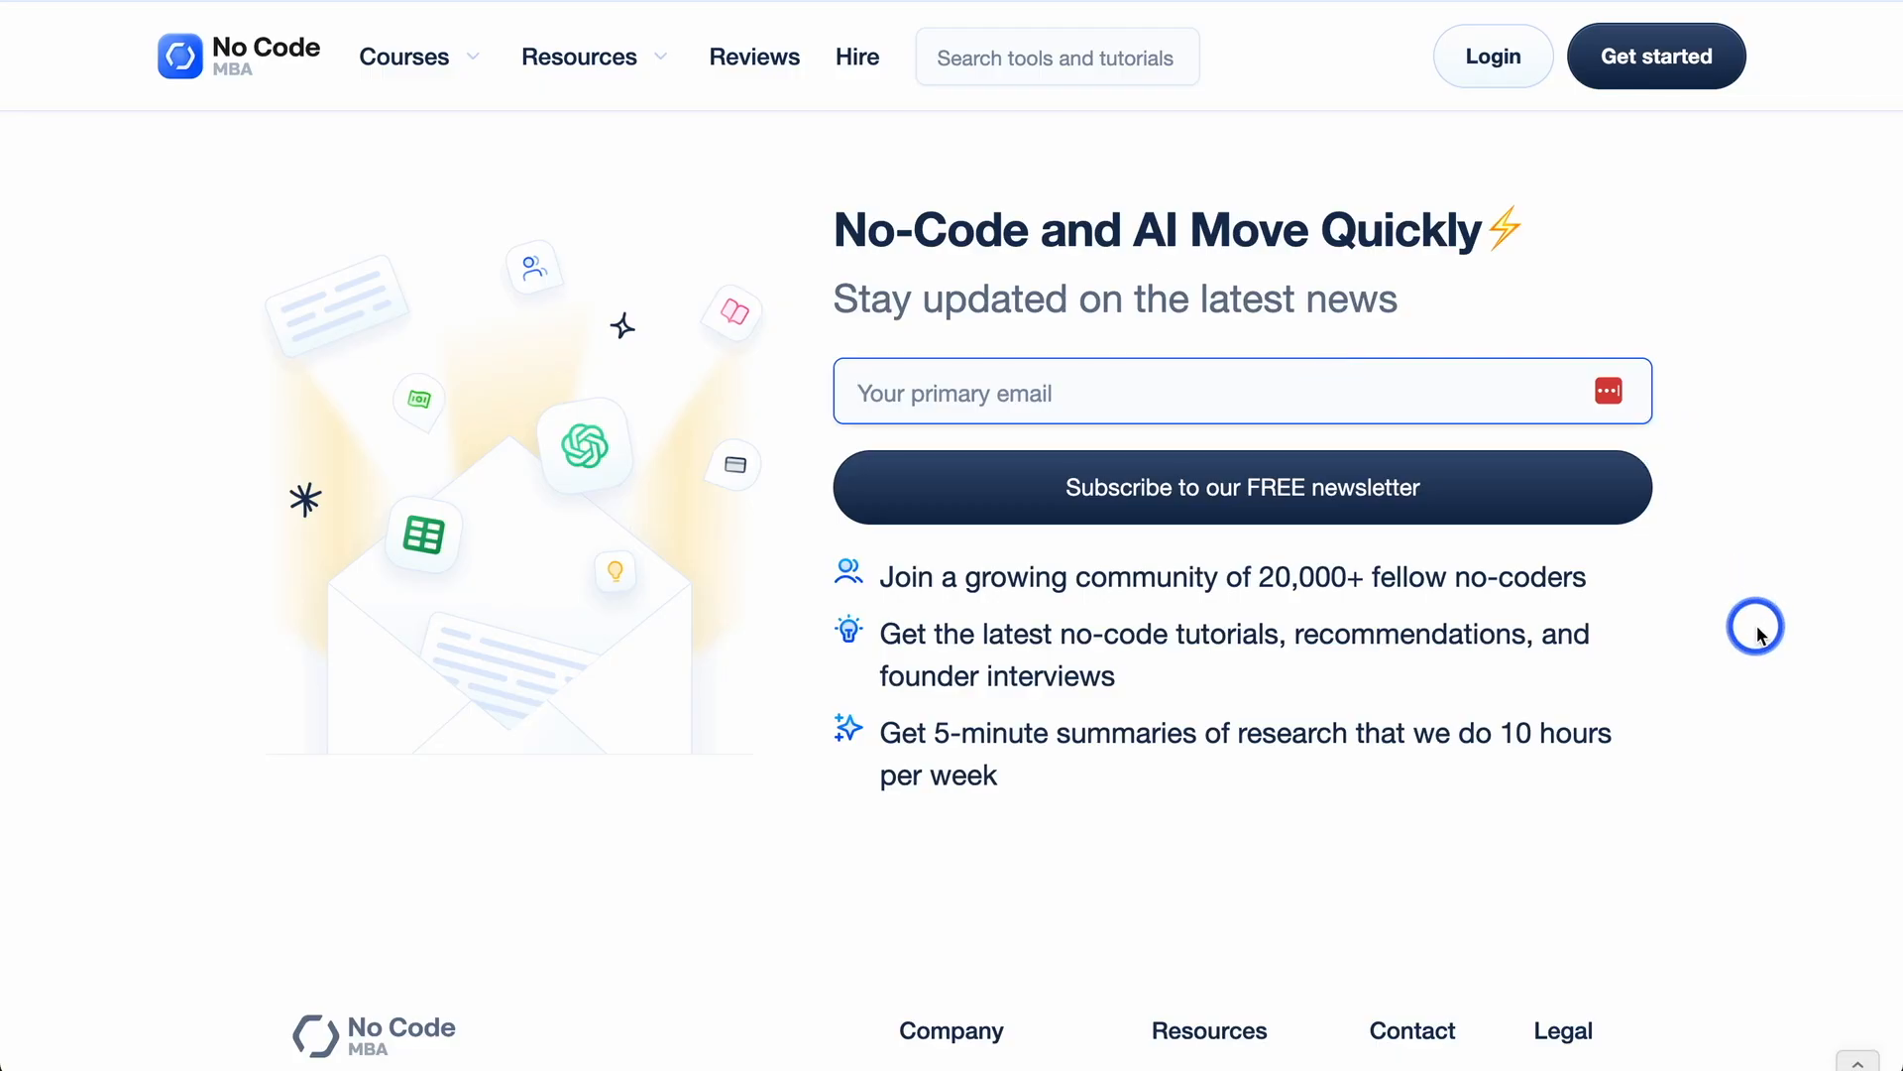
mouse_move(454, 279)
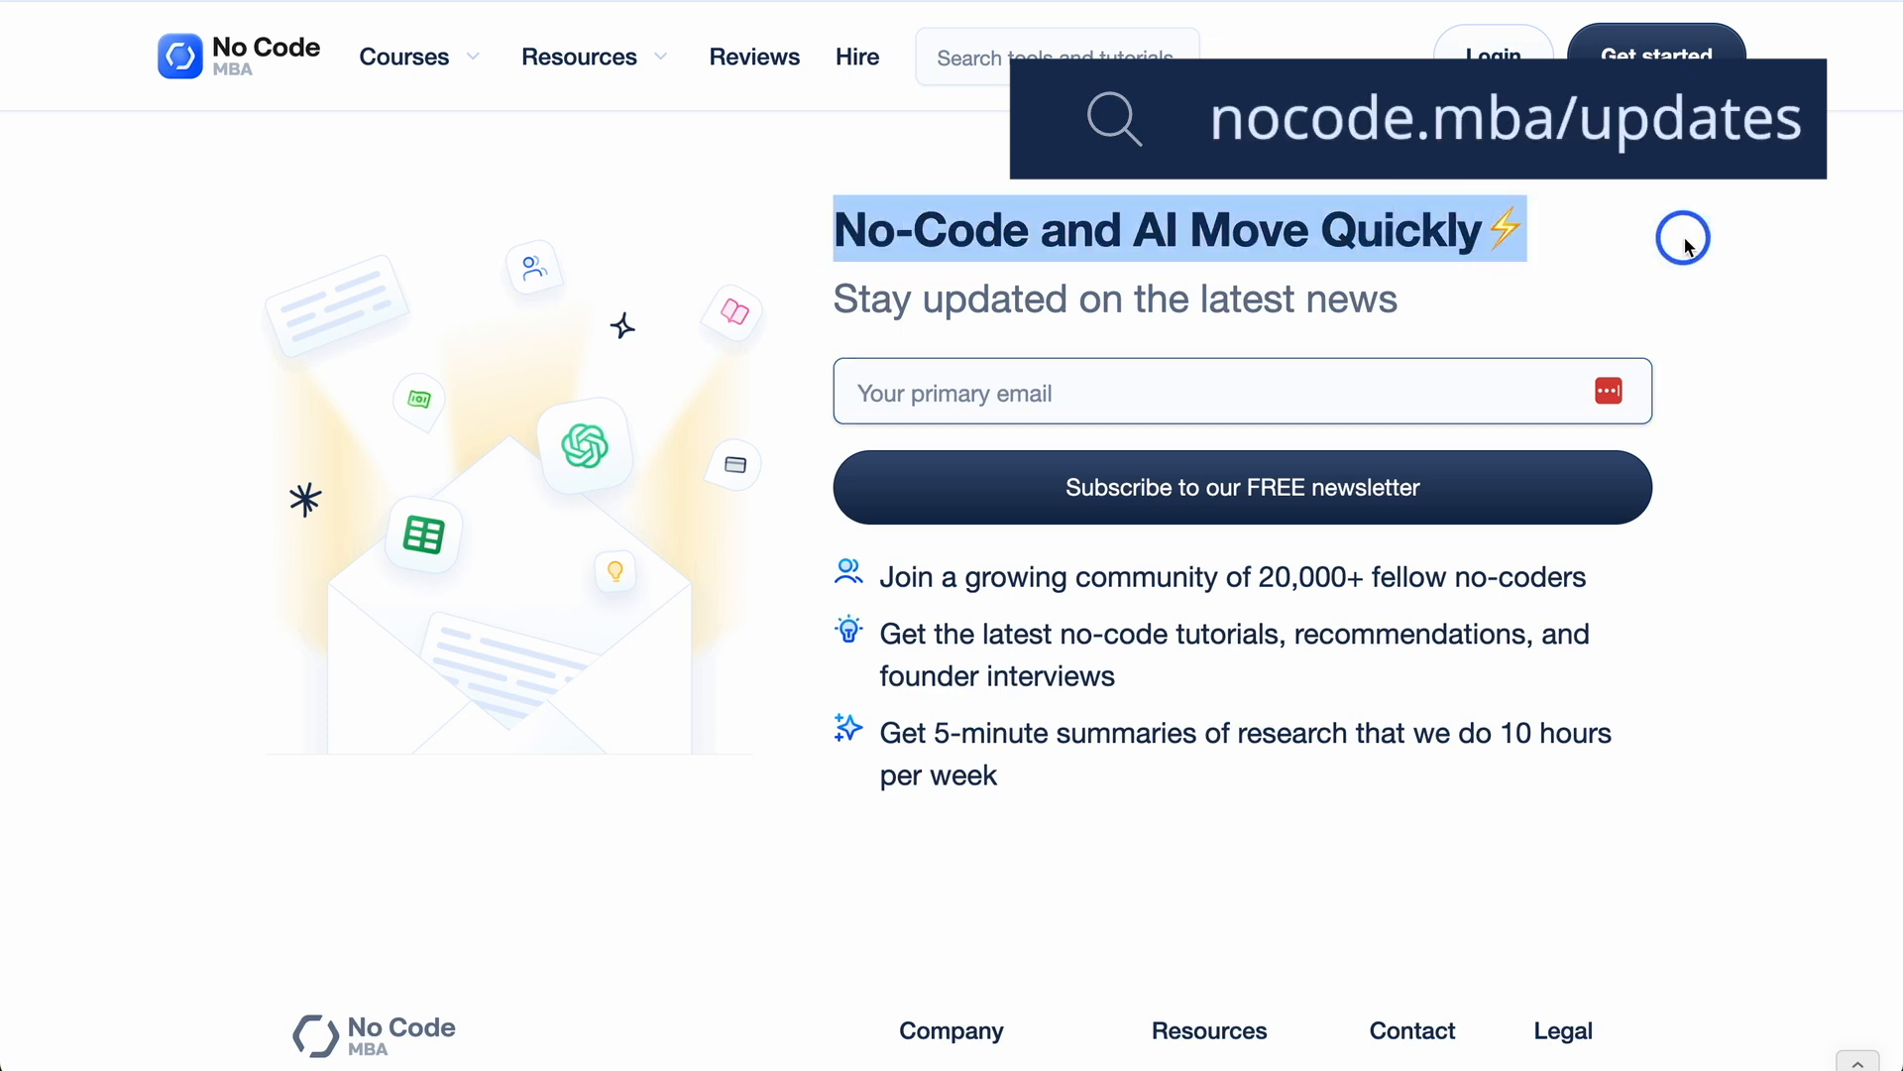
mouse_move(1759, 355)
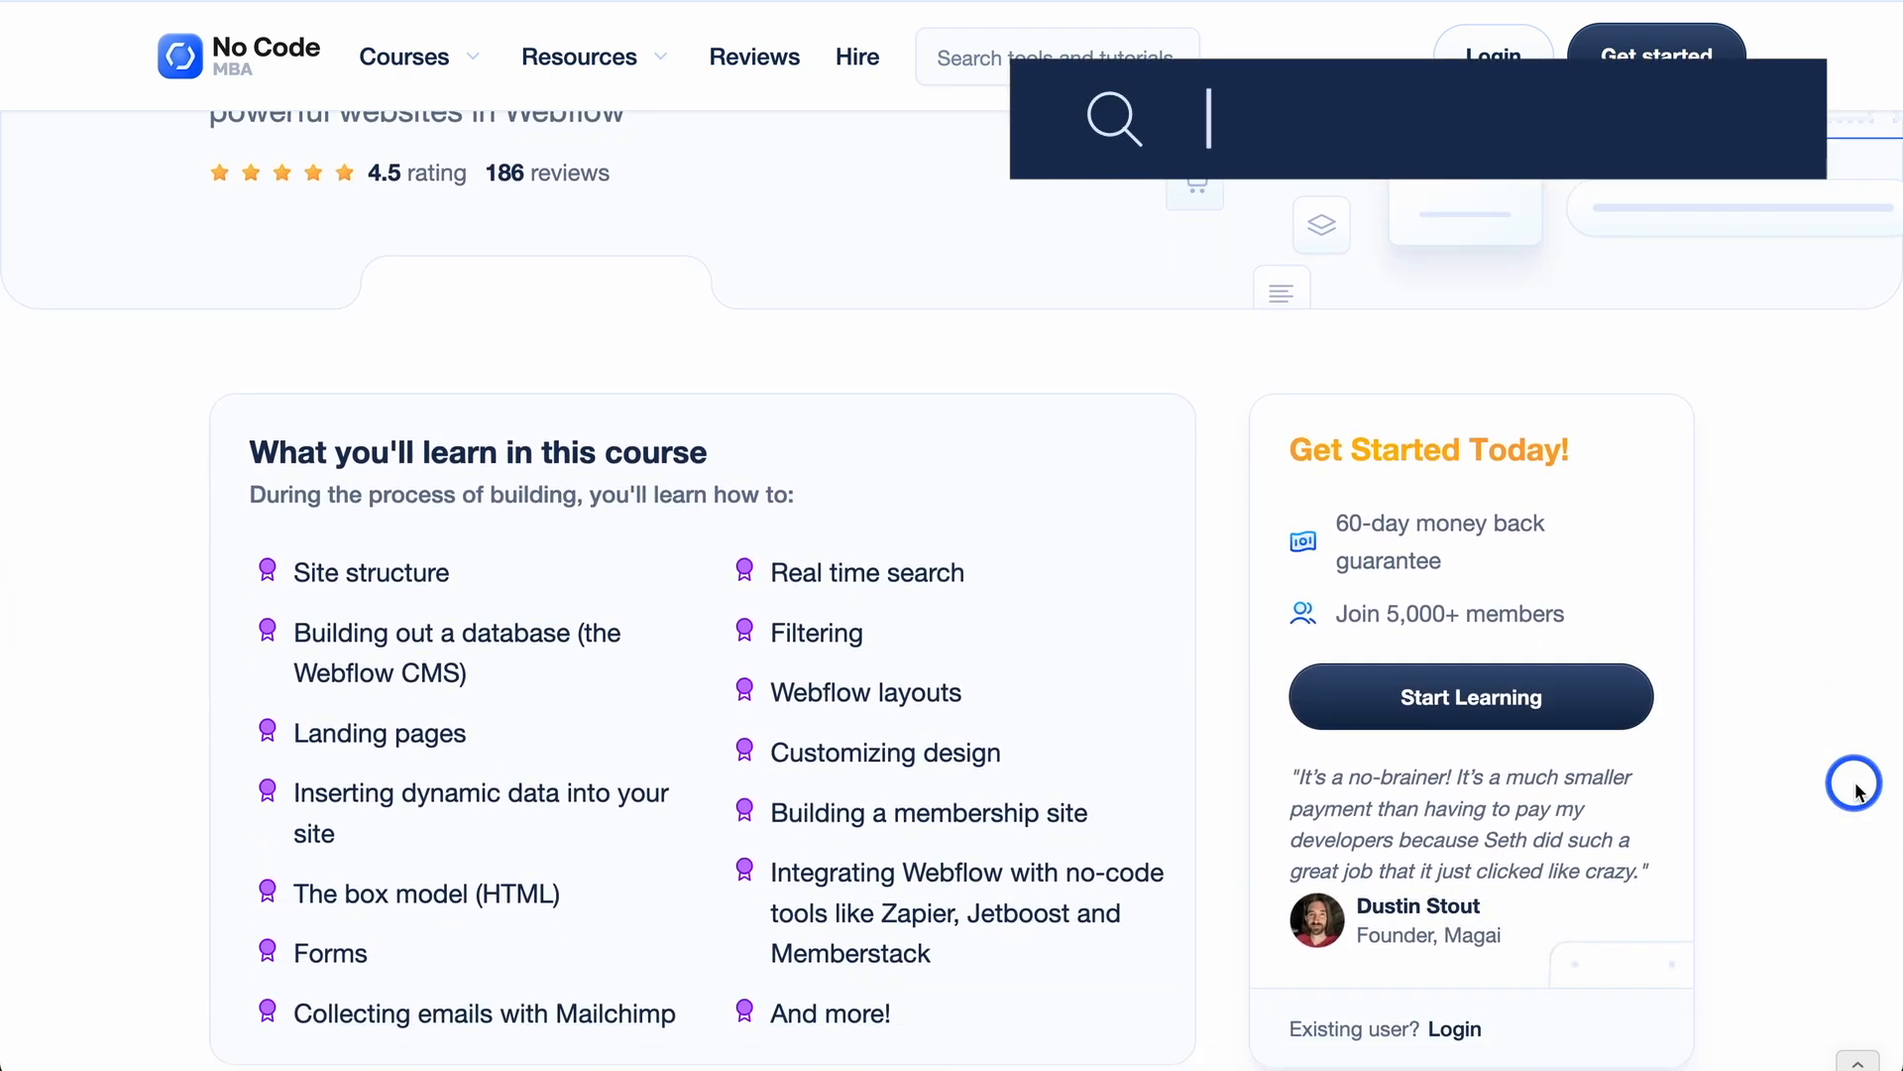
Step: Go to nocode.mba and scroll the Webflow course page through instructors and audience to the FAQs
text(nocode.mba)
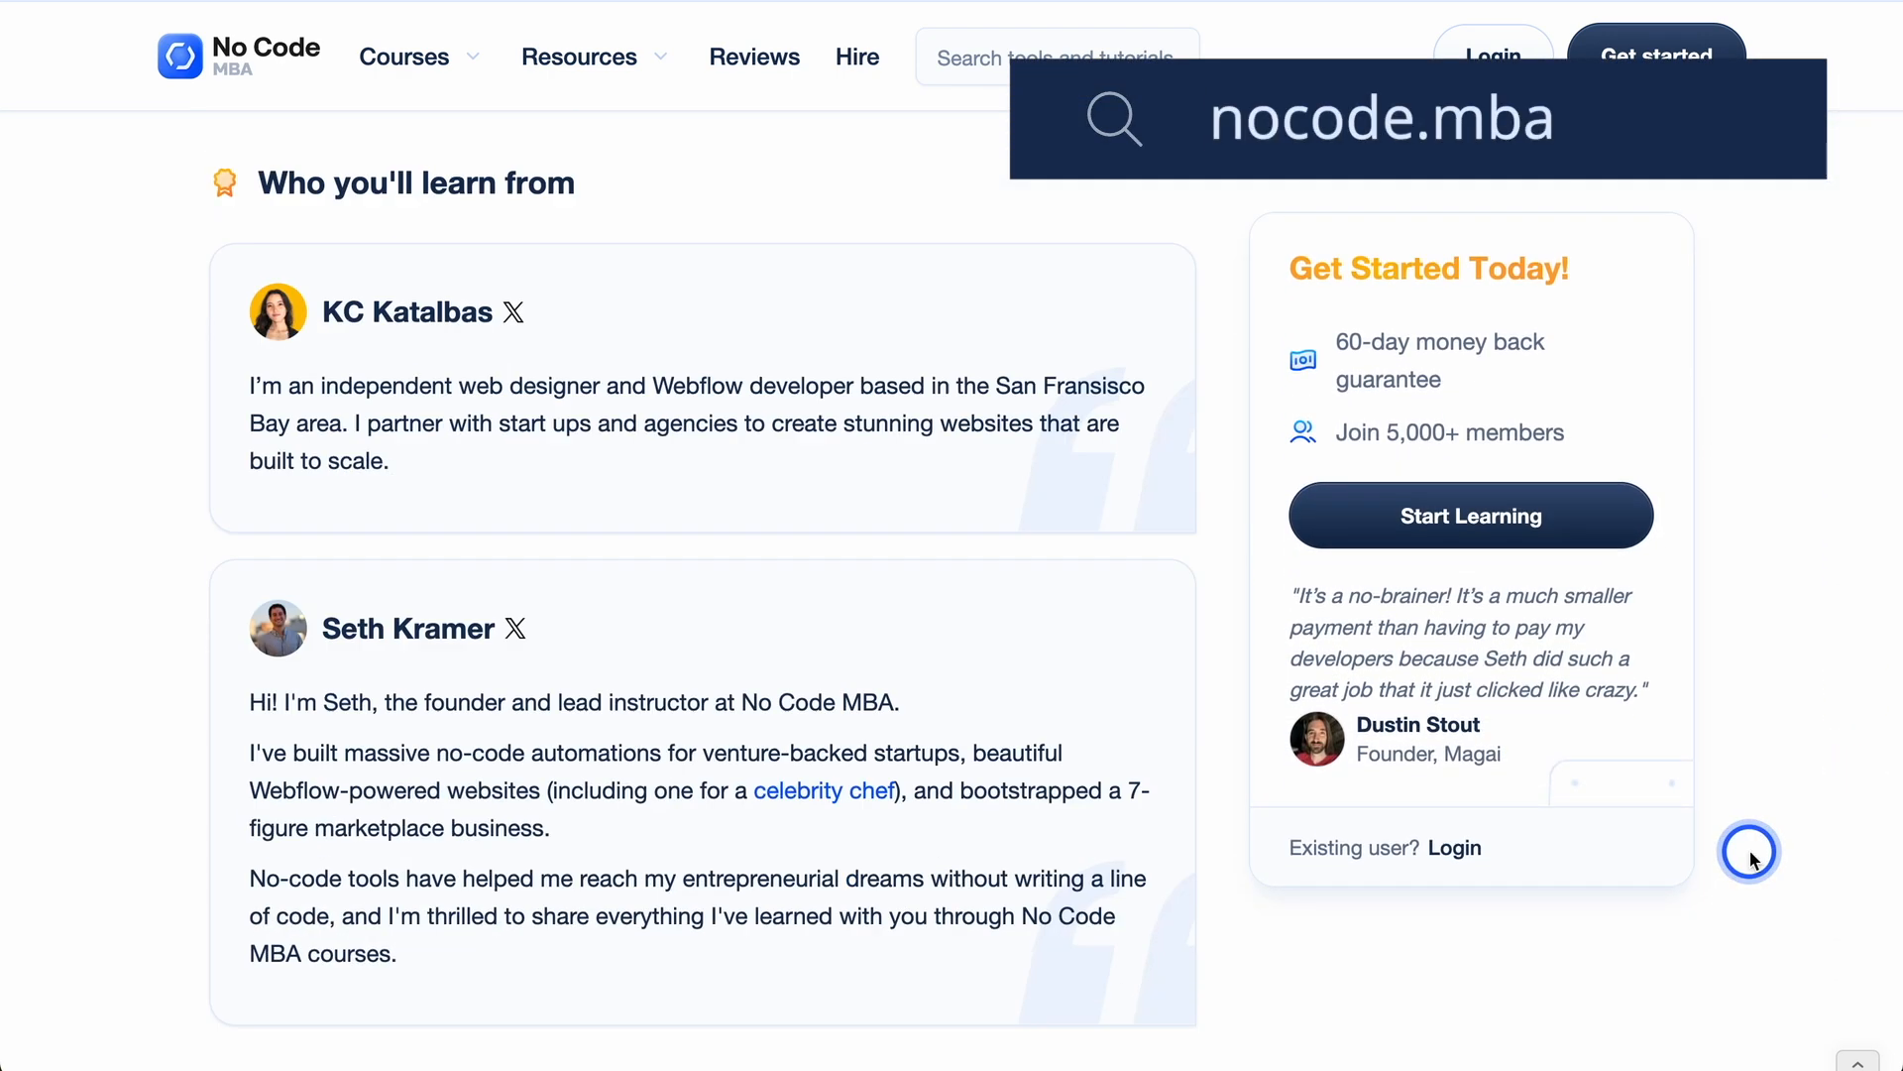
scroll(down, 3)
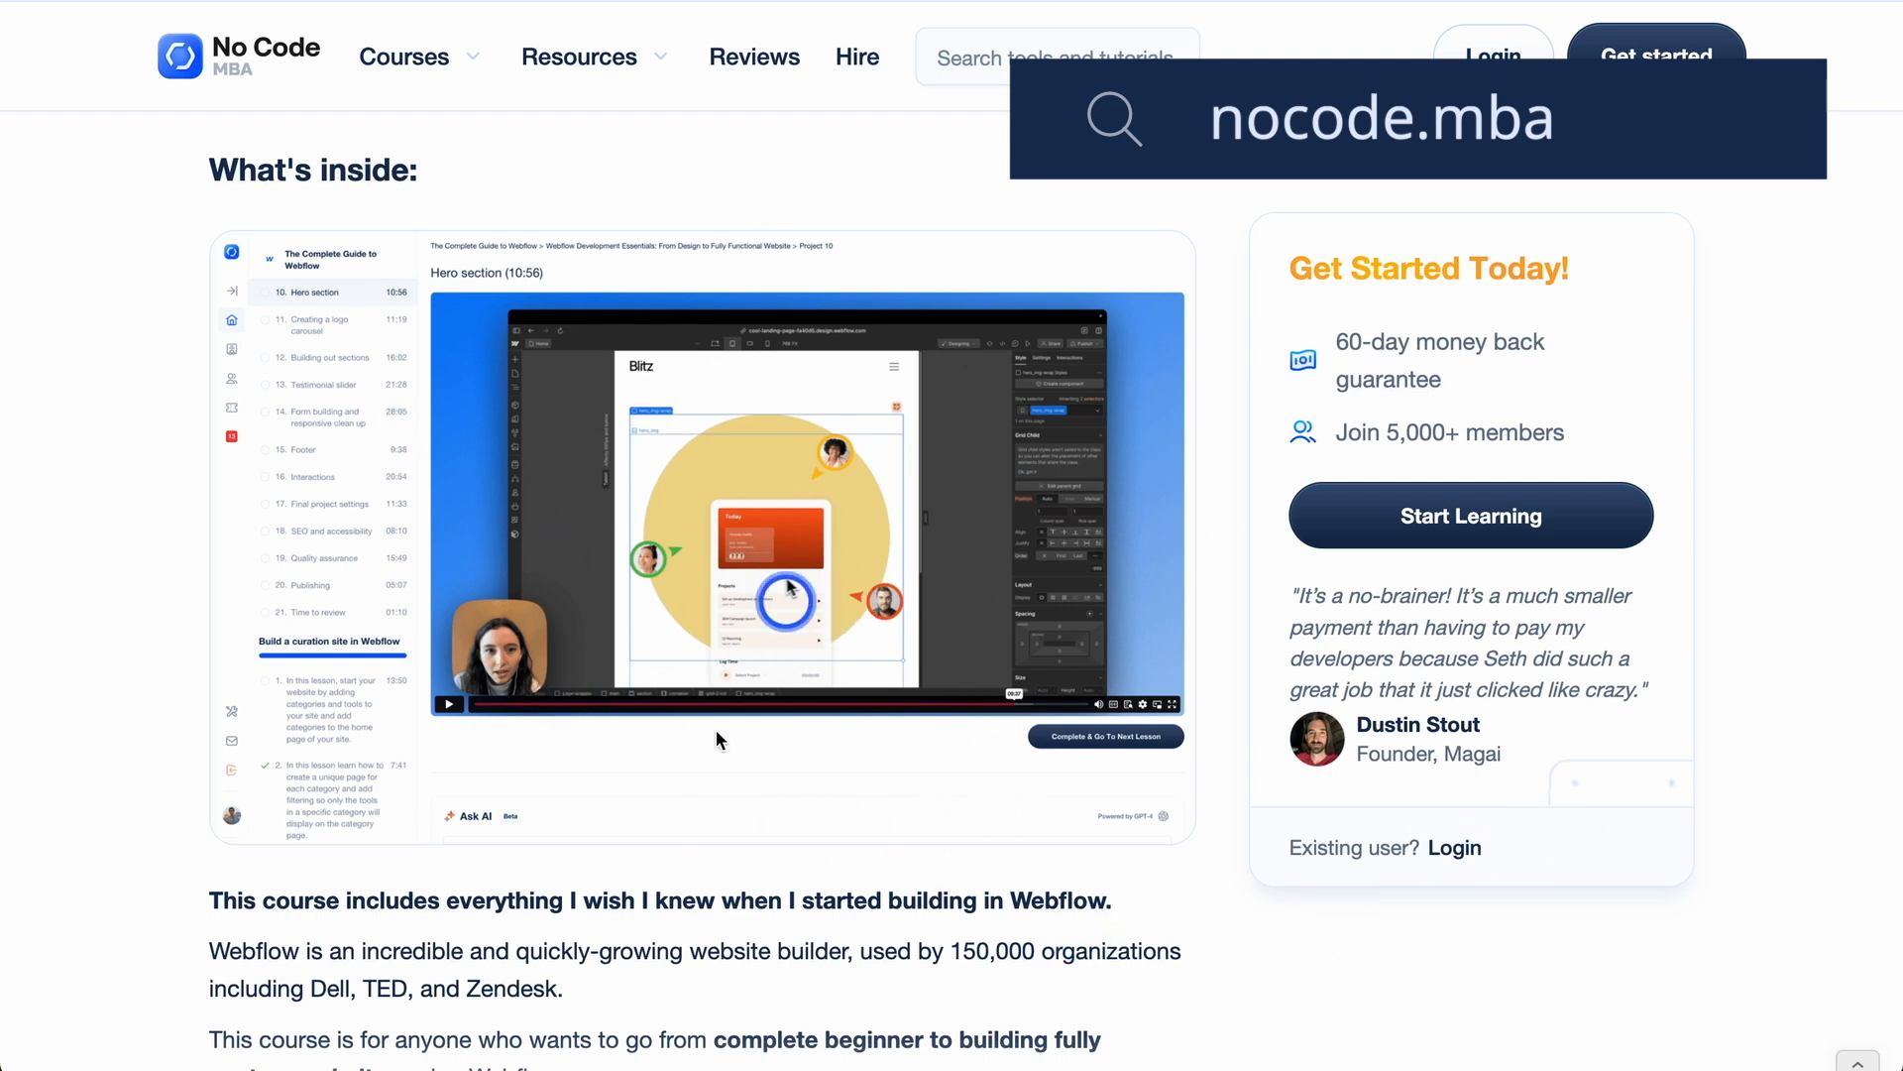
scroll(down, 3)
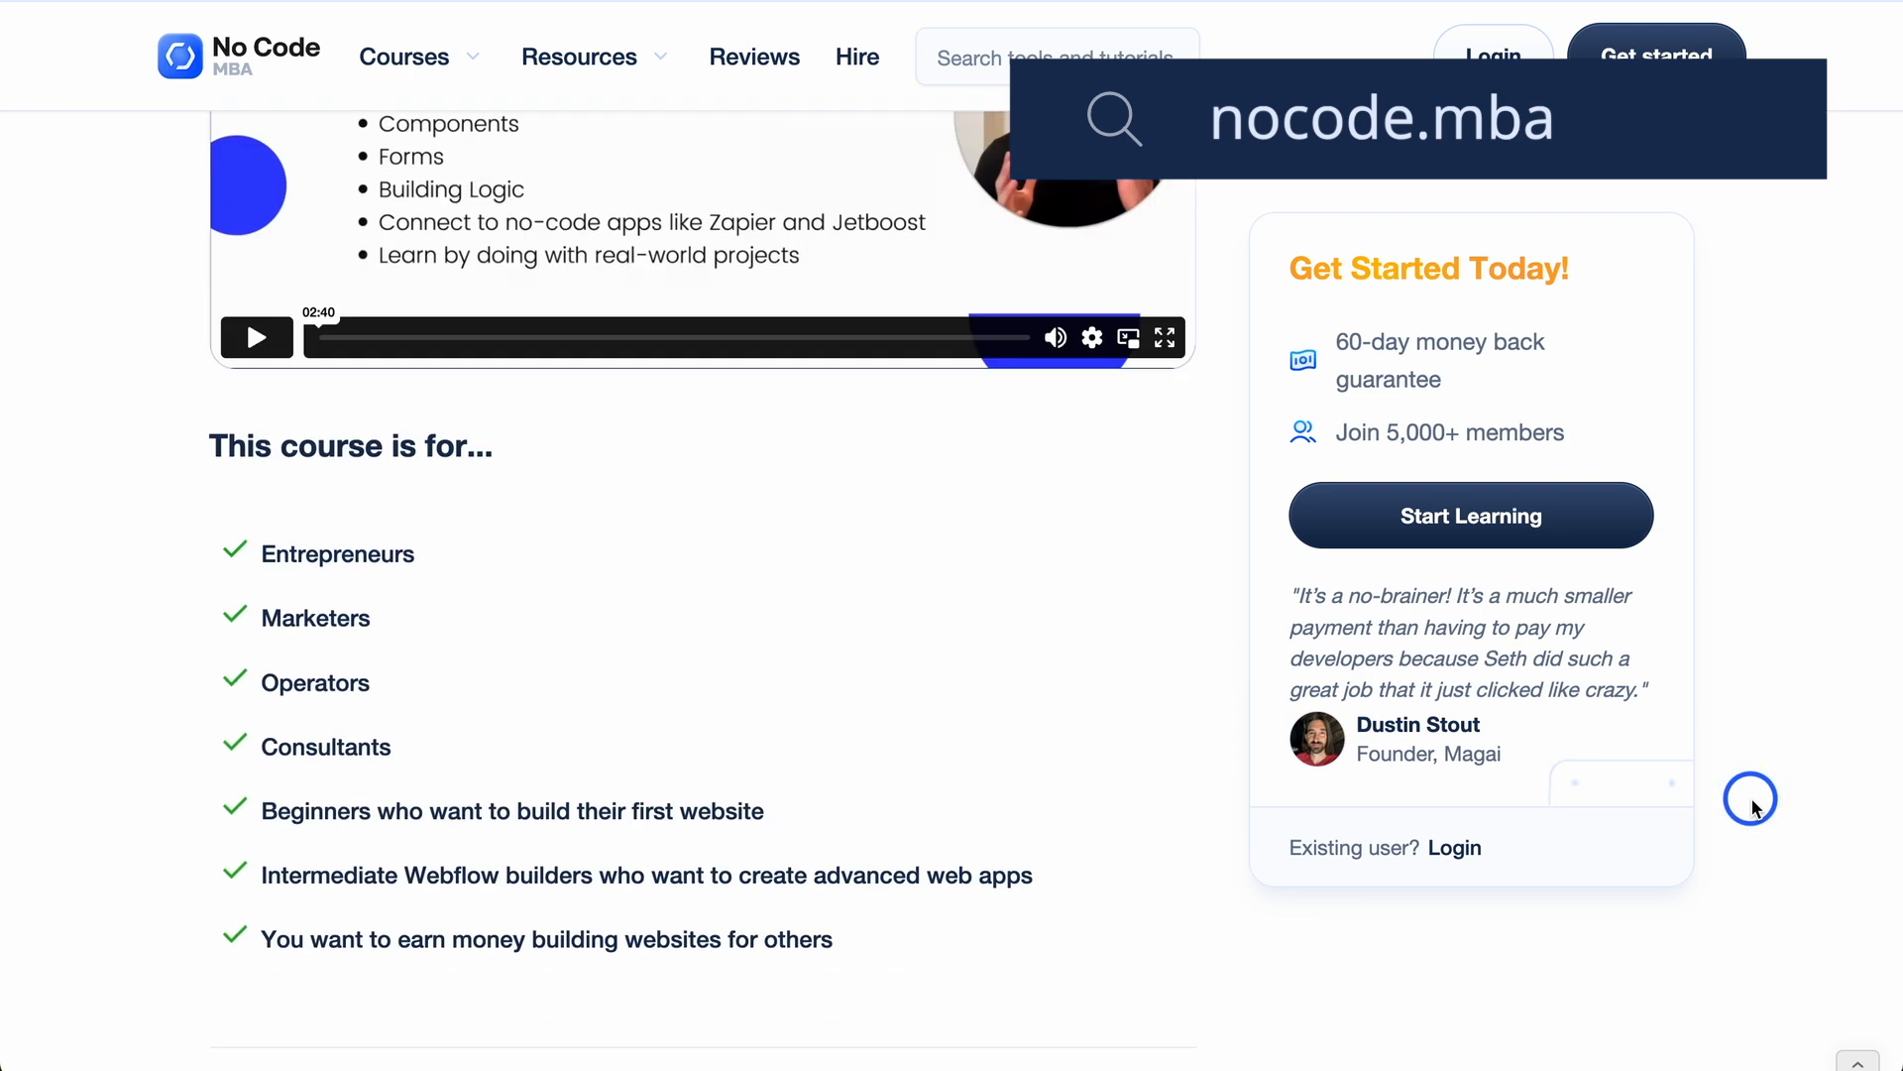
scroll(down, 3)
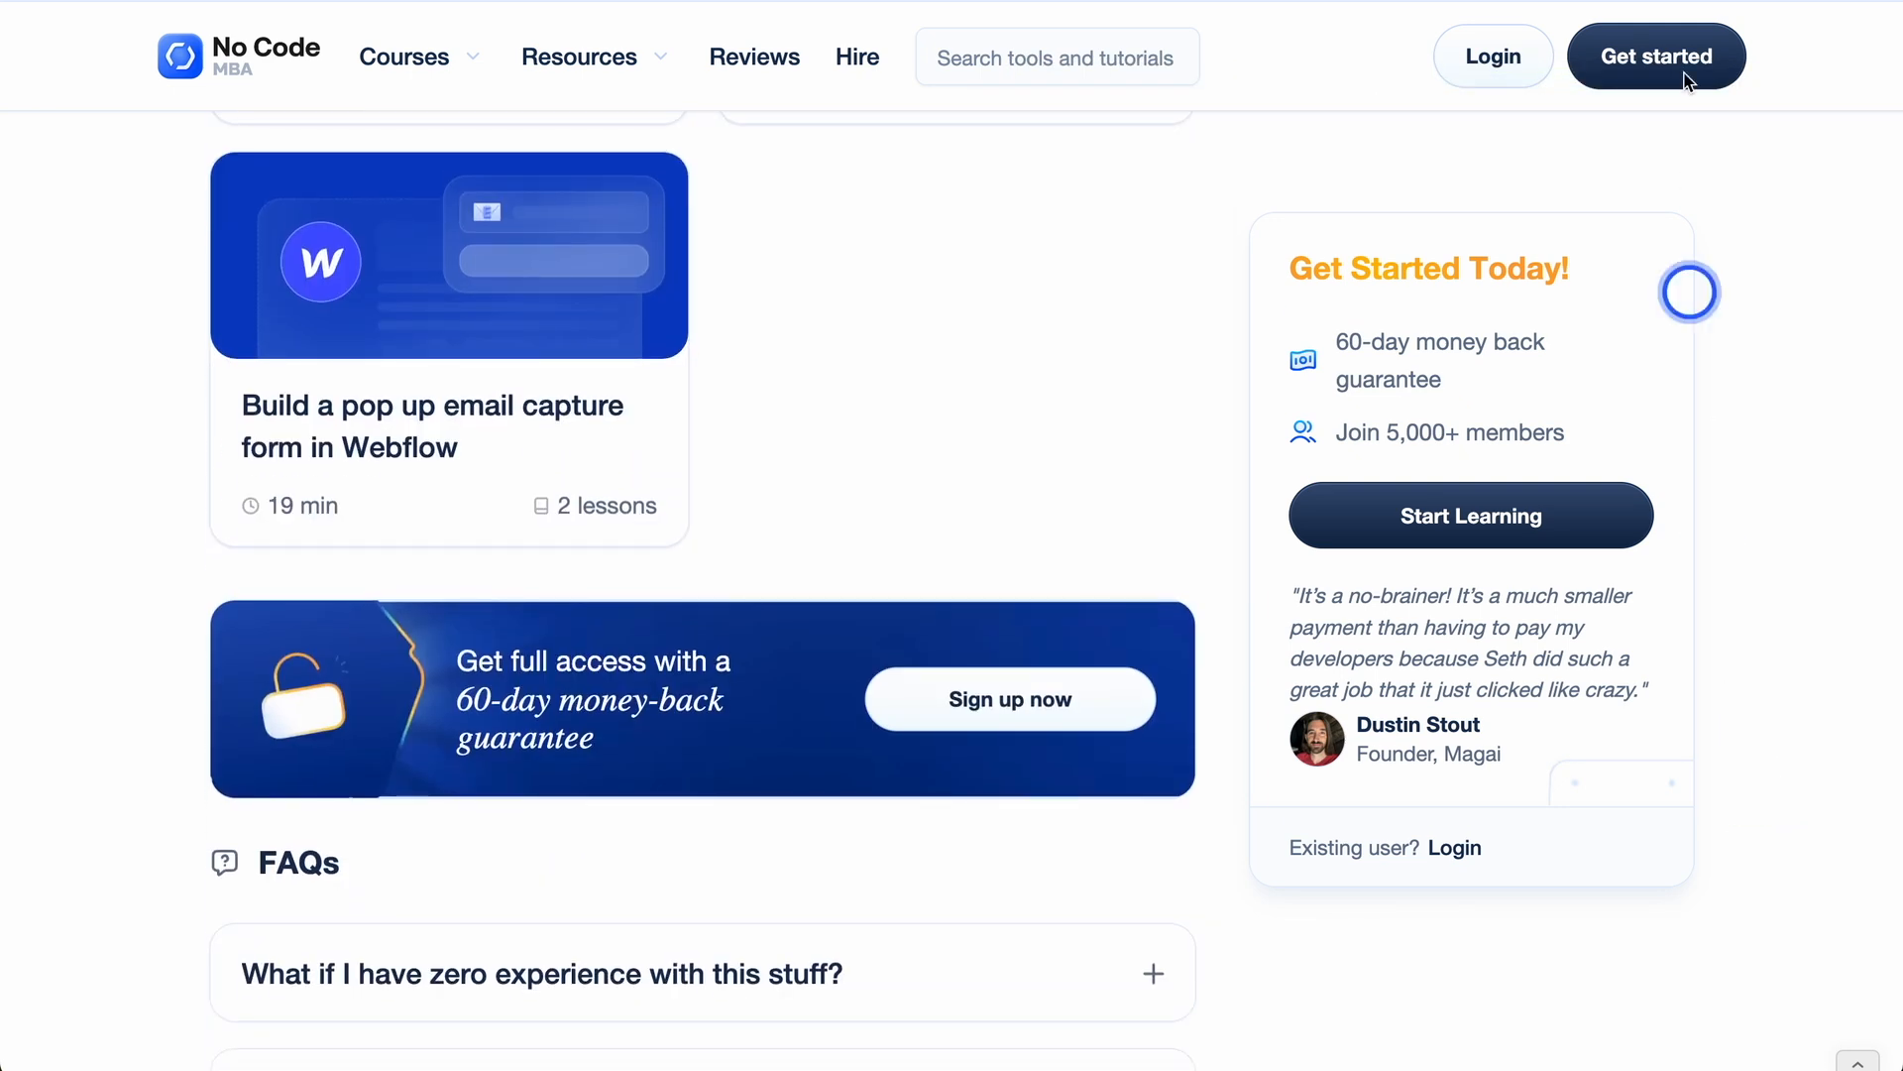
mouse_move(1779, 474)
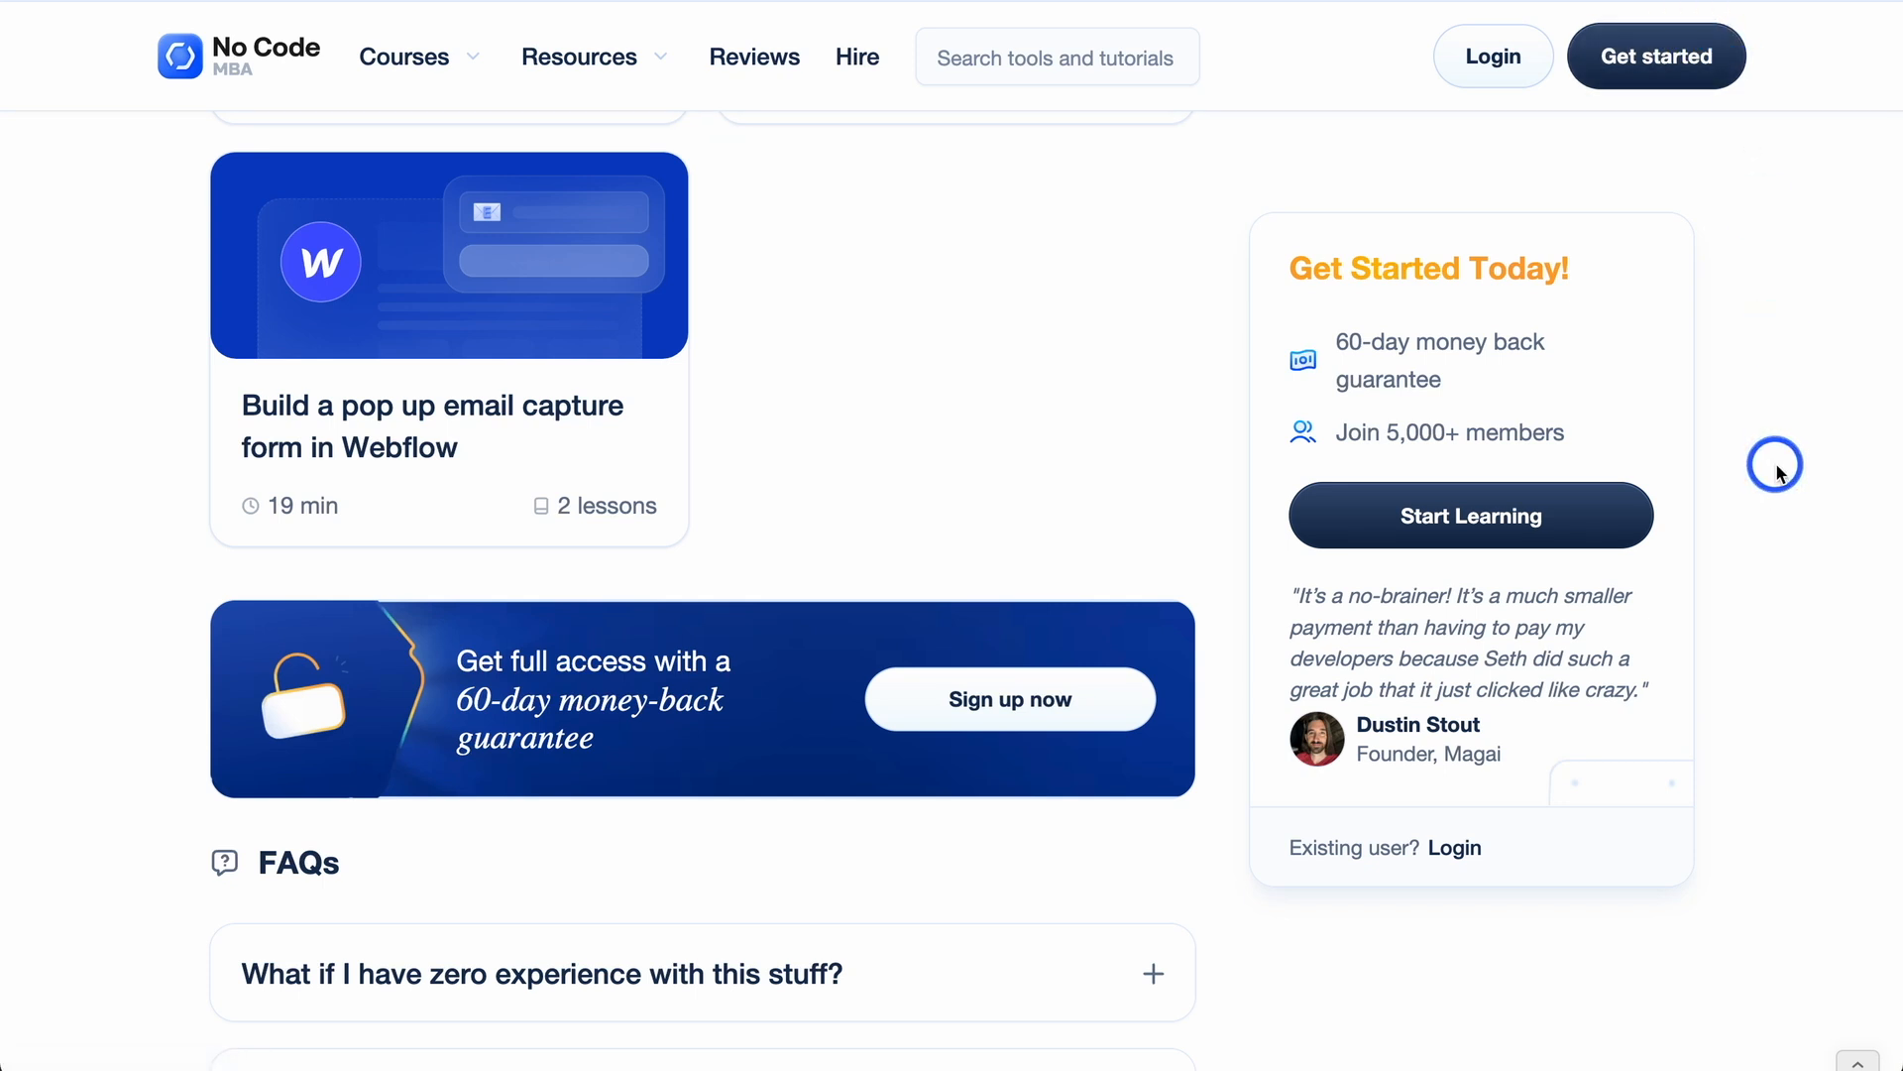
mouse_move(1383, 220)
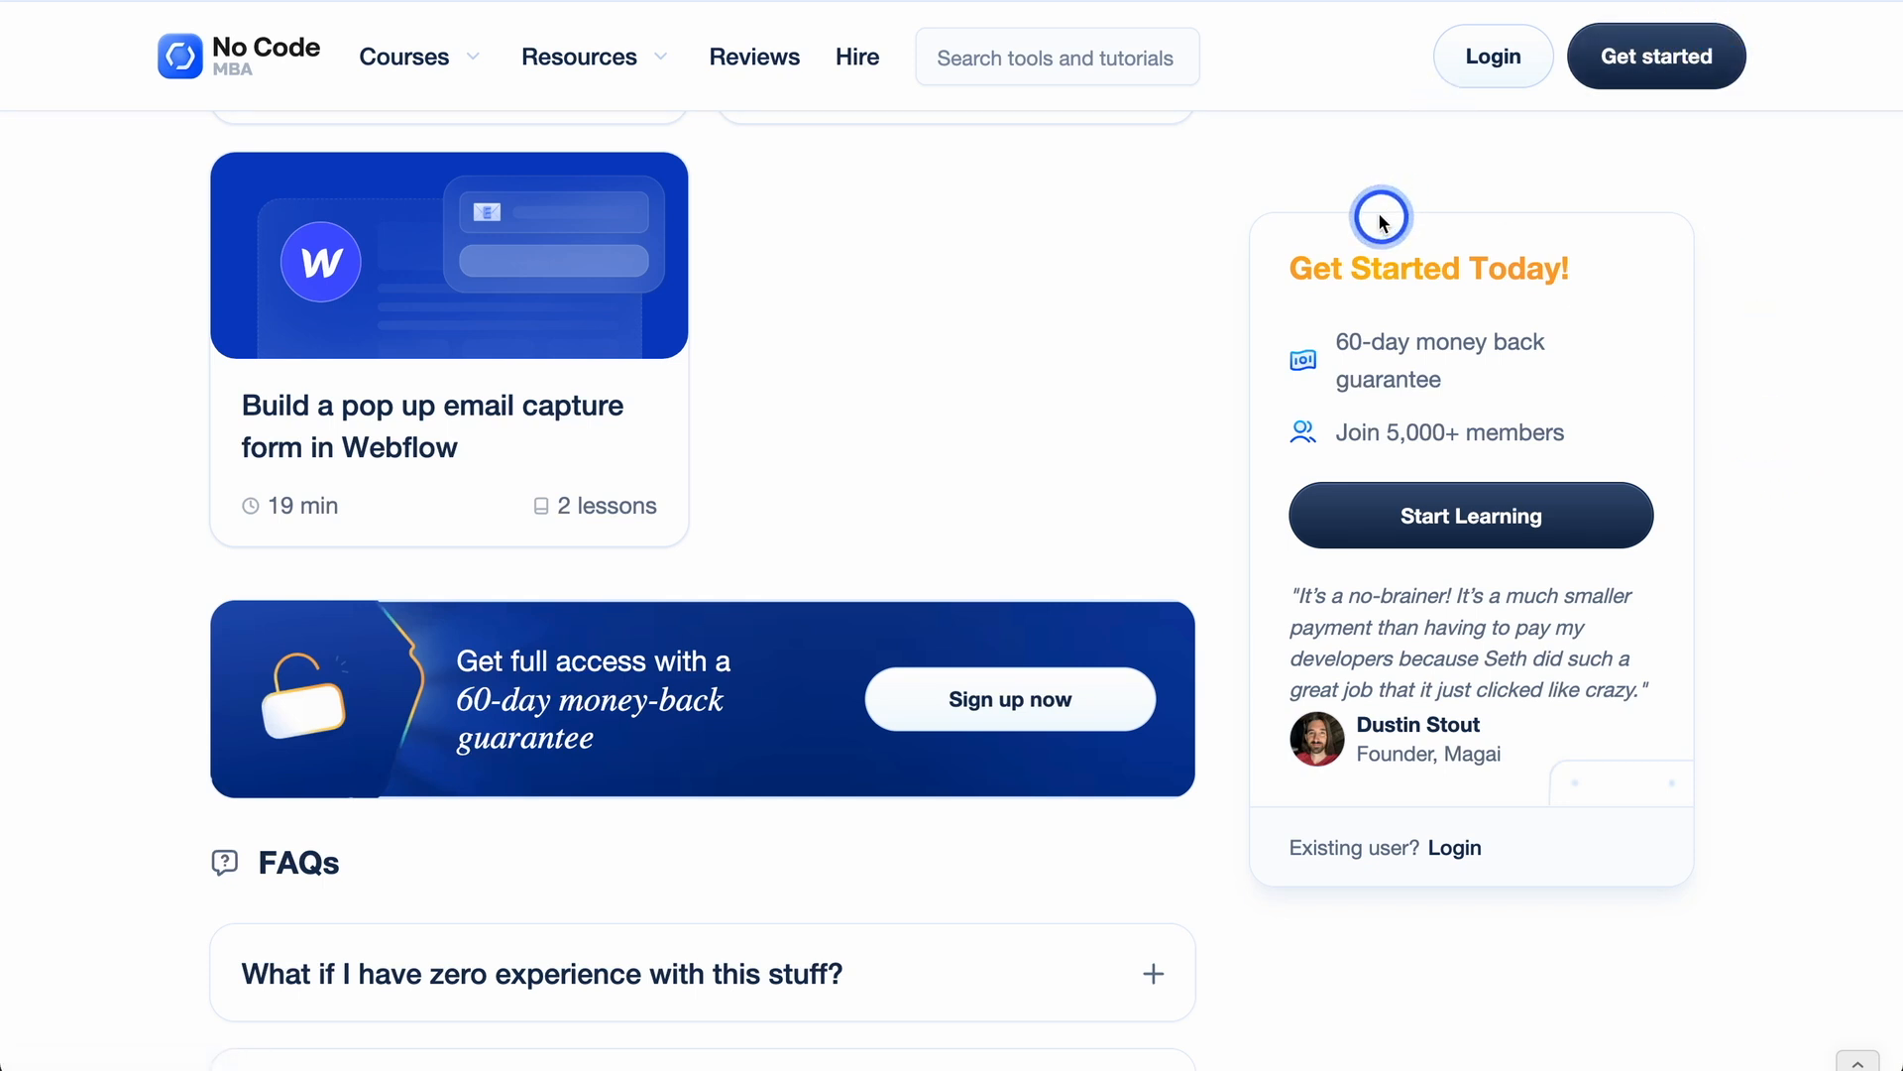